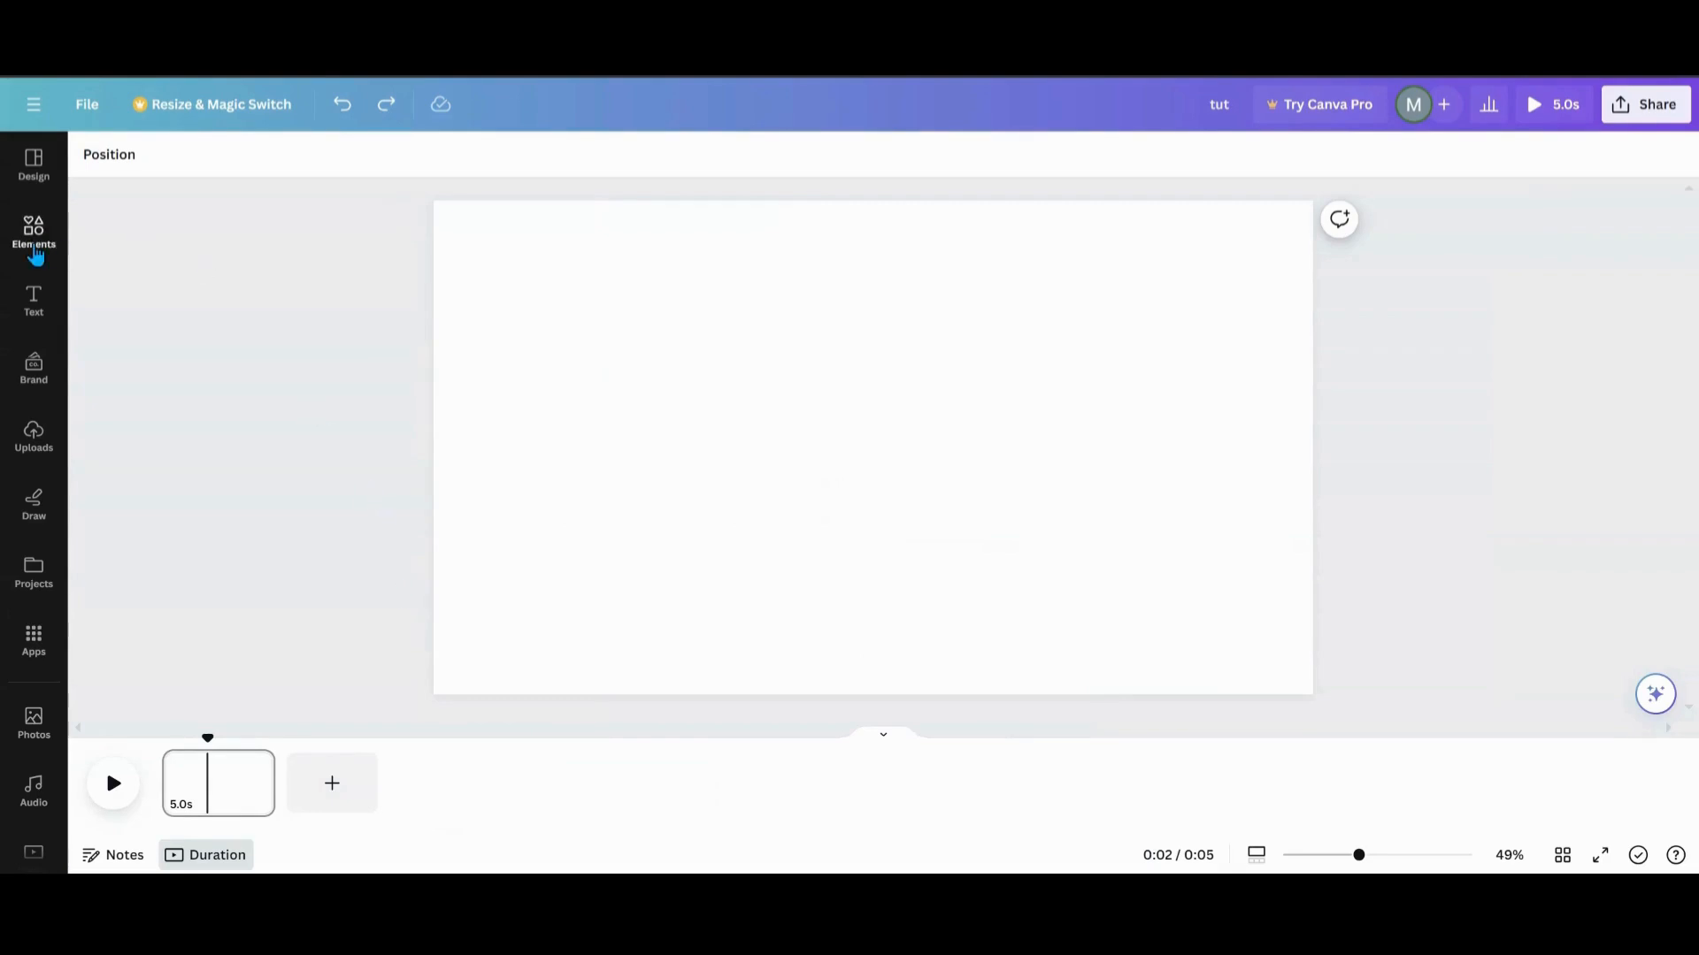
- Add the beach photo with palm trees from Elements' recently used items
click(31, 234)
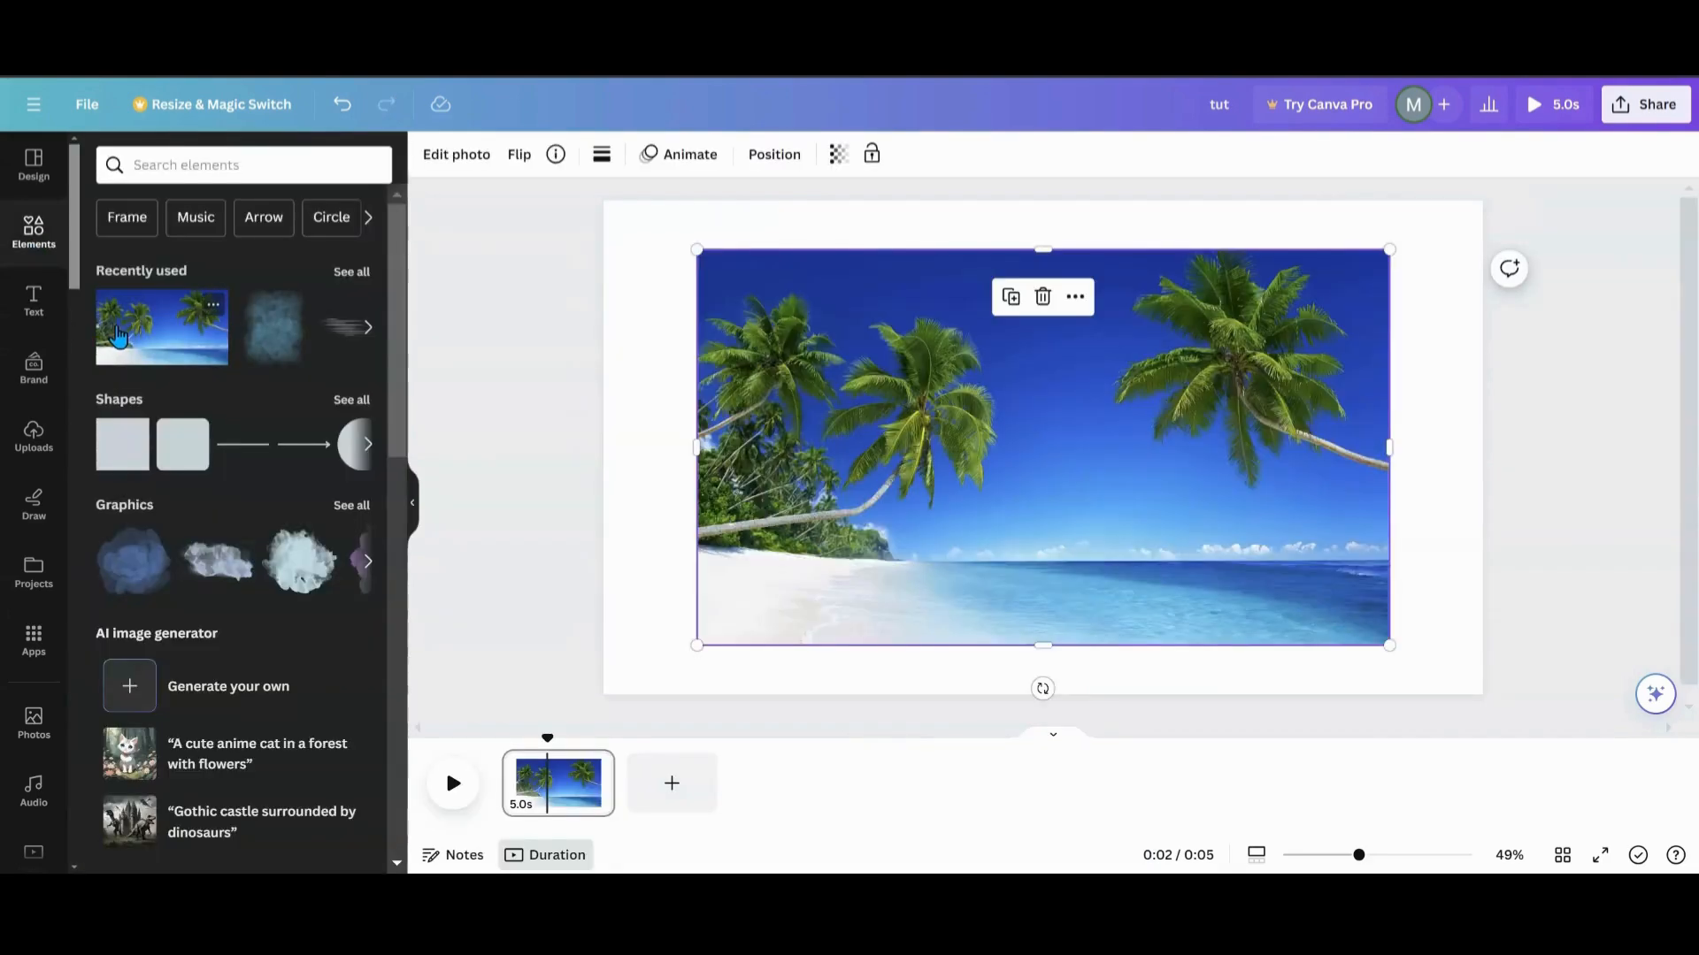
mouse_move(996, 379)
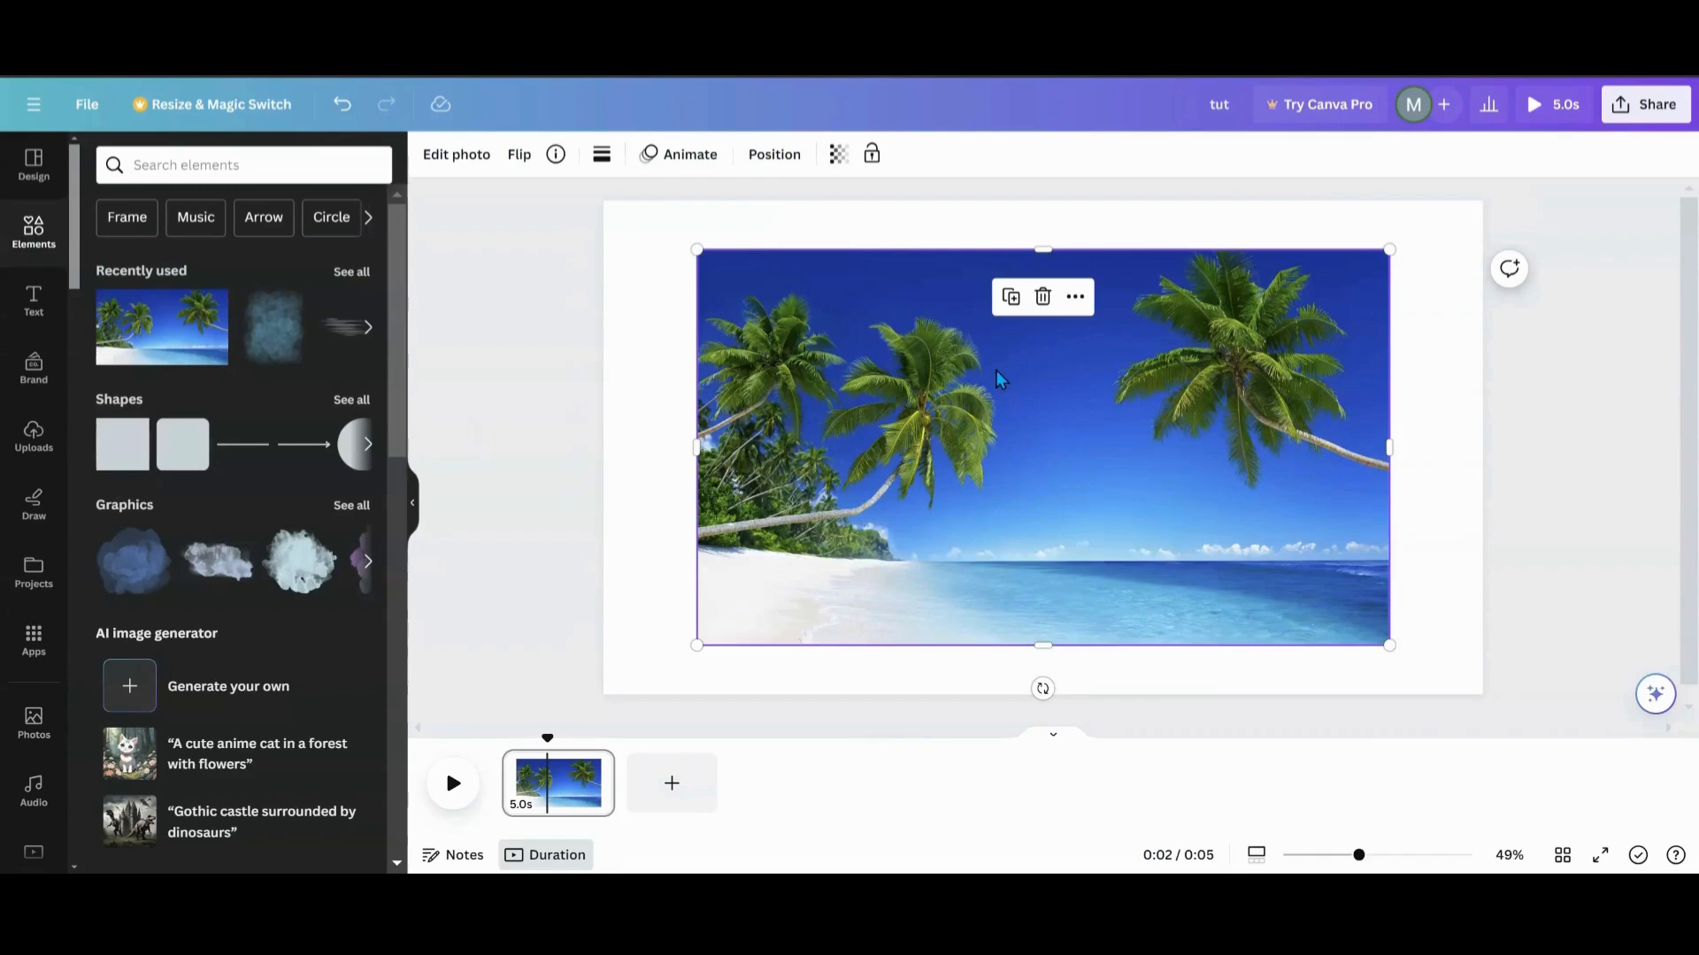
mouse_move(457, 154)
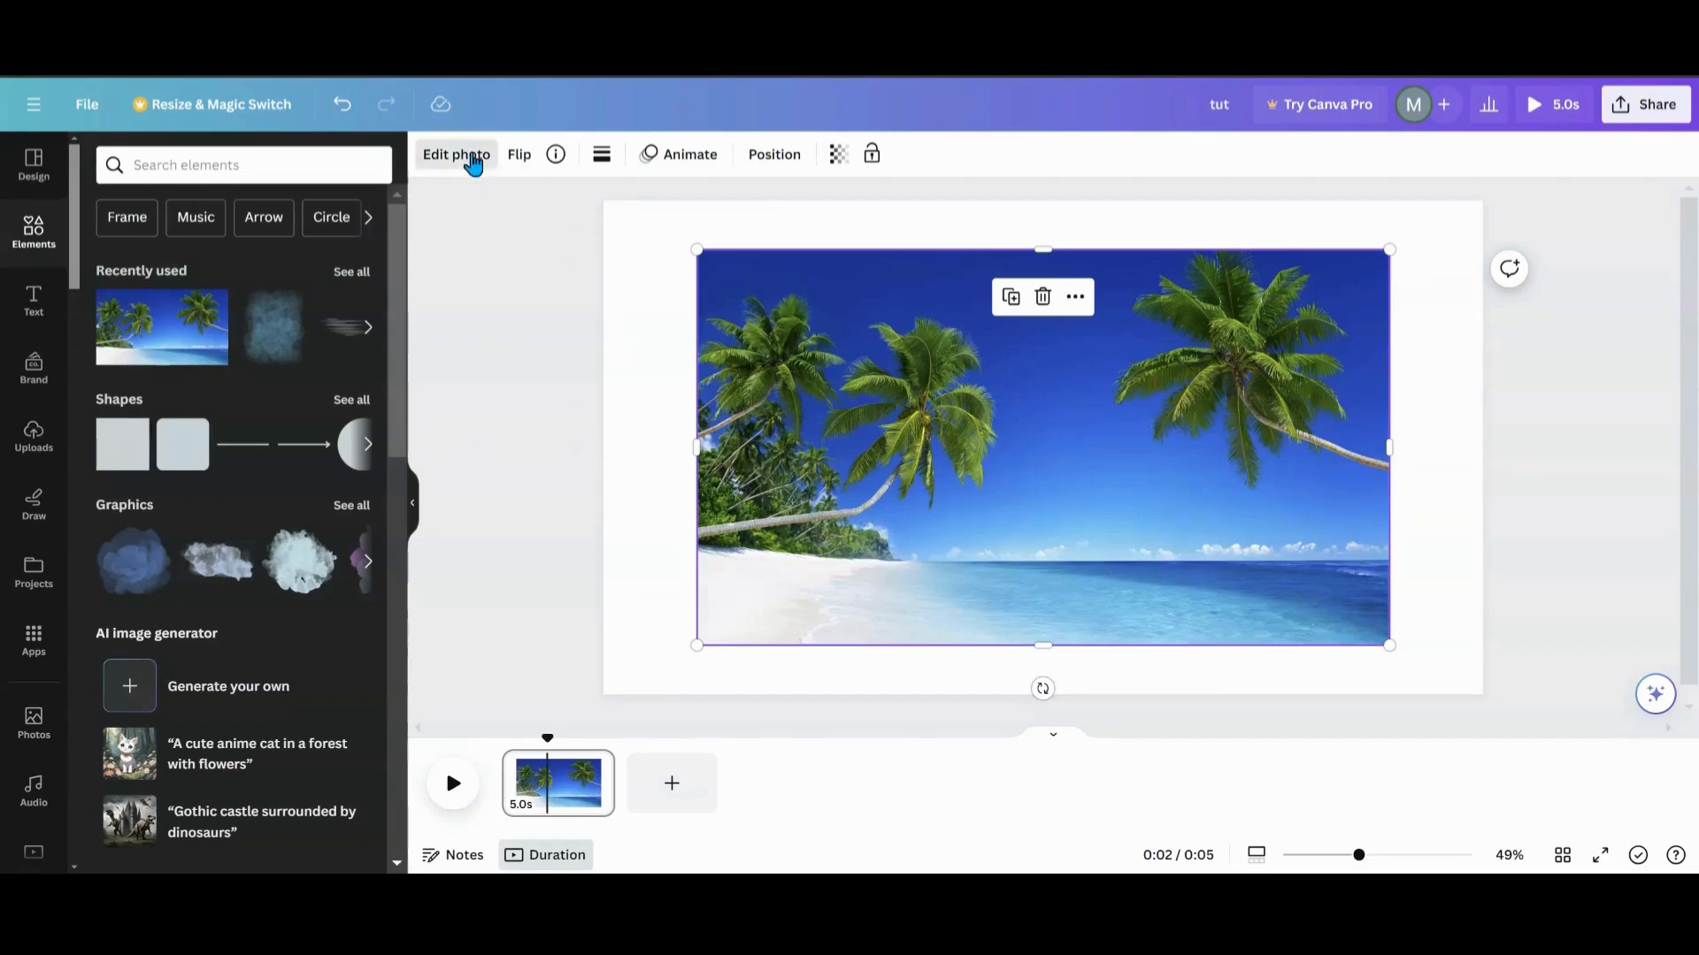
- In Edit photo > Mockups, show all Home & living mockups and apply the mug mockup
click(455, 154)
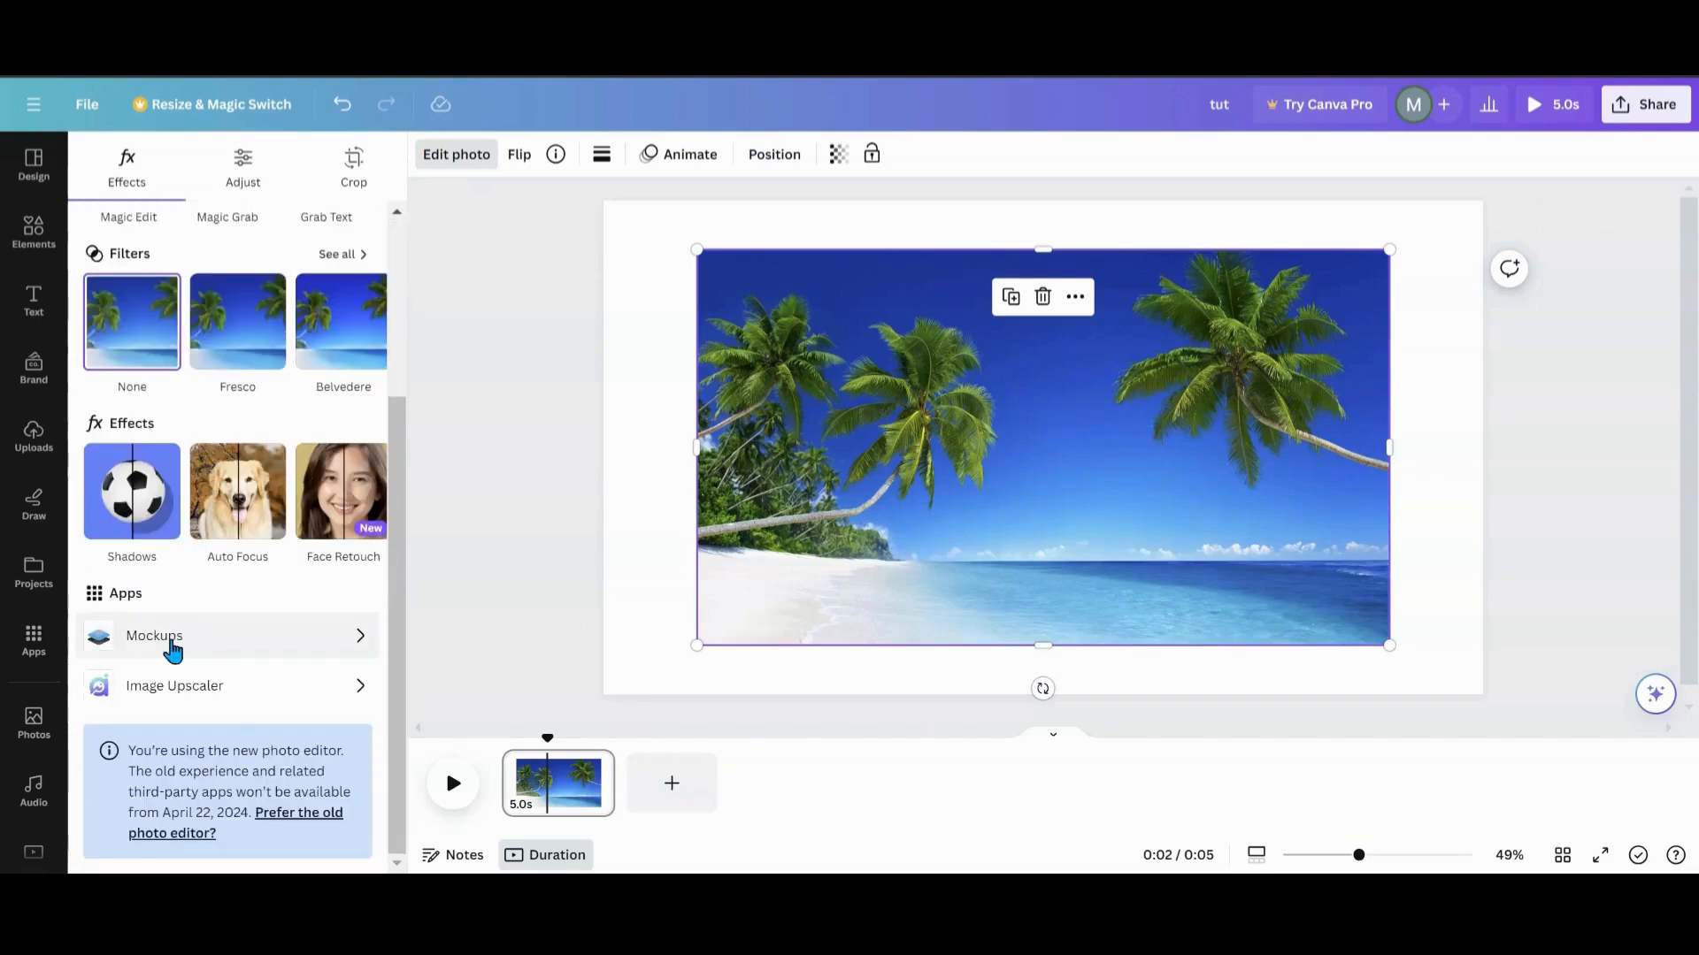
click(154, 635)
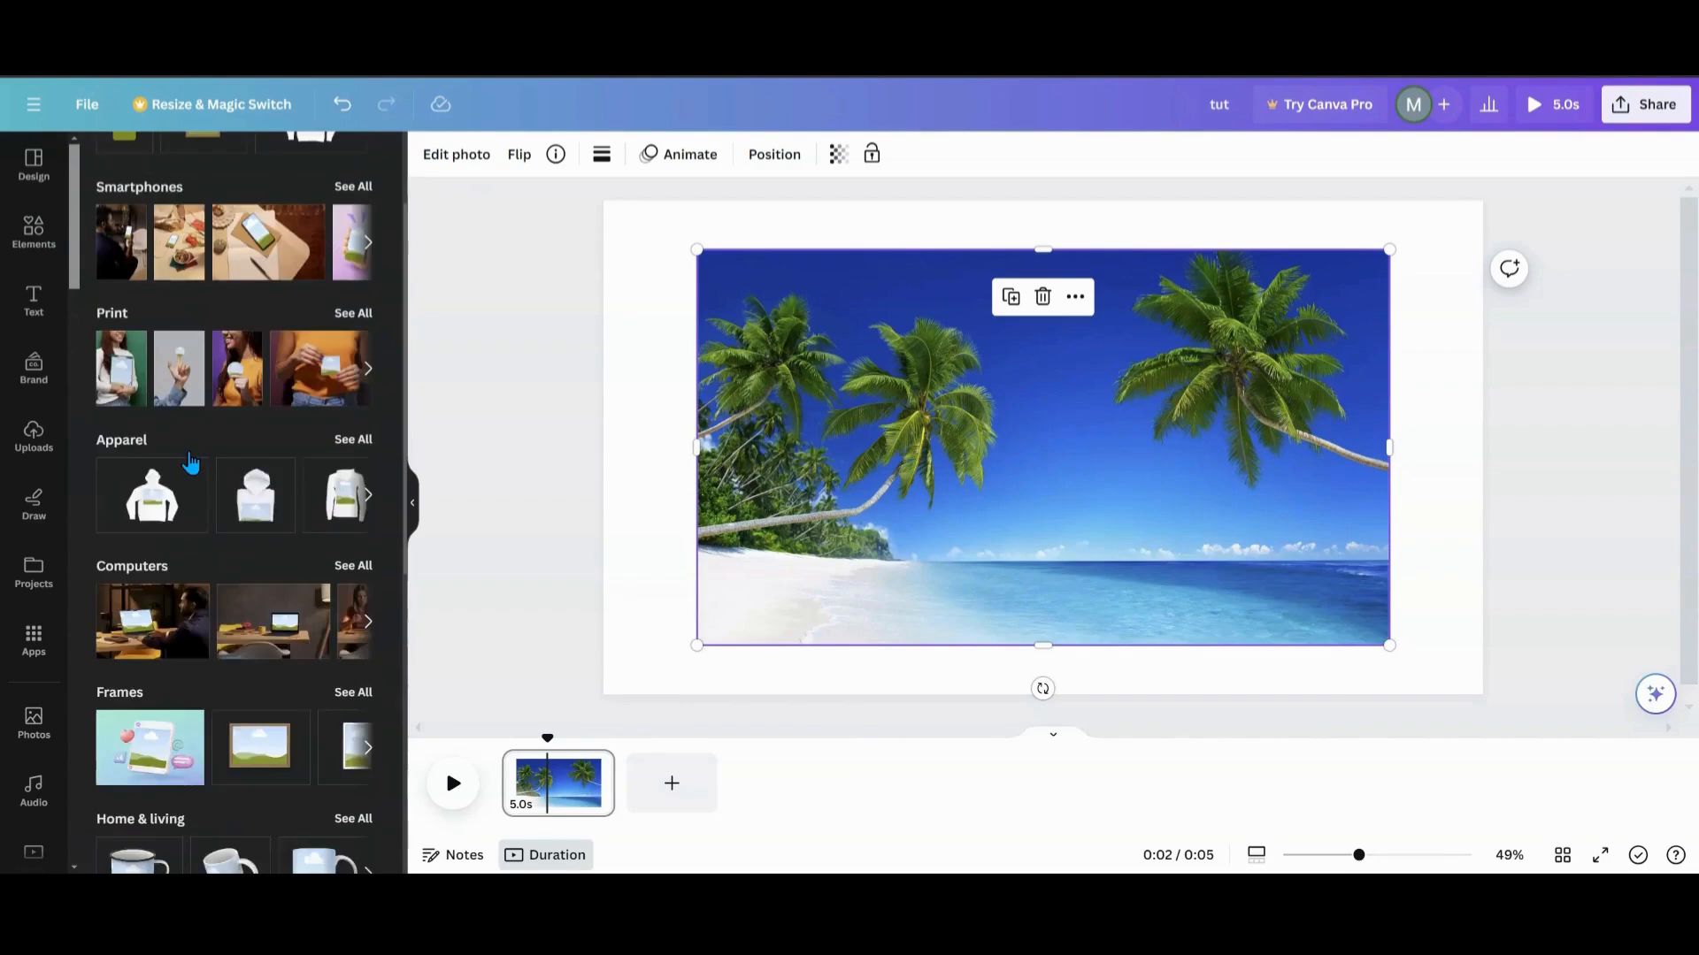
scroll(down, 3)
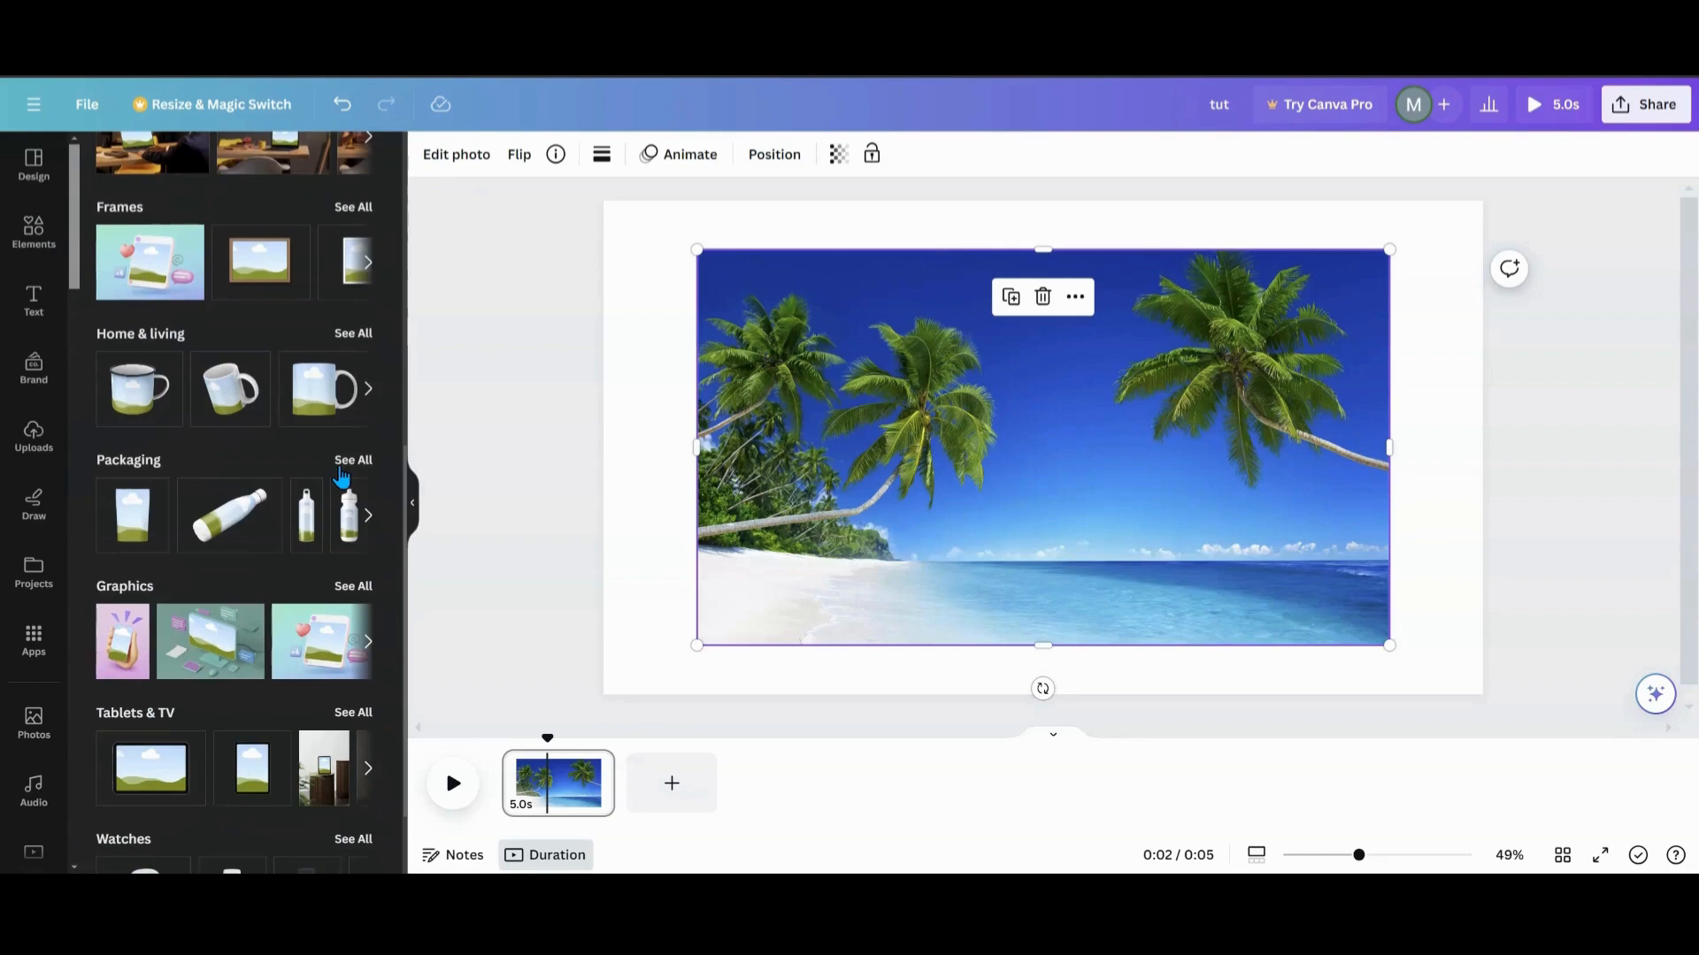
click(354, 333)
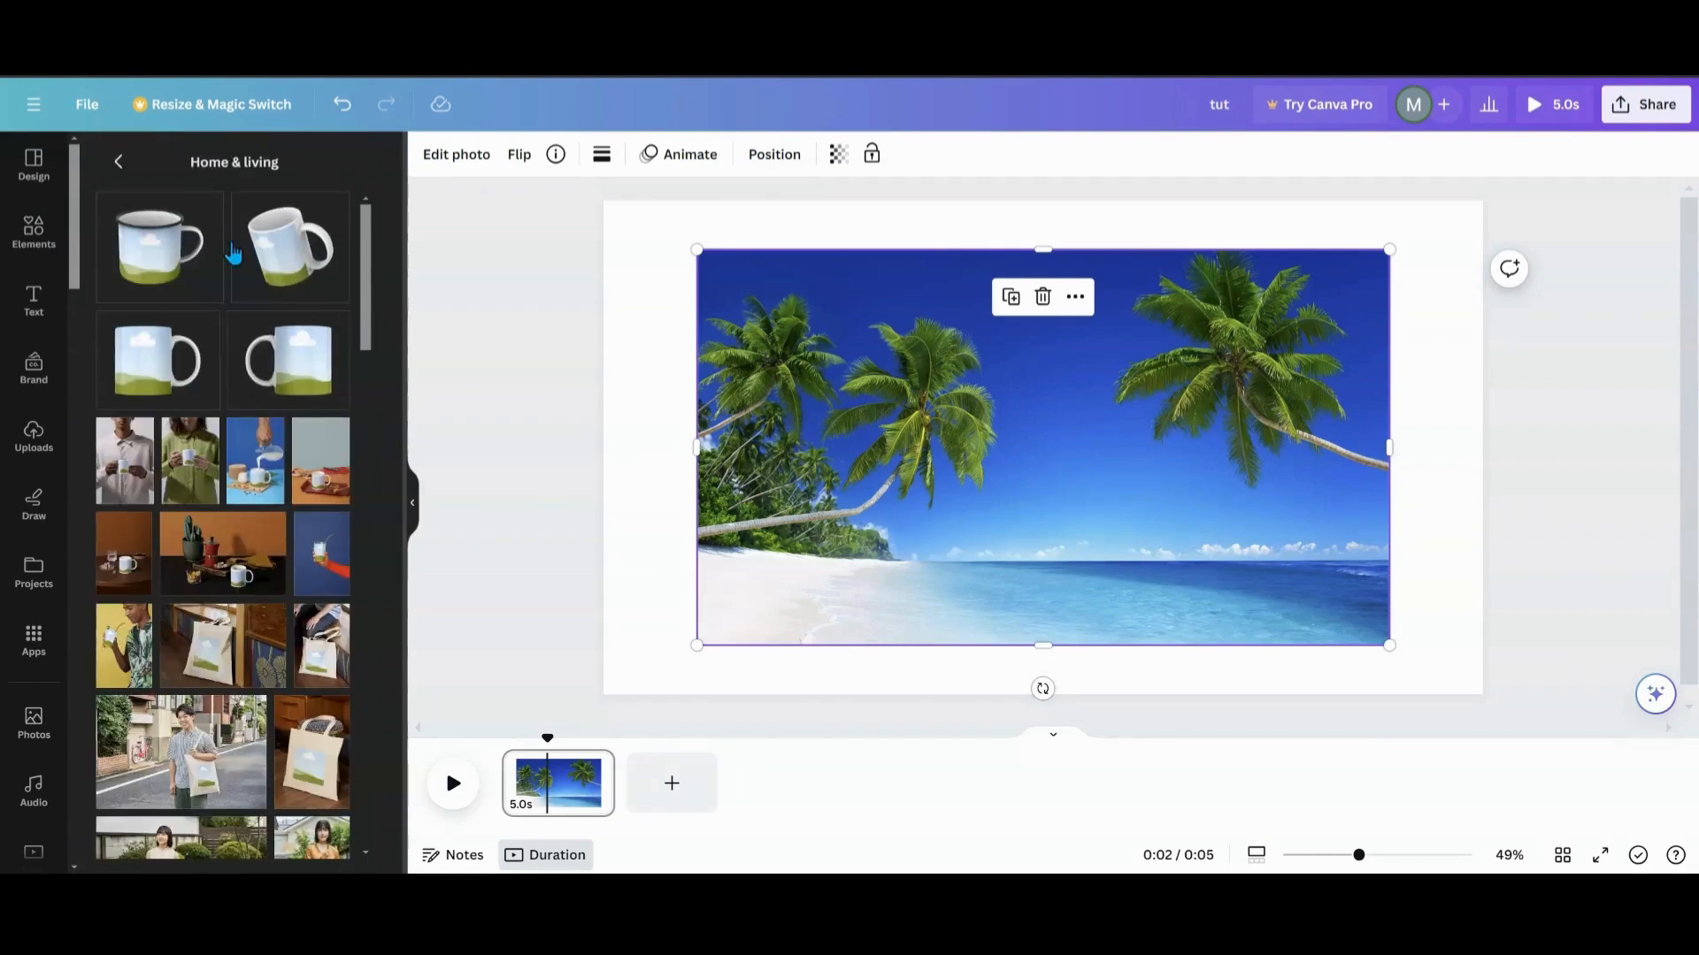
mouse_move(159, 368)
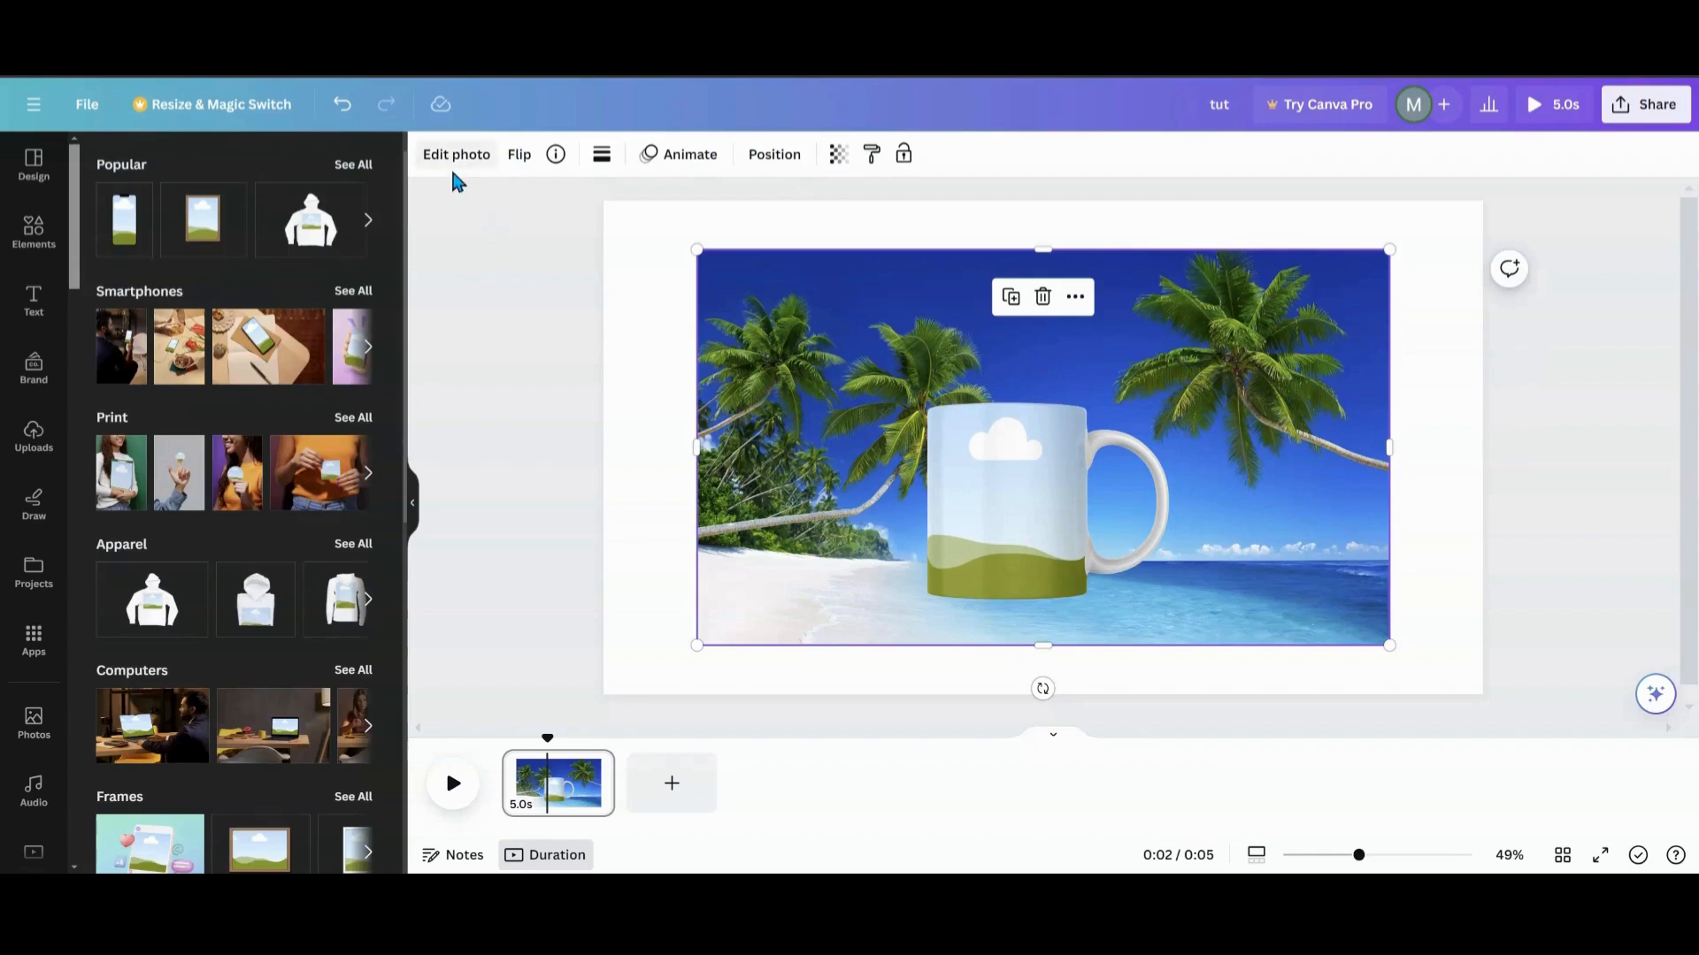
mouse_move(315, 384)
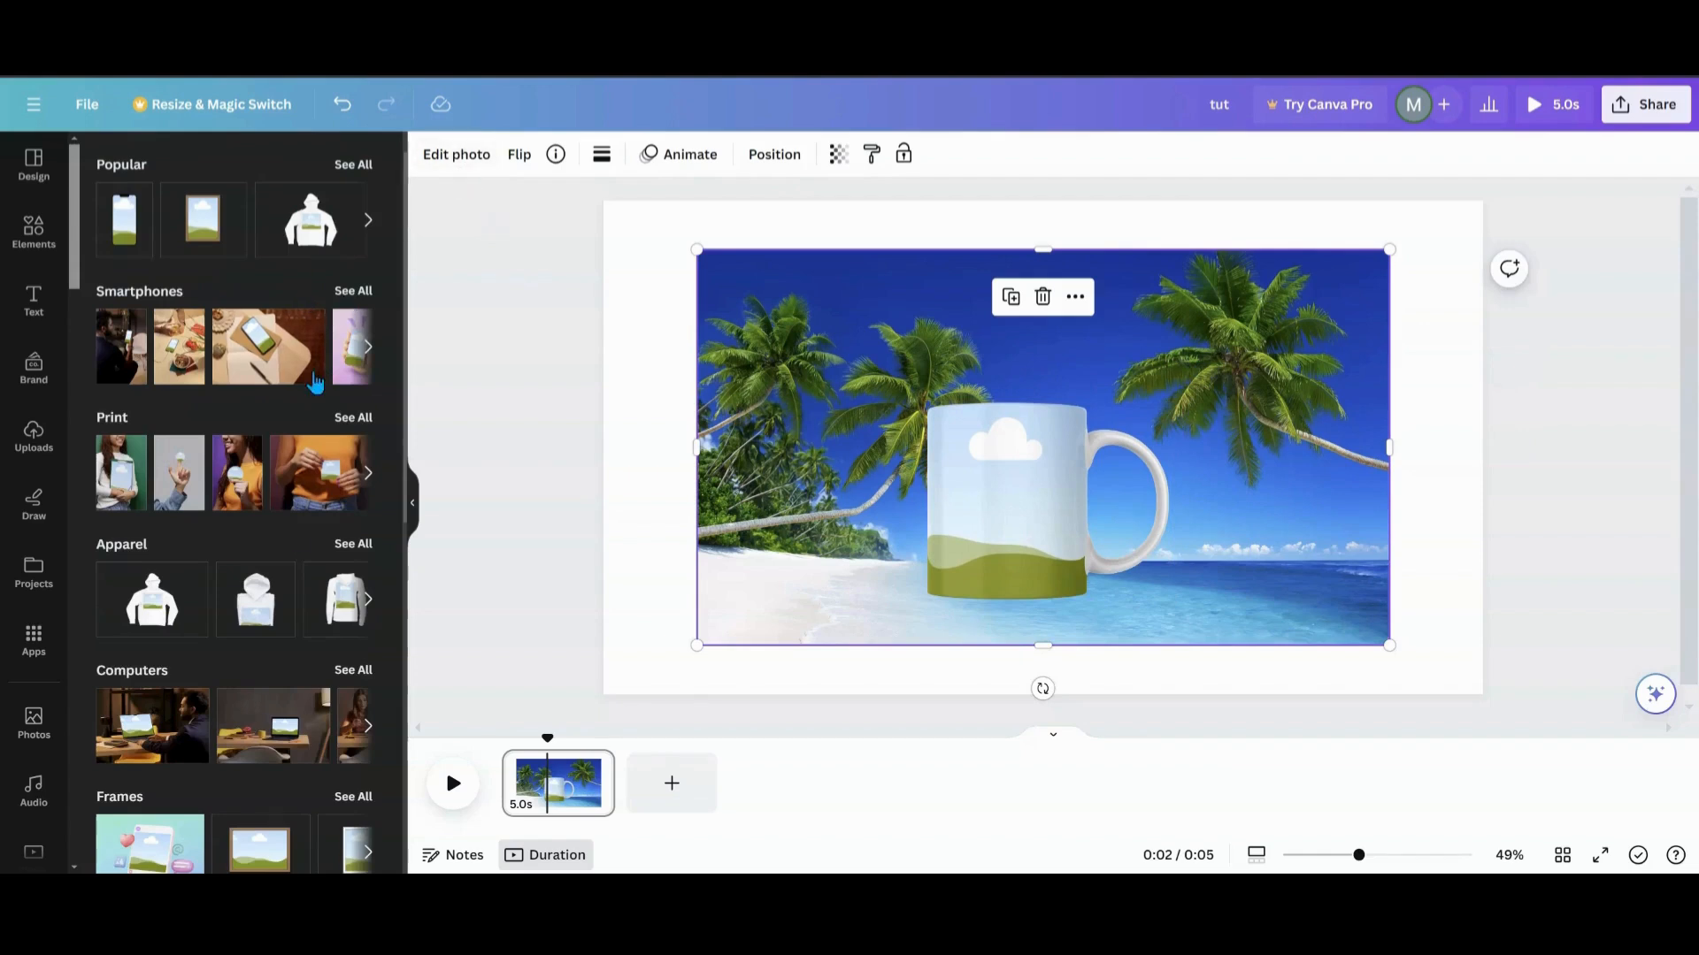
- Browse Home & living again and pick the takeaway cup mockup to replace the mug
scroll(down, 3)
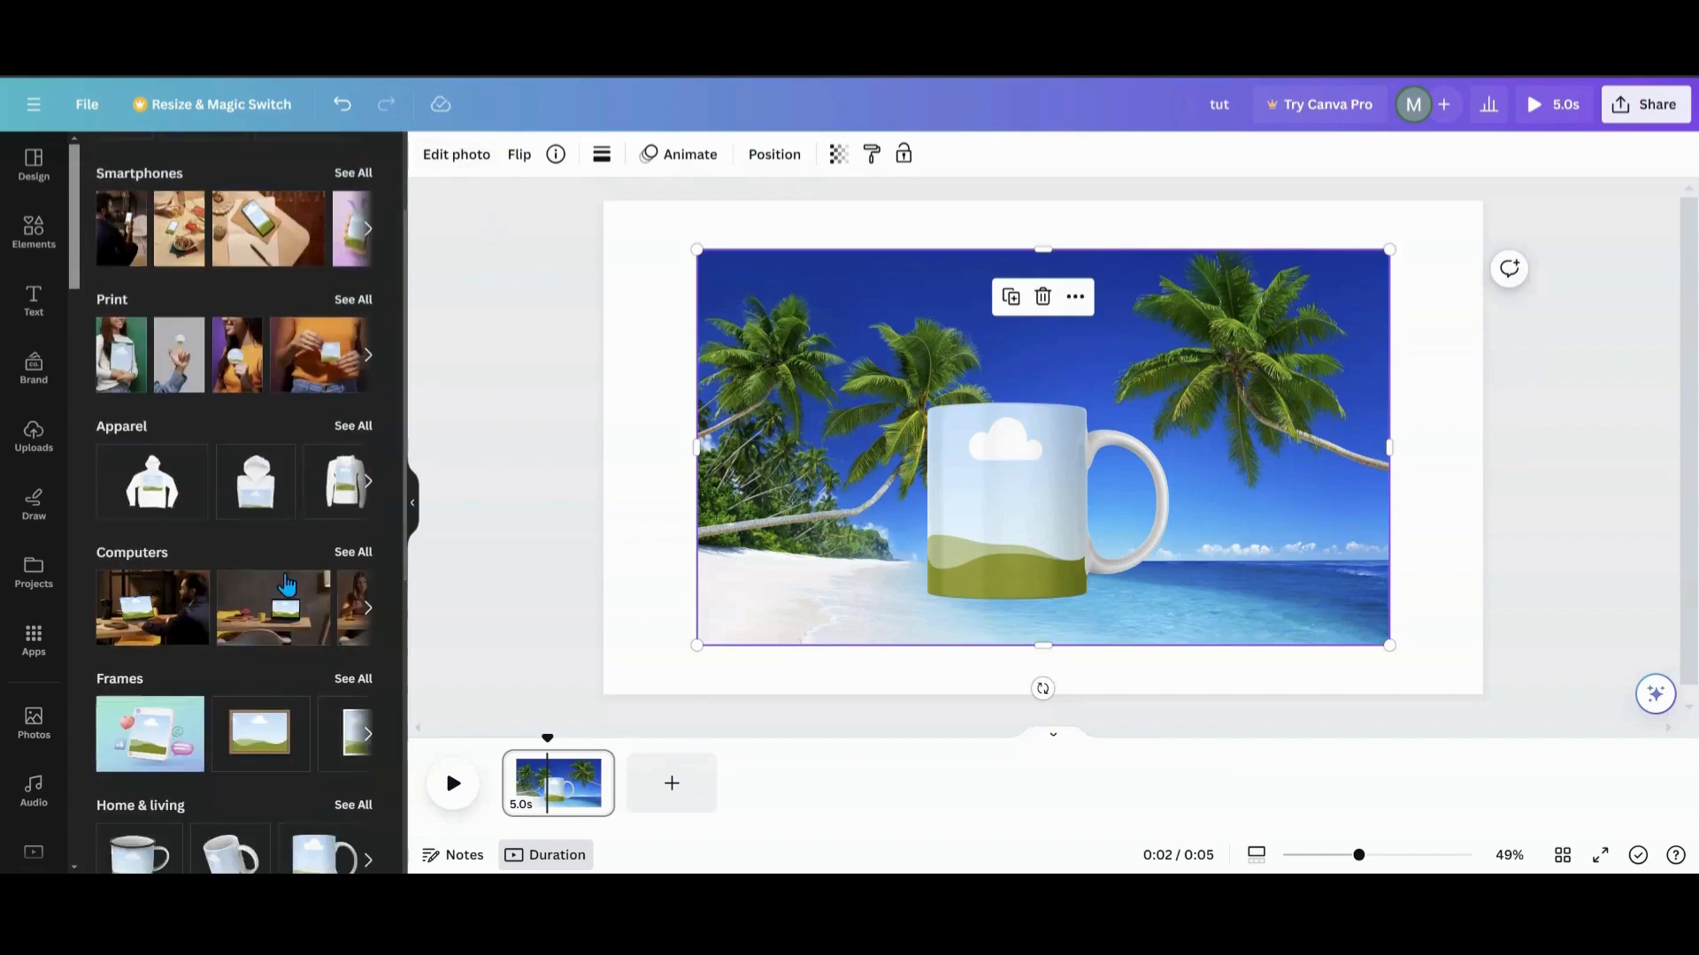
scroll(up, 3)
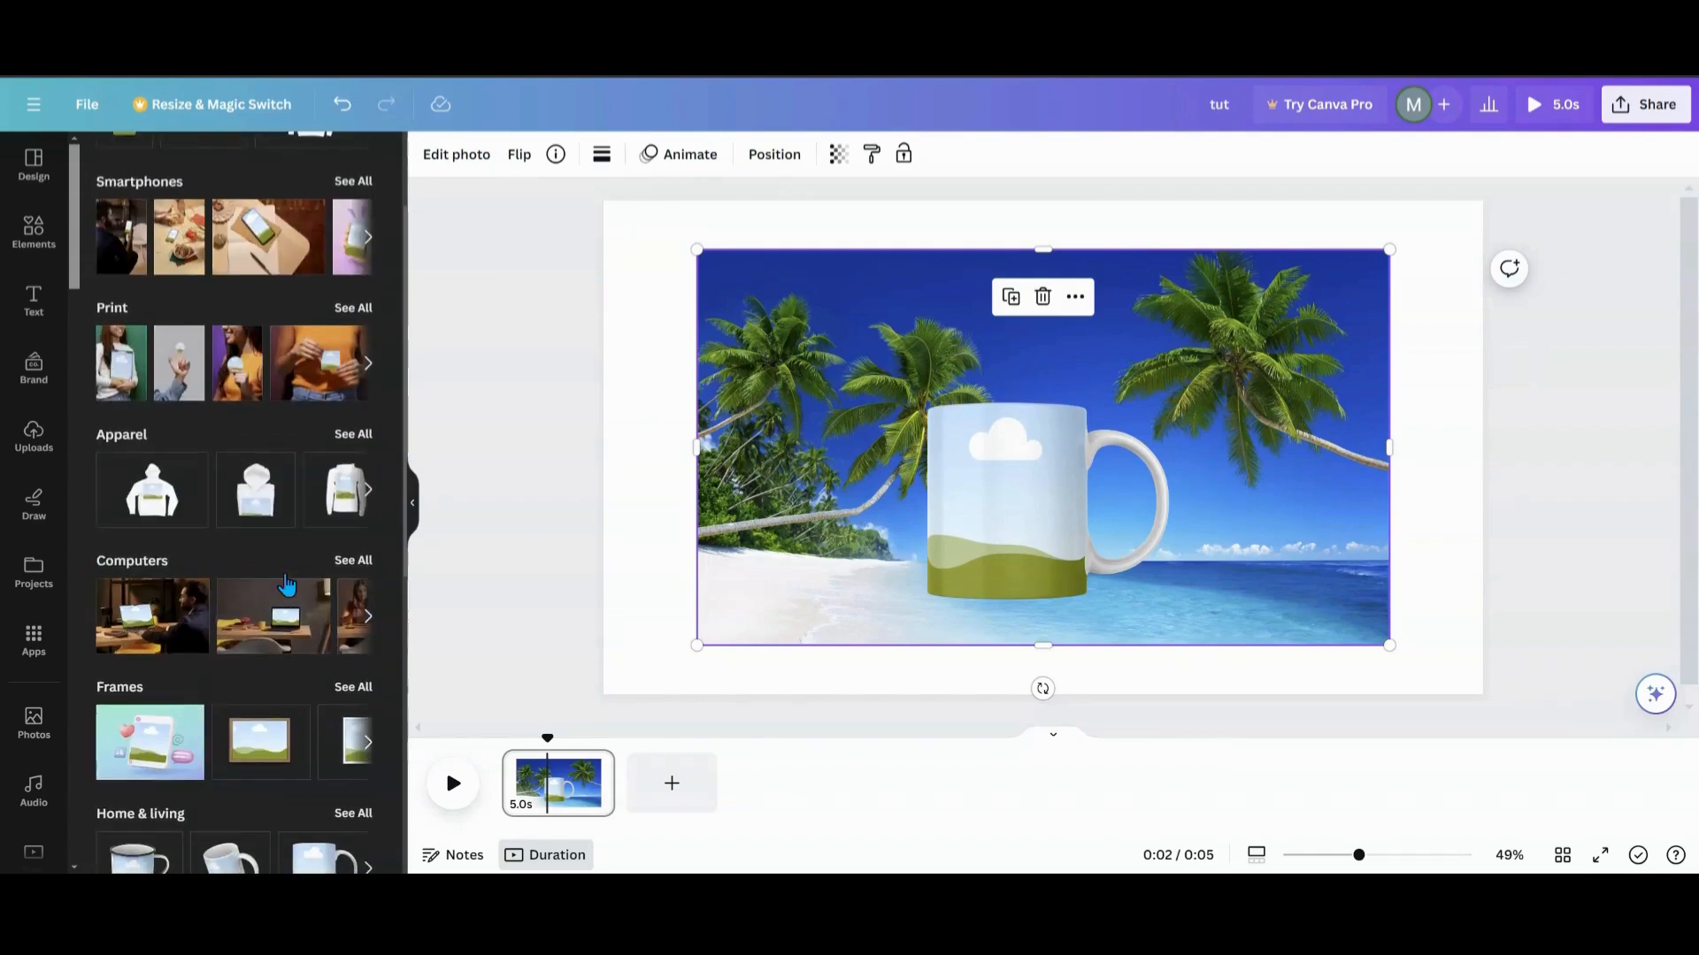
scroll(up, 3)
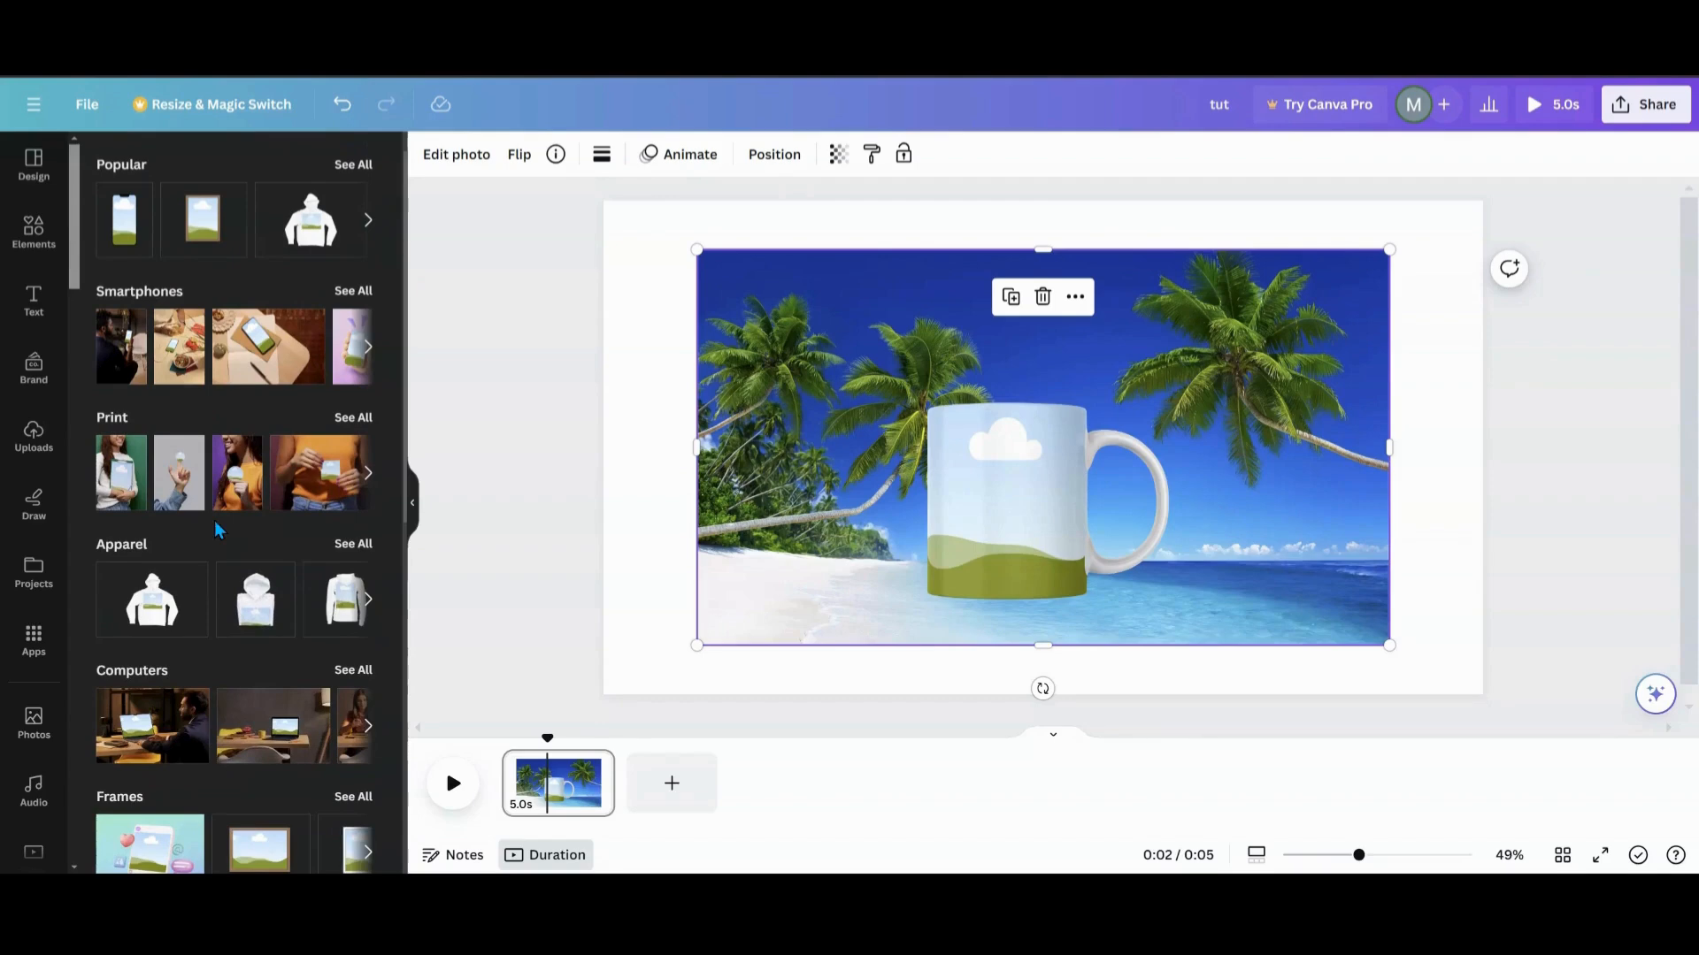
scroll(down, 3)
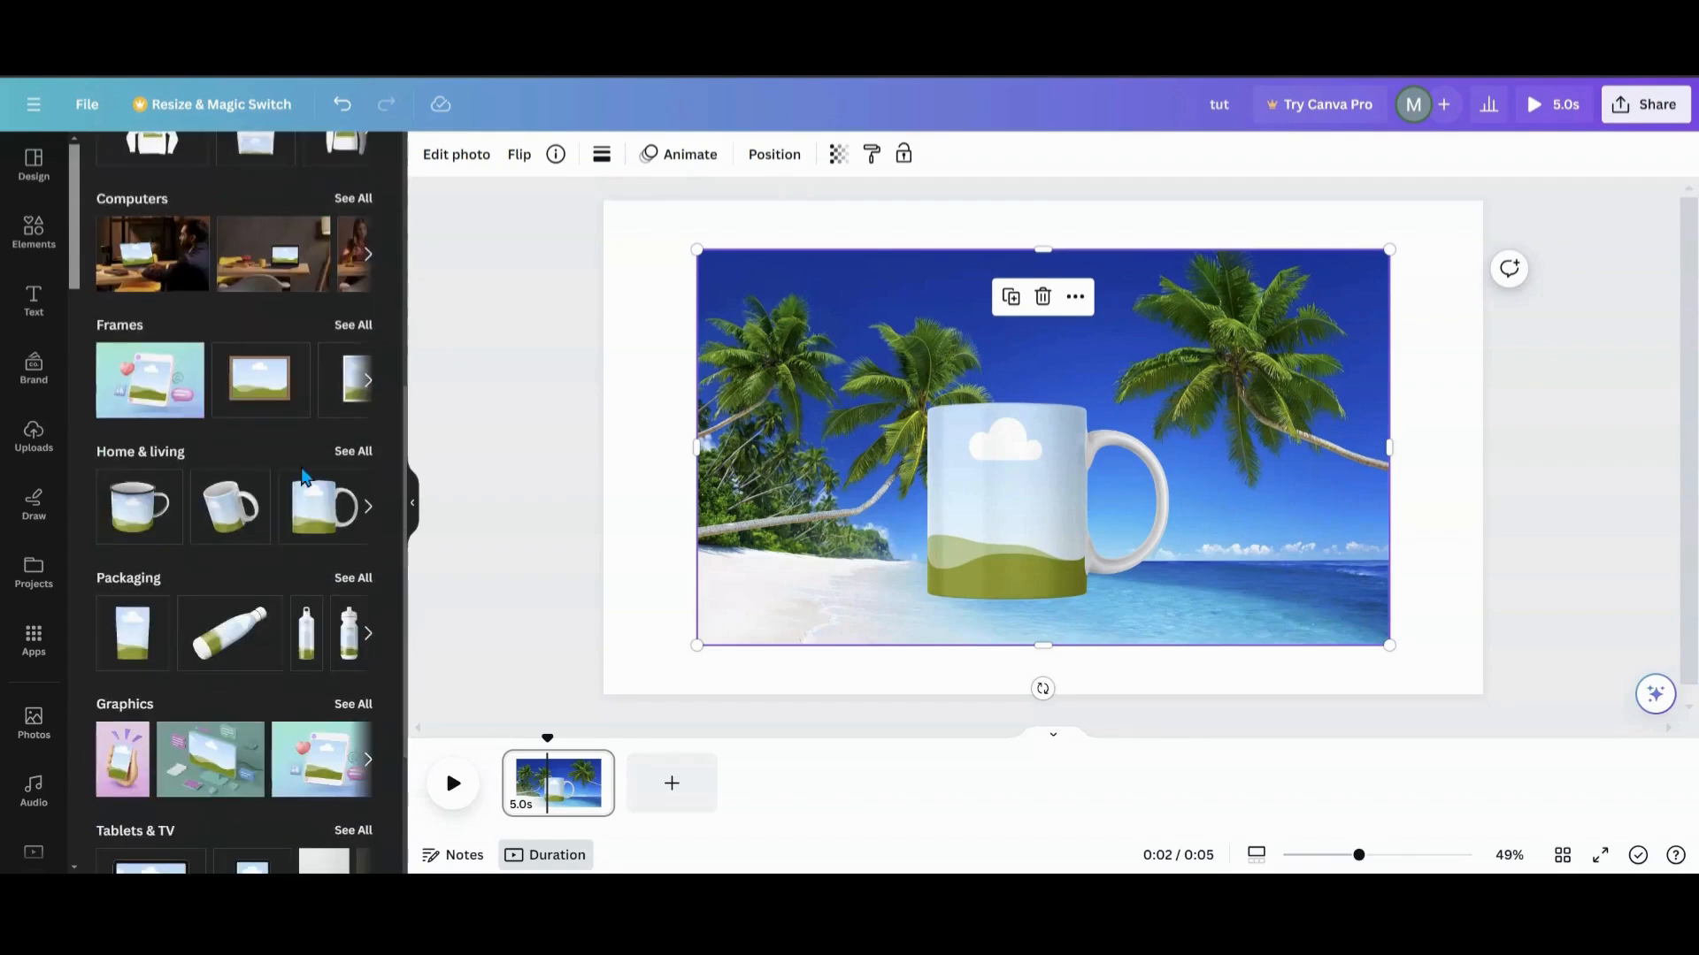
click(354, 452)
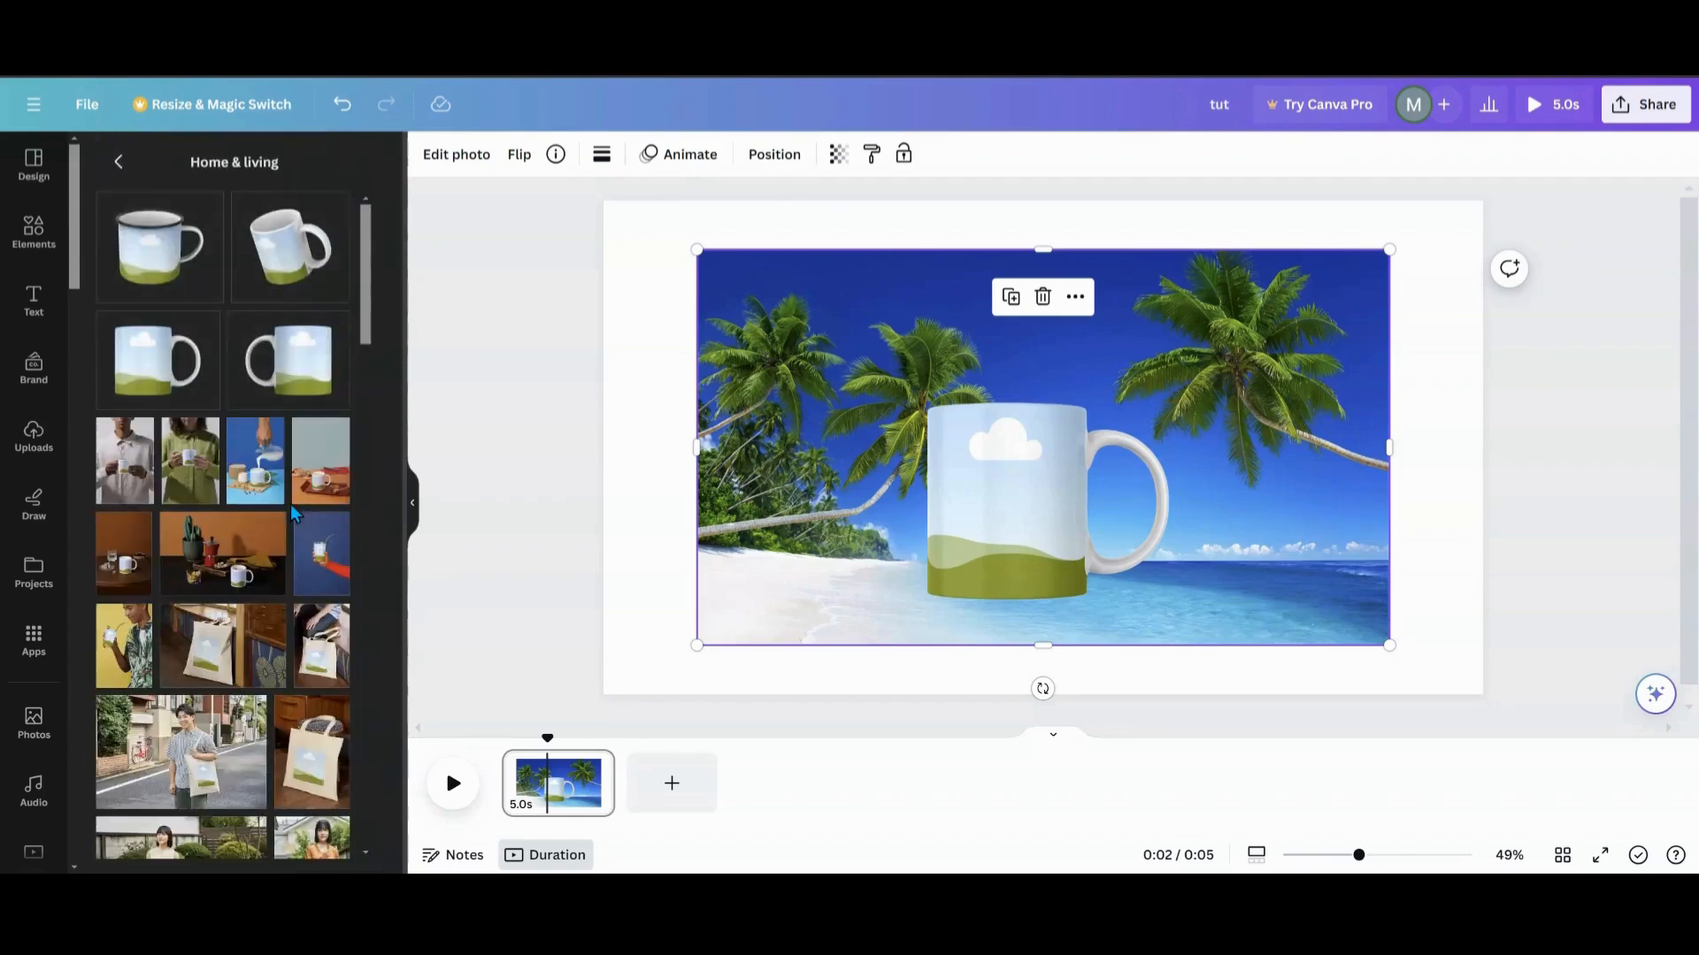
scroll(down, 3)
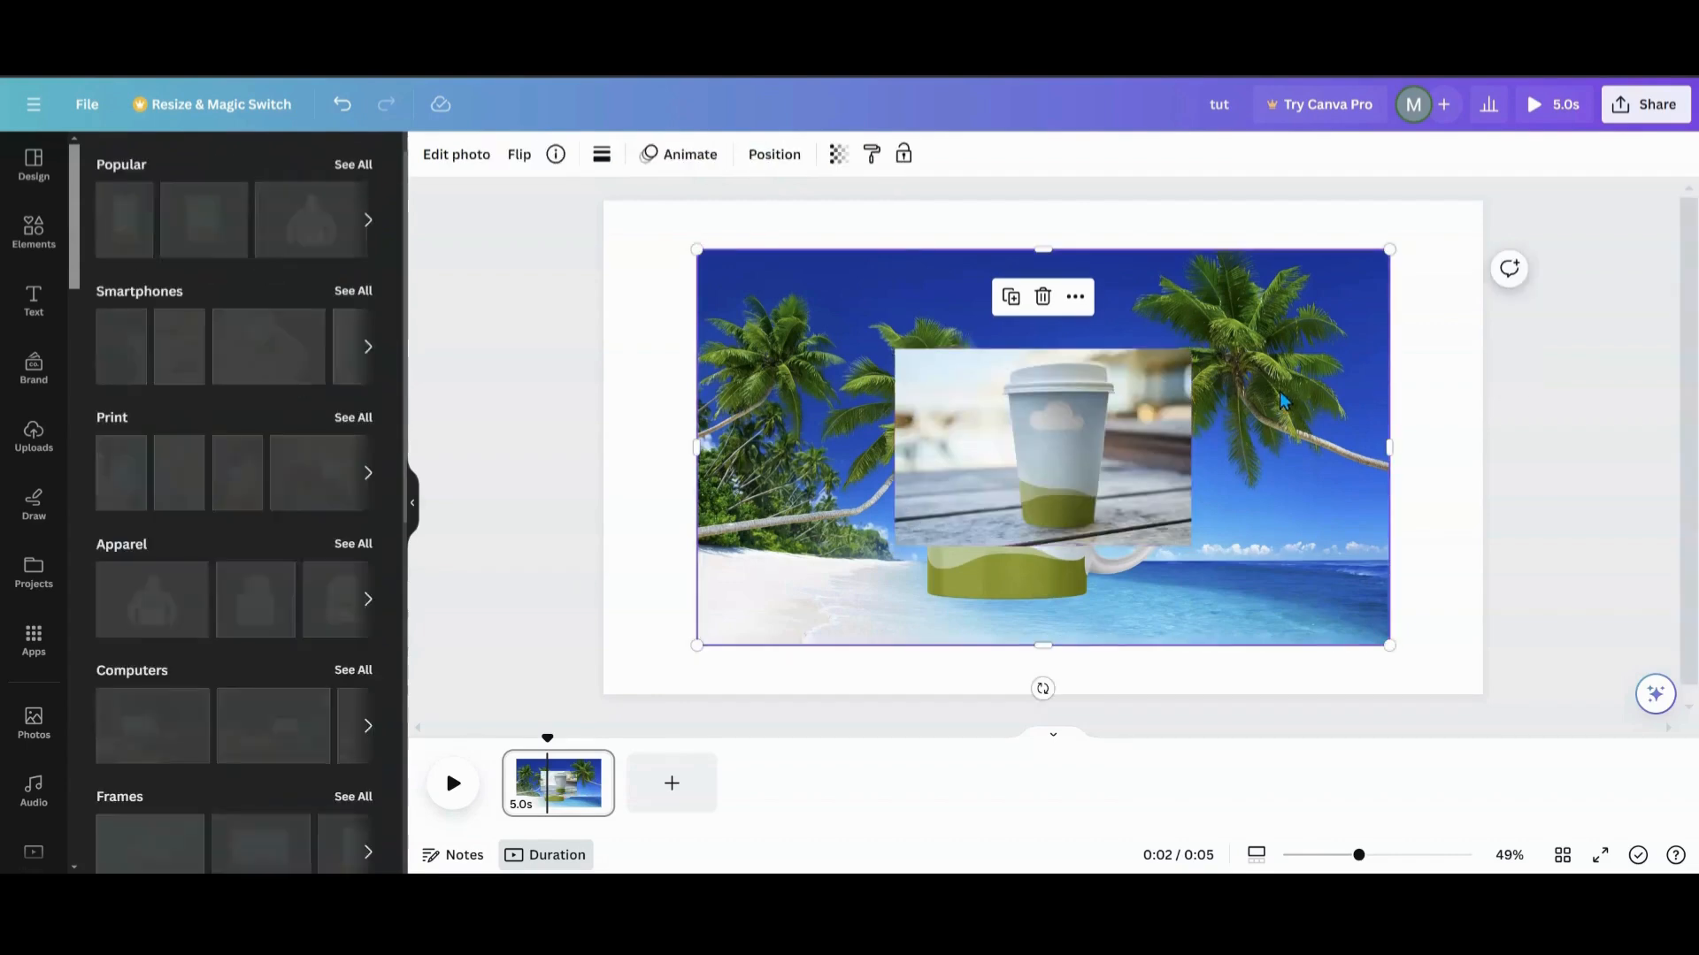
- Let the takeaway cup mockup on the wooden table fill the page
click(1041, 298)
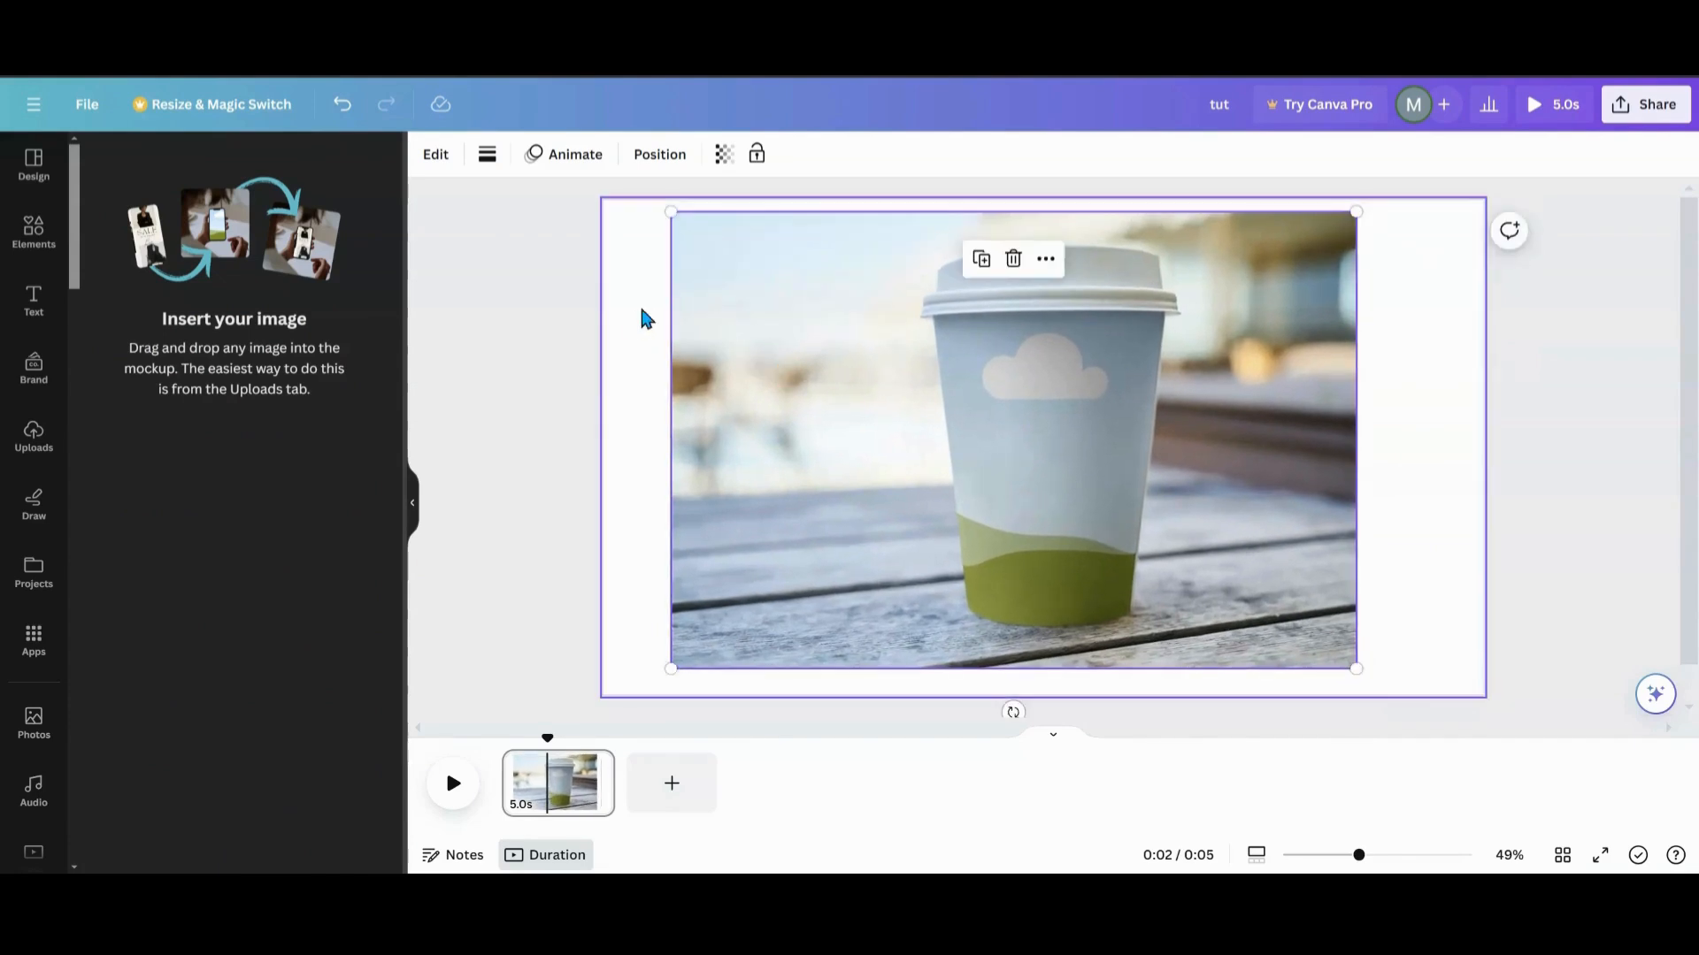
- Download the cup mockup page via File > Download as a 1920 × 1080 PNG
click(87, 105)
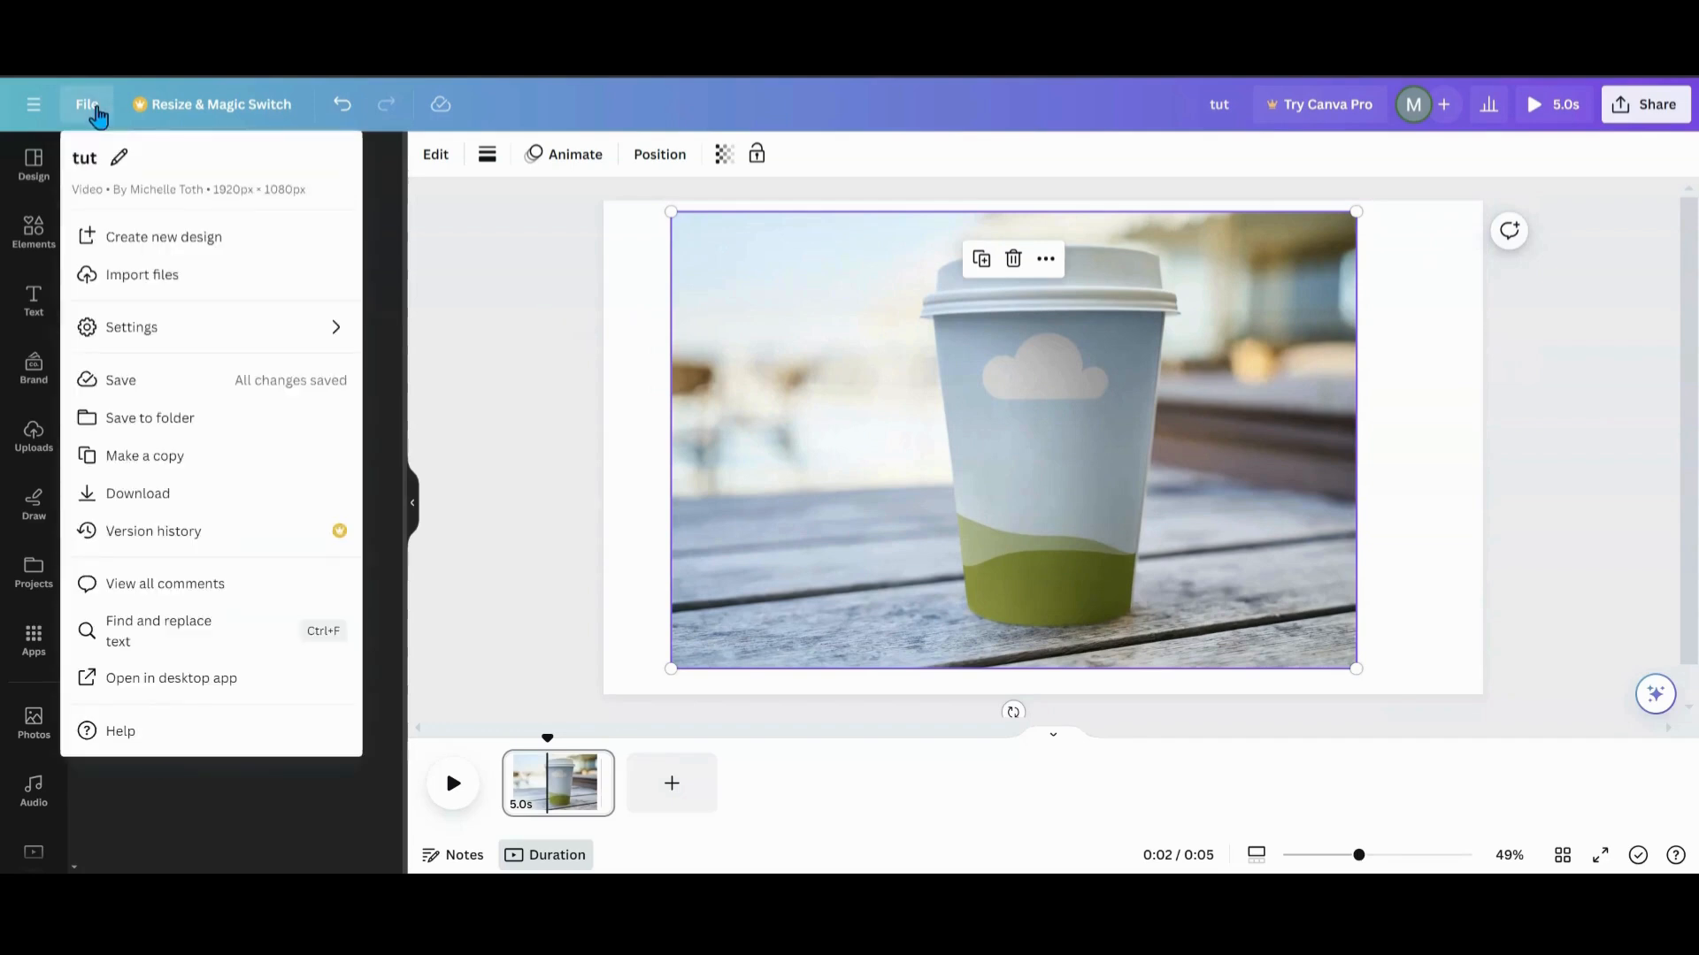
click(138, 494)
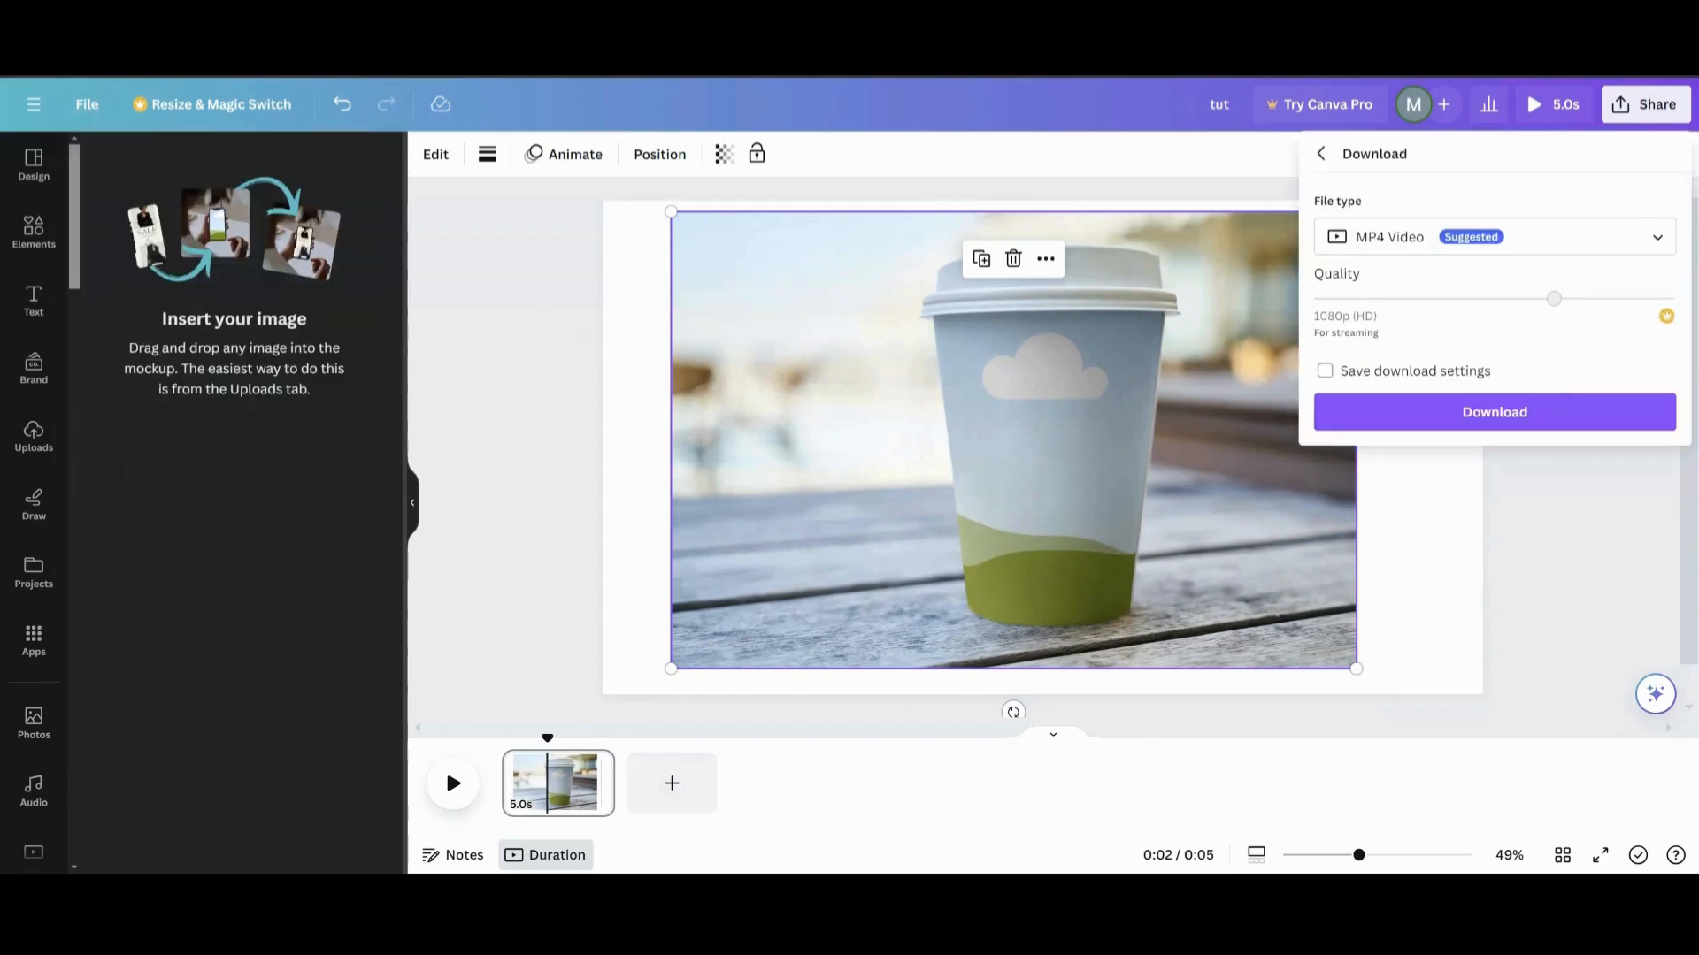
click(1493, 235)
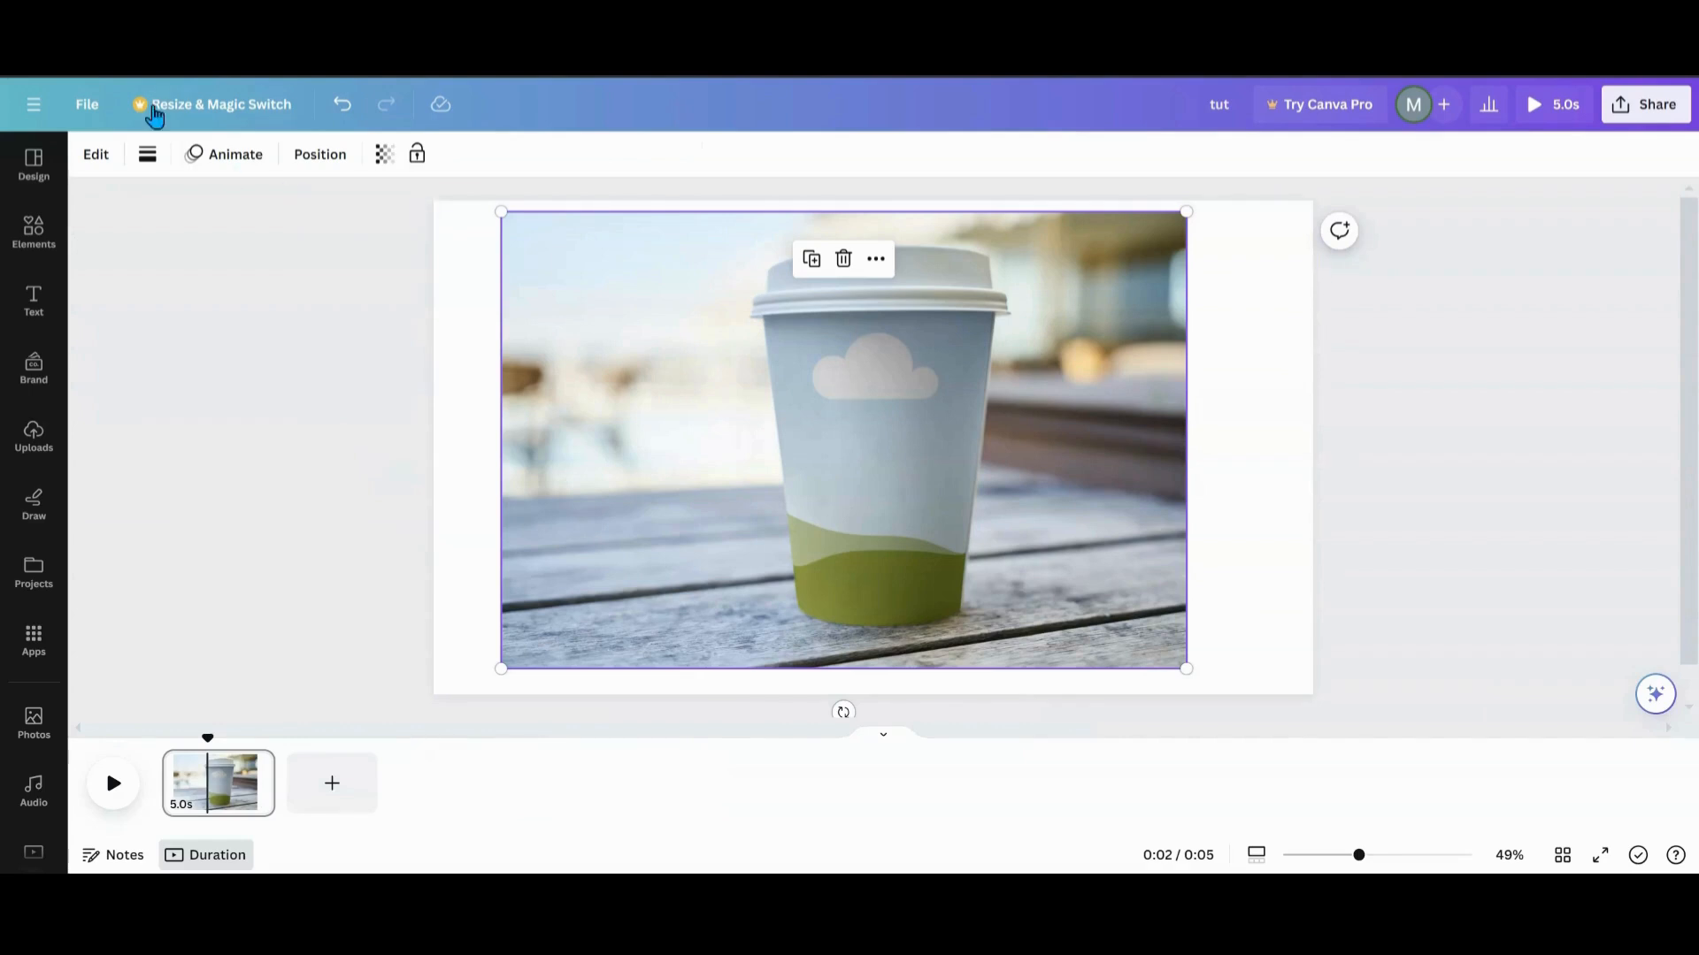
click(86, 105)
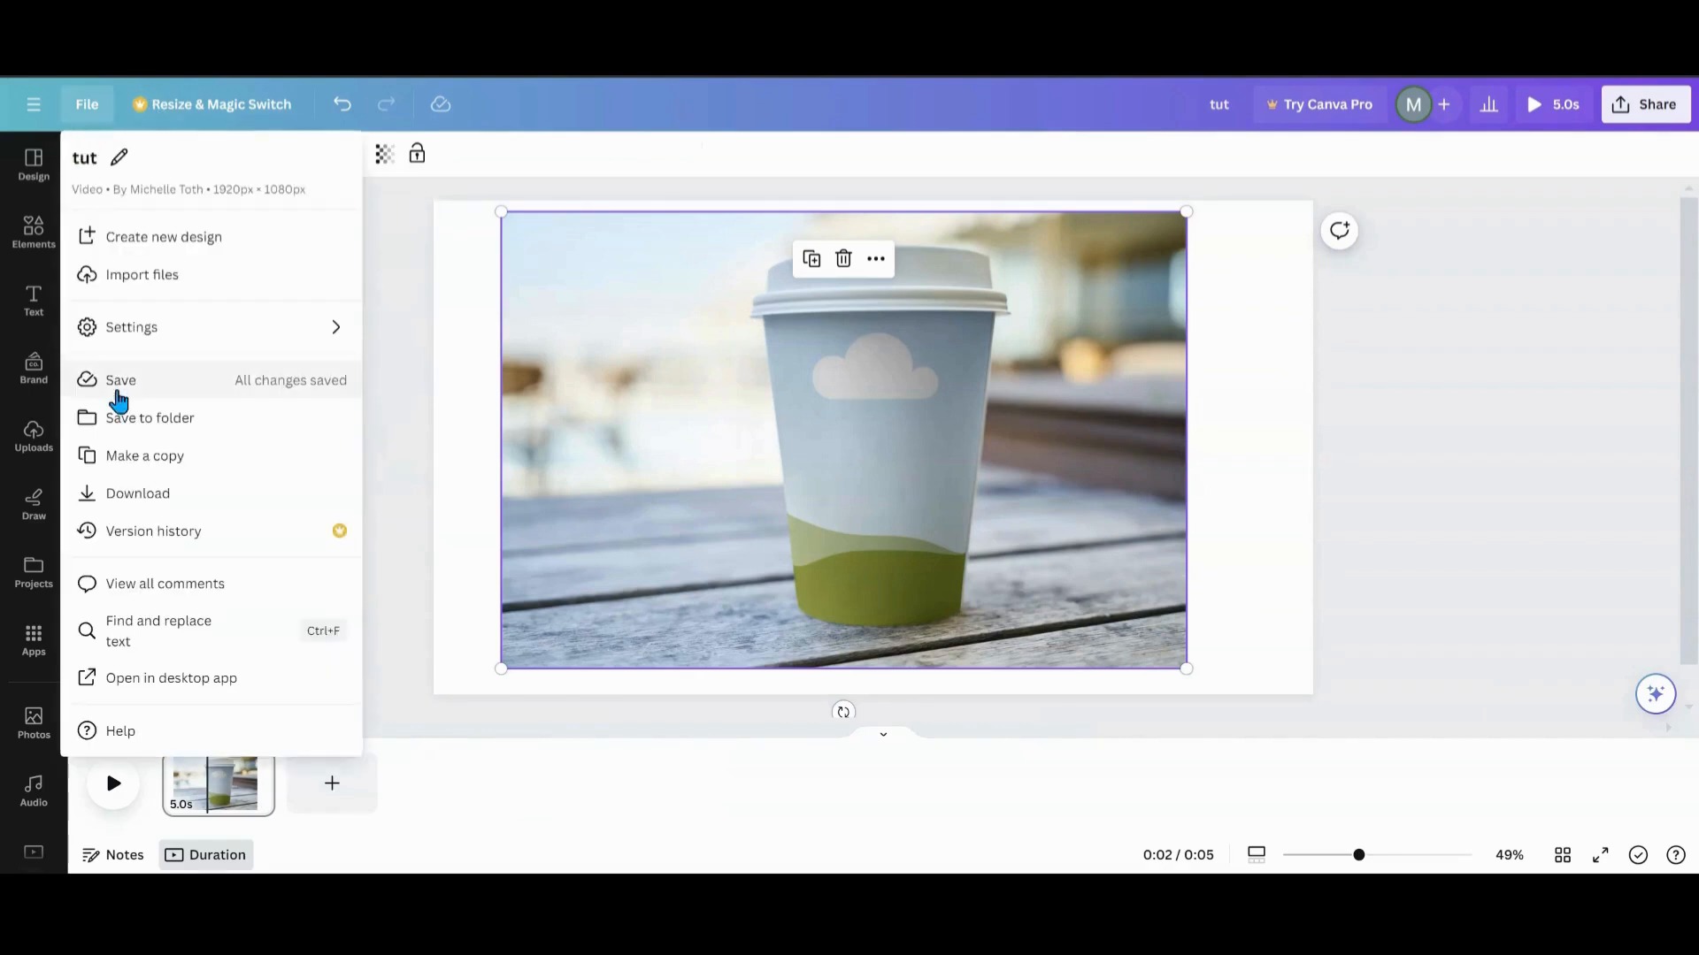
click(138, 494)
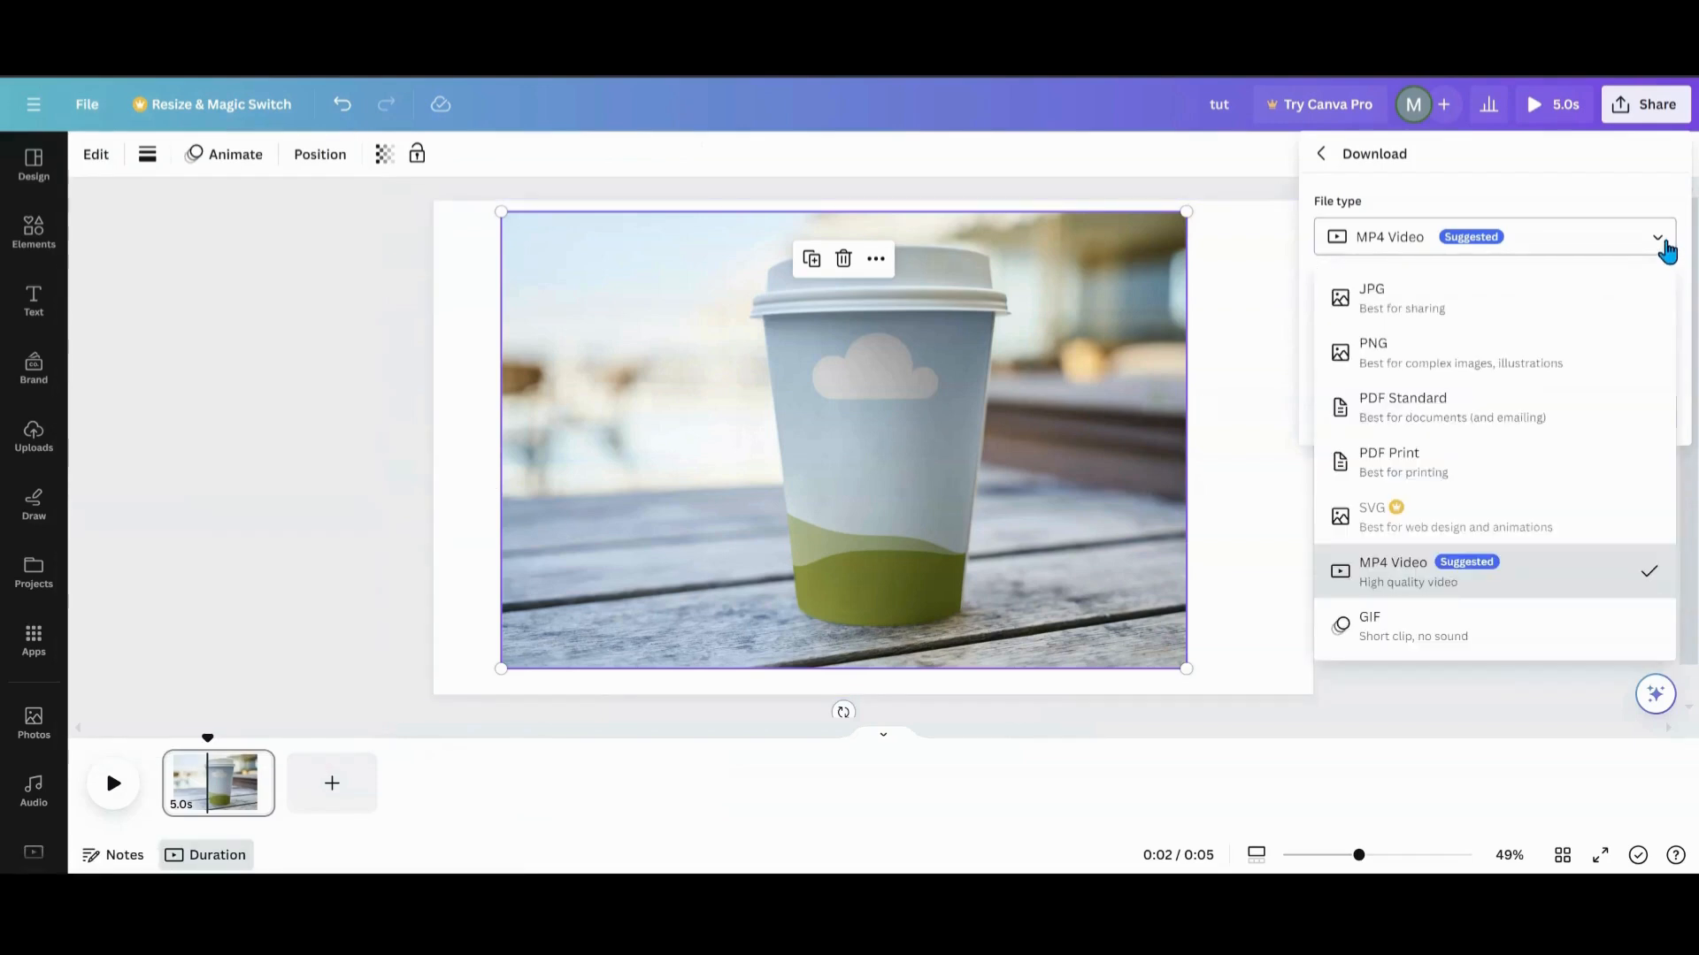
click(1373, 352)
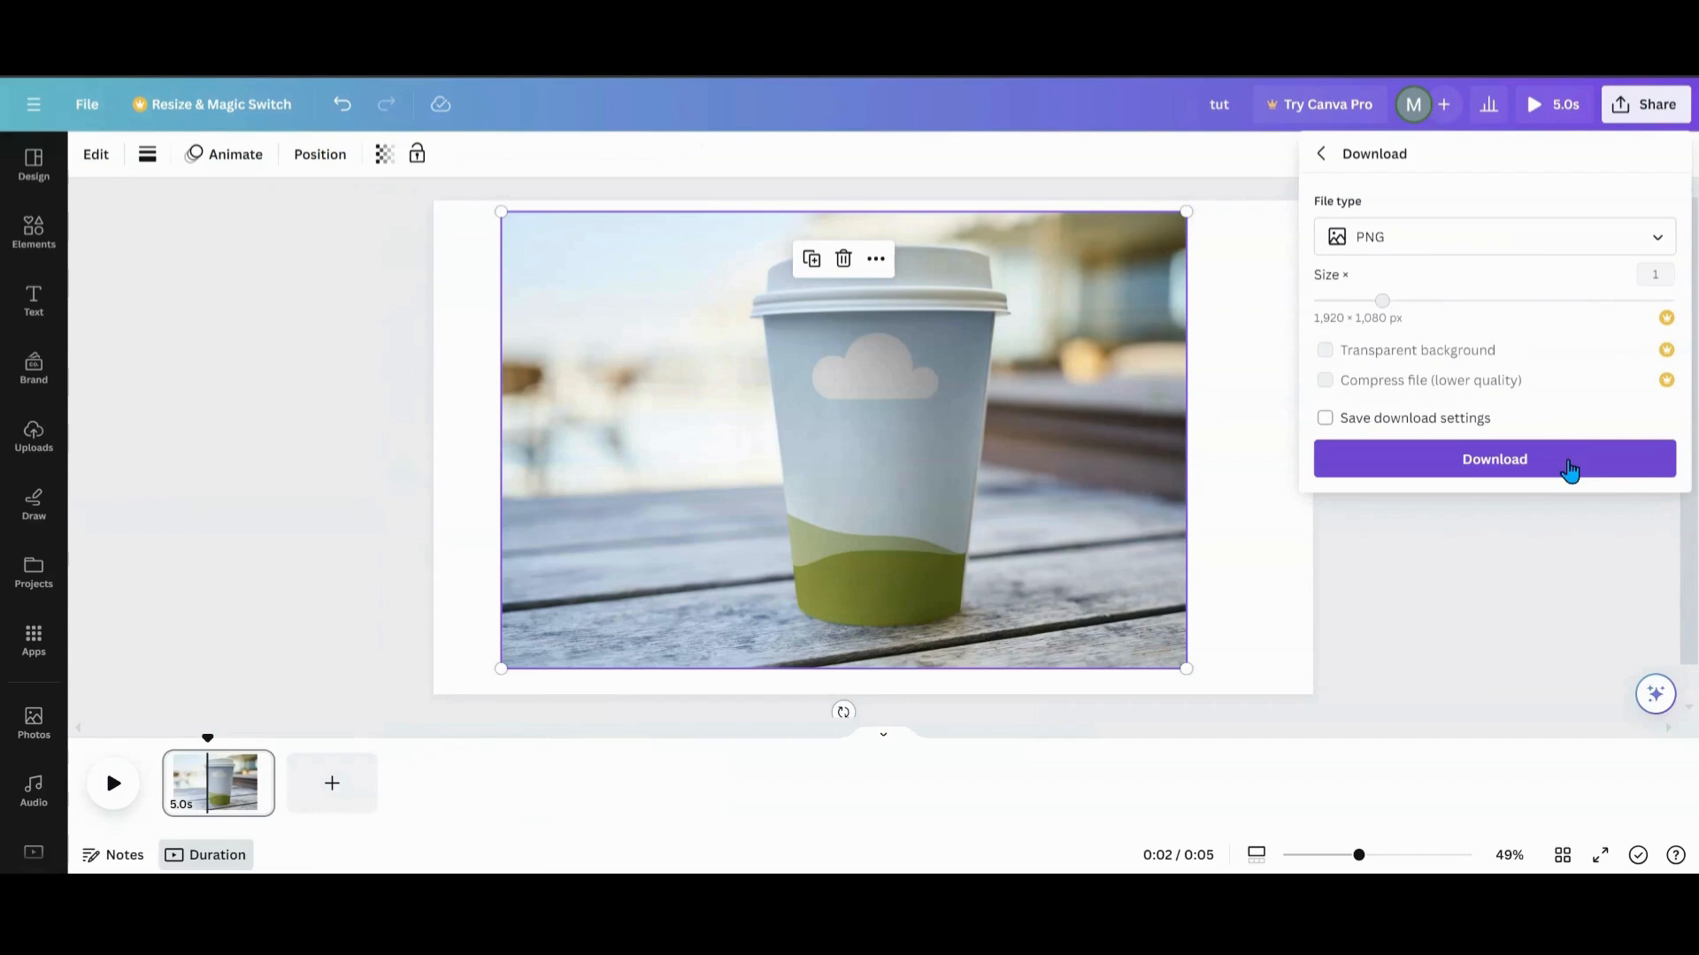
click(1493, 458)
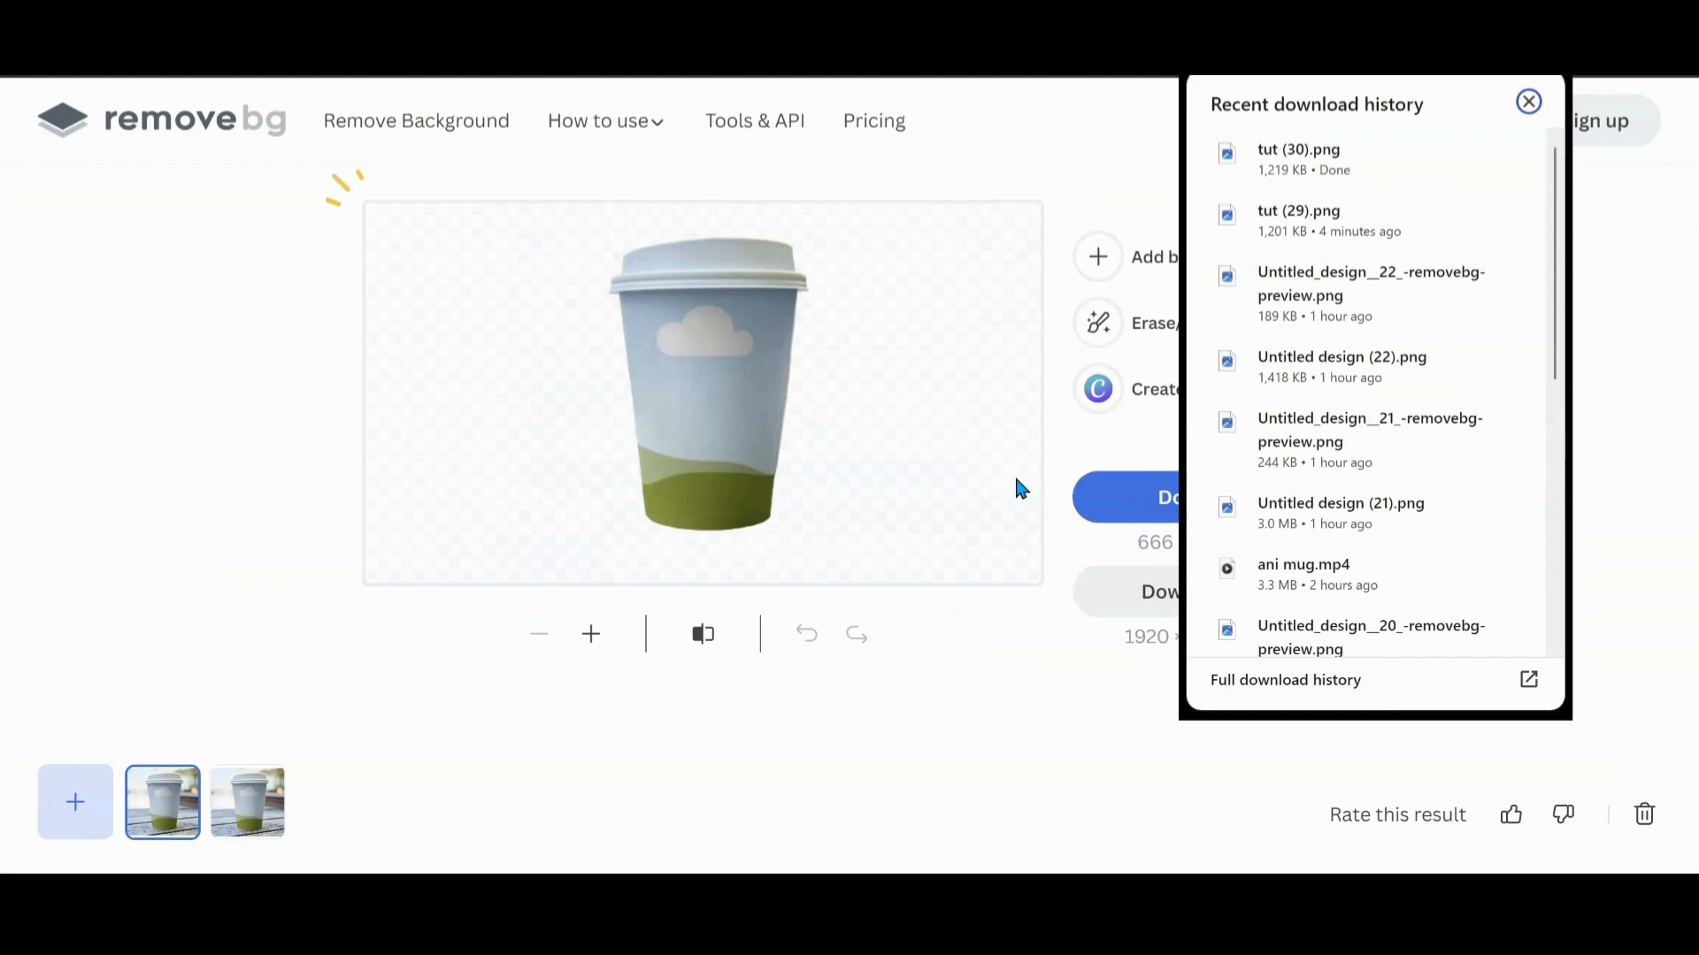
- Download the background-removed cup cutout from remove.bg
click(1529, 102)
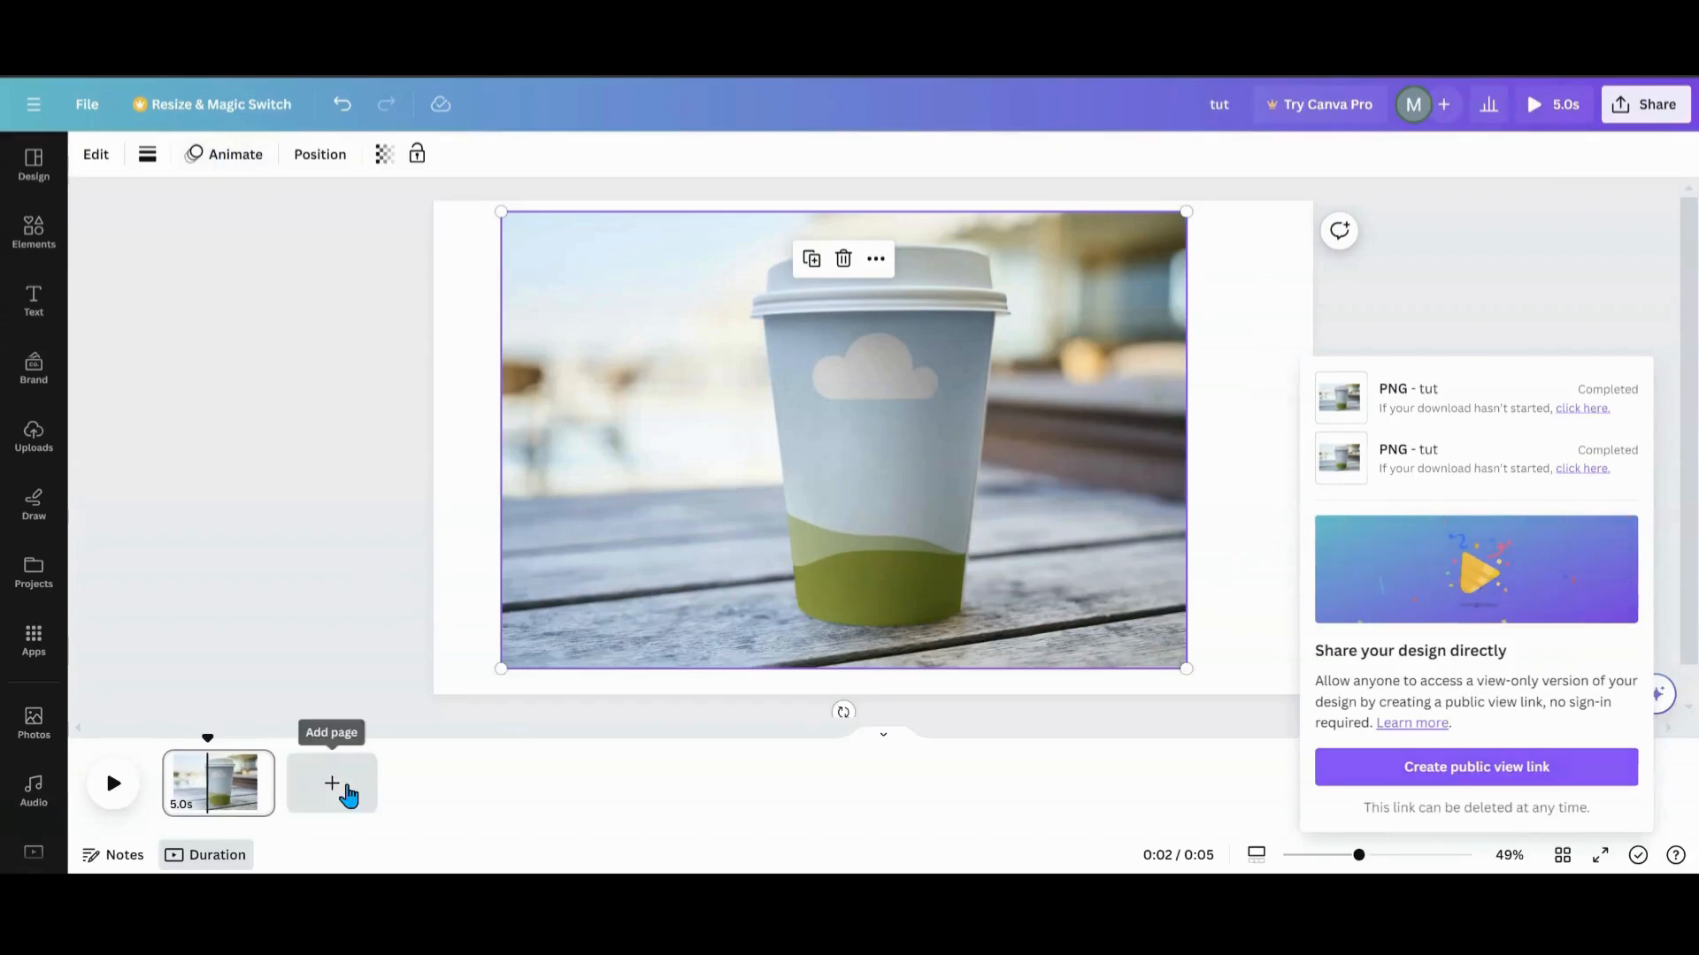
- Add a second page with the removebg cup from Uploads over the beach photo
click(330, 782)
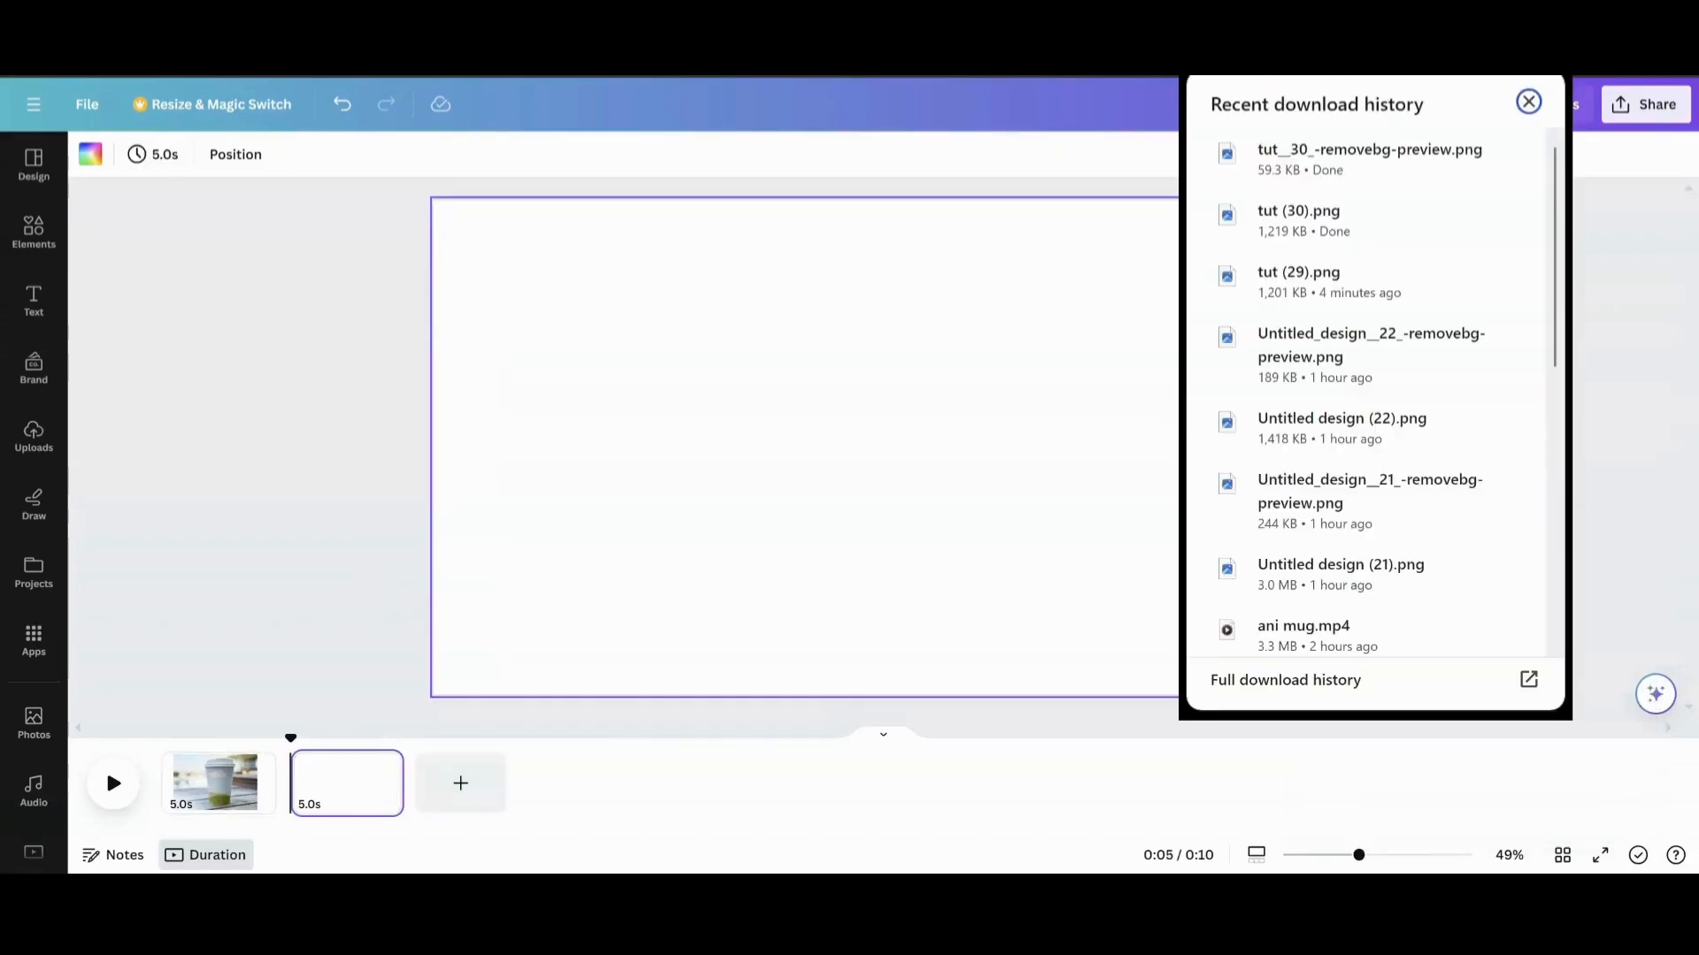
click(34, 437)
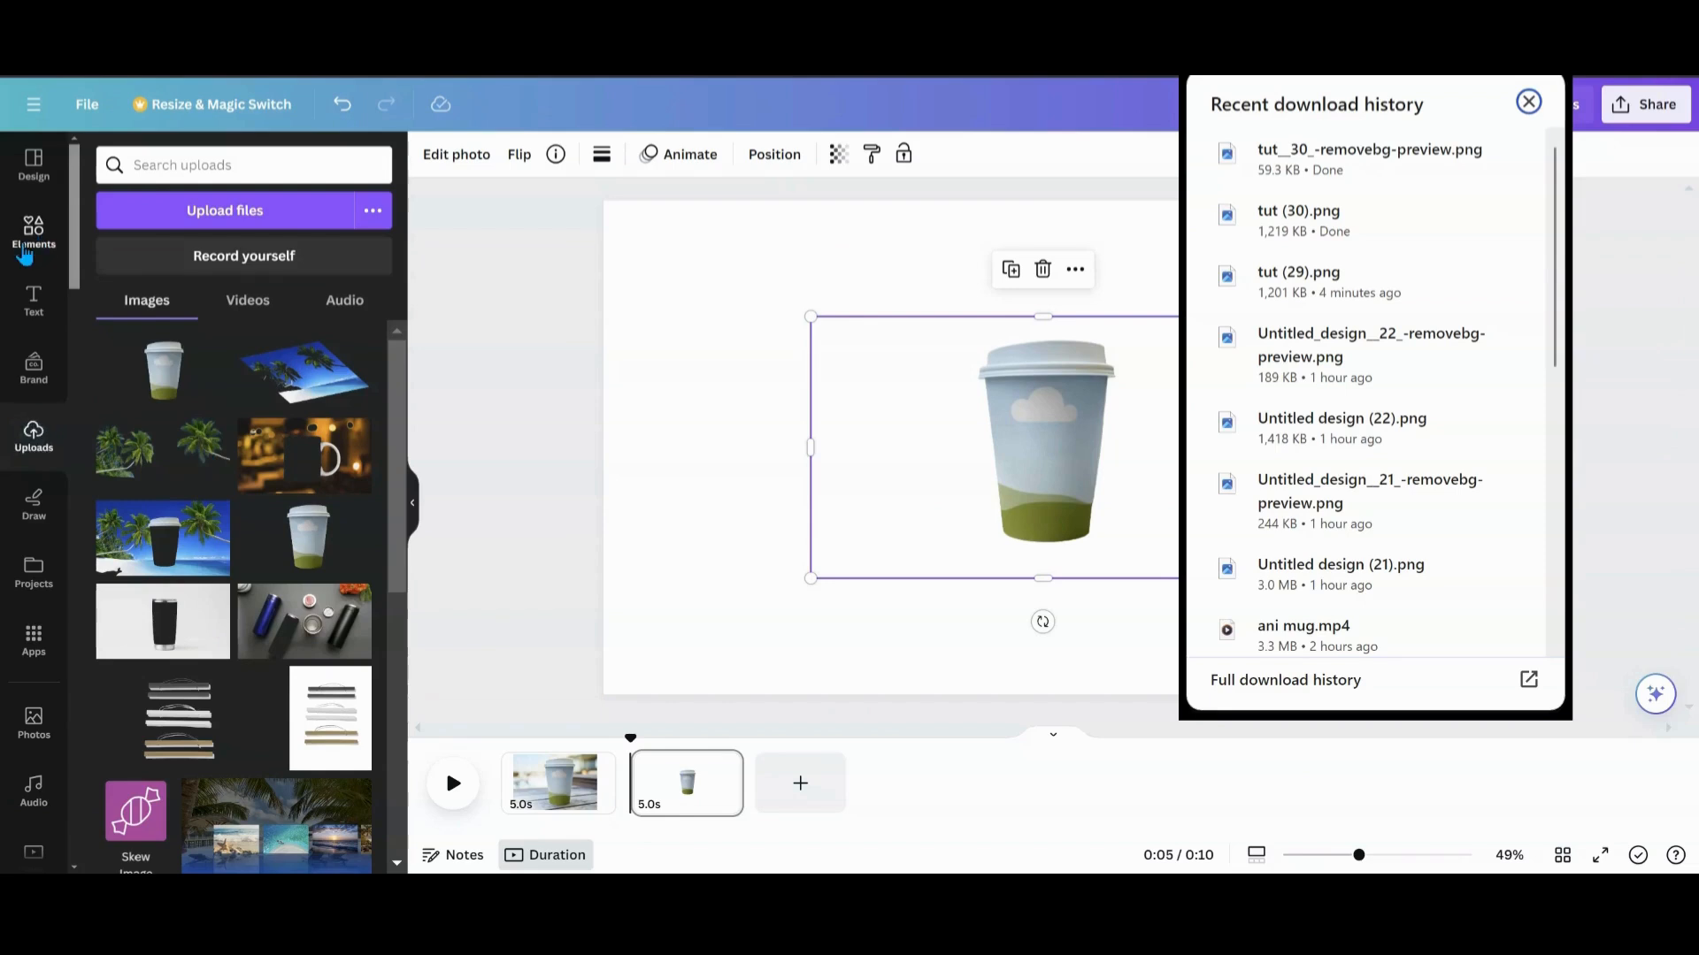
click(33, 232)
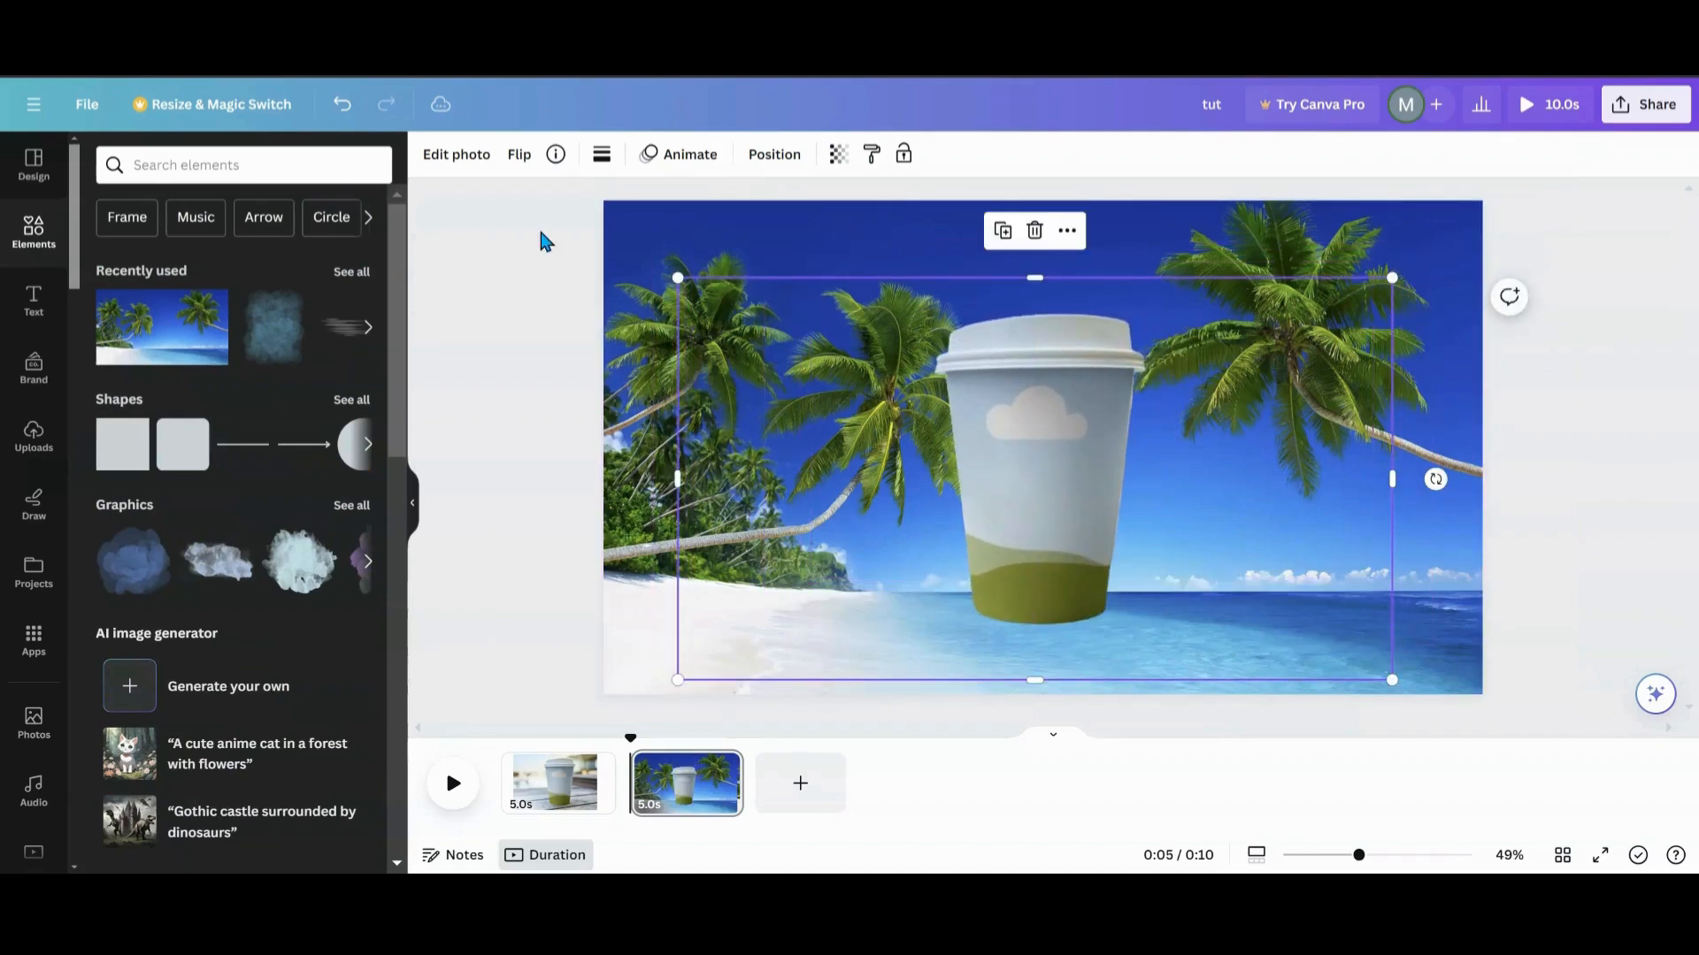
- Raise the beach cup picture's Sharpness to 17 in Edit photo's Adjust settings
click(455, 154)
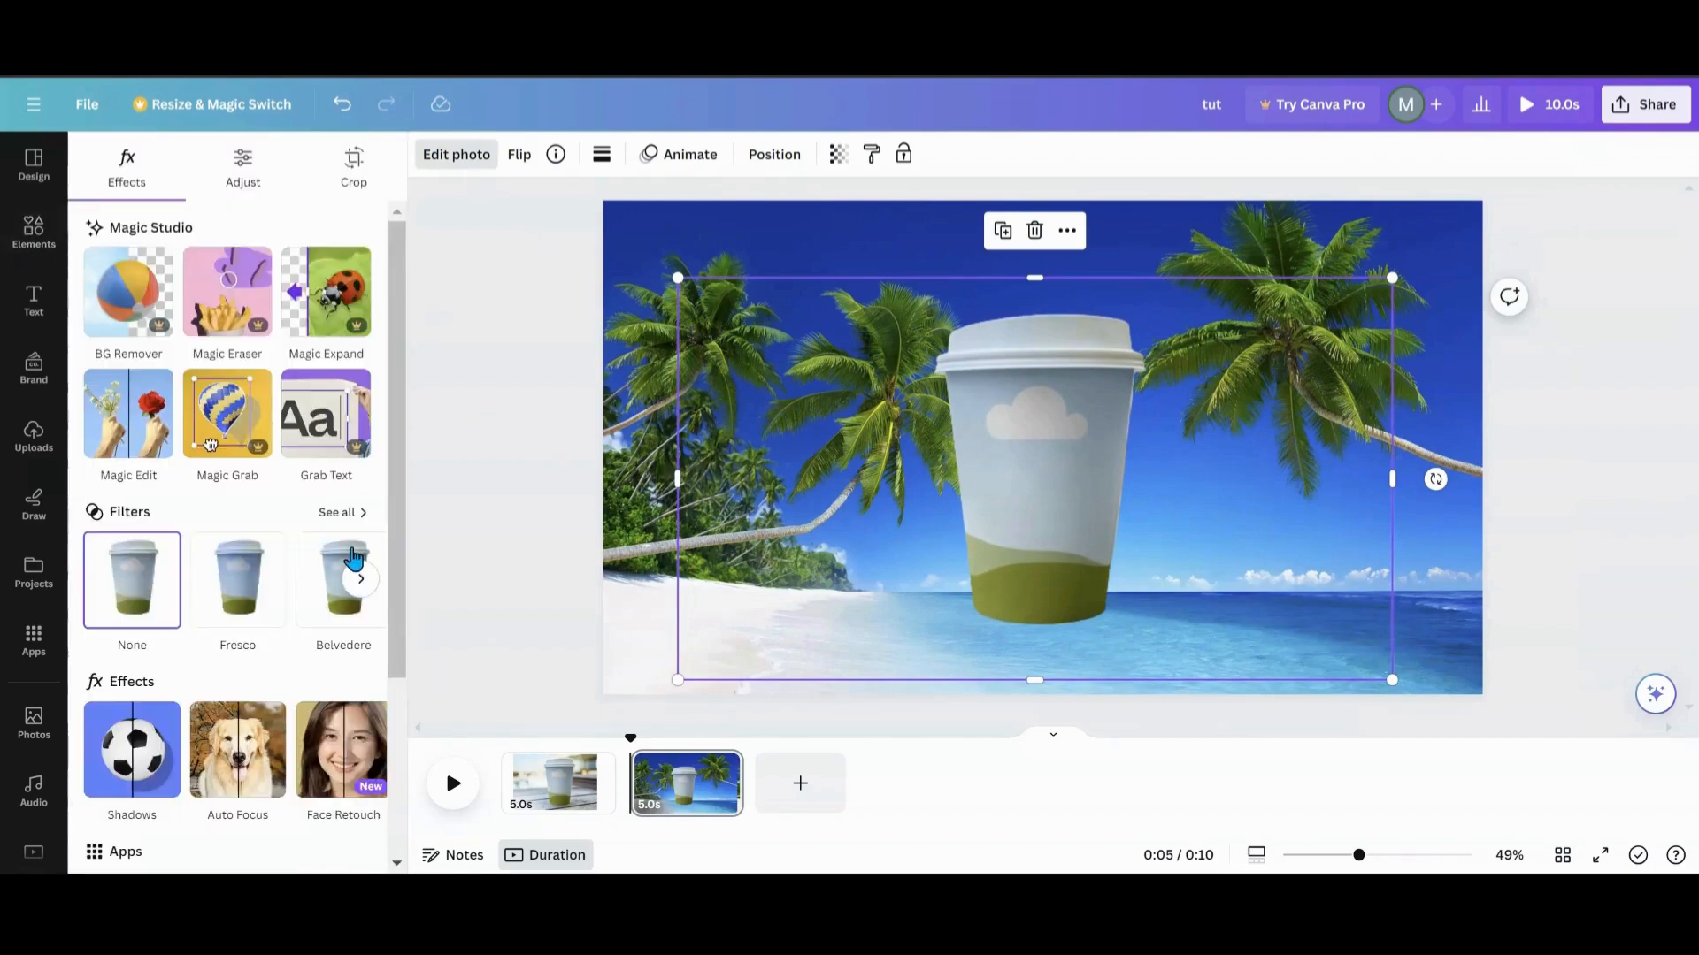
click(242, 168)
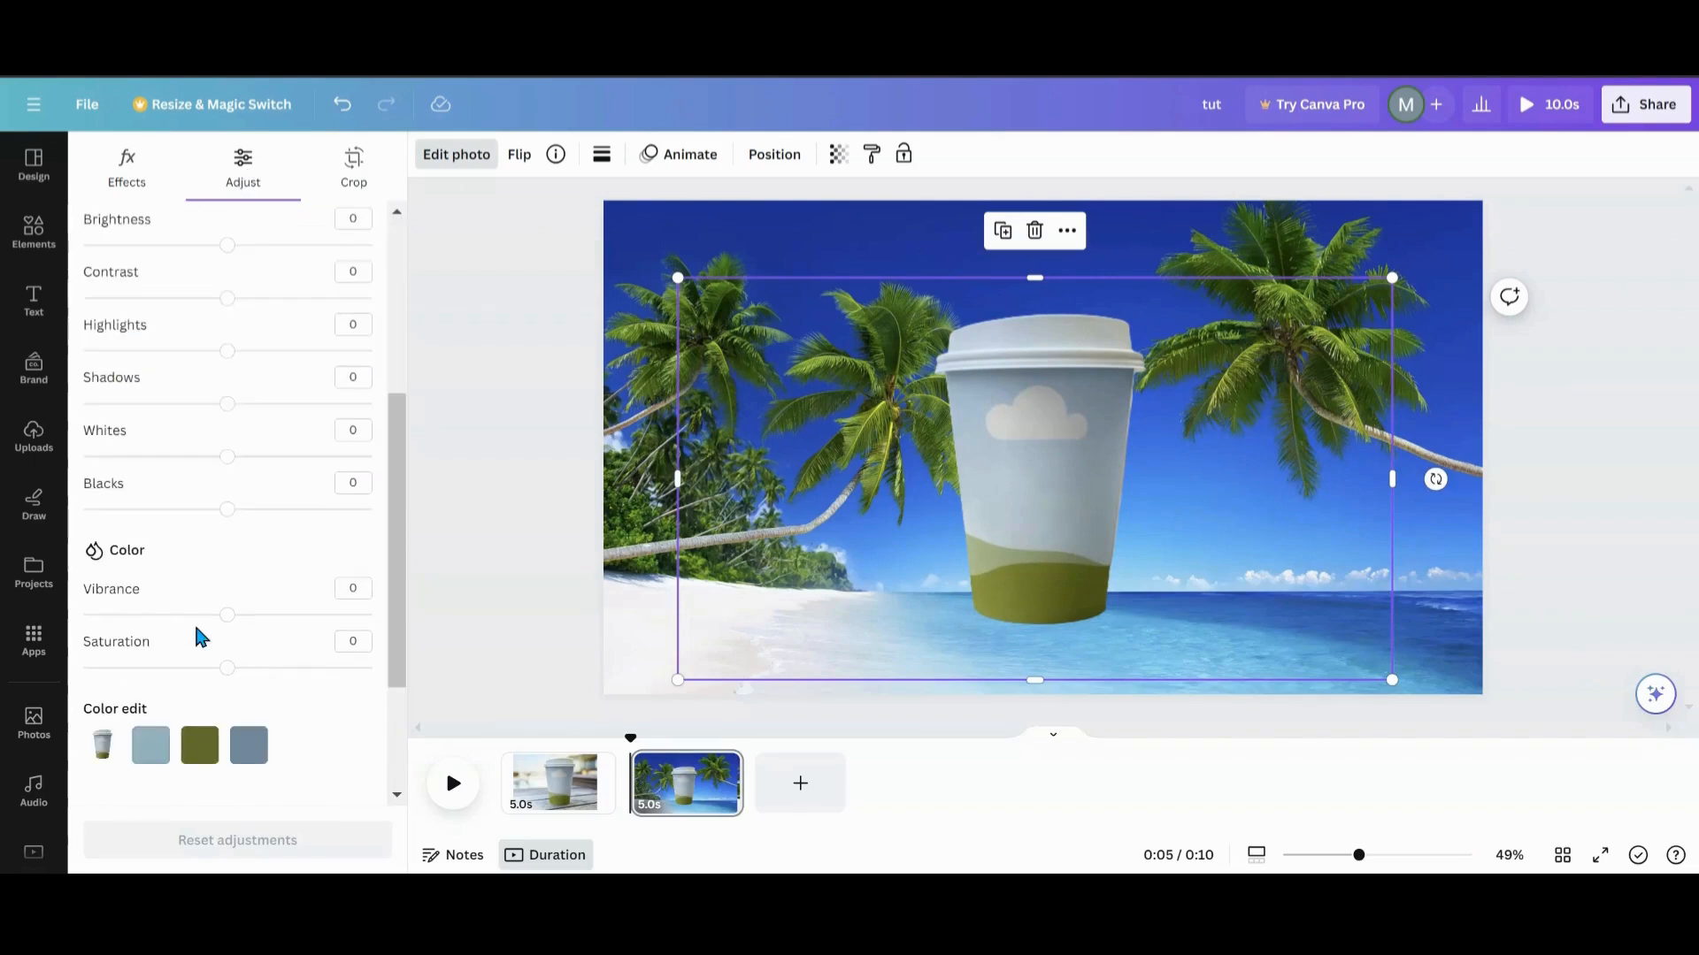
mouse_move(149, 668)
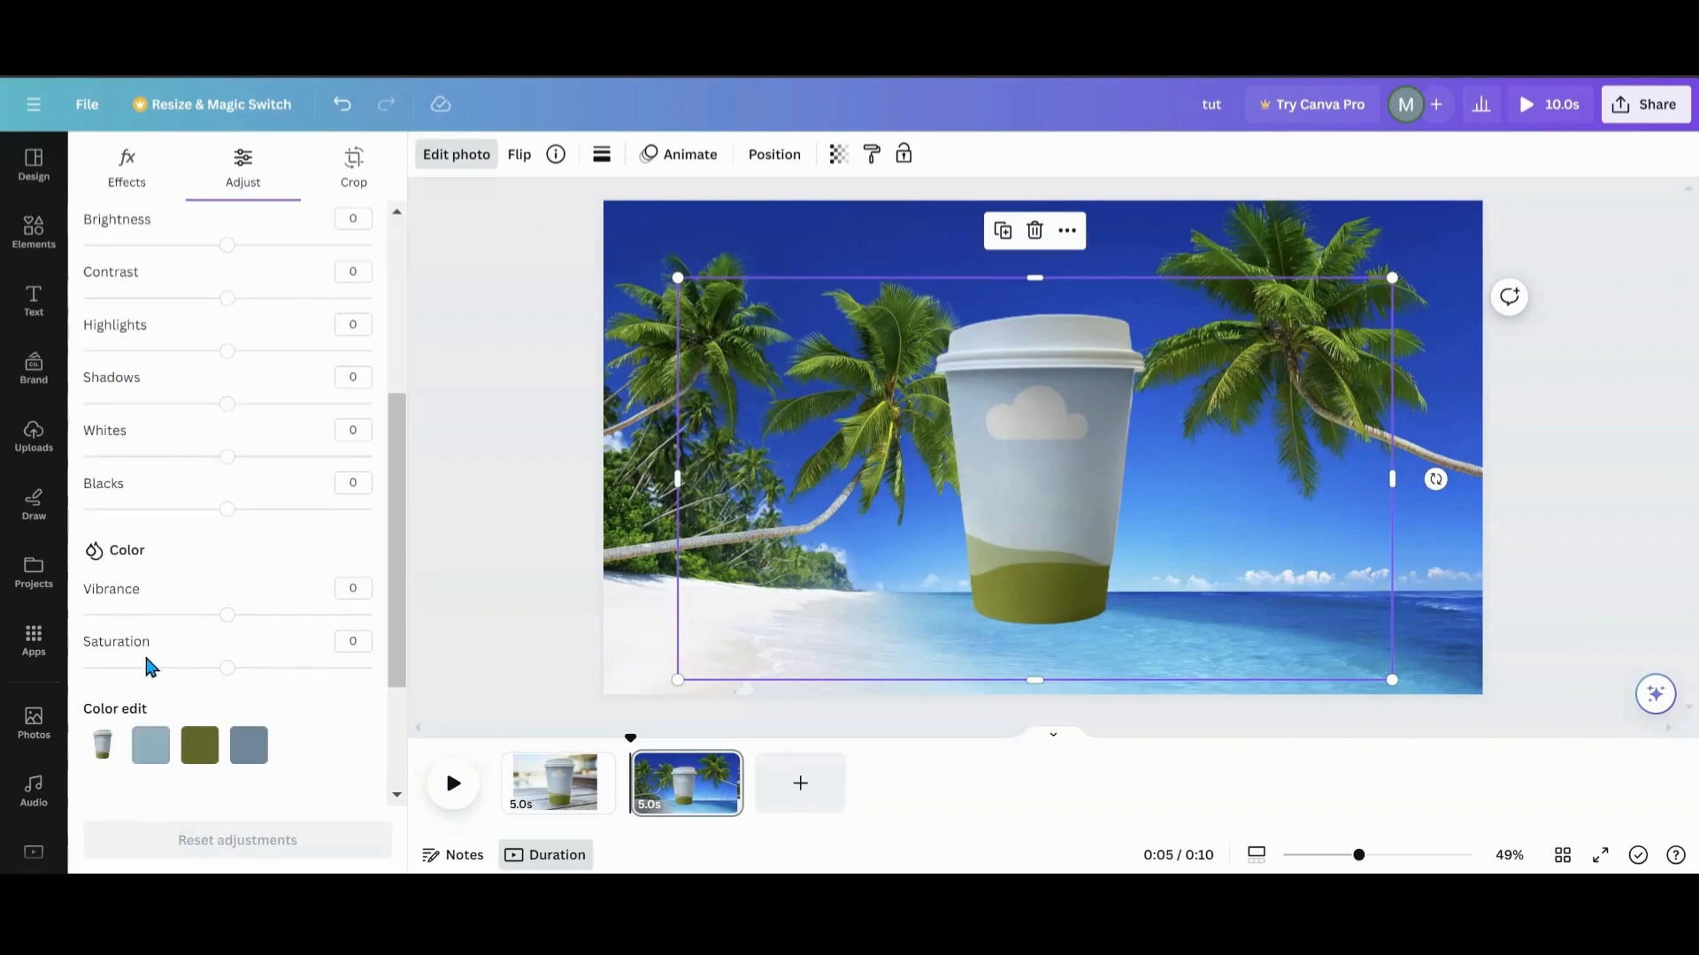
scroll(down, 3)
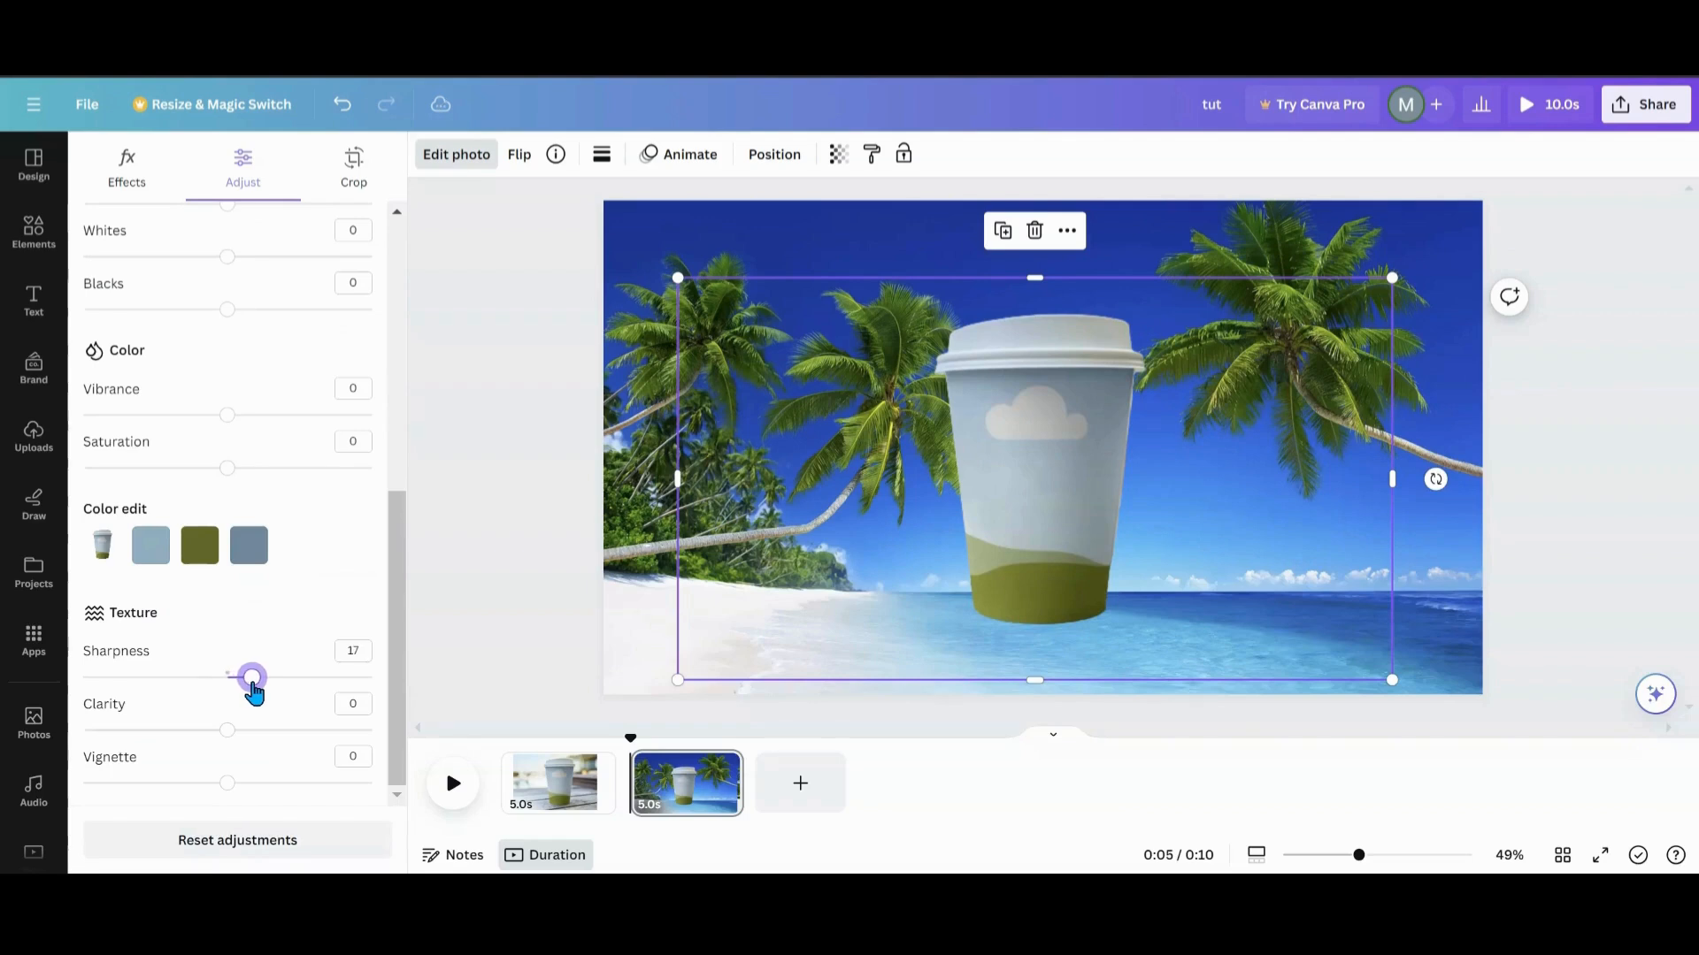
click(34, 232)
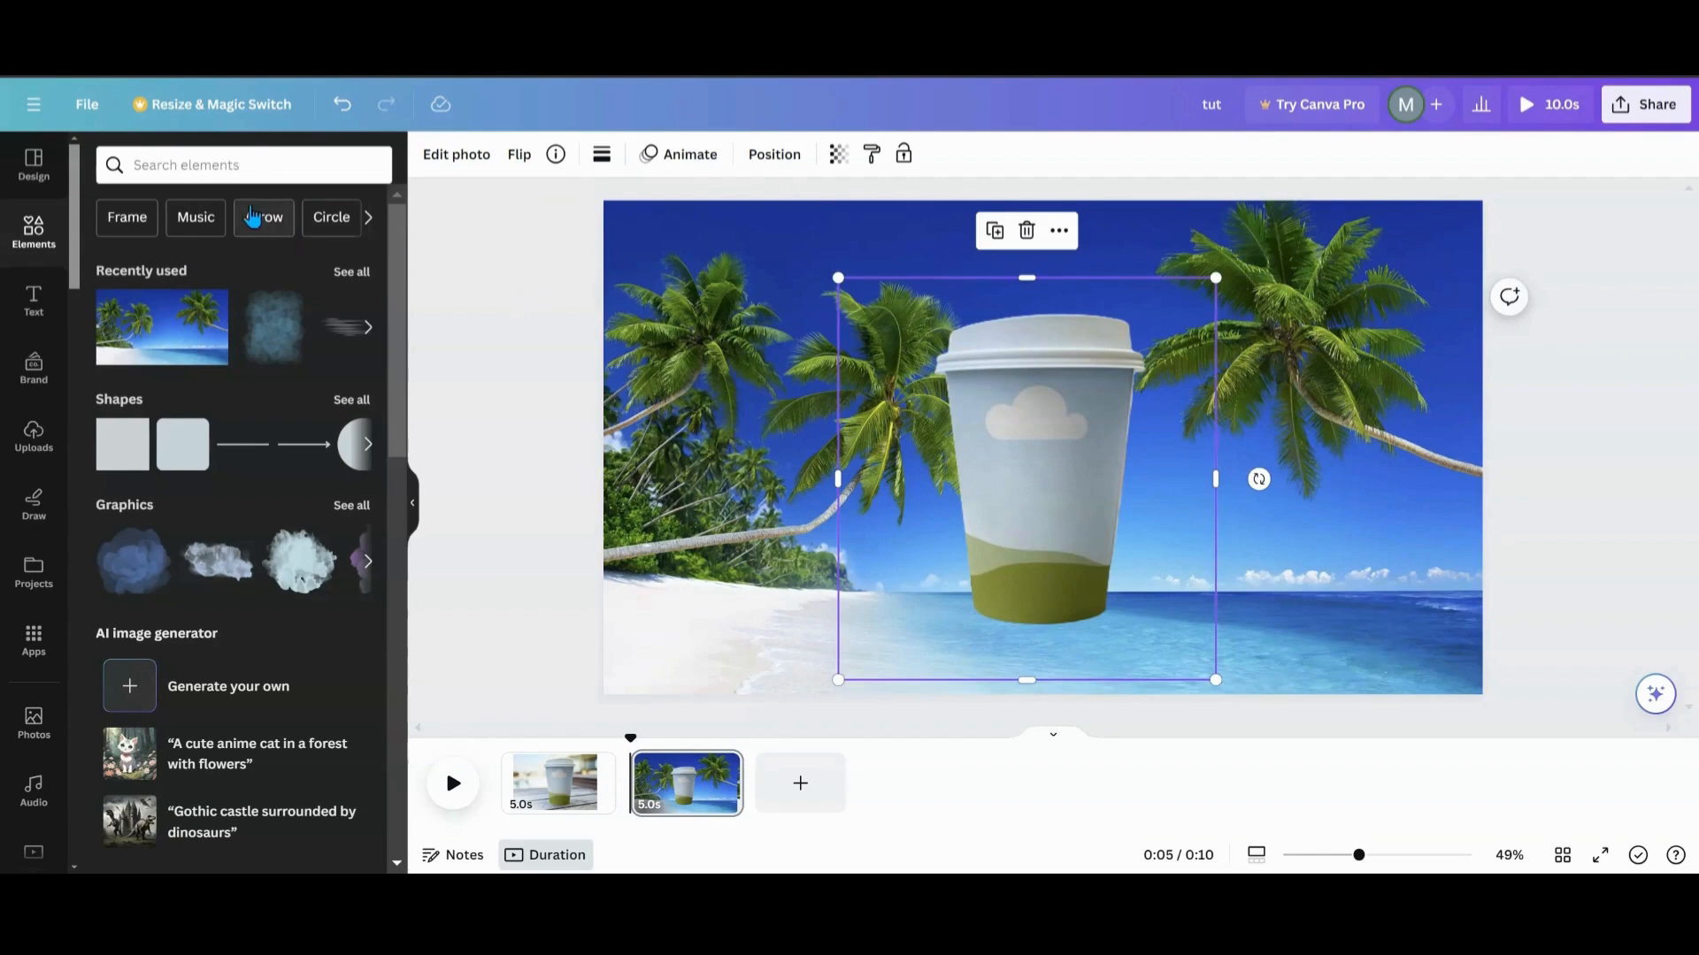
- Set the download to PNG with only Page 2 selected
click(1644, 104)
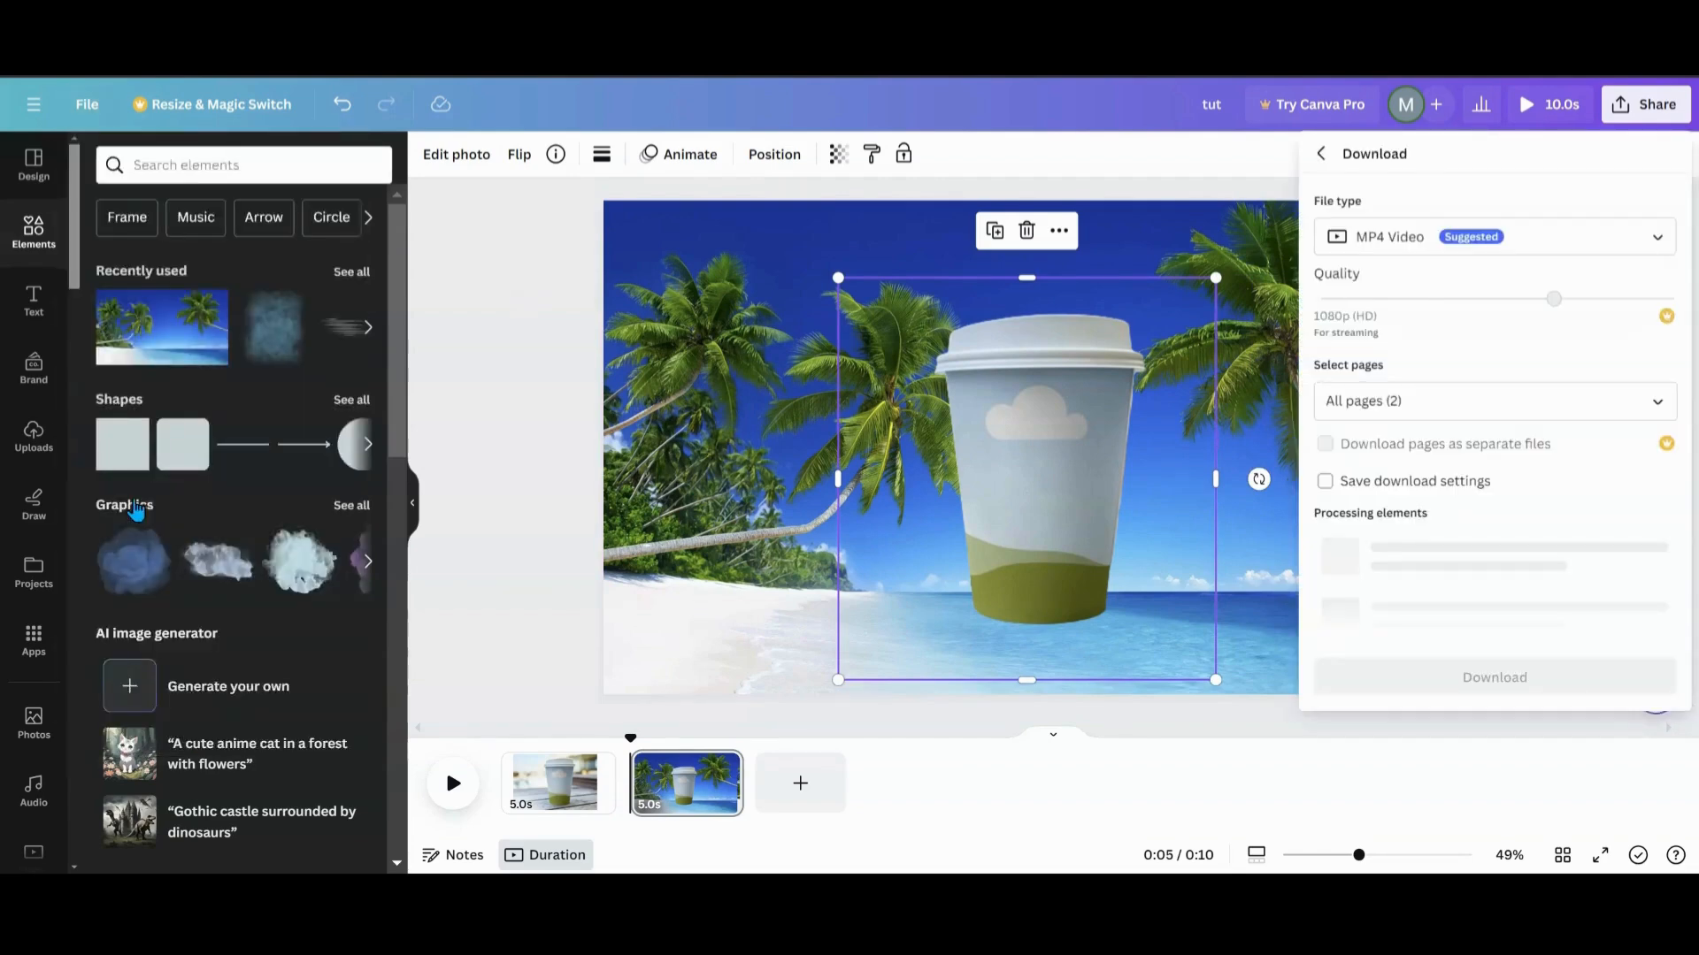
click(1494, 235)
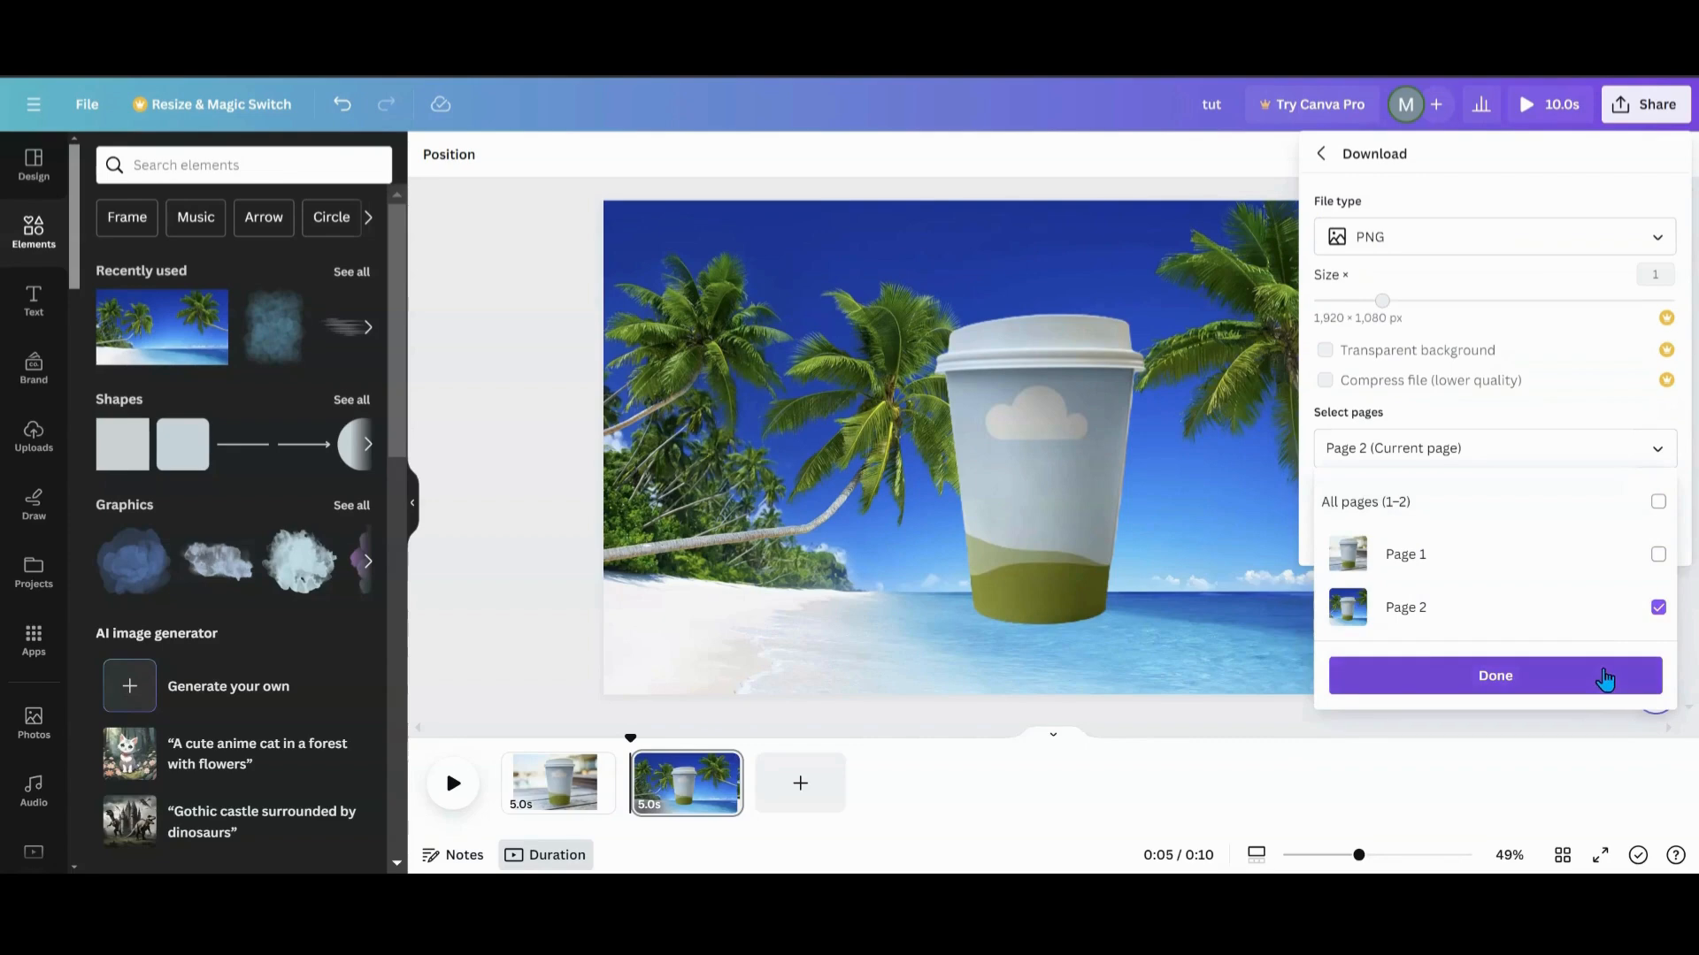
click(1493, 674)
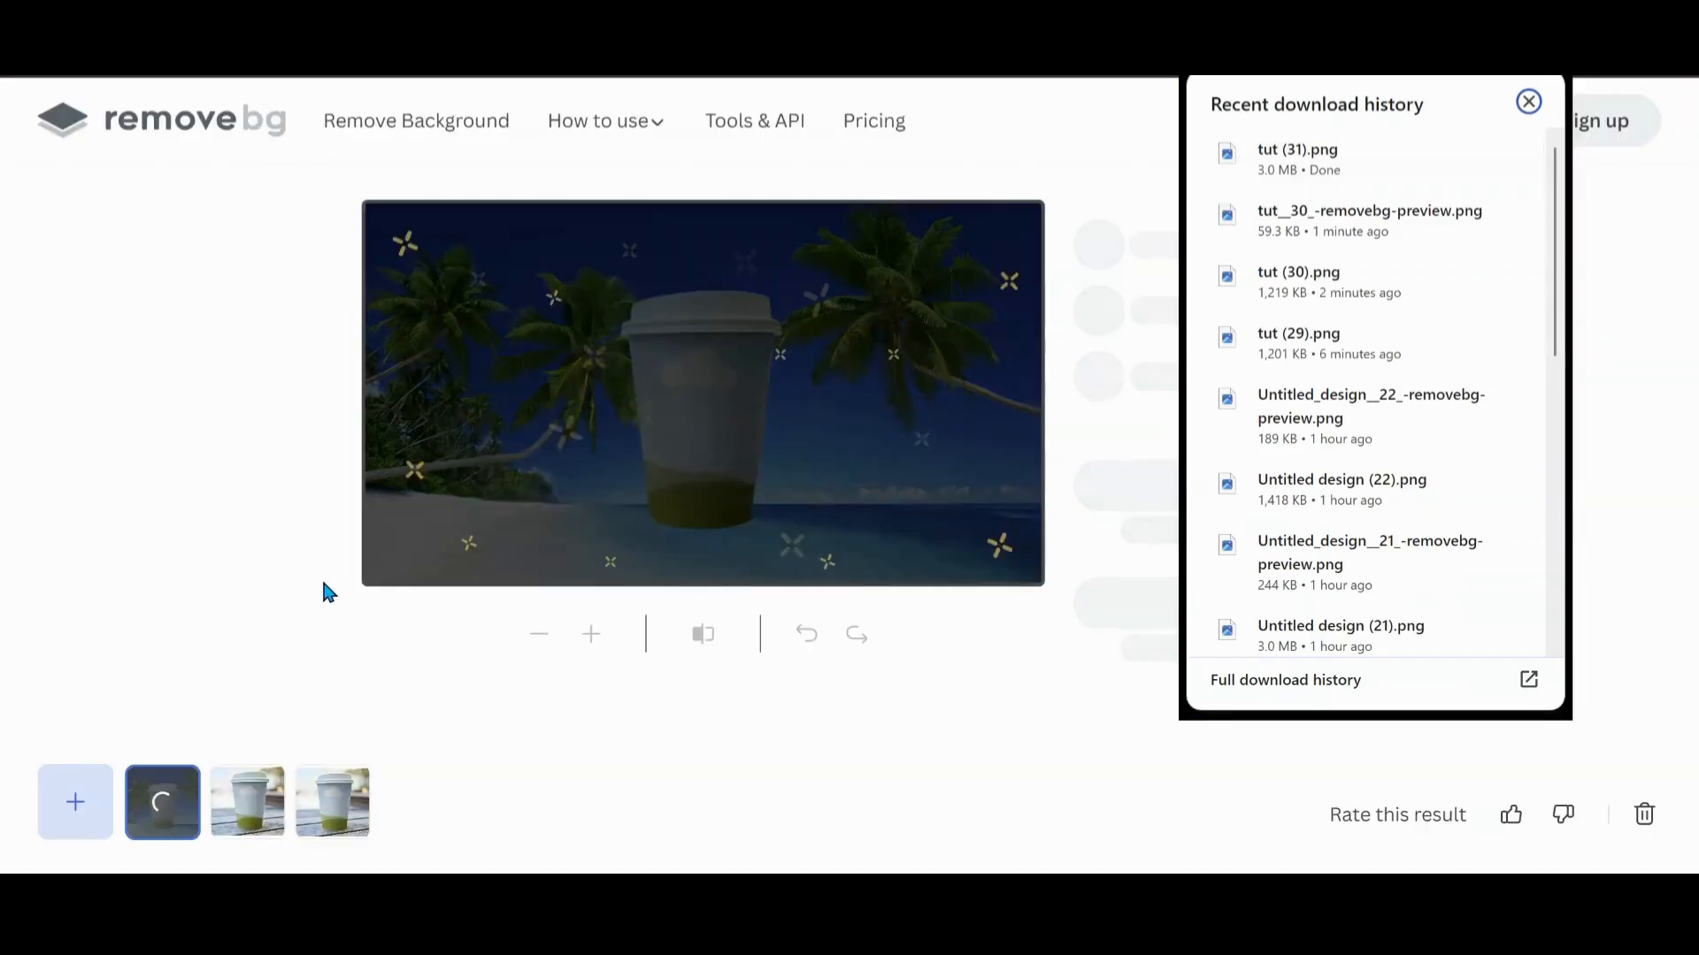
- Upload the page 2 PNG to remove.bg and get the cup and palm trees cutout
click(1528, 101)
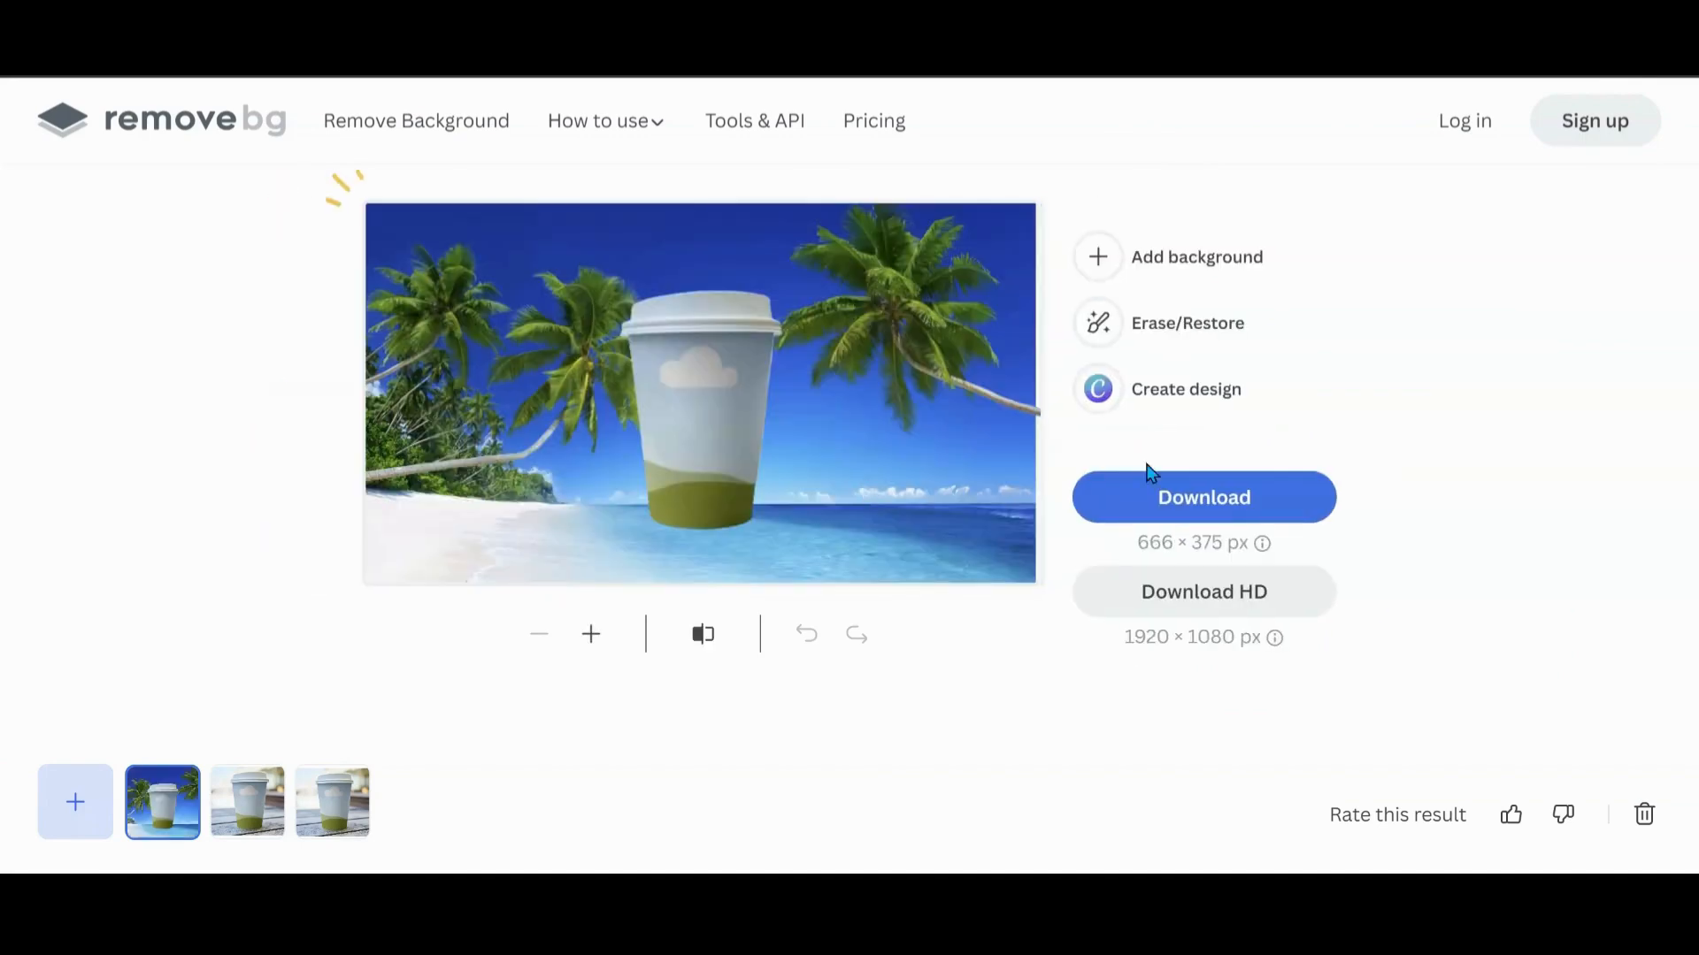
click(702, 633)
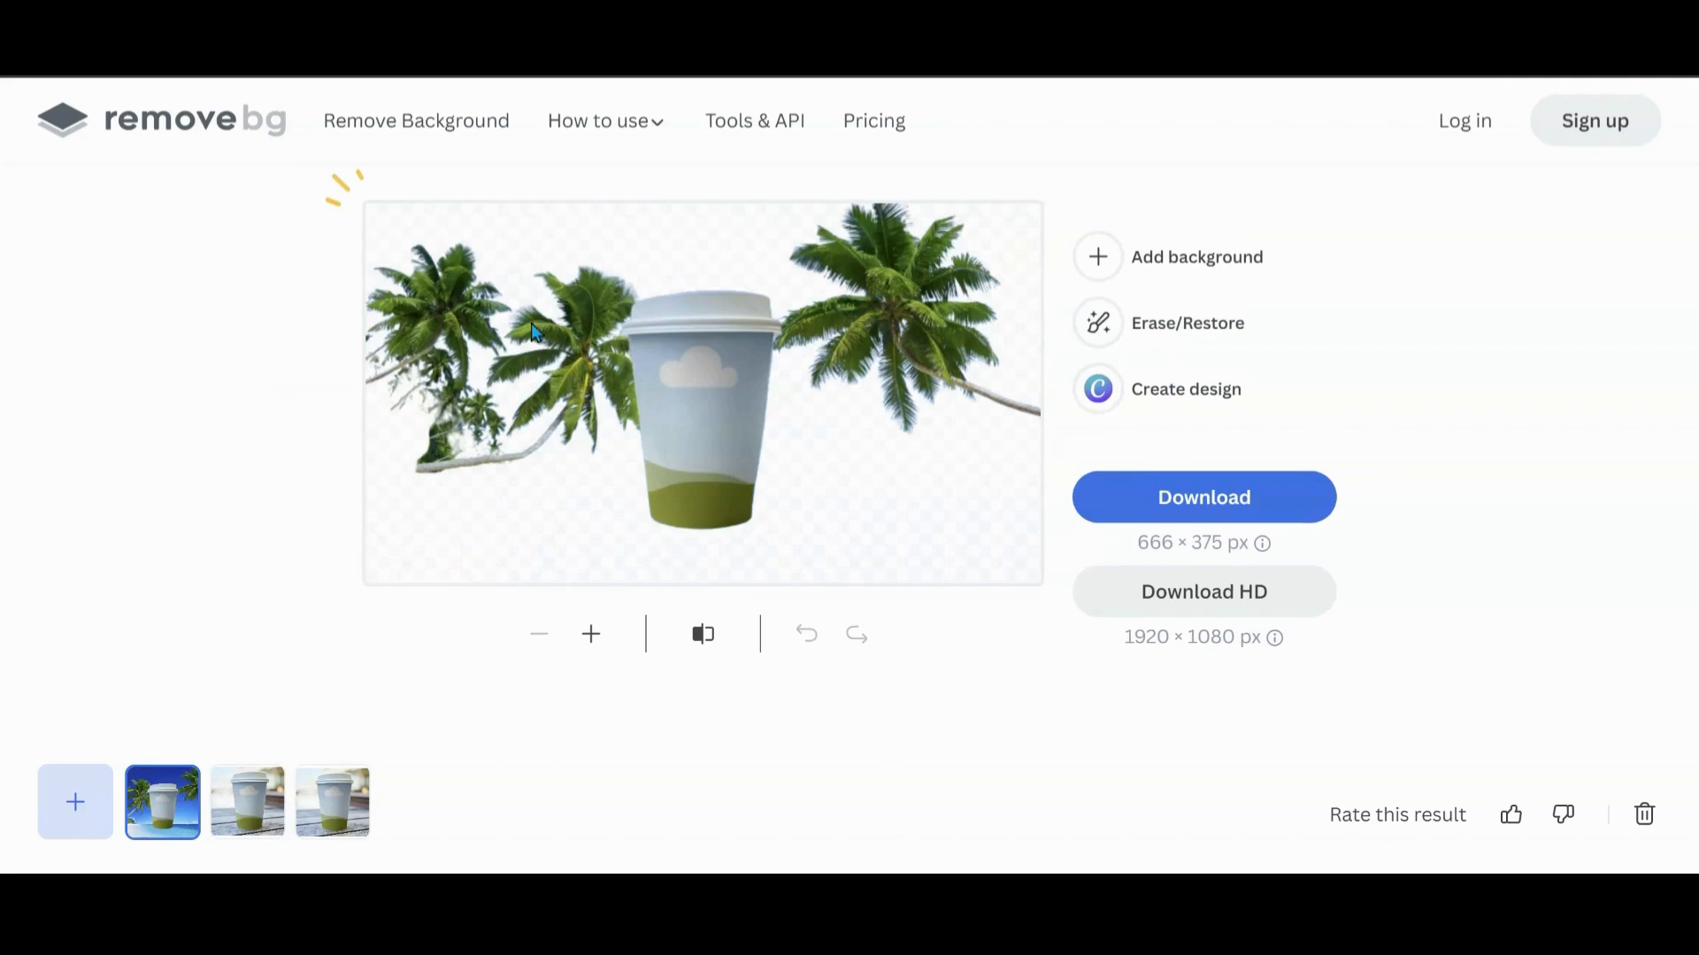
mouse_move(1198, 341)
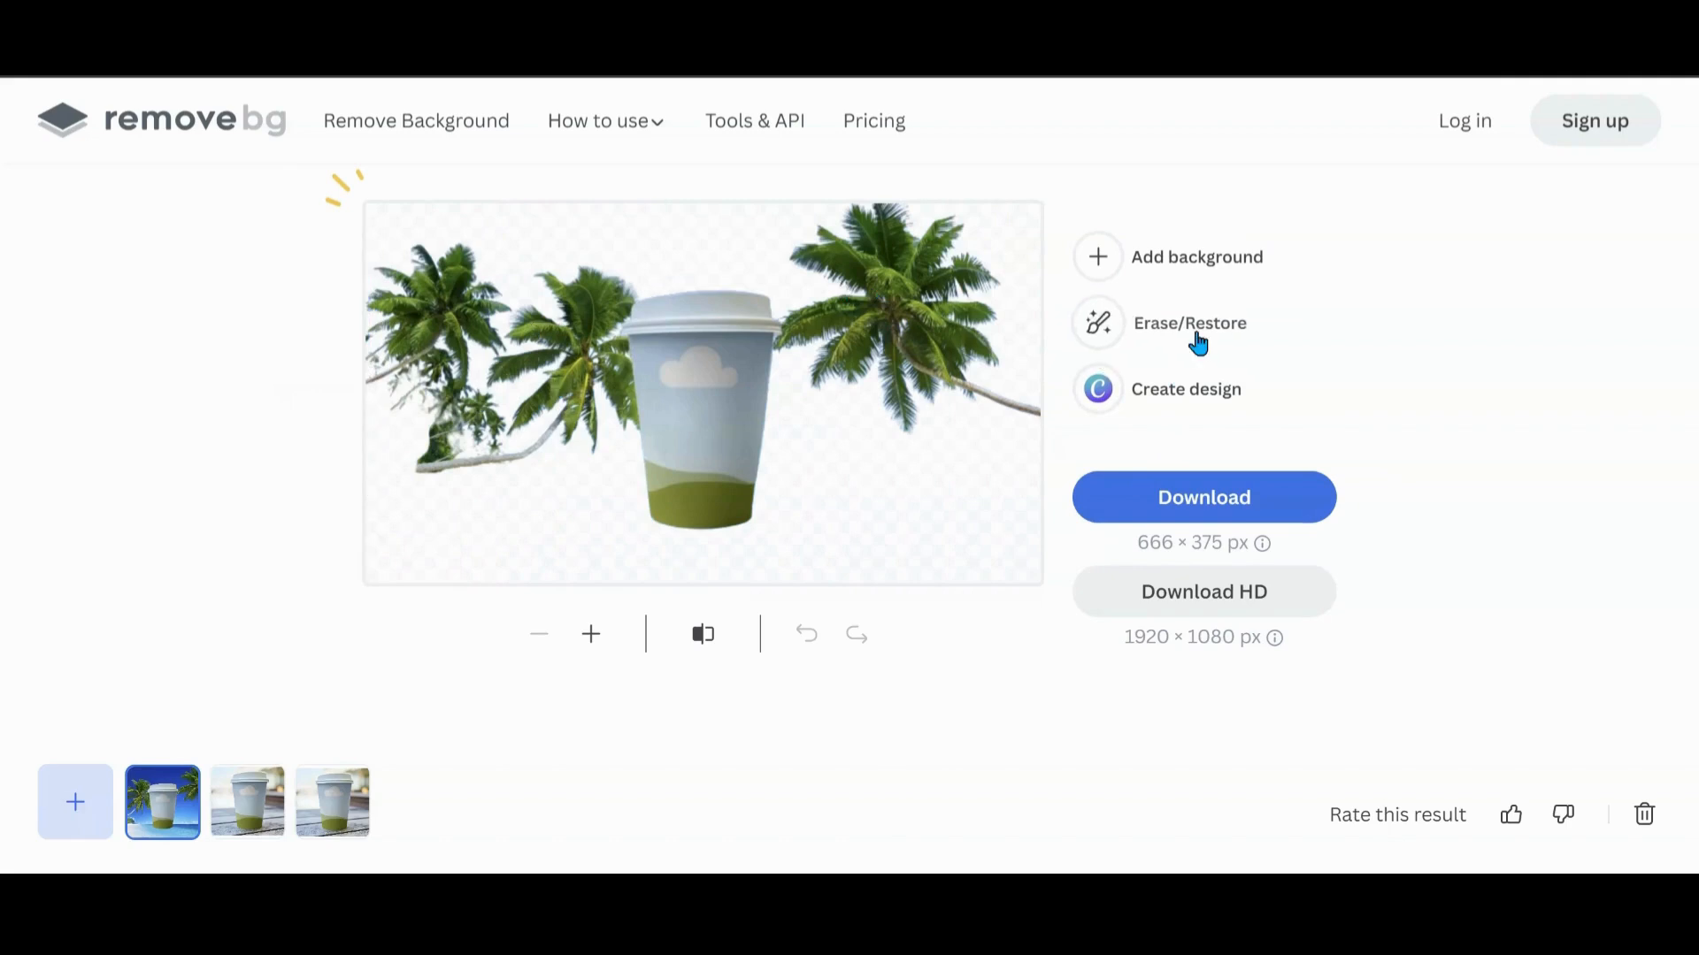
- Choose the Restore brush in Erase/Restore to paint the beach background back in
click(1189, 322)
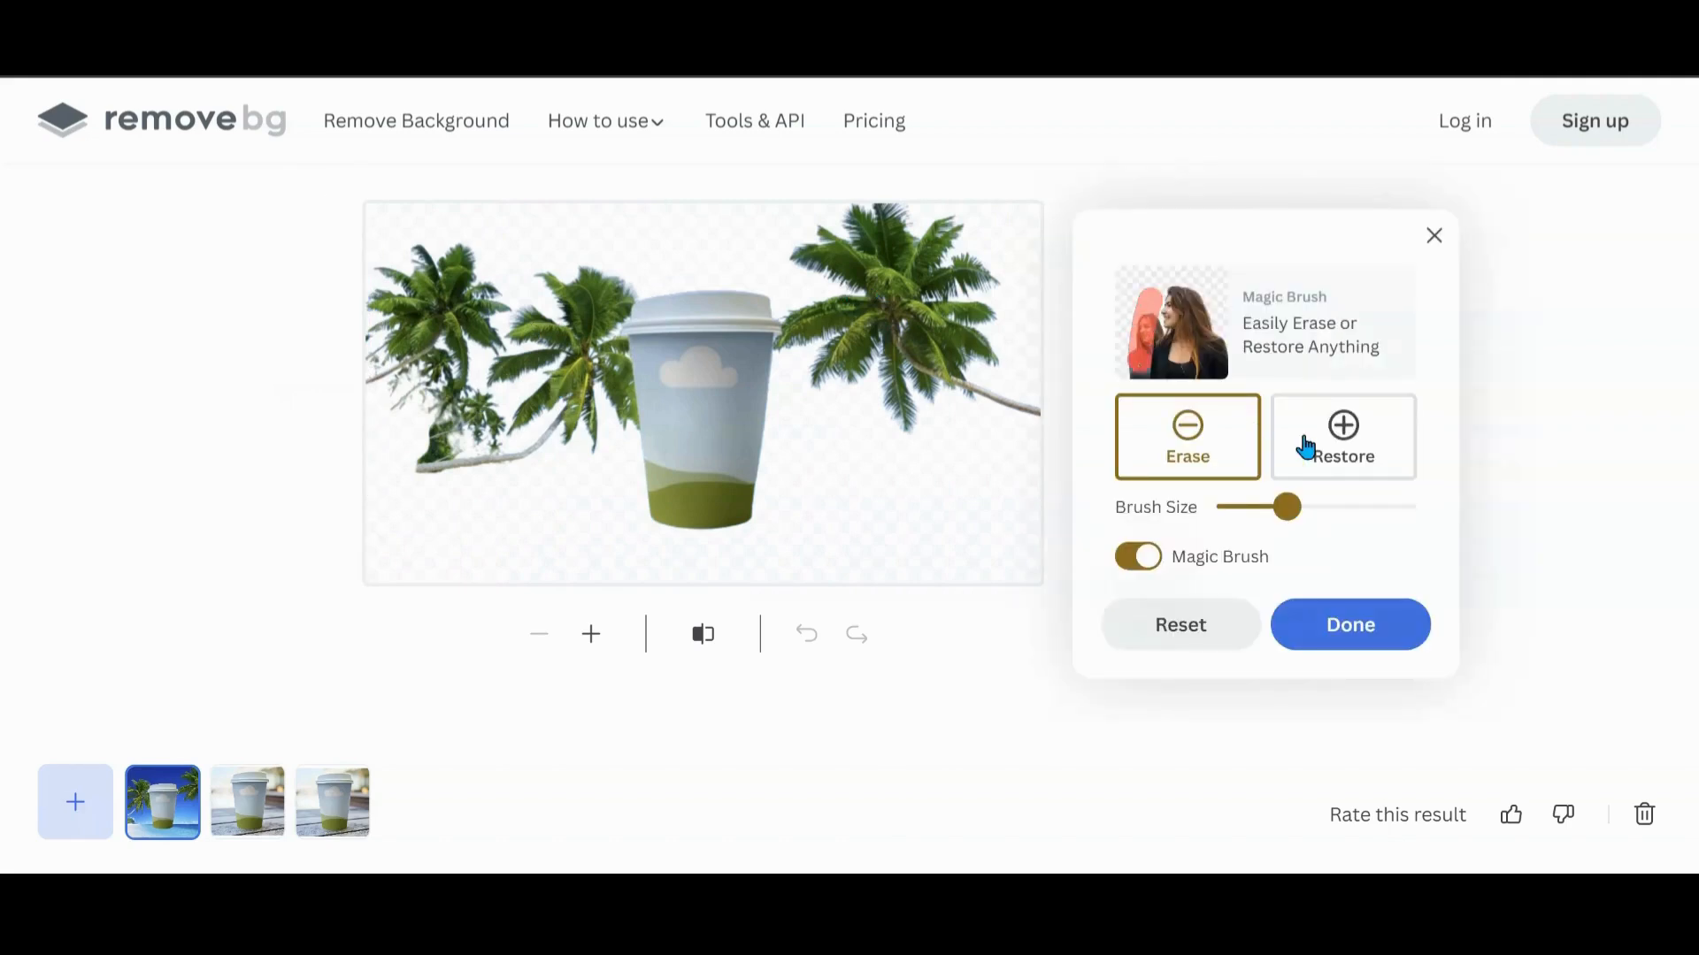
click(1343, 437)
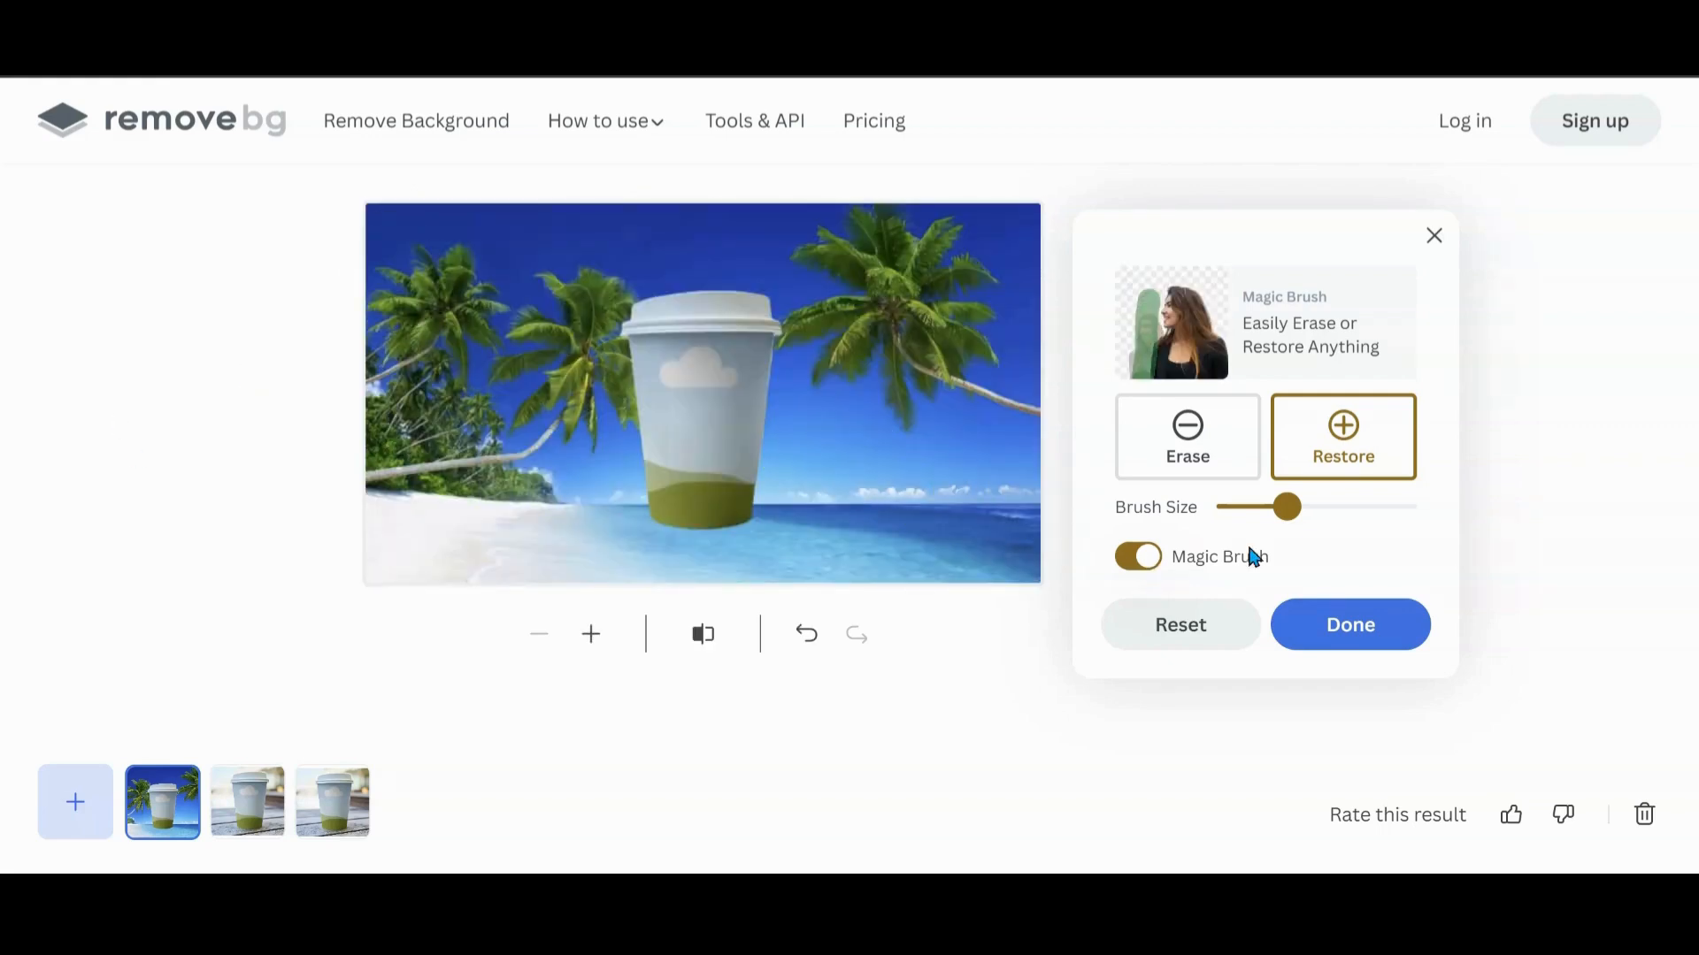
- Erase the cup body to transparency with a small brush, restore the lid, and finish the edit
click(1185, 437)
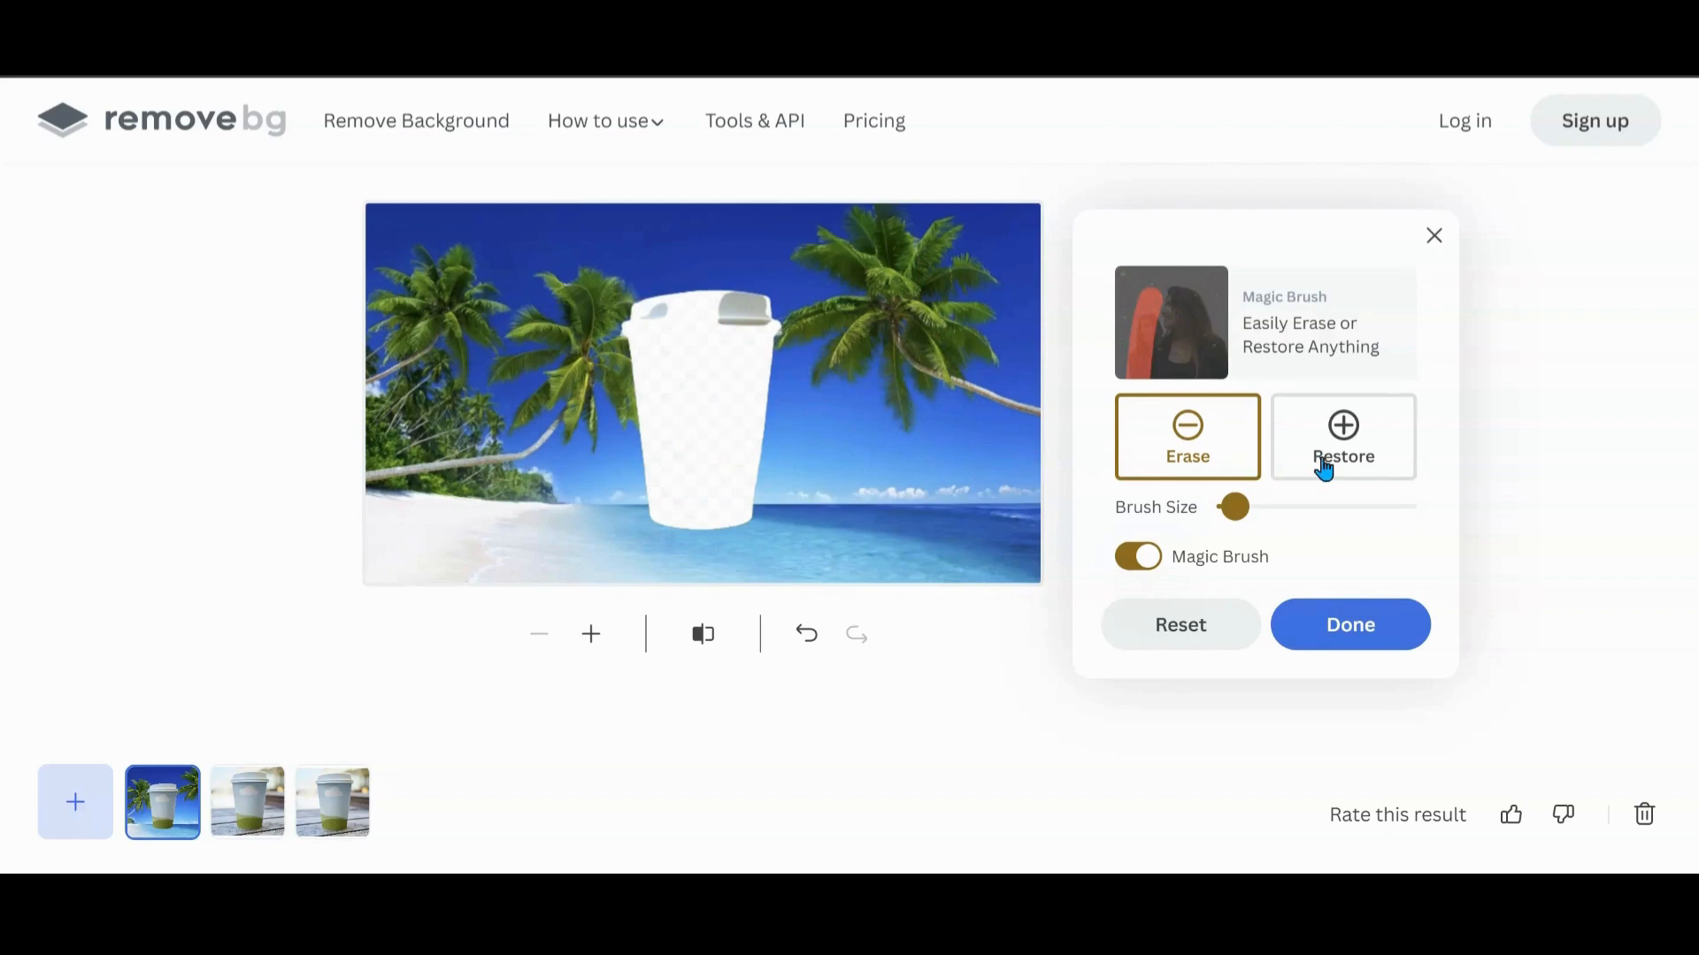
click(1343, 437)
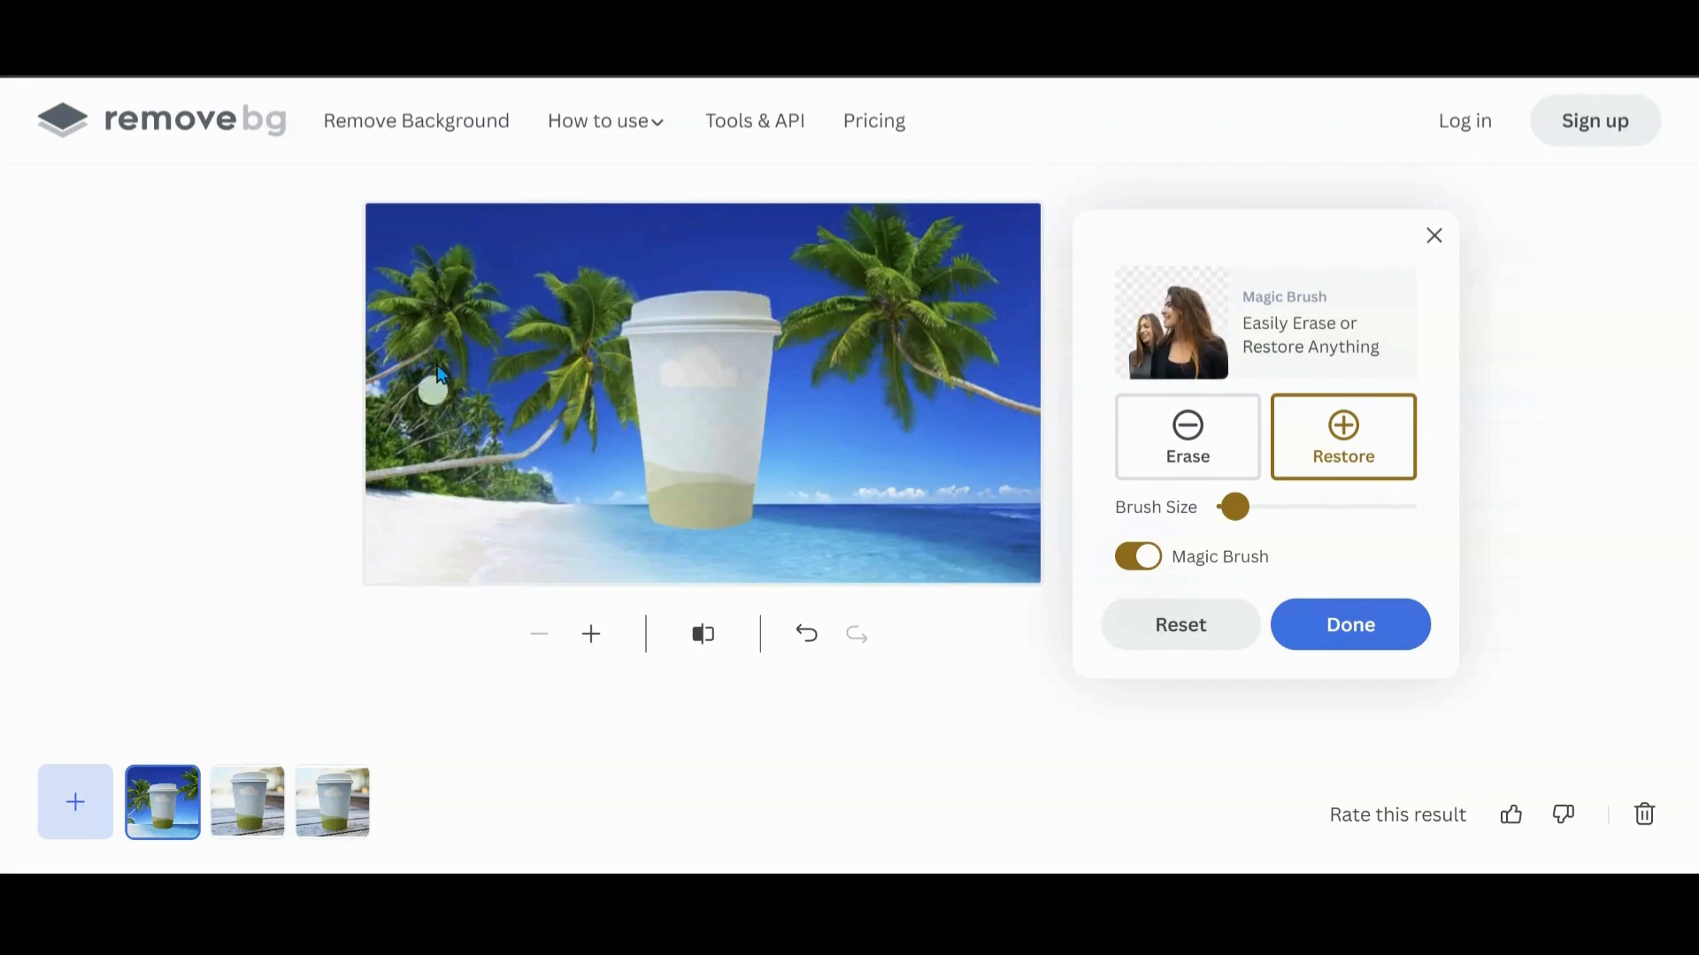
click(1348, 624)
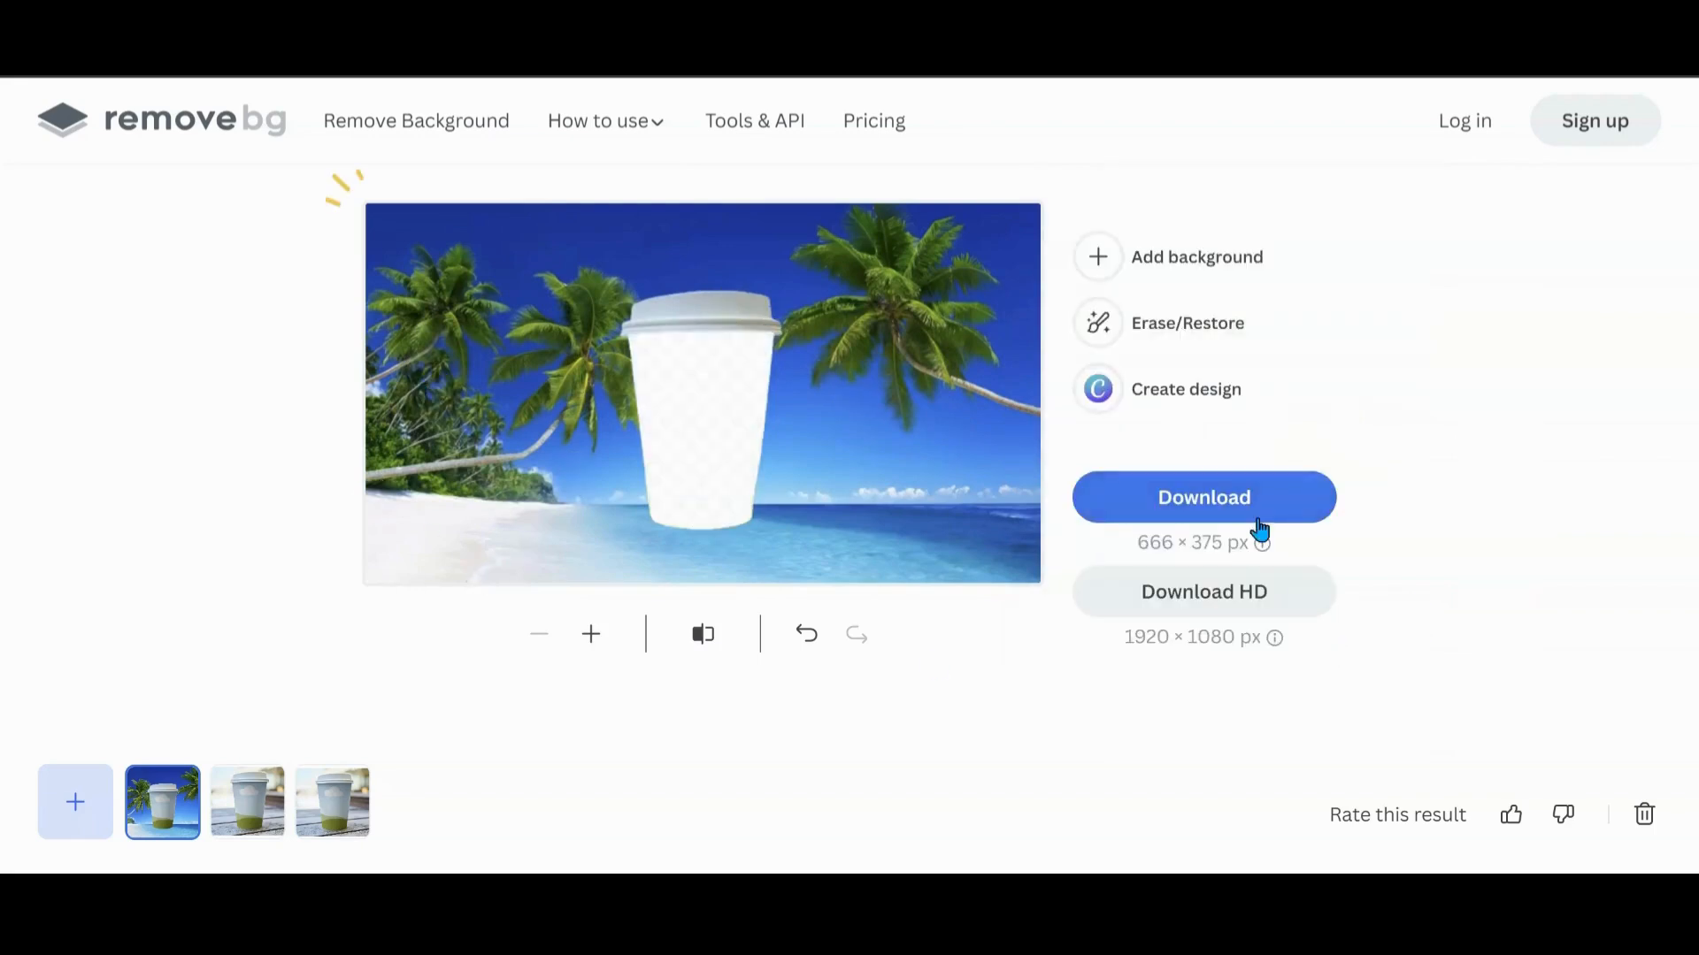
- Download the cutout PNG and place it on a new third page, filling the page
click(1203, 497)
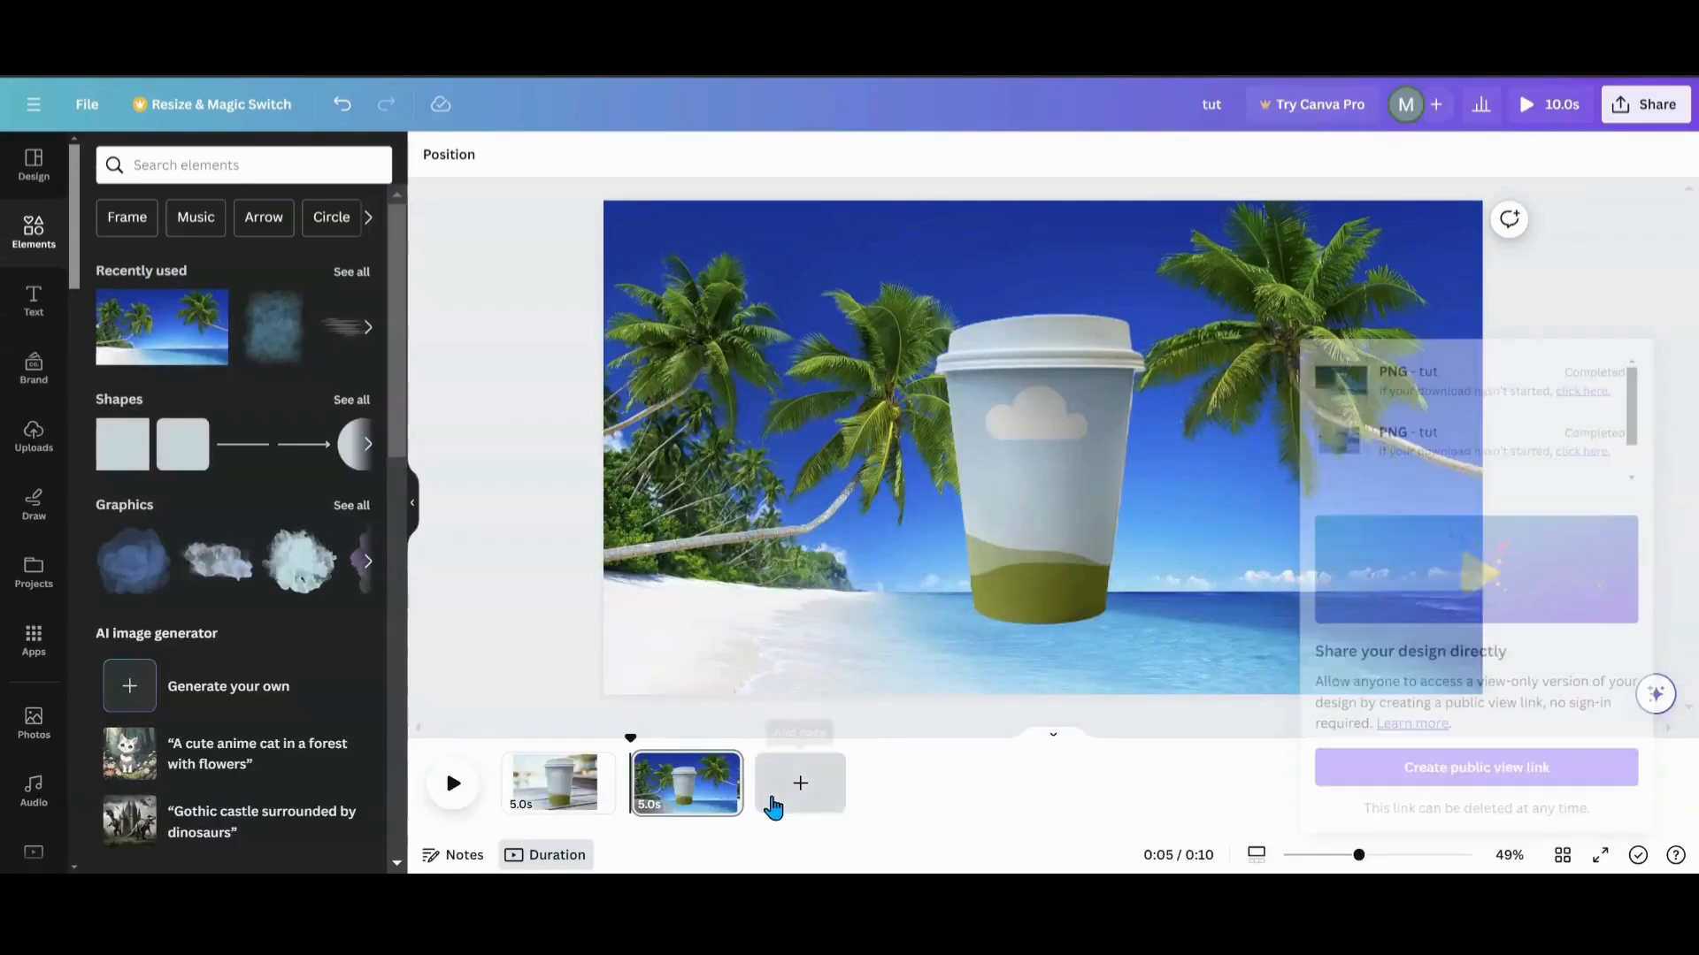
click(800, 782)
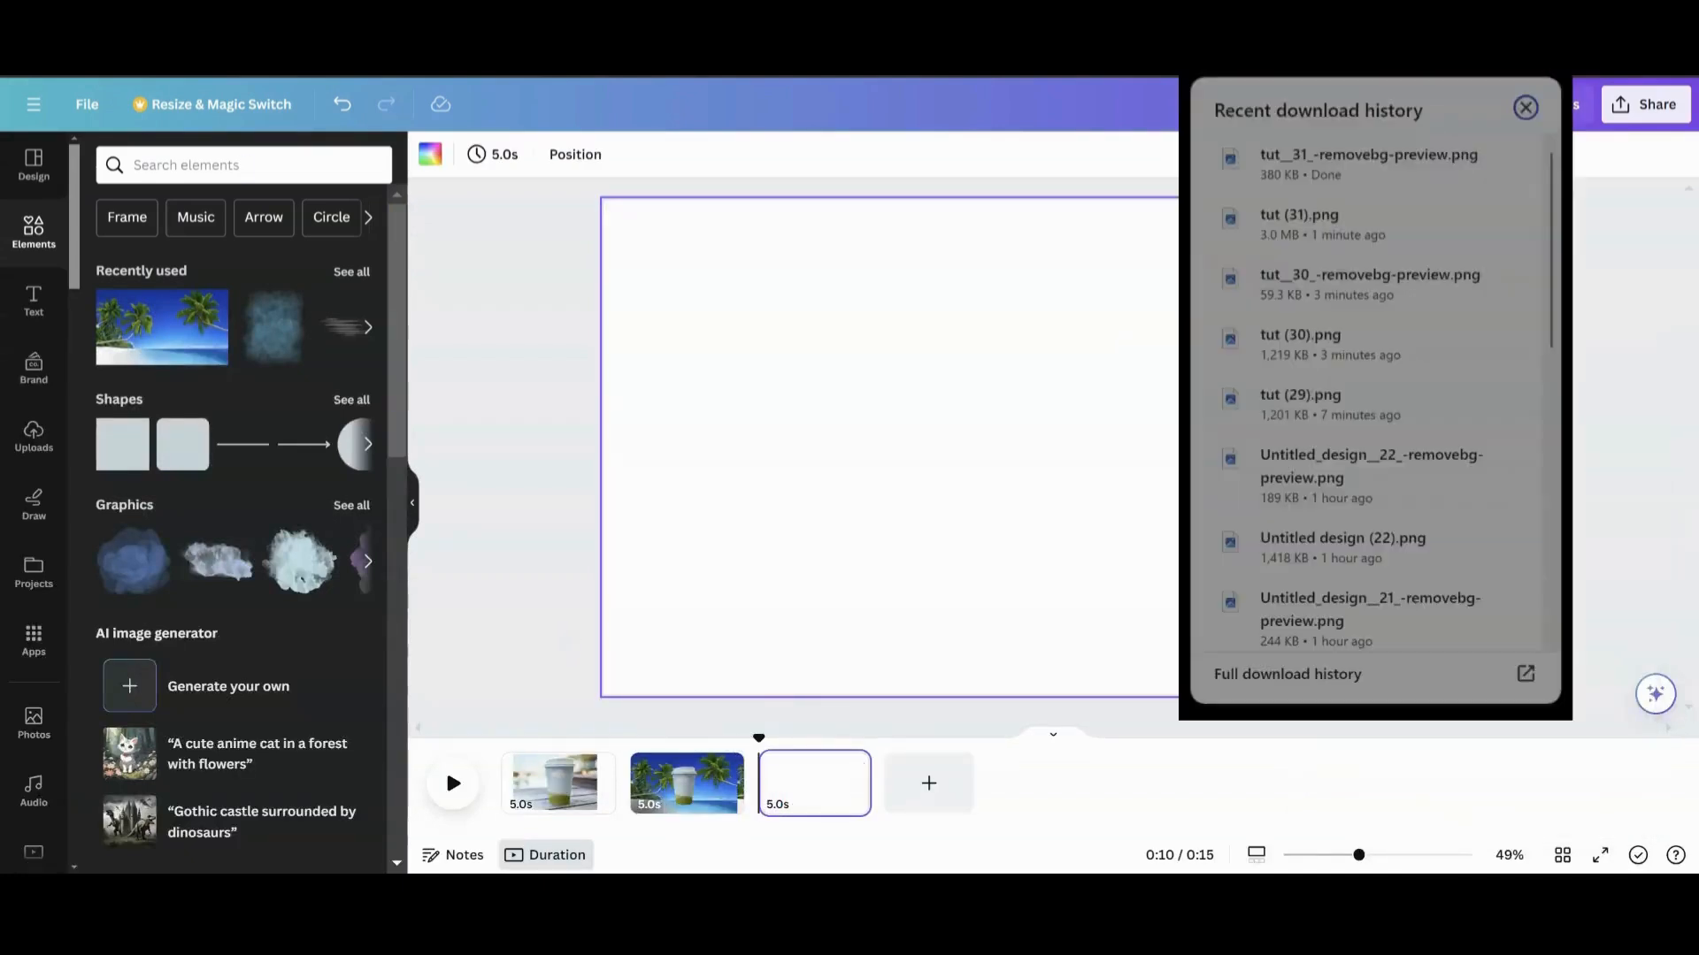
click(34, 437)
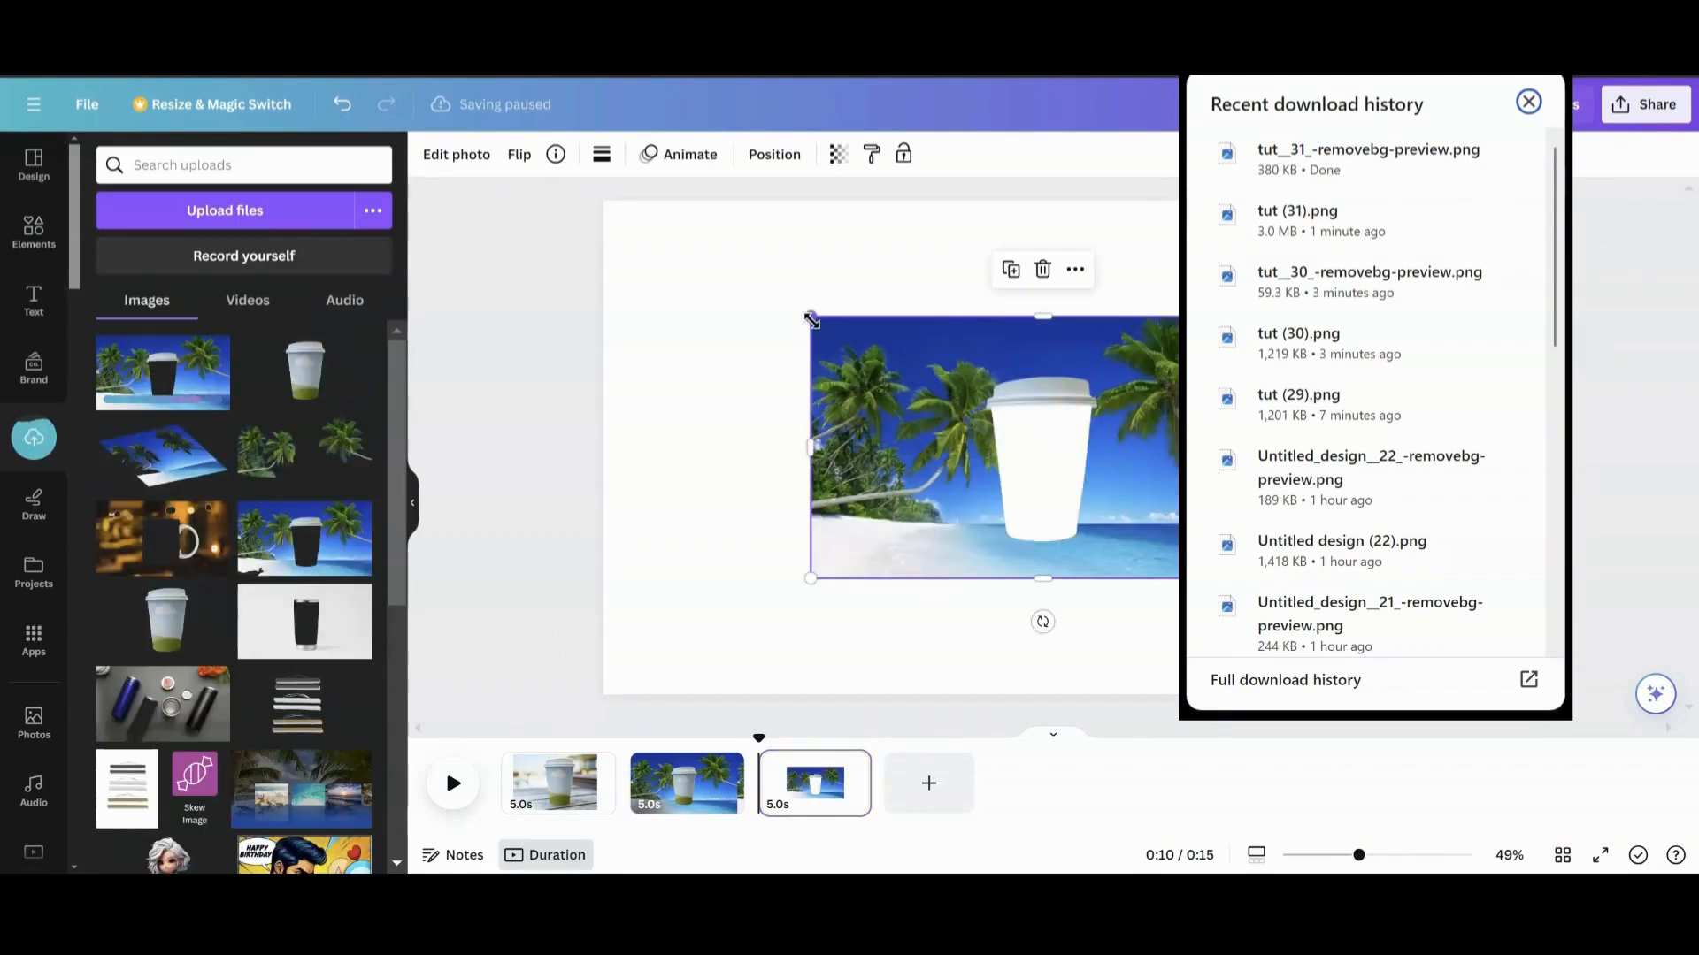
click(1528, 103)
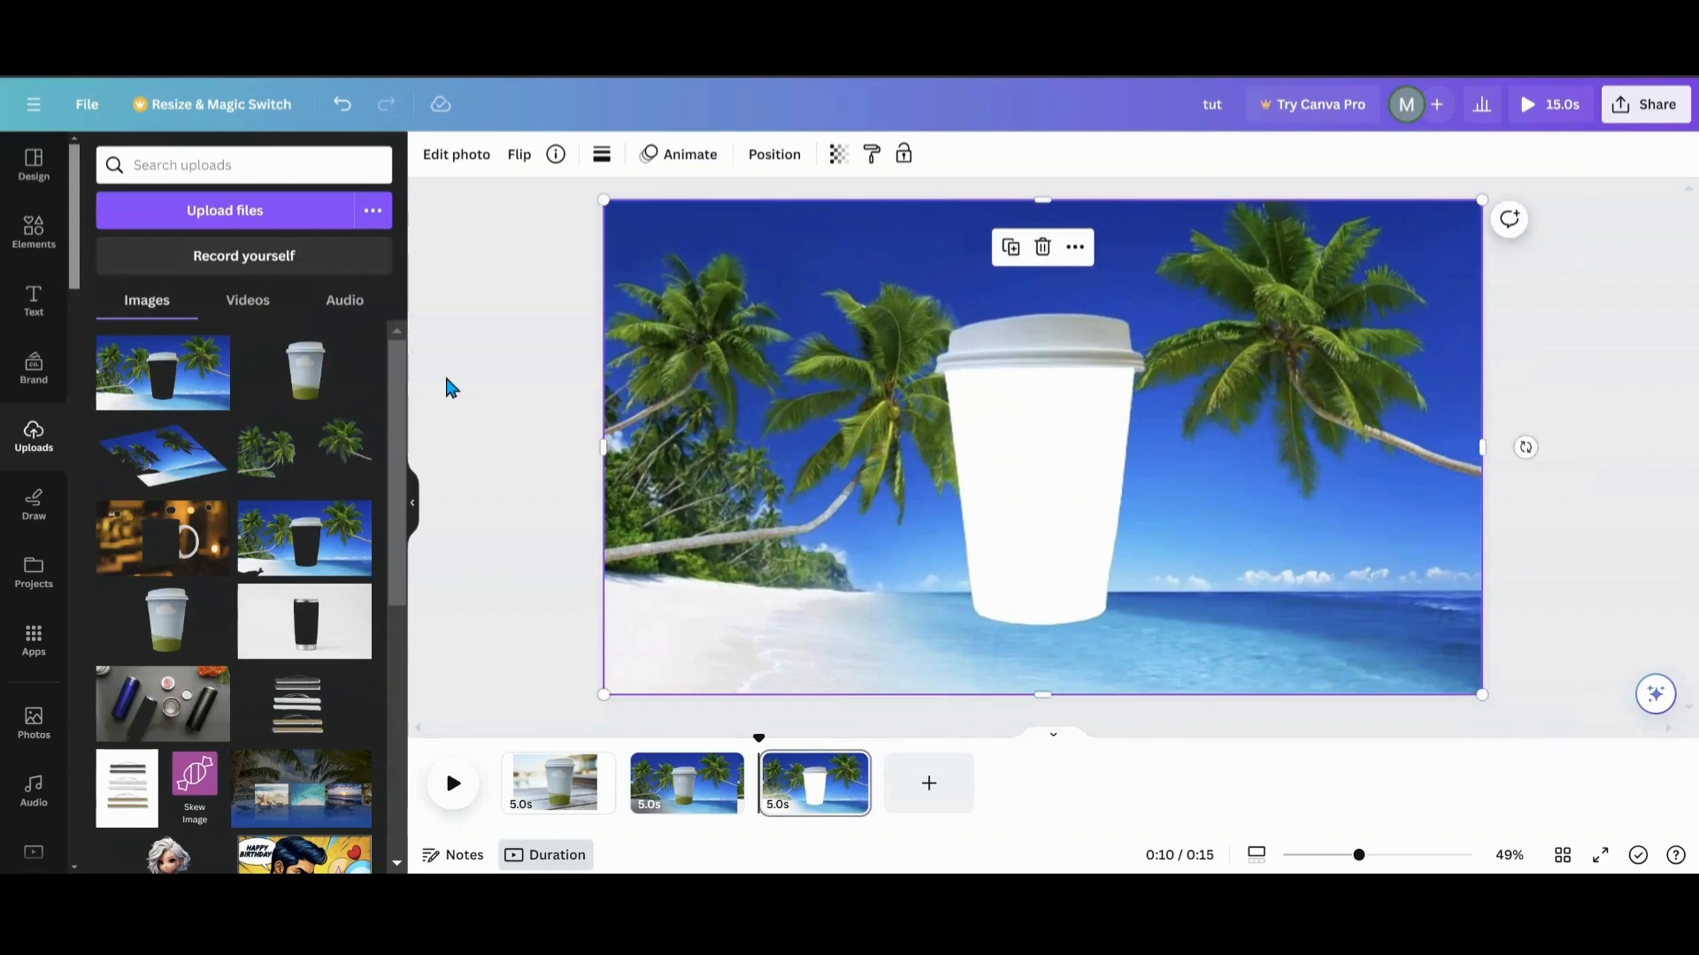
- Add the skeleton band image from Uploads and duplicate it beside the original
scroll(down, 3)
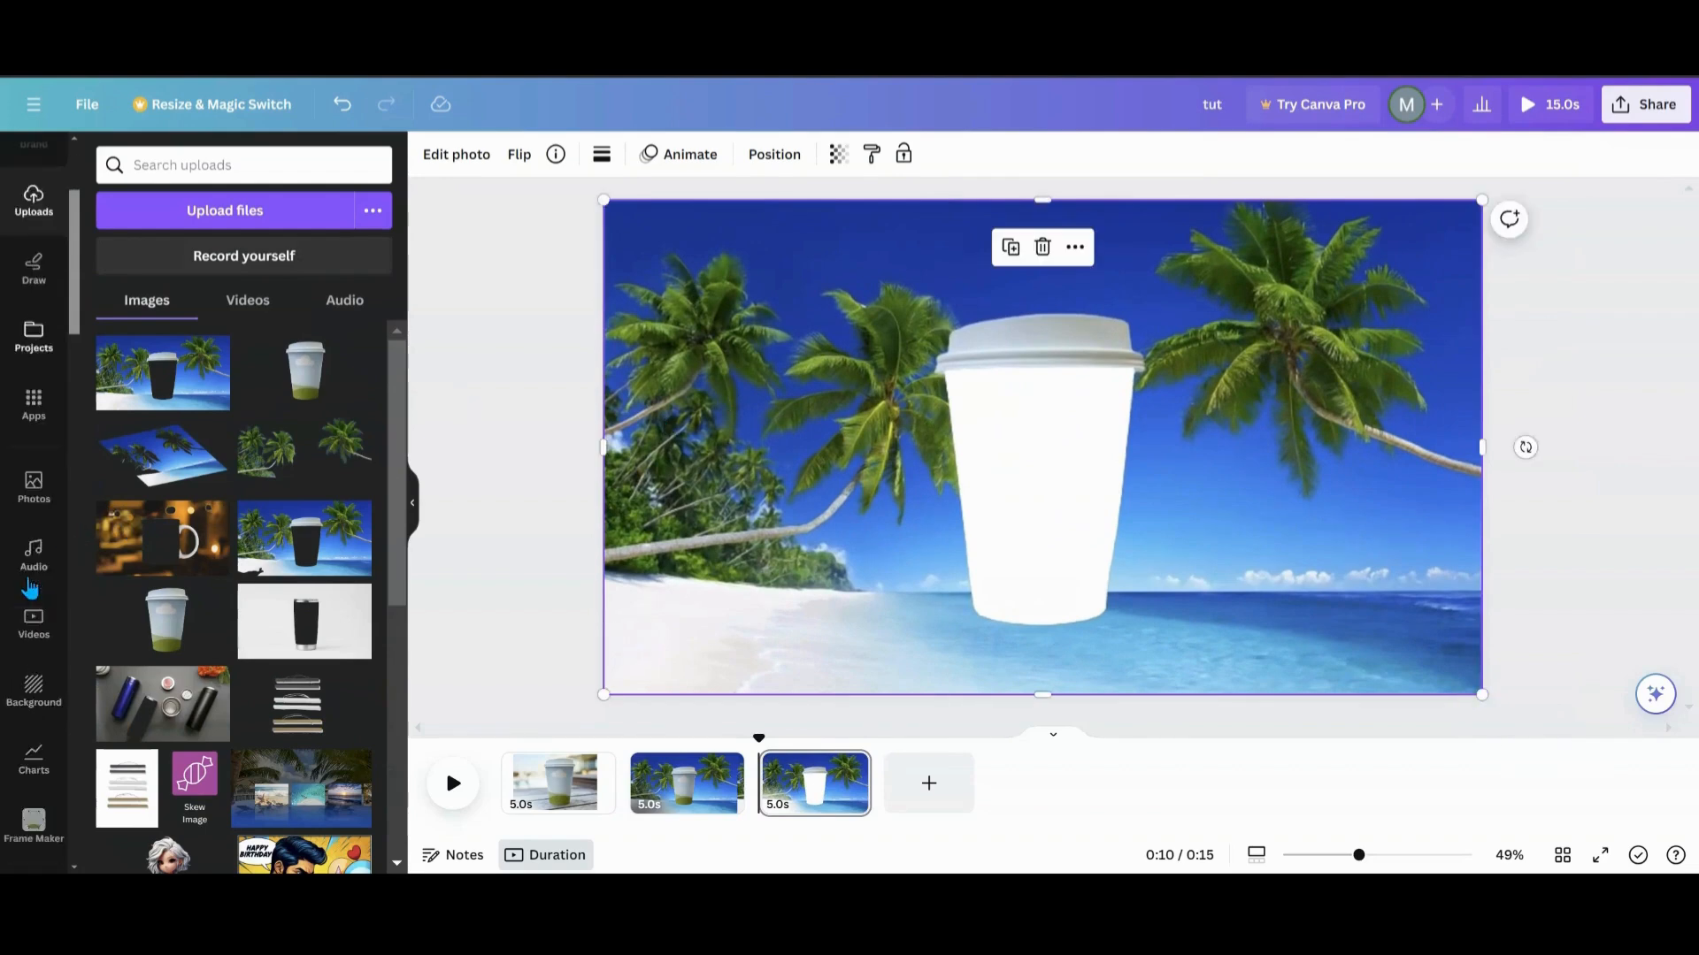
mouse_move(195, 586)
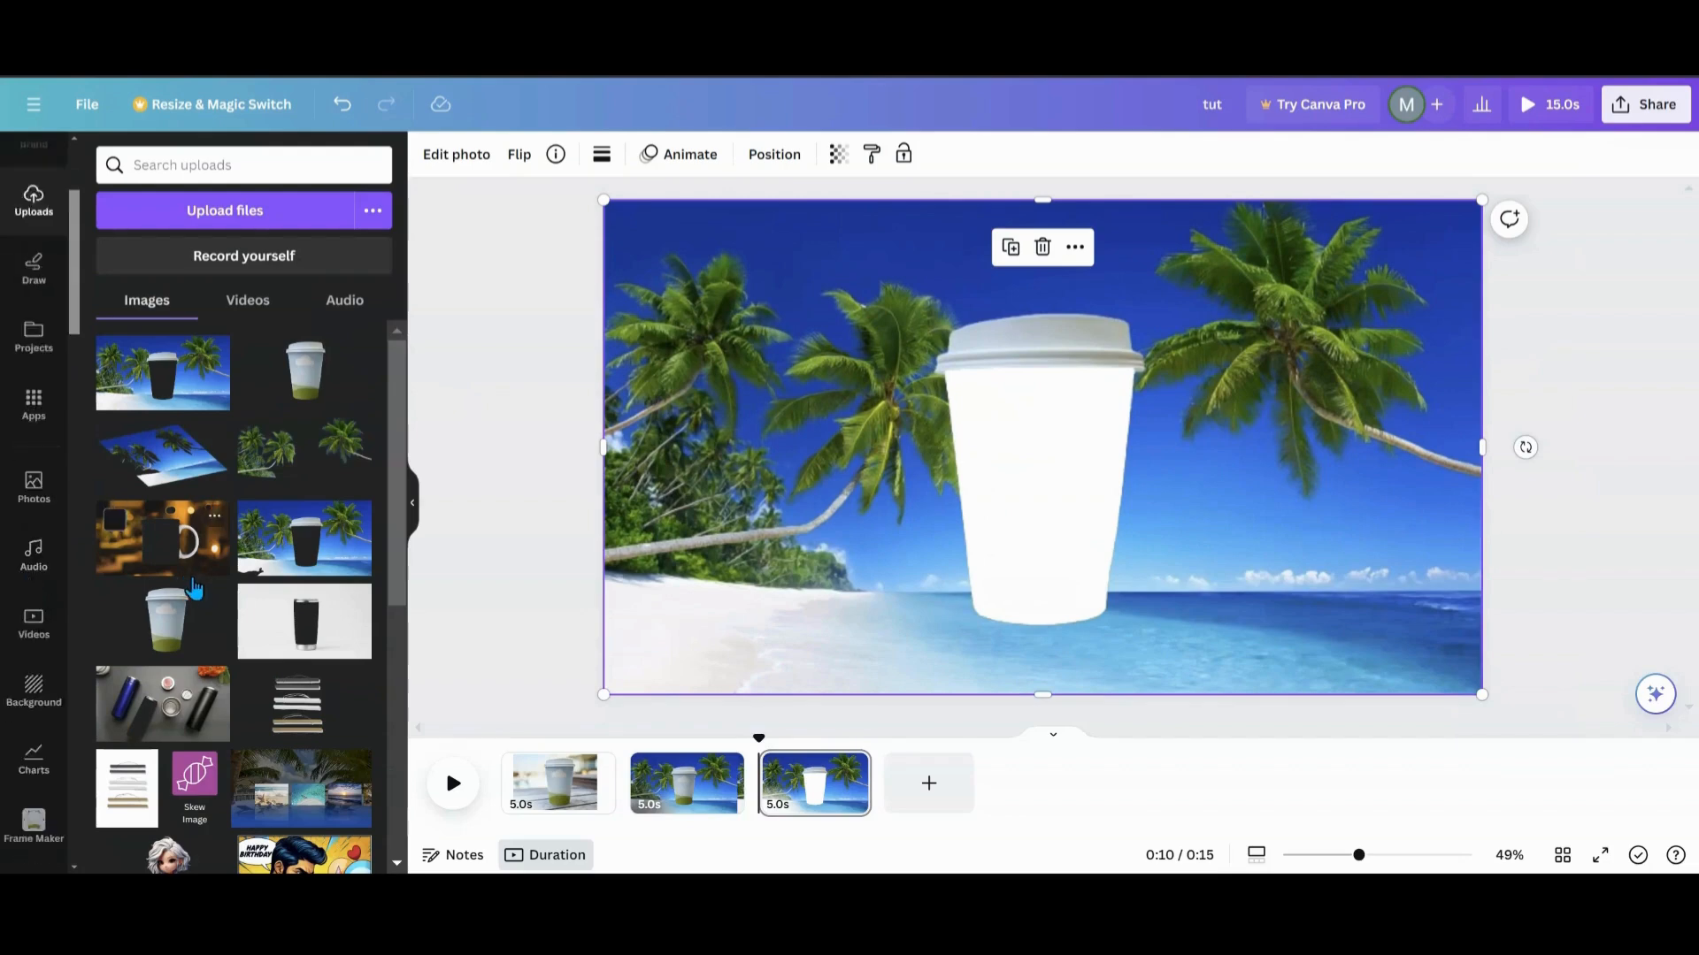
scroll(down, 3)
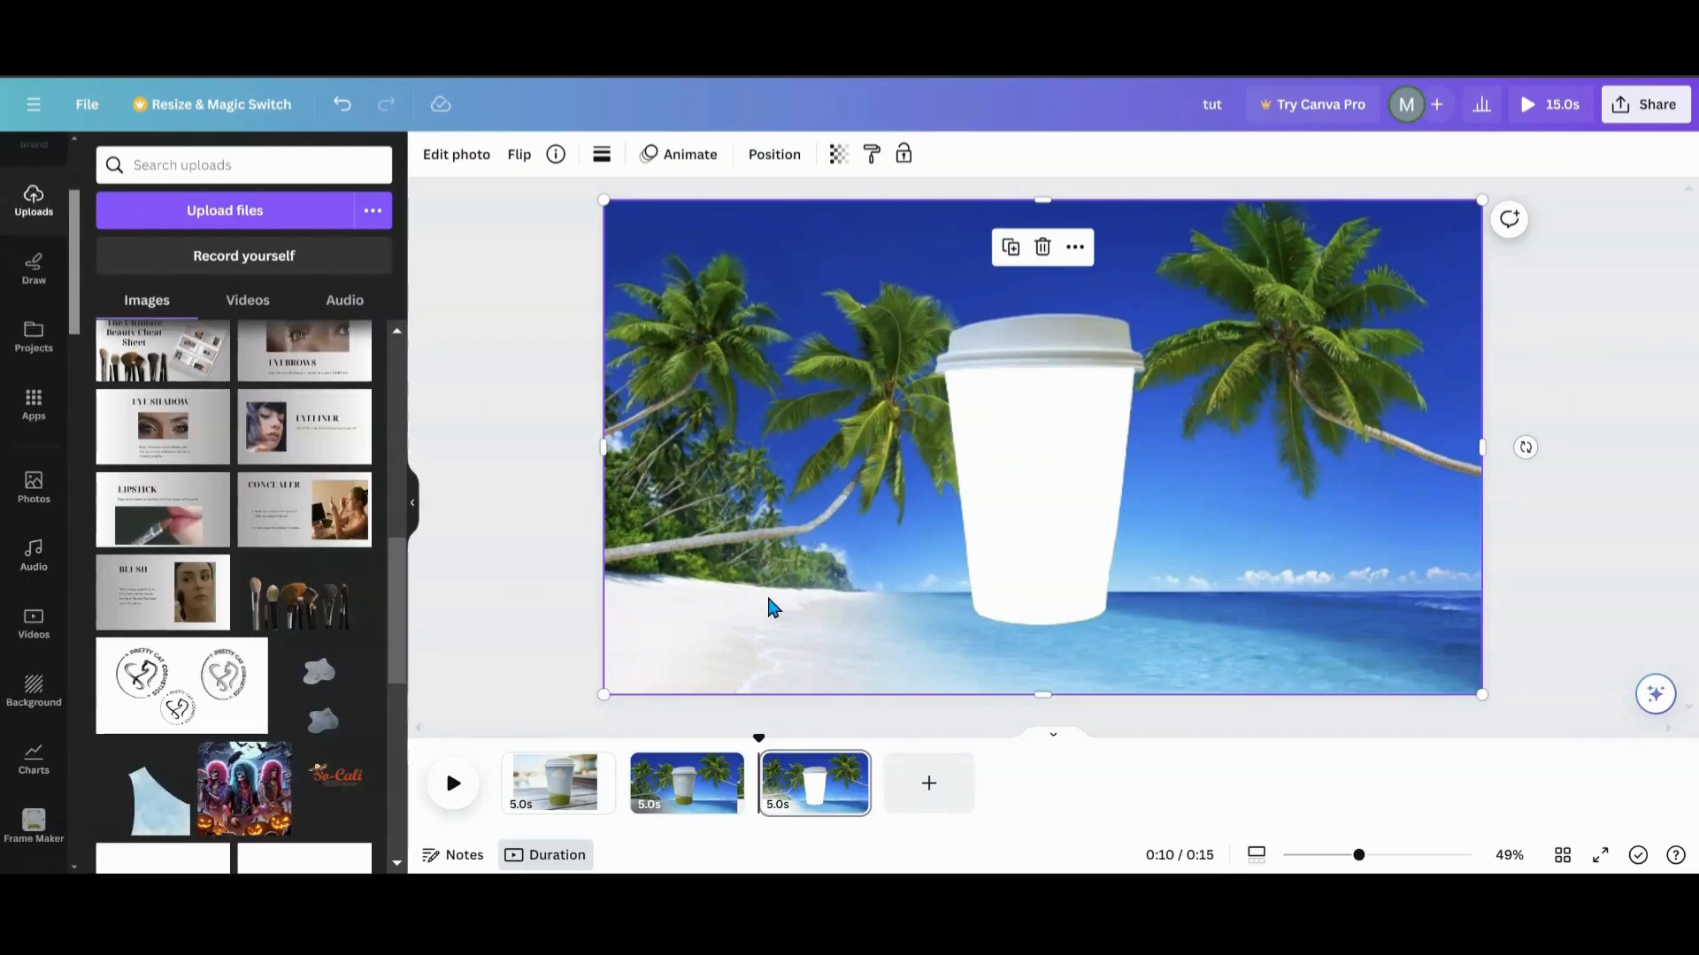
scroll(down, 3)
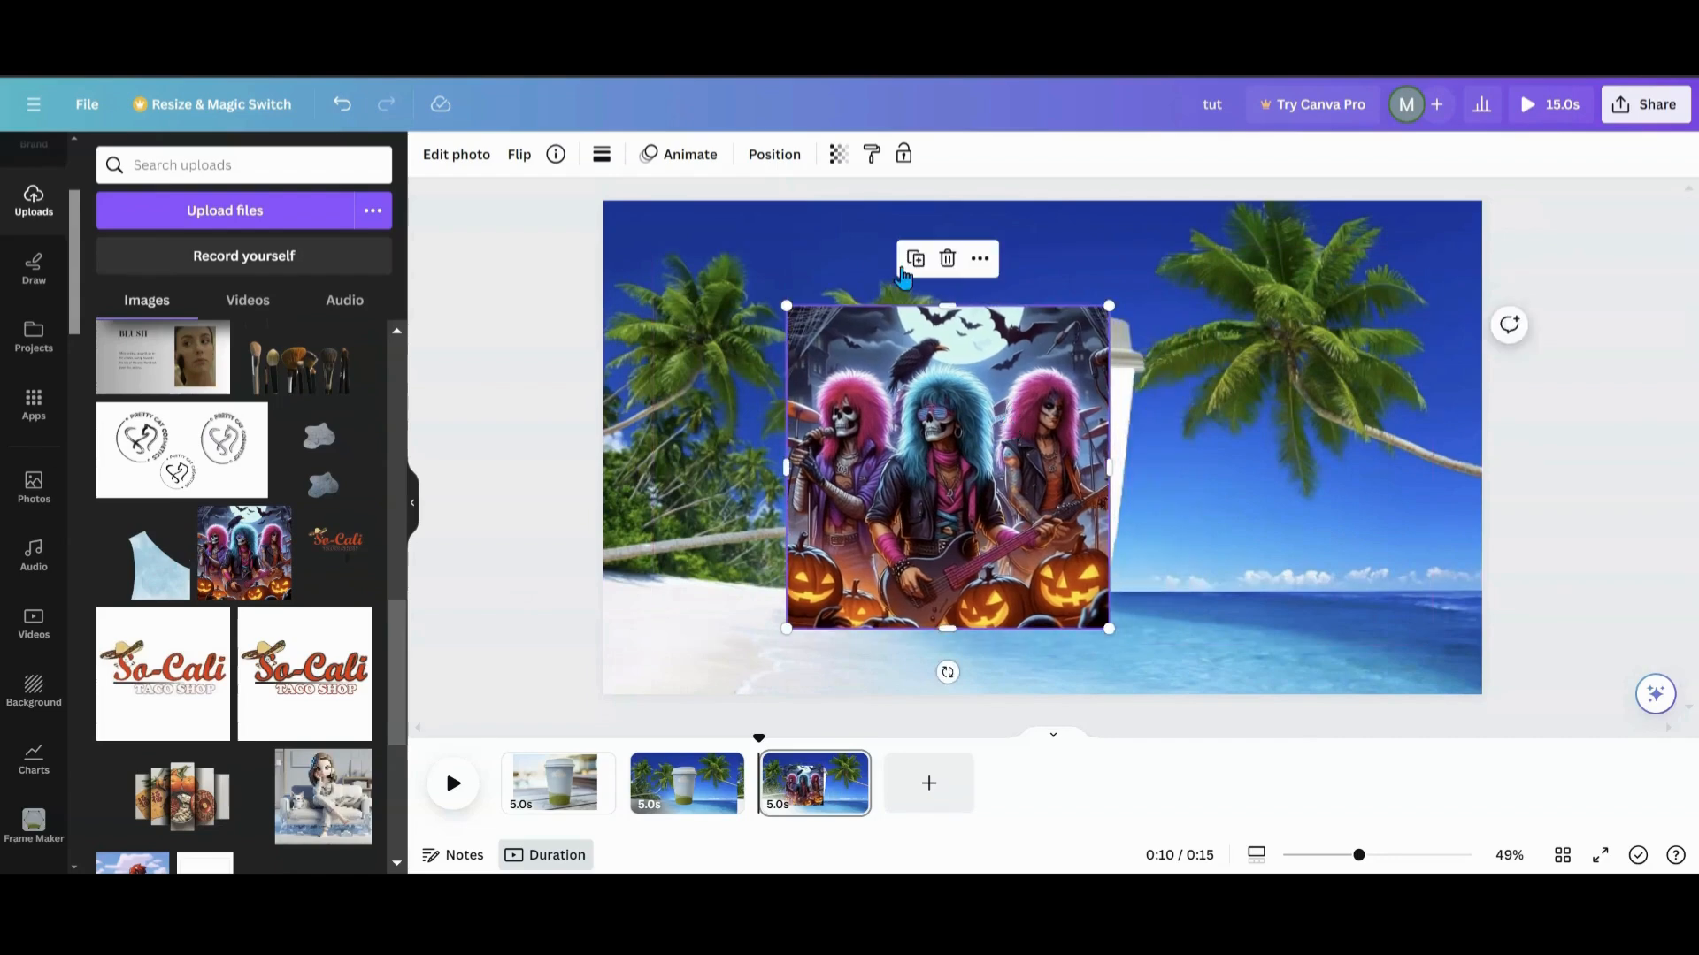
click(915, 259)
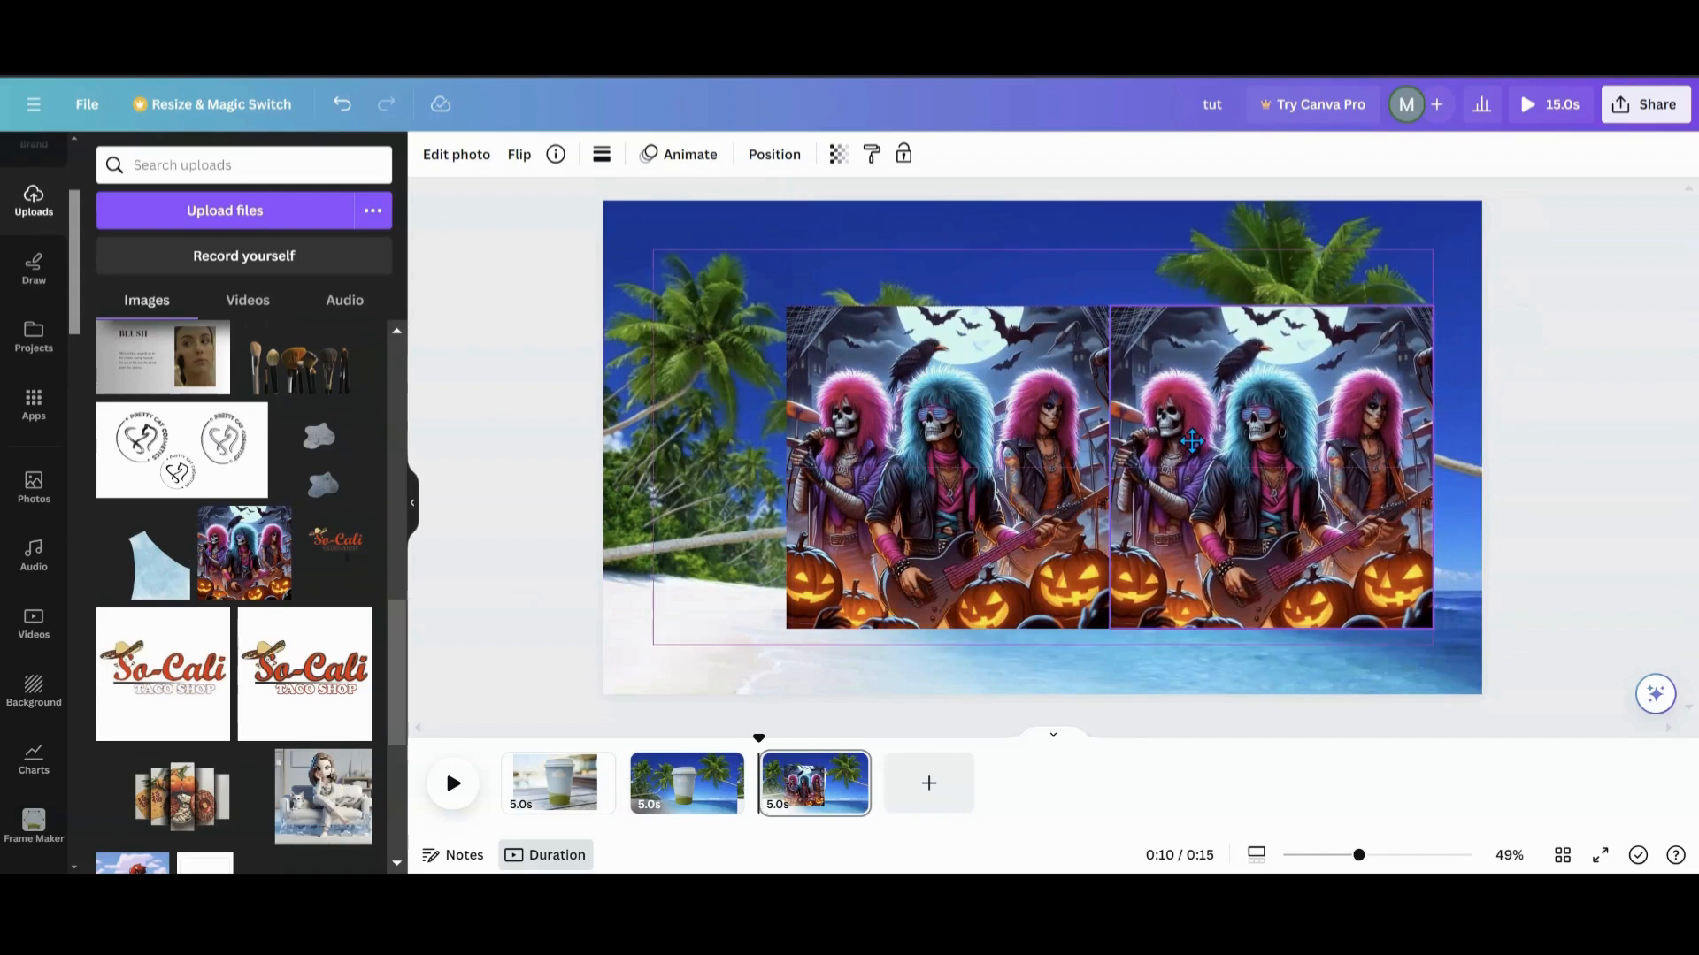
click(1191, 465)
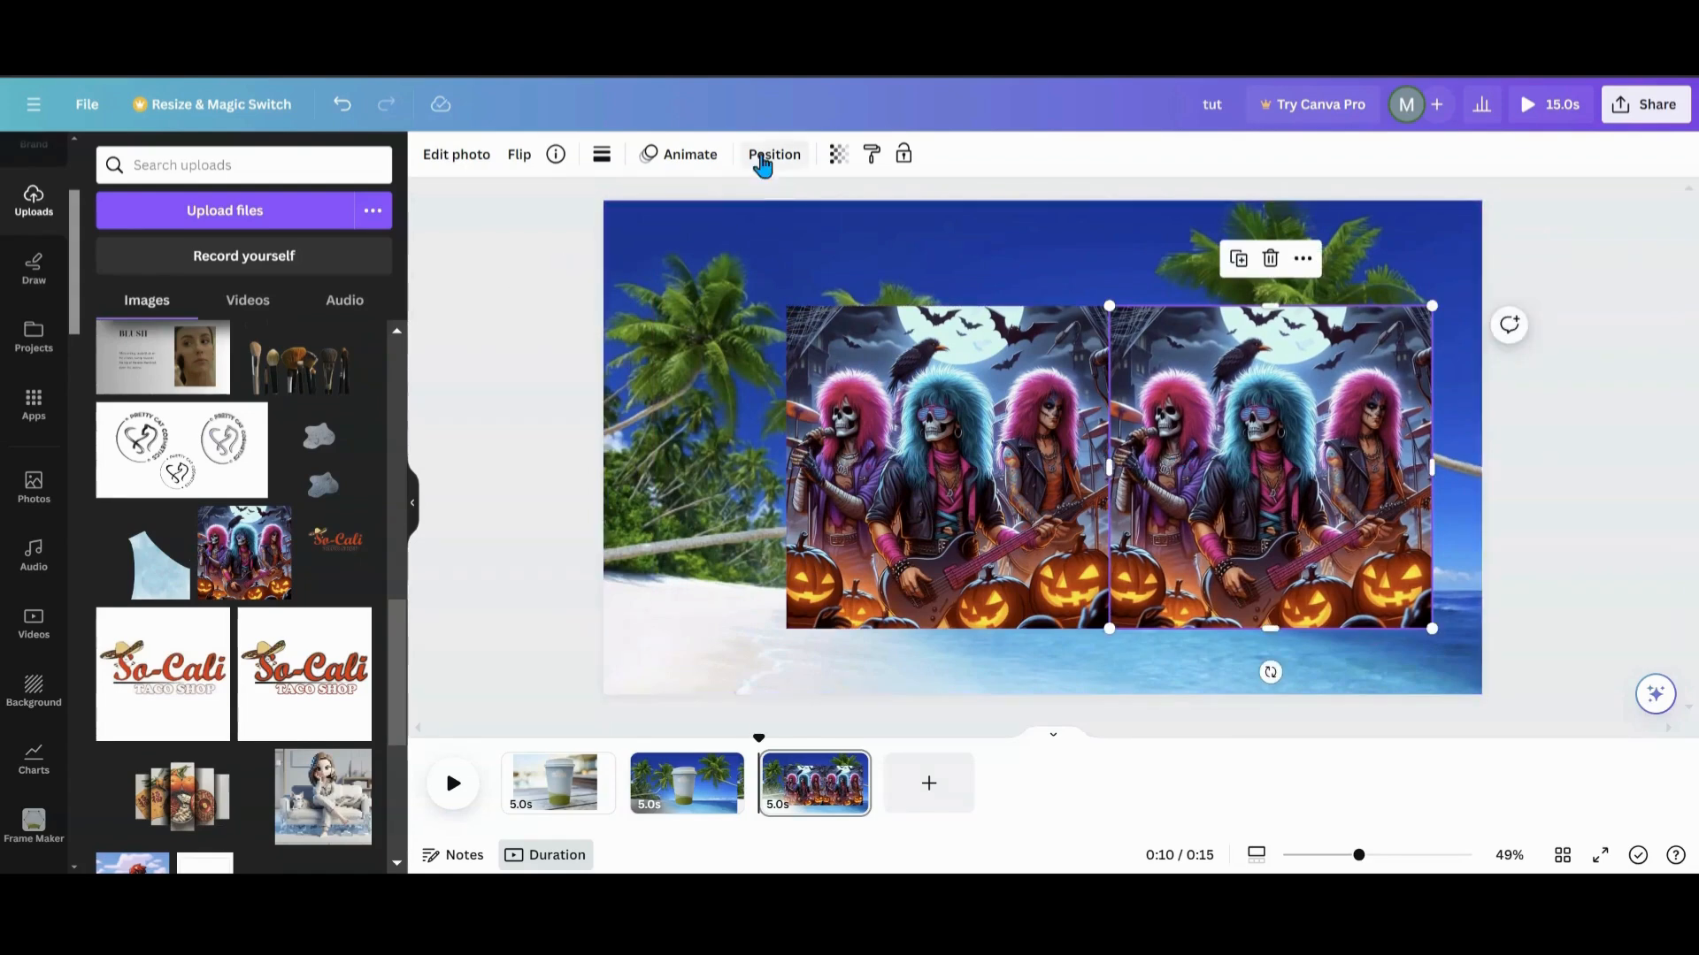
- Group the two band layers and move the group below the beach image layer
click(773, 154)
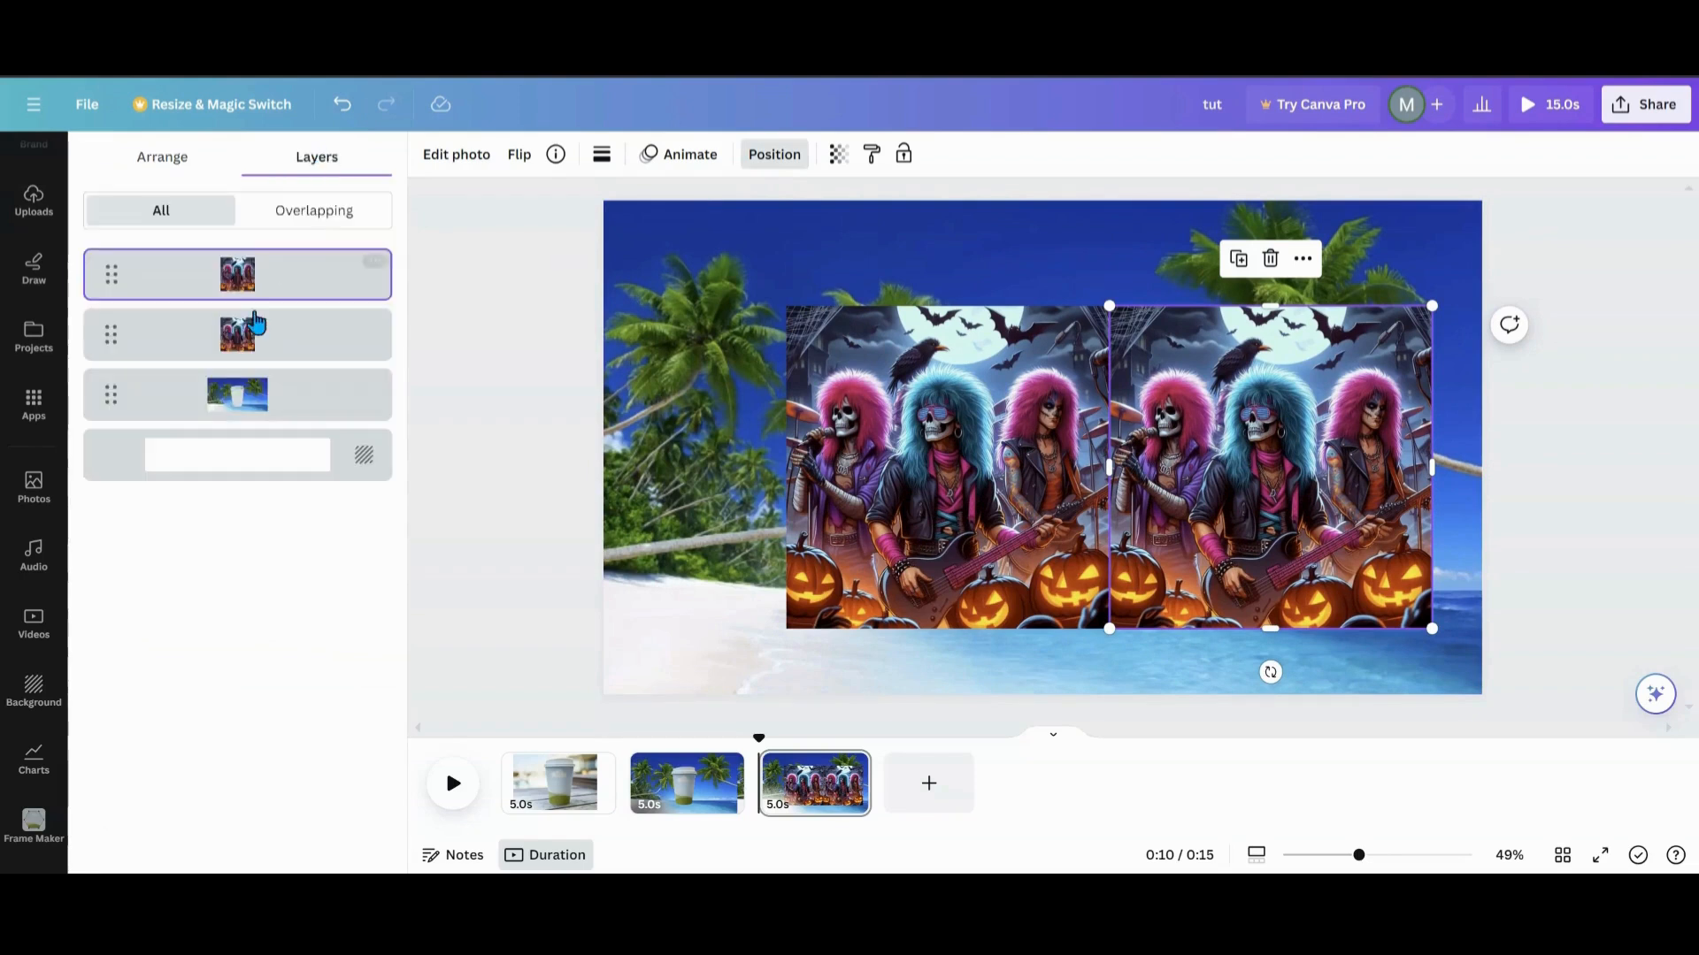
click(237, 334)
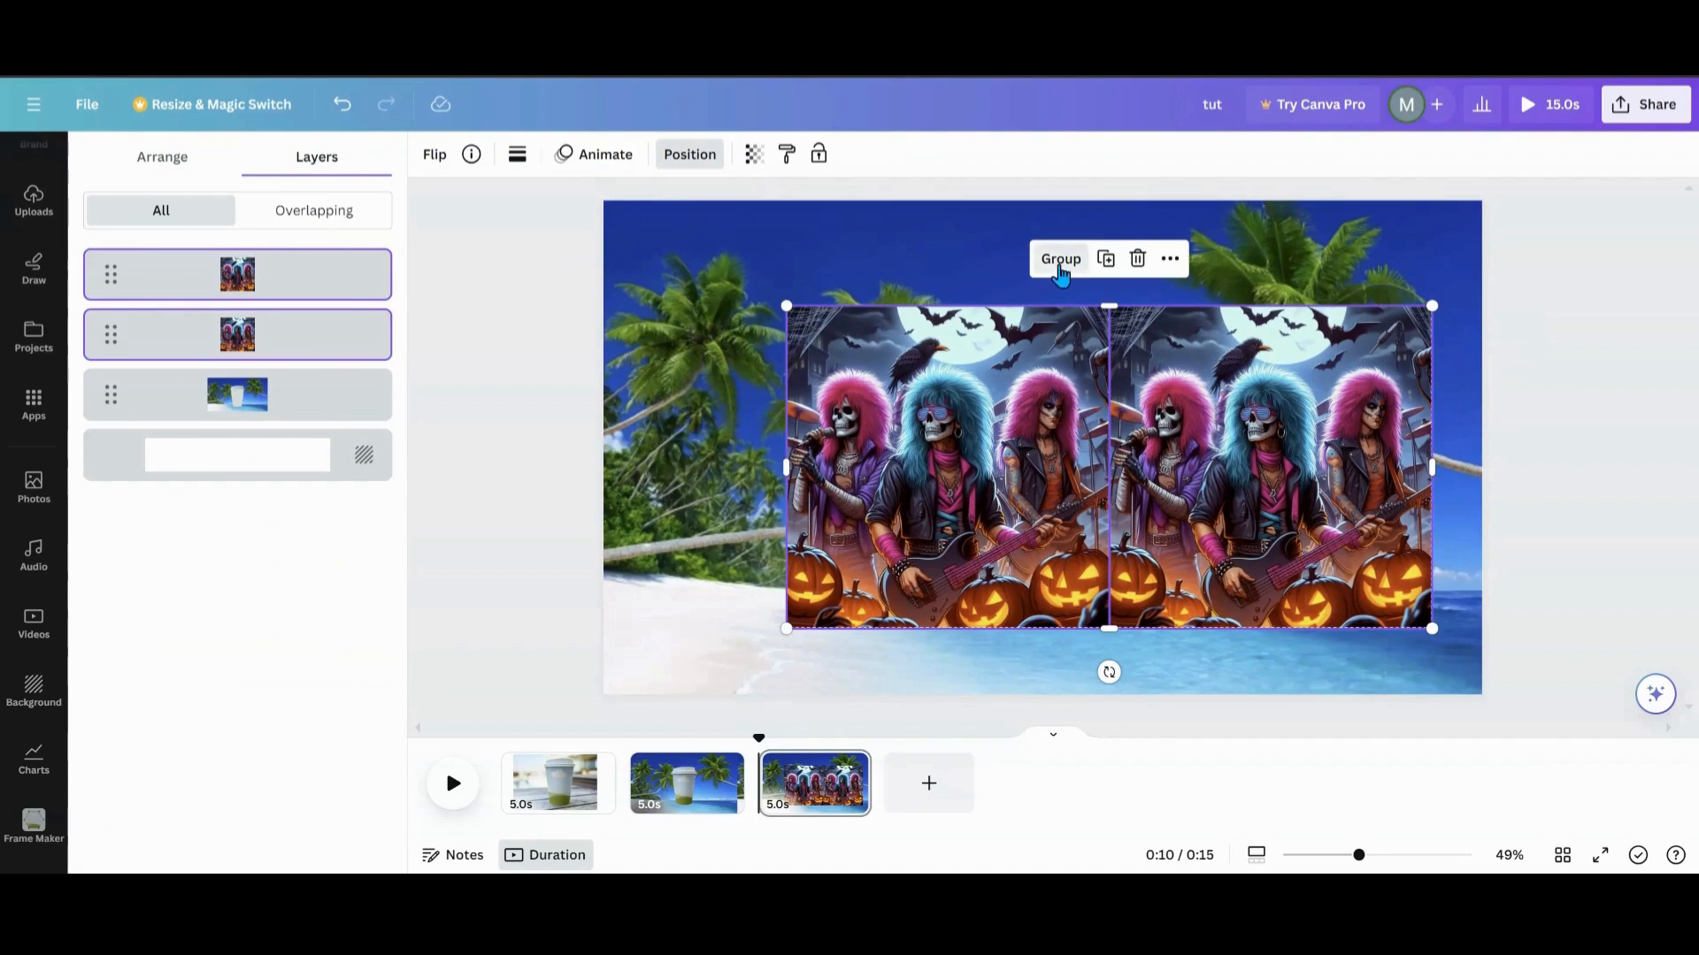
click(1060, 258)
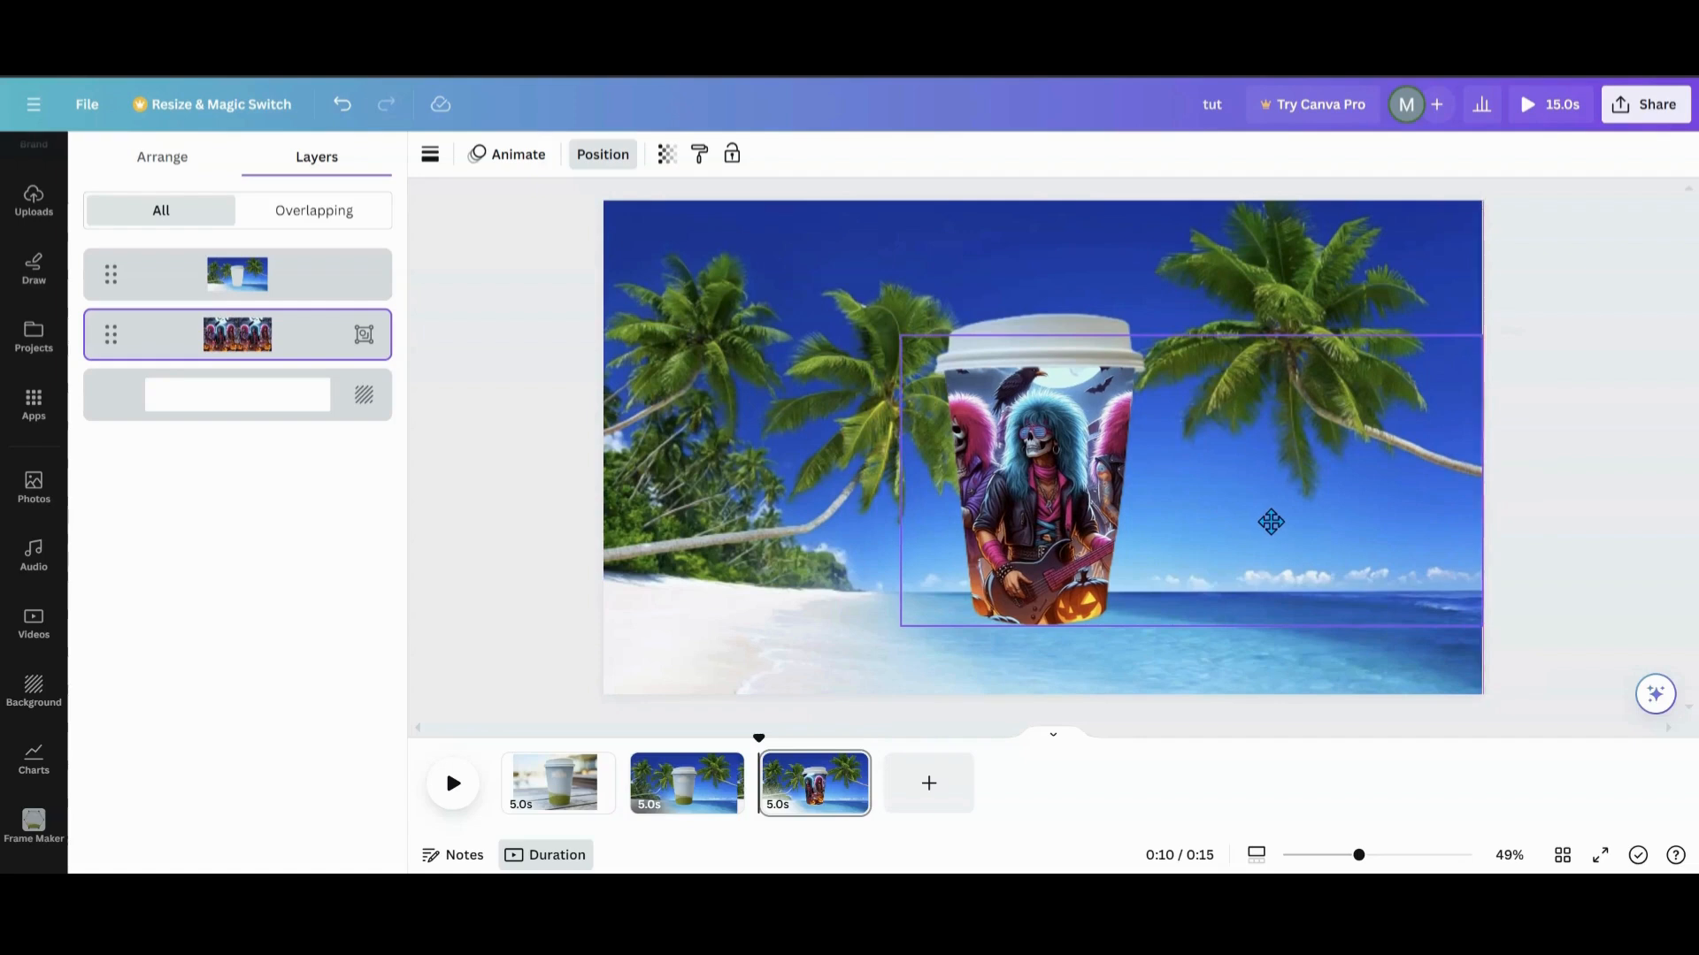
click(1040, 488)
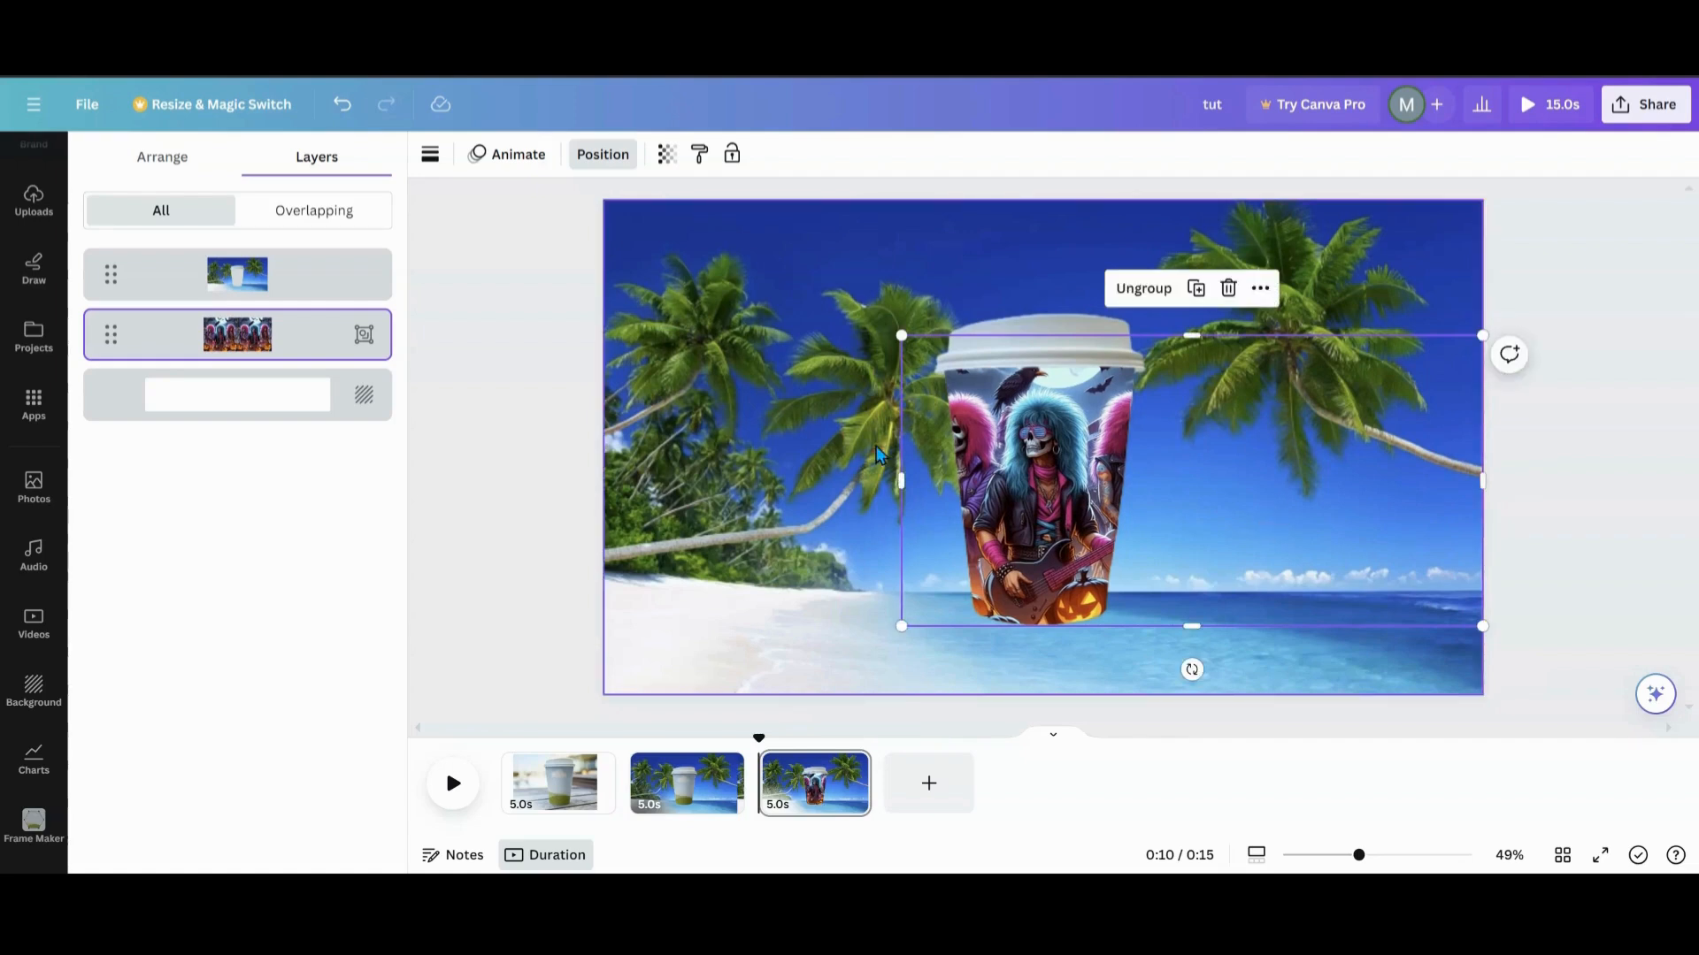
mouse_move(461, 398)
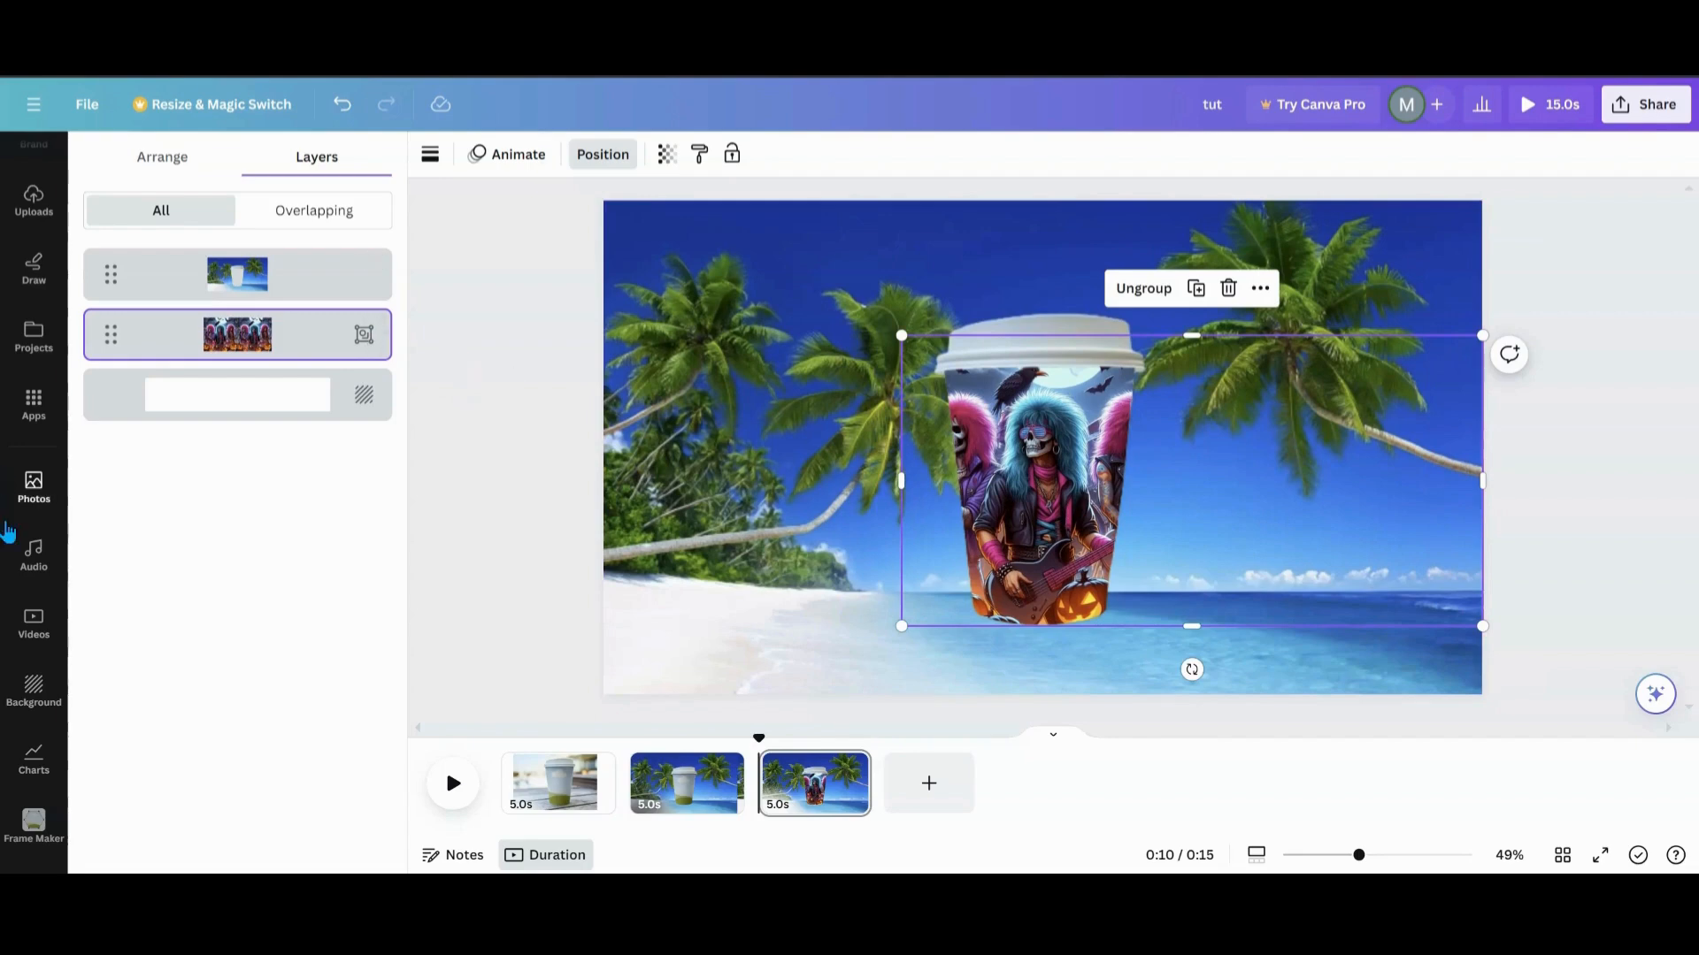
mouse_move(26, 530)
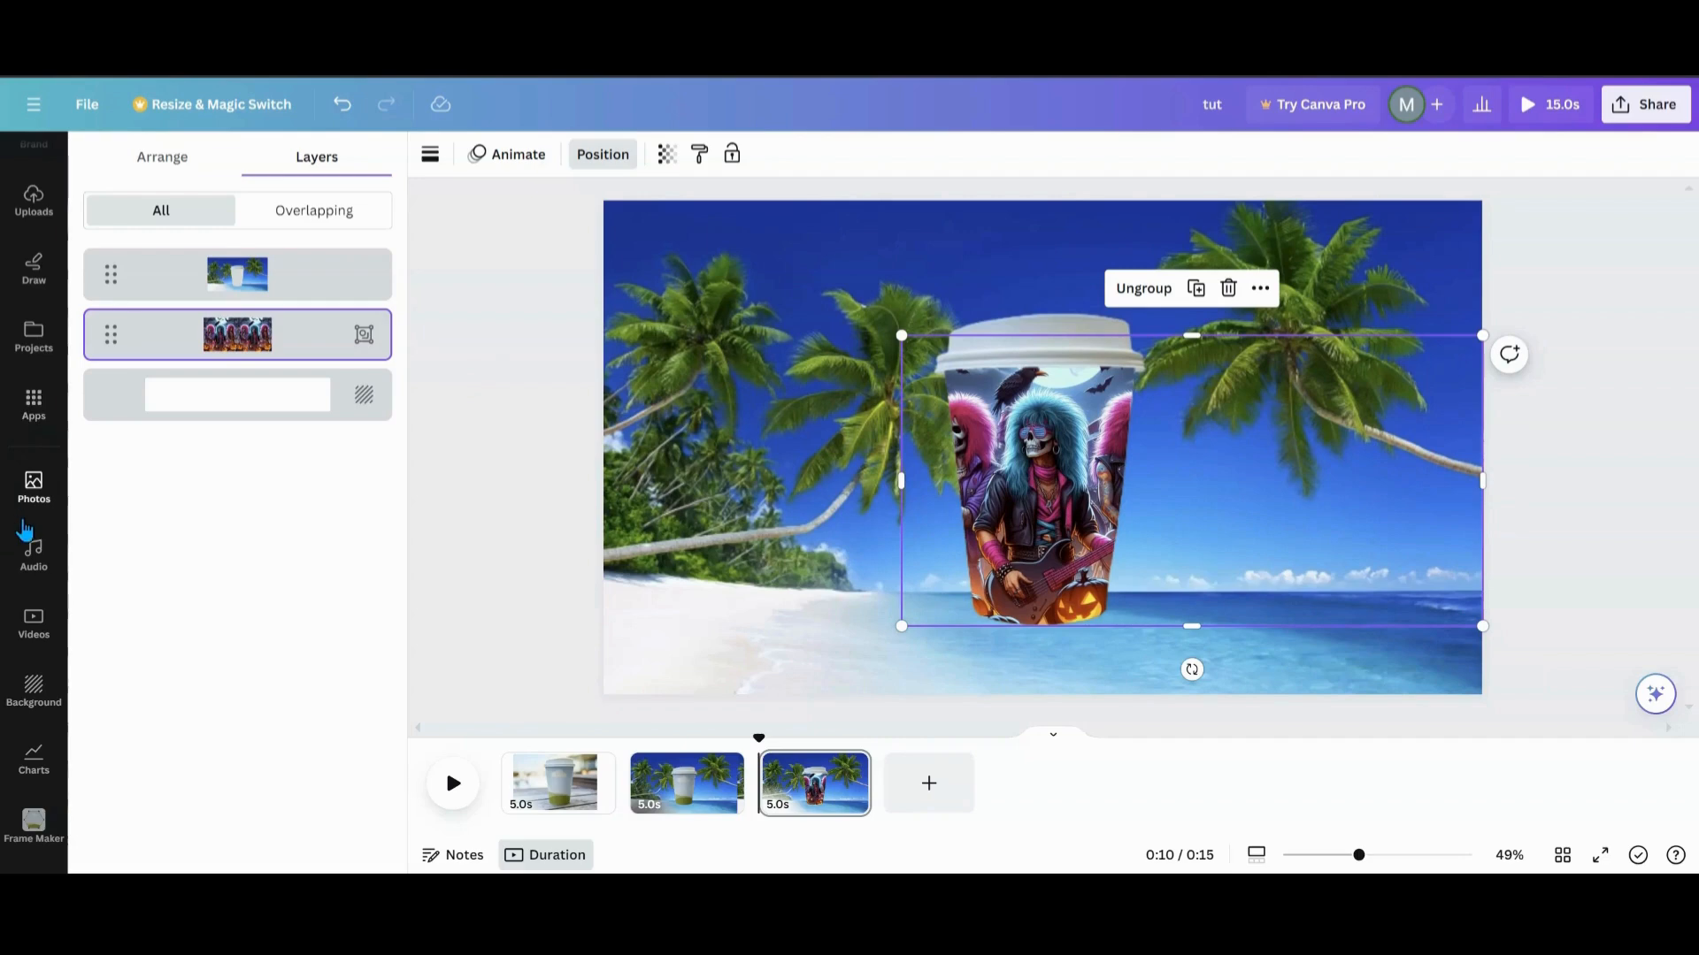
- Add the black gradient image from Projects > Folders > Starred, skewed and rotated over the cup
click(34, 338)
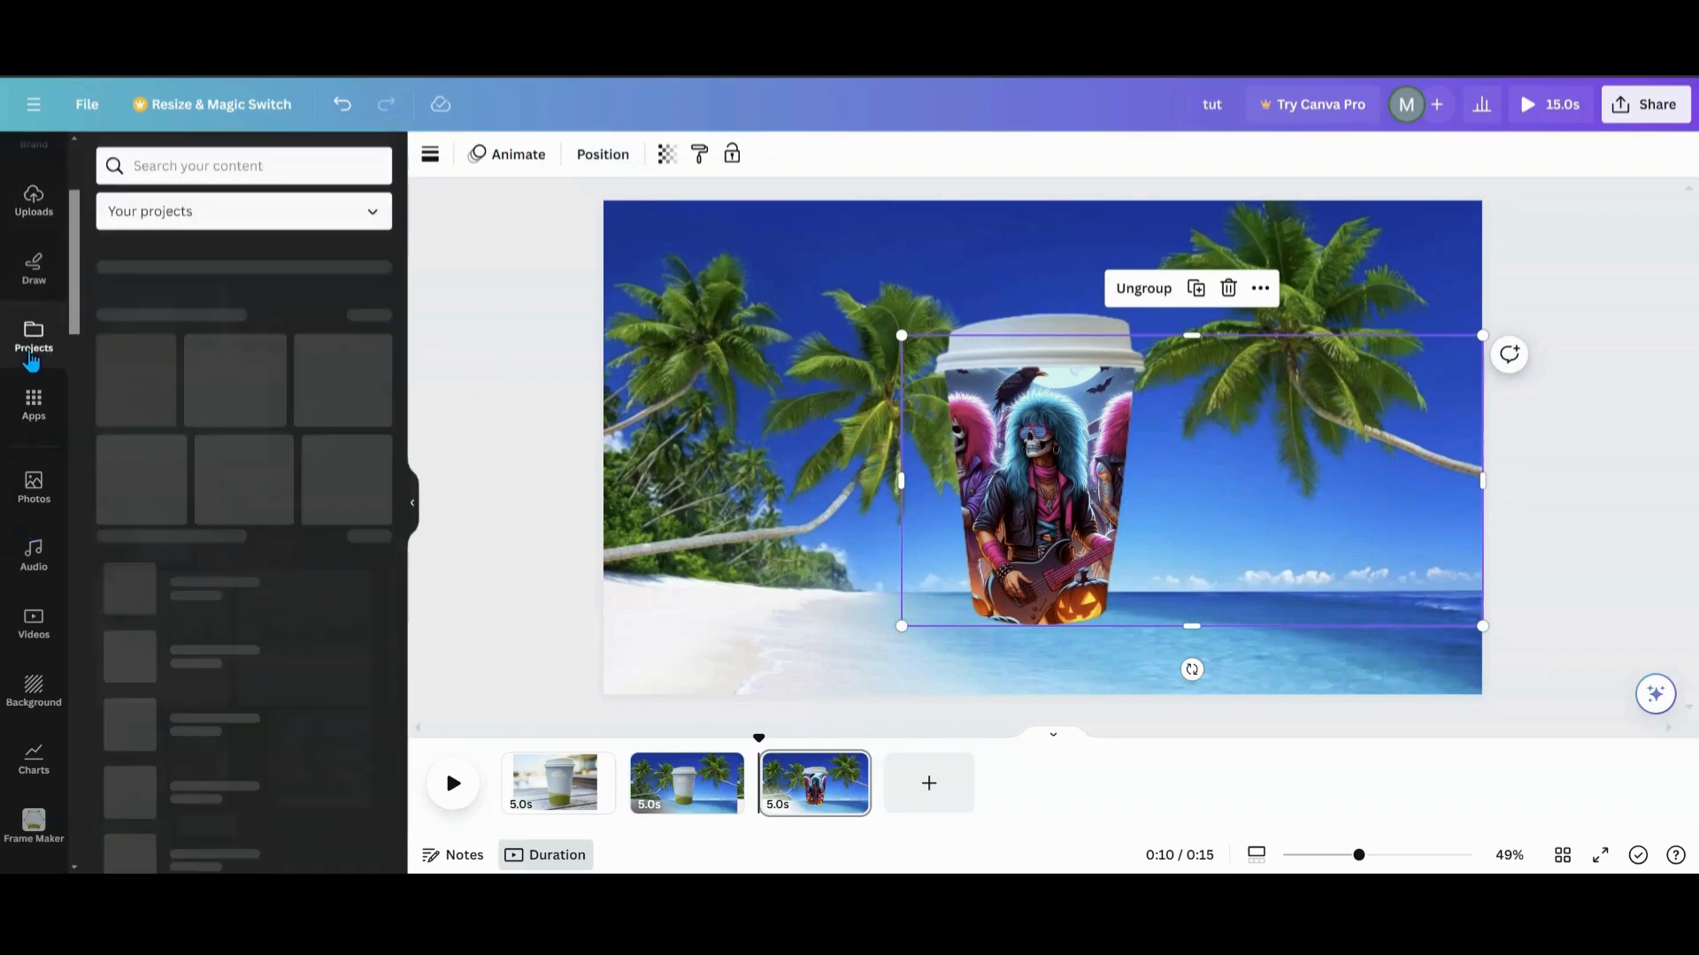
click(232, 262)
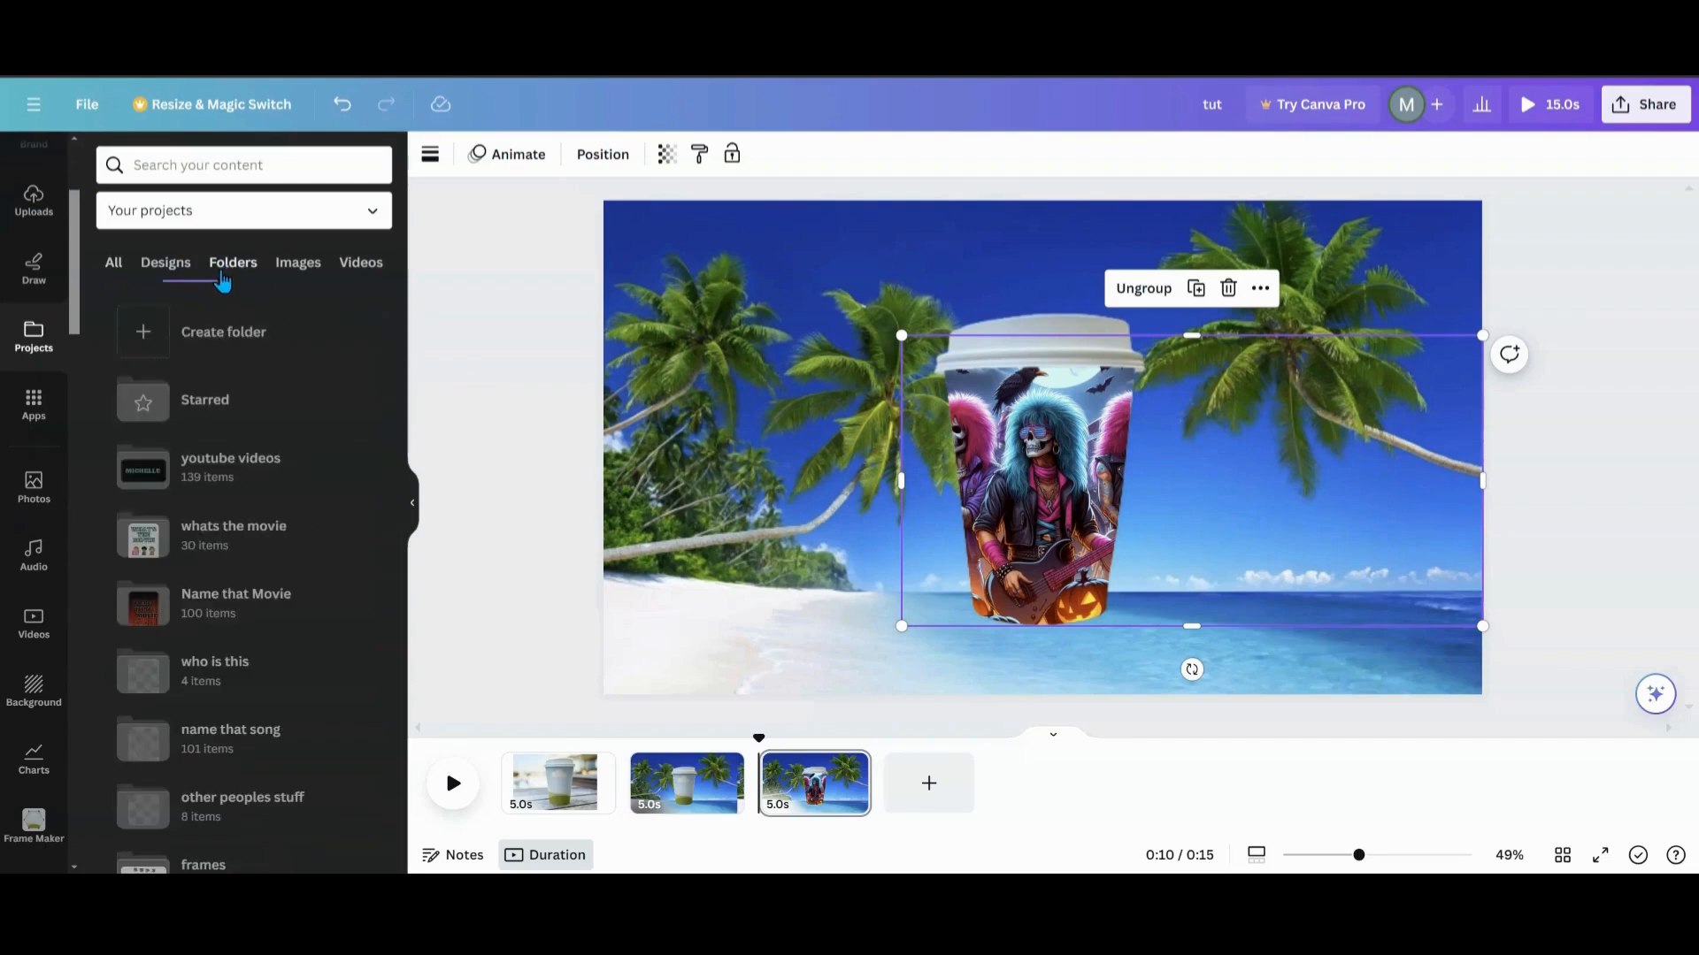
click(205, 398)
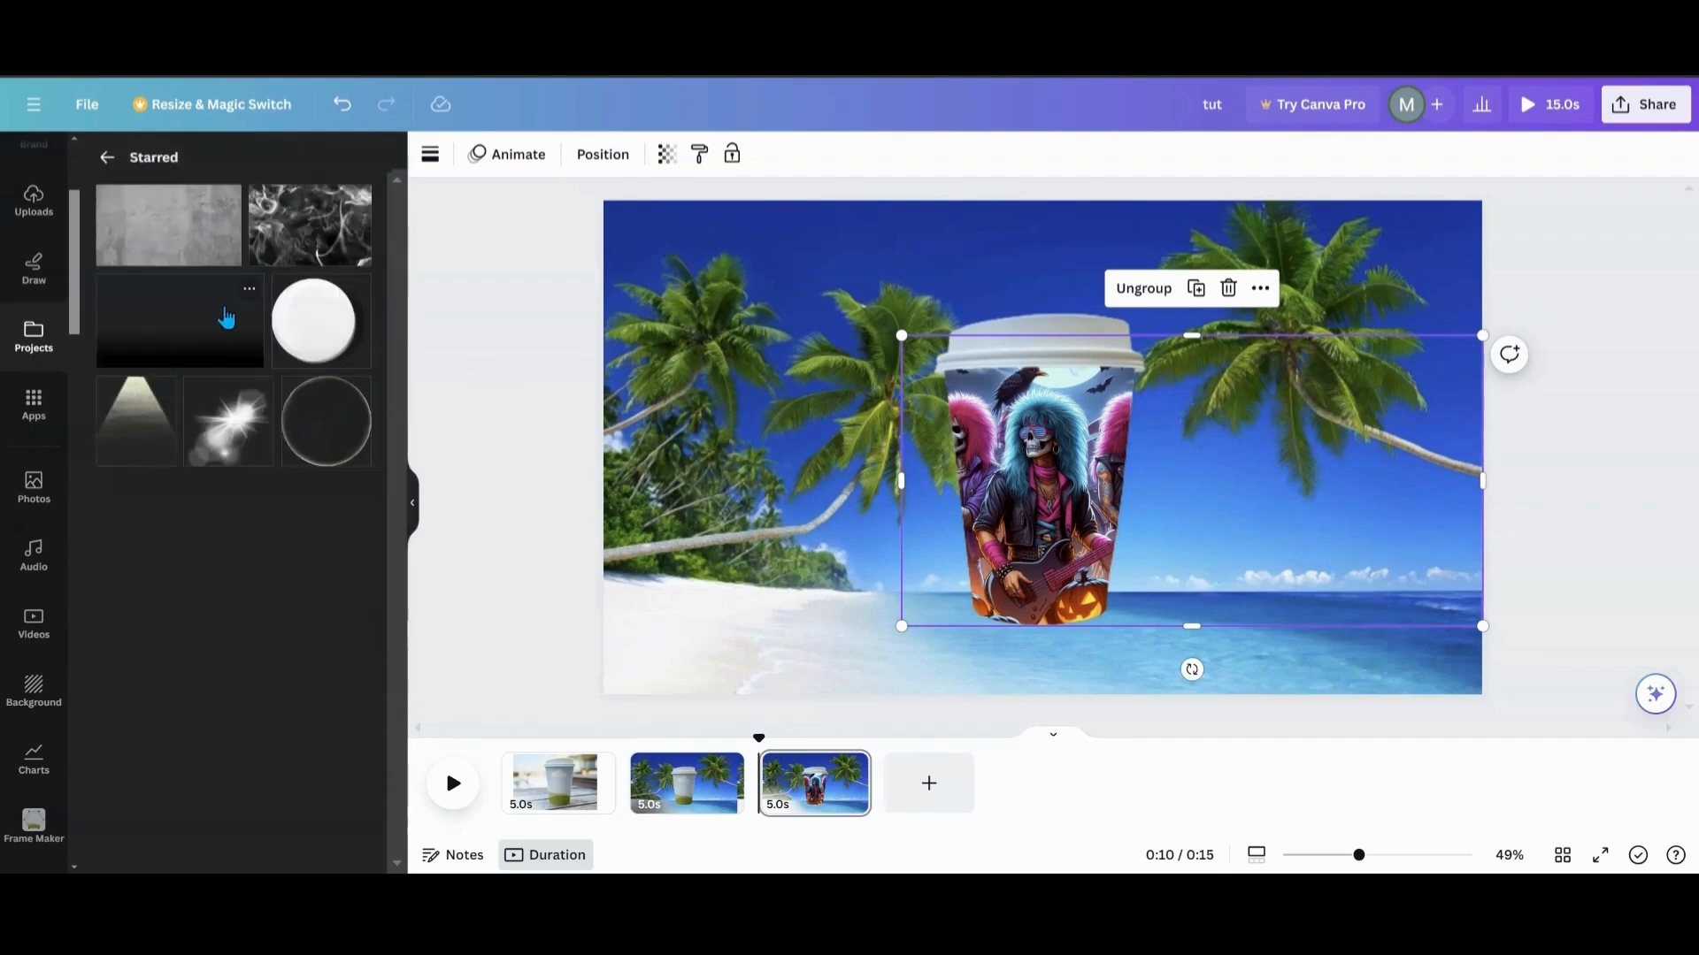
click(249, 289)
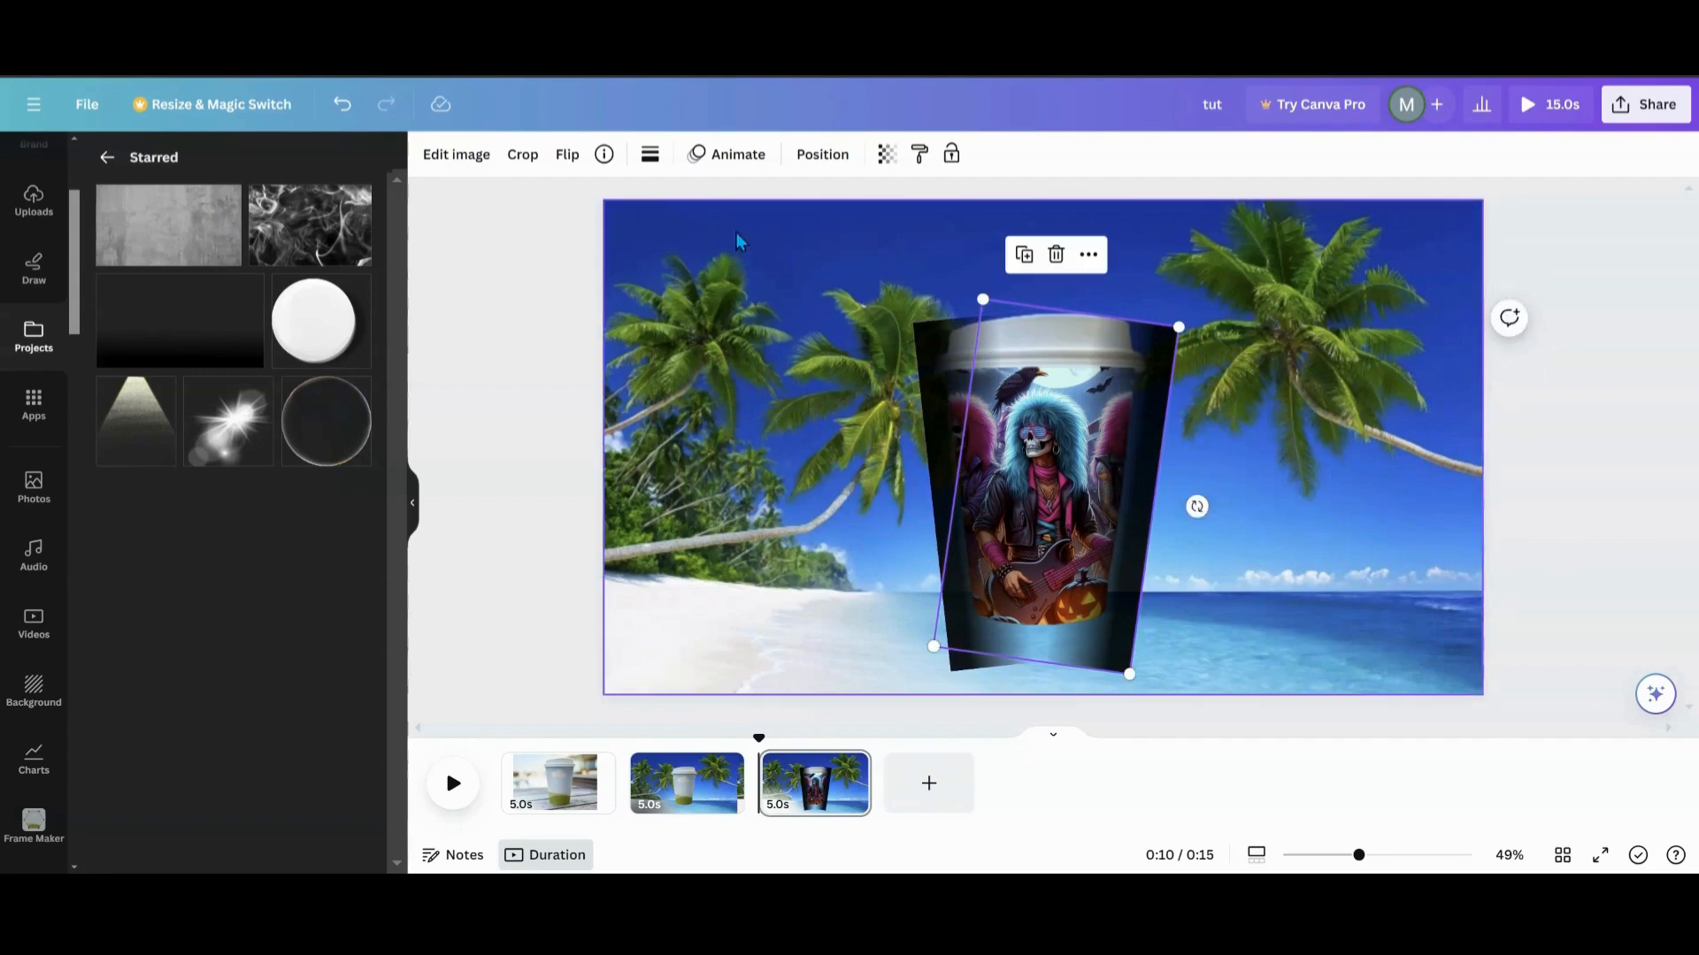
- Duplicate the side shadow and add another starred gradient across the cup's upper half
click(821, 154)
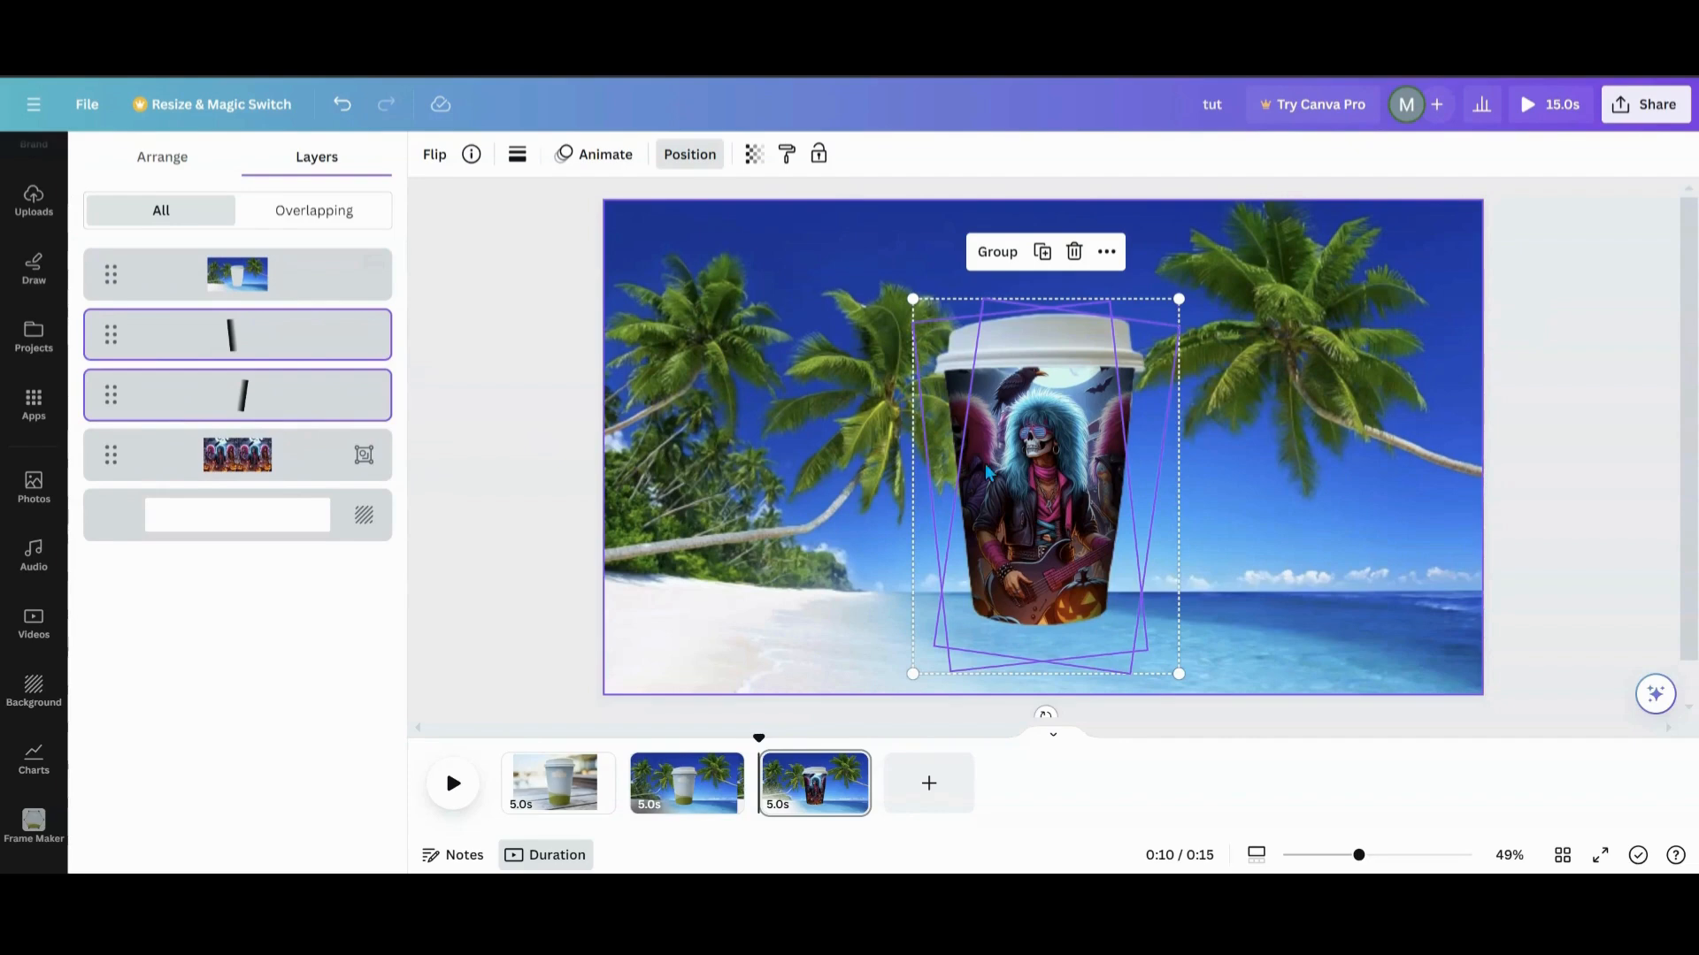
mouse_move(754, 179)
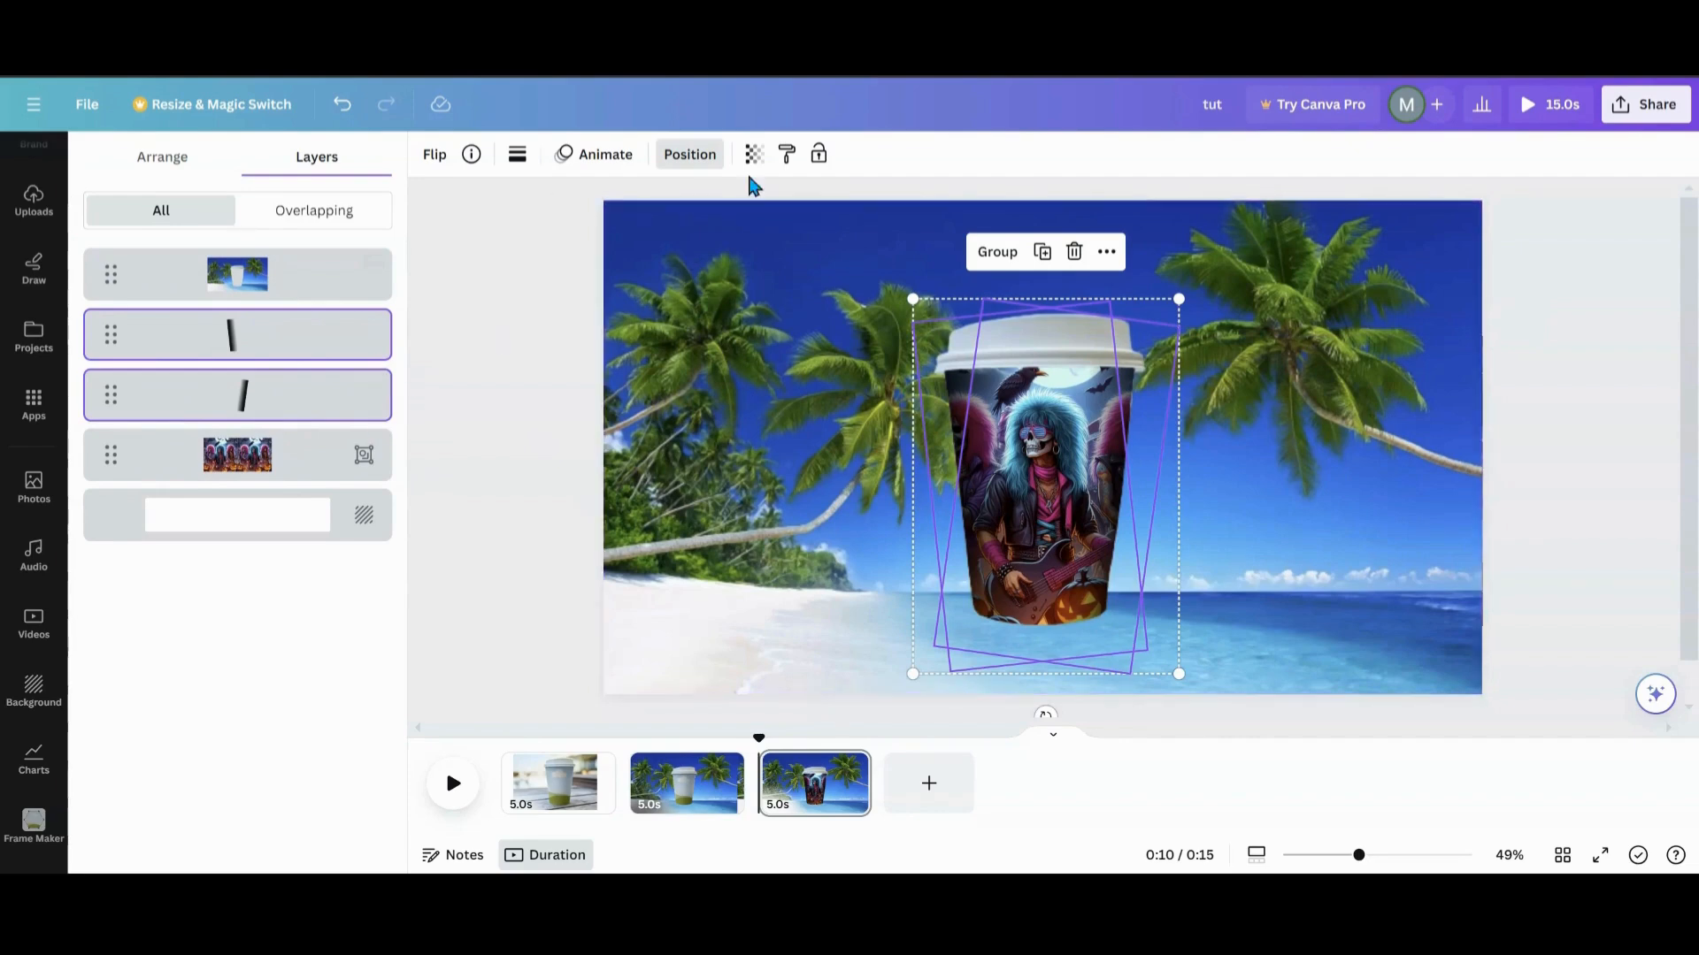
click(34, 336)
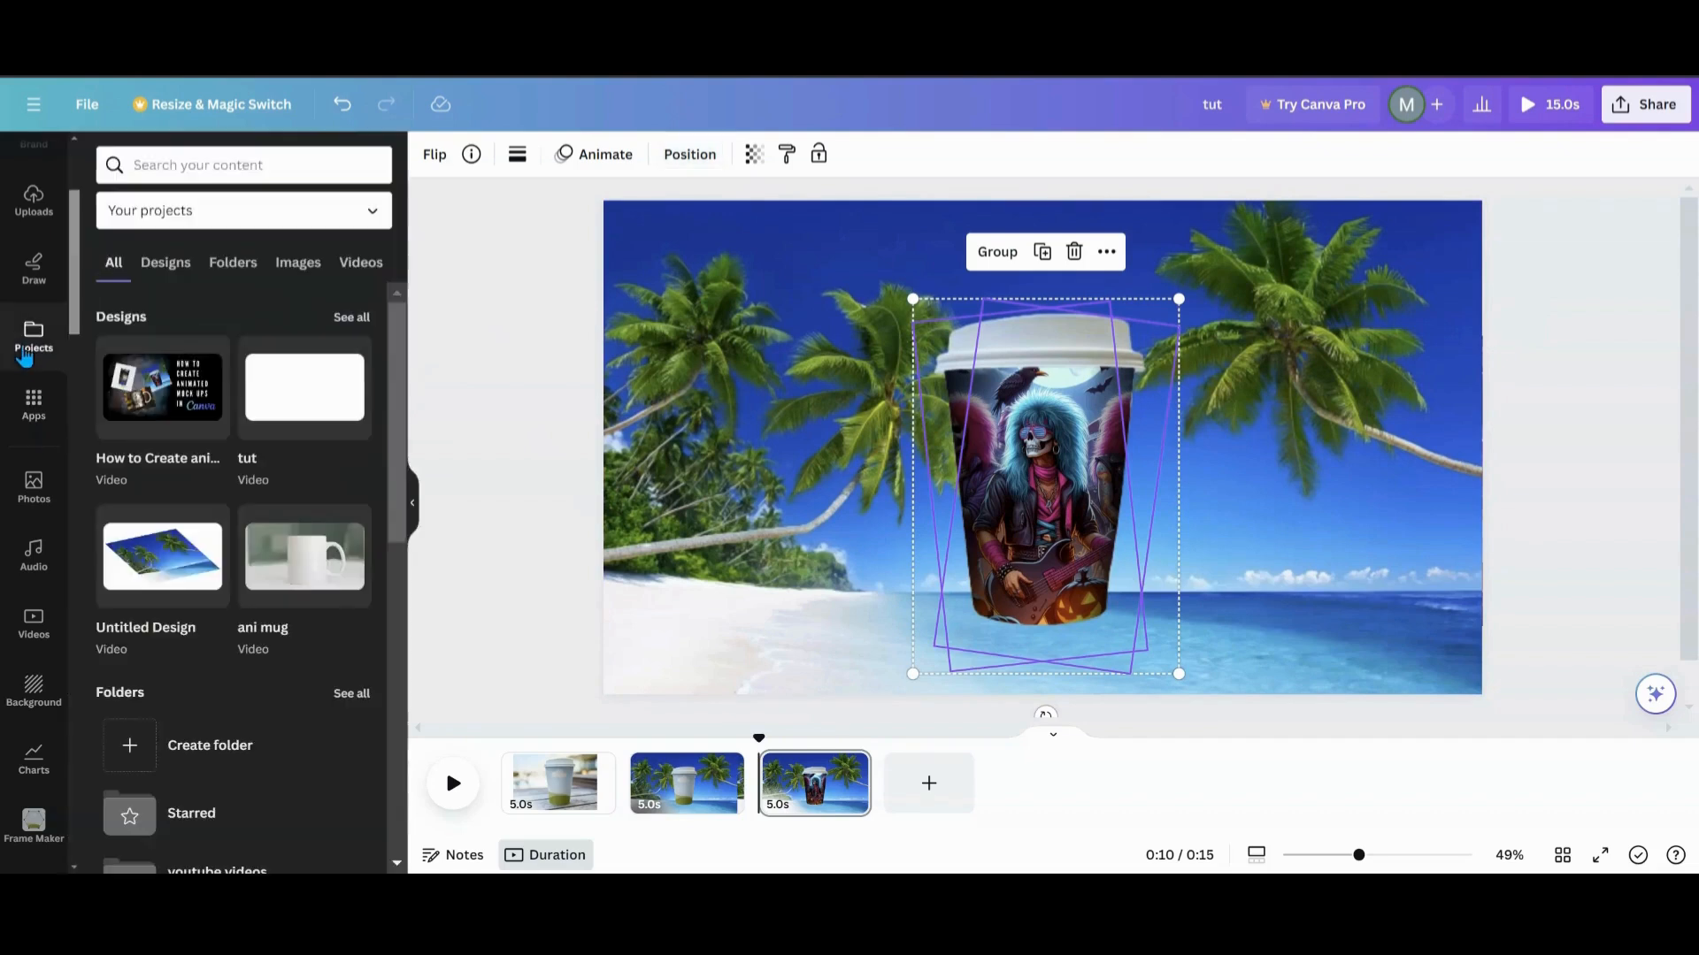
mouse_move(234, 267)
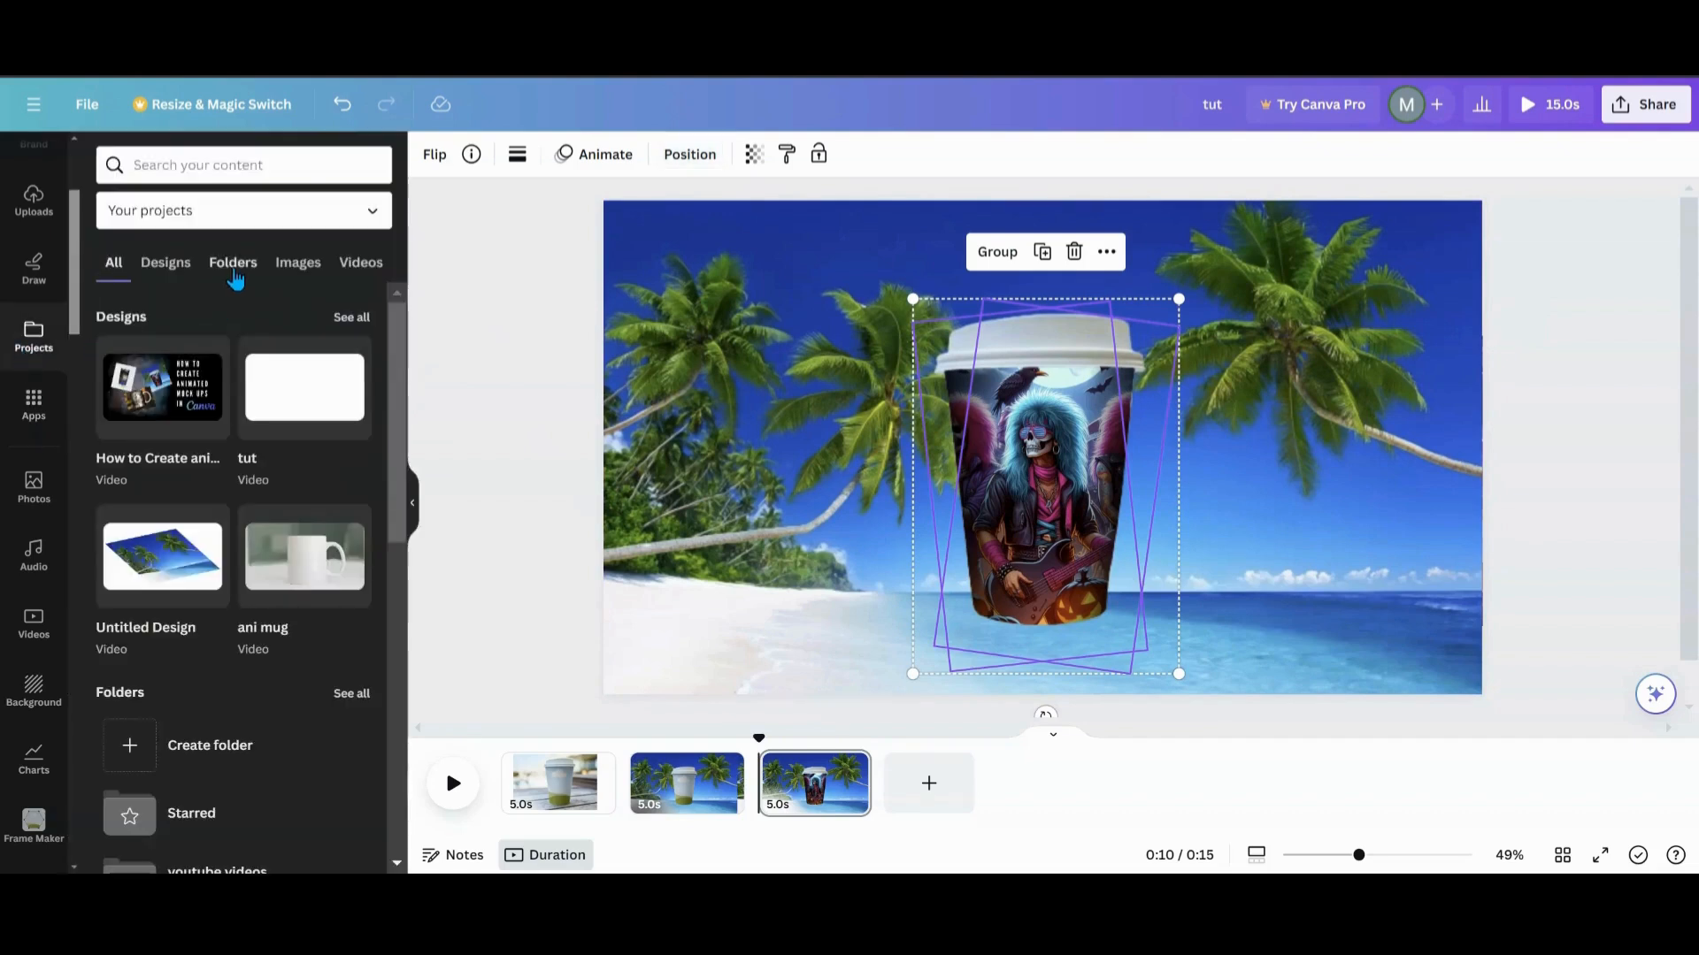
click(191, 812)
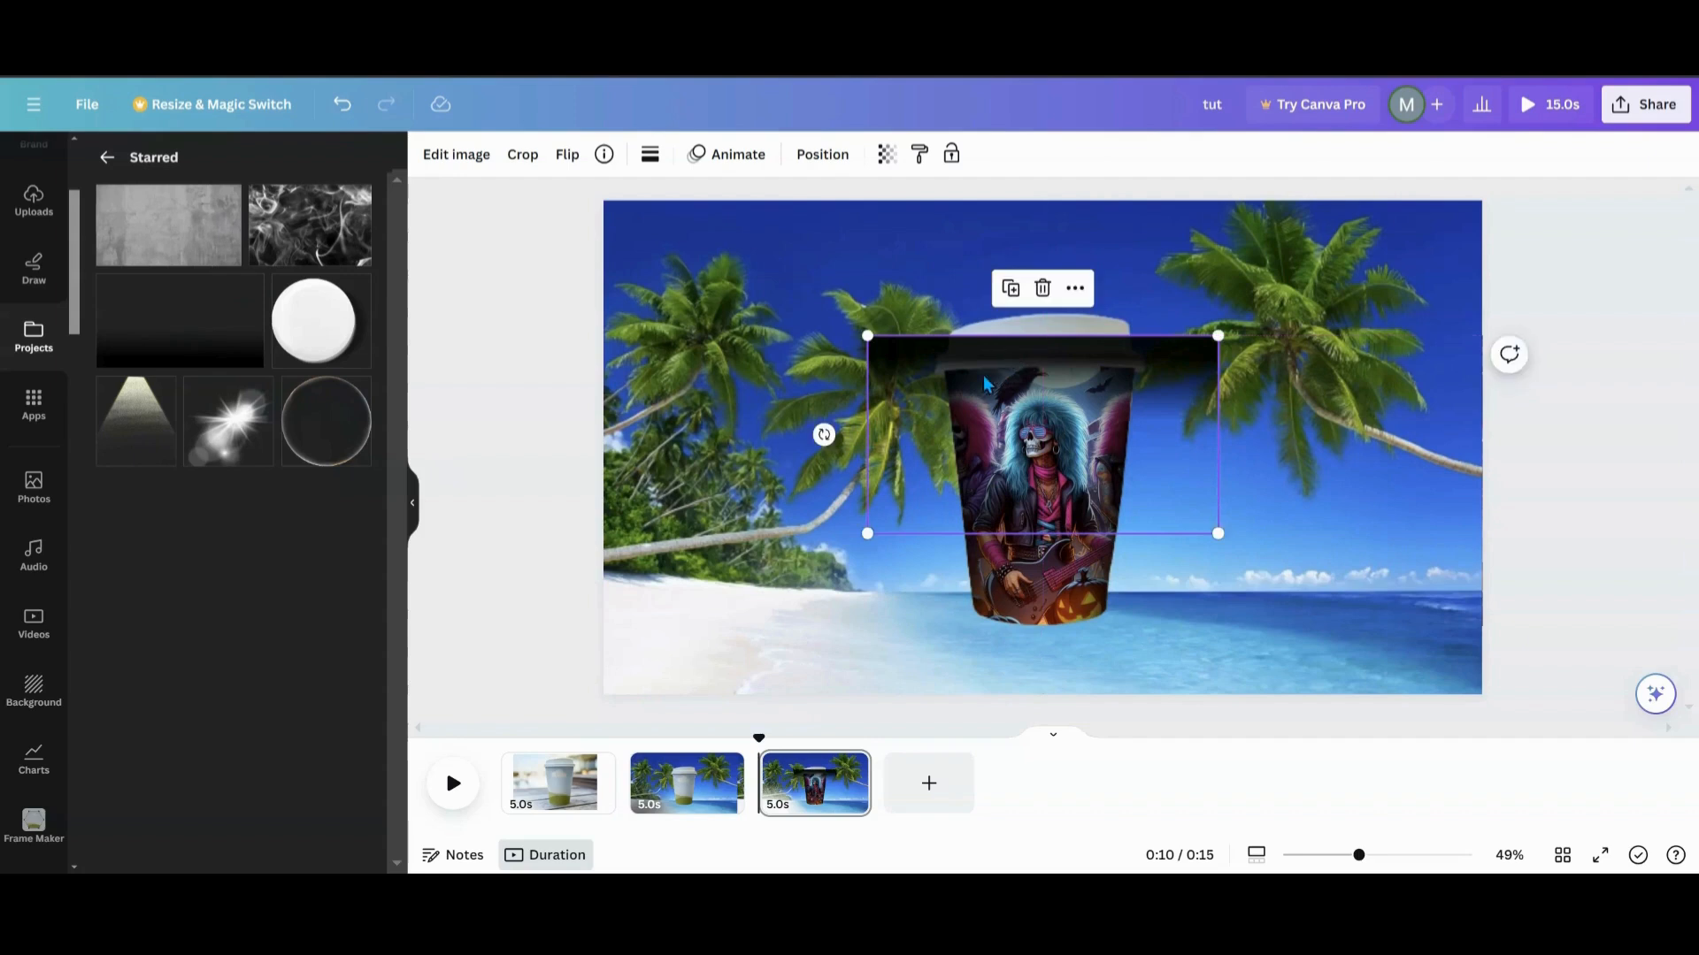
mouse_move(846, 179)
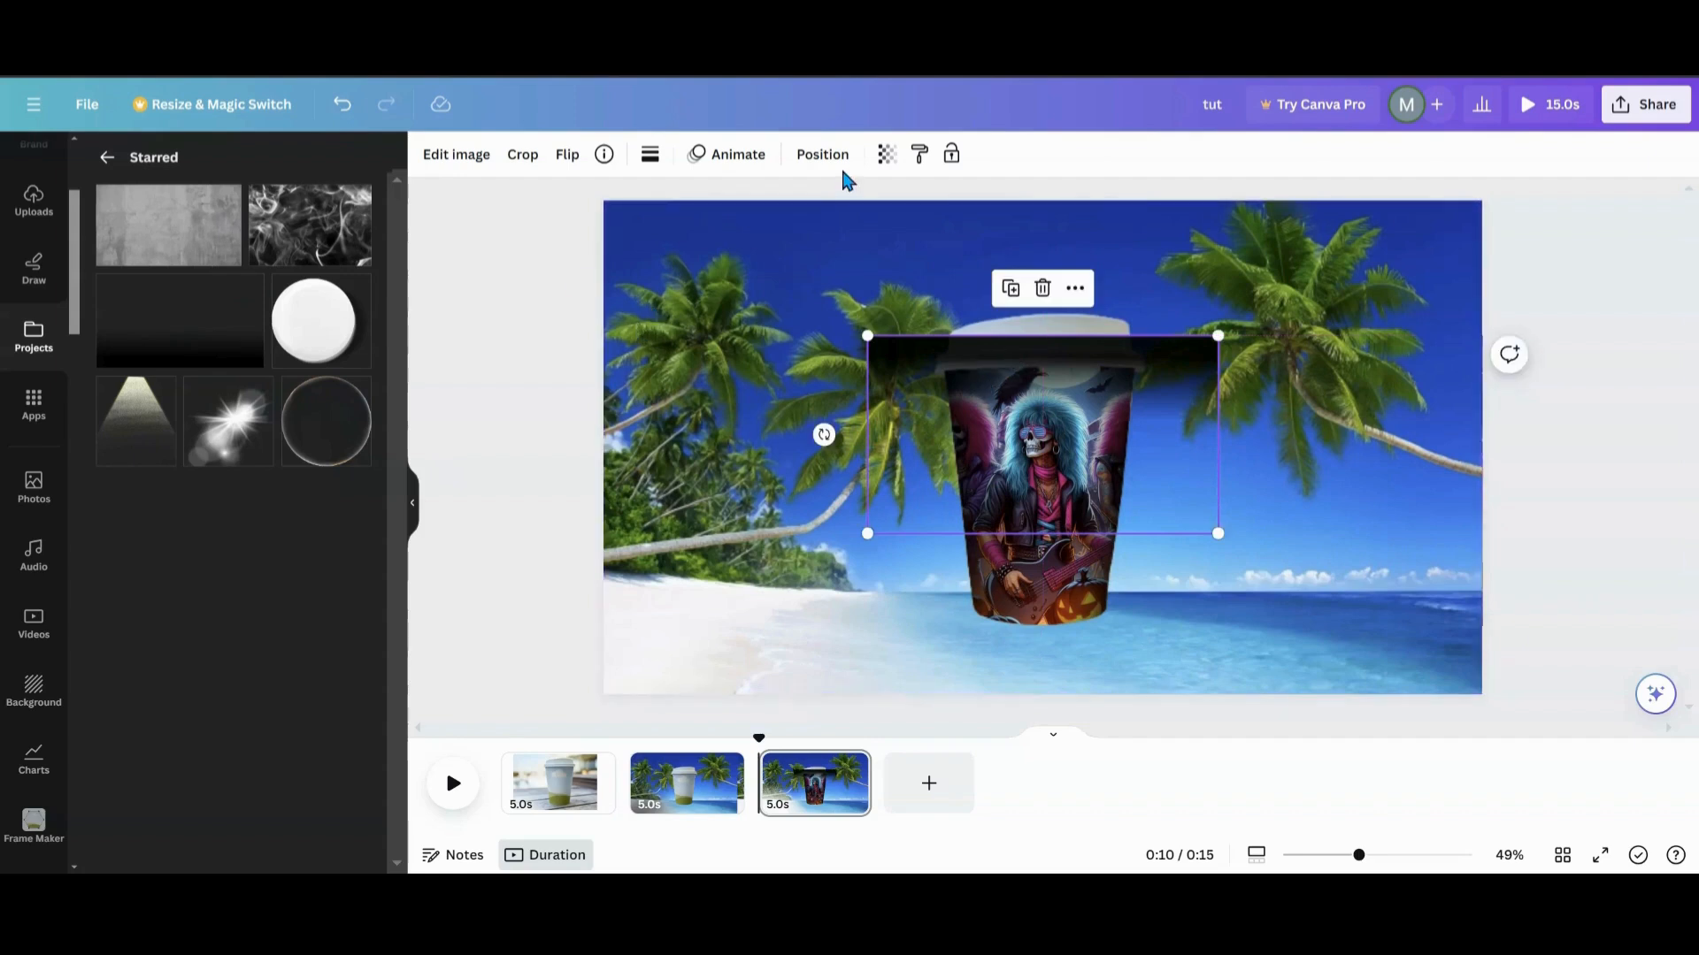
- Move the new gradient layer below the beach photo so it shades only the cup's upper body
click(821, 154)
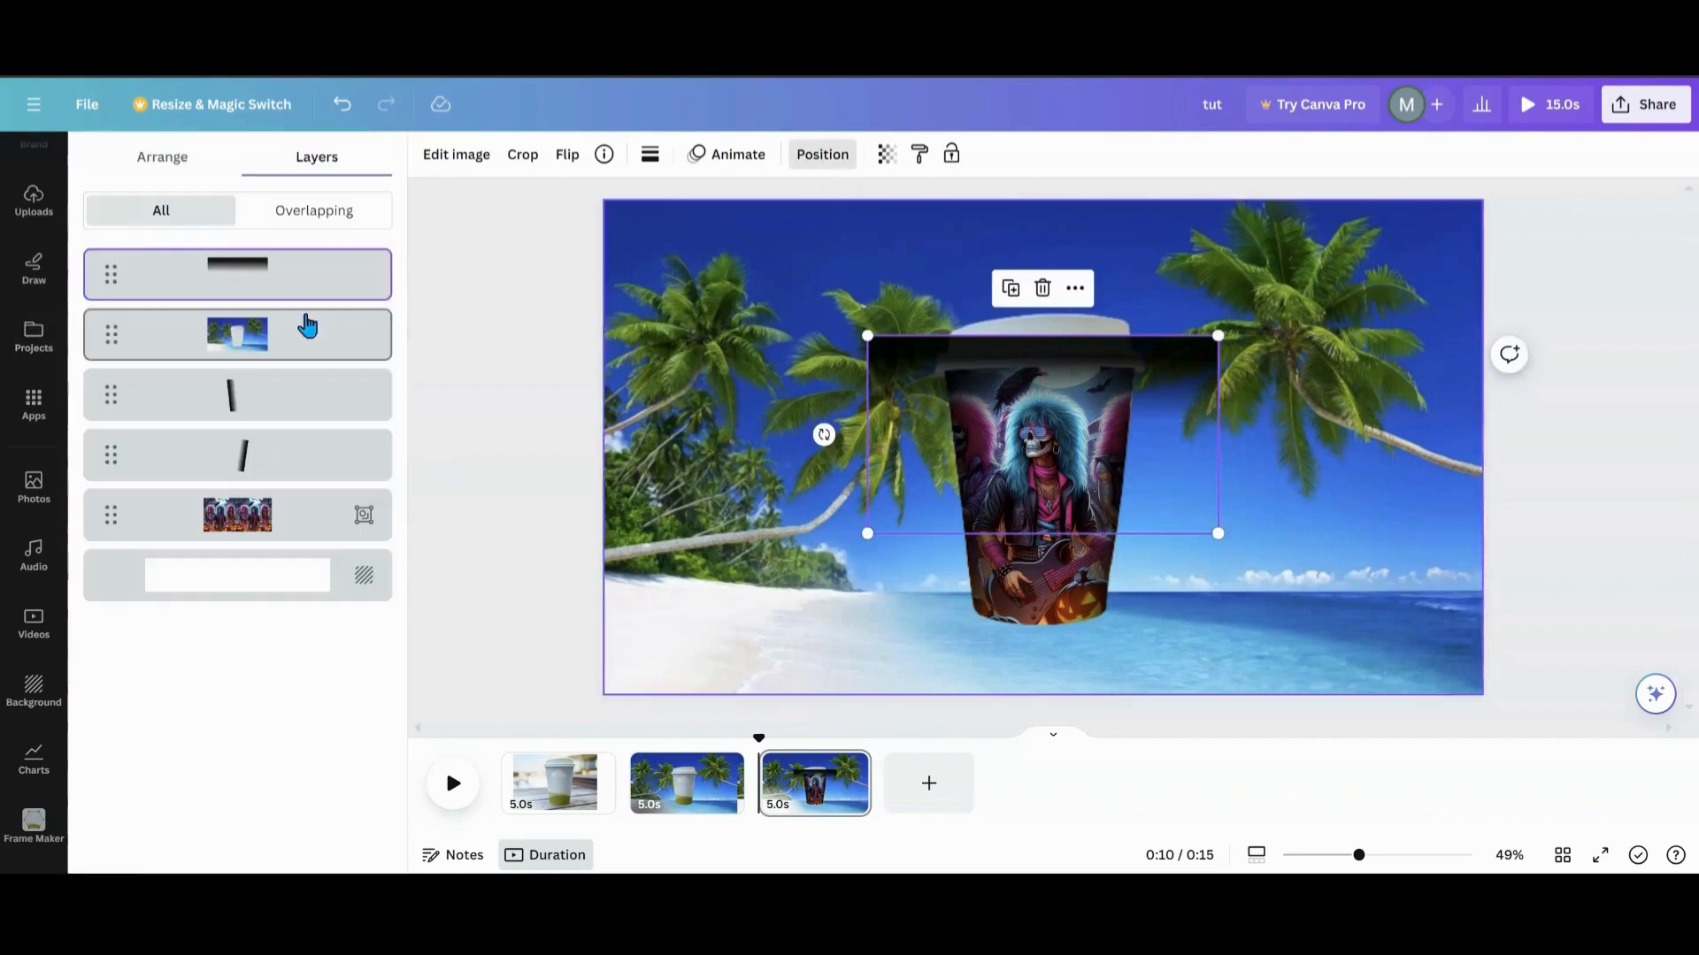
drag(236, 274, 235, 334)
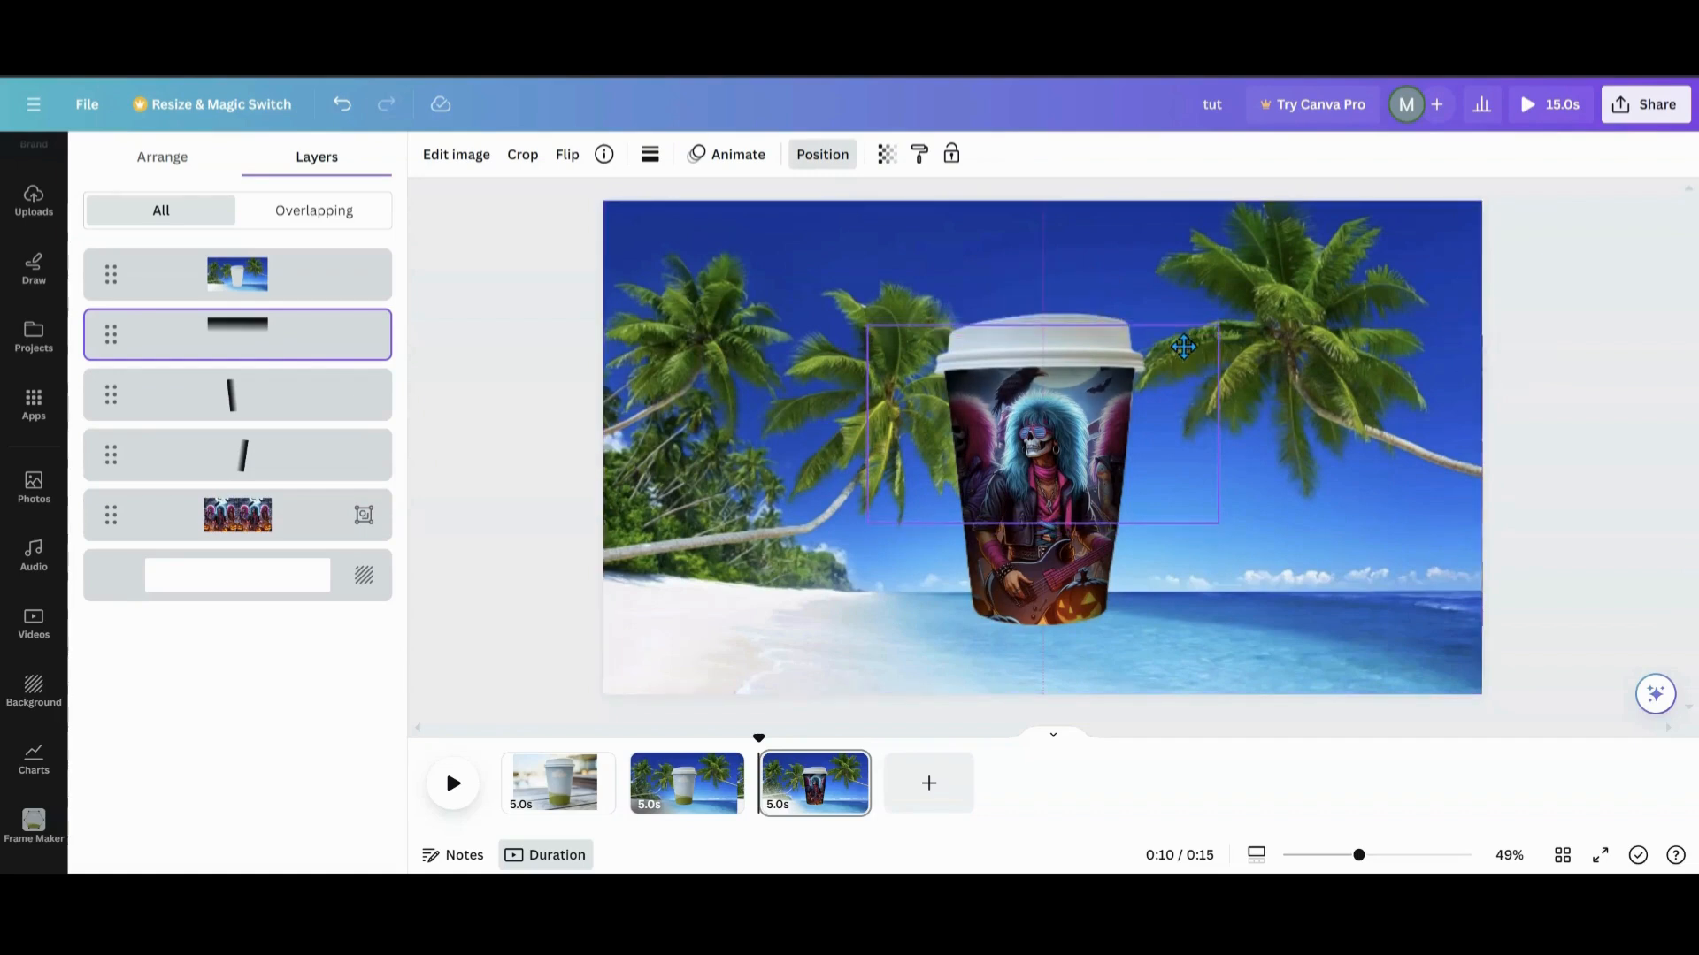
click(235, 275)
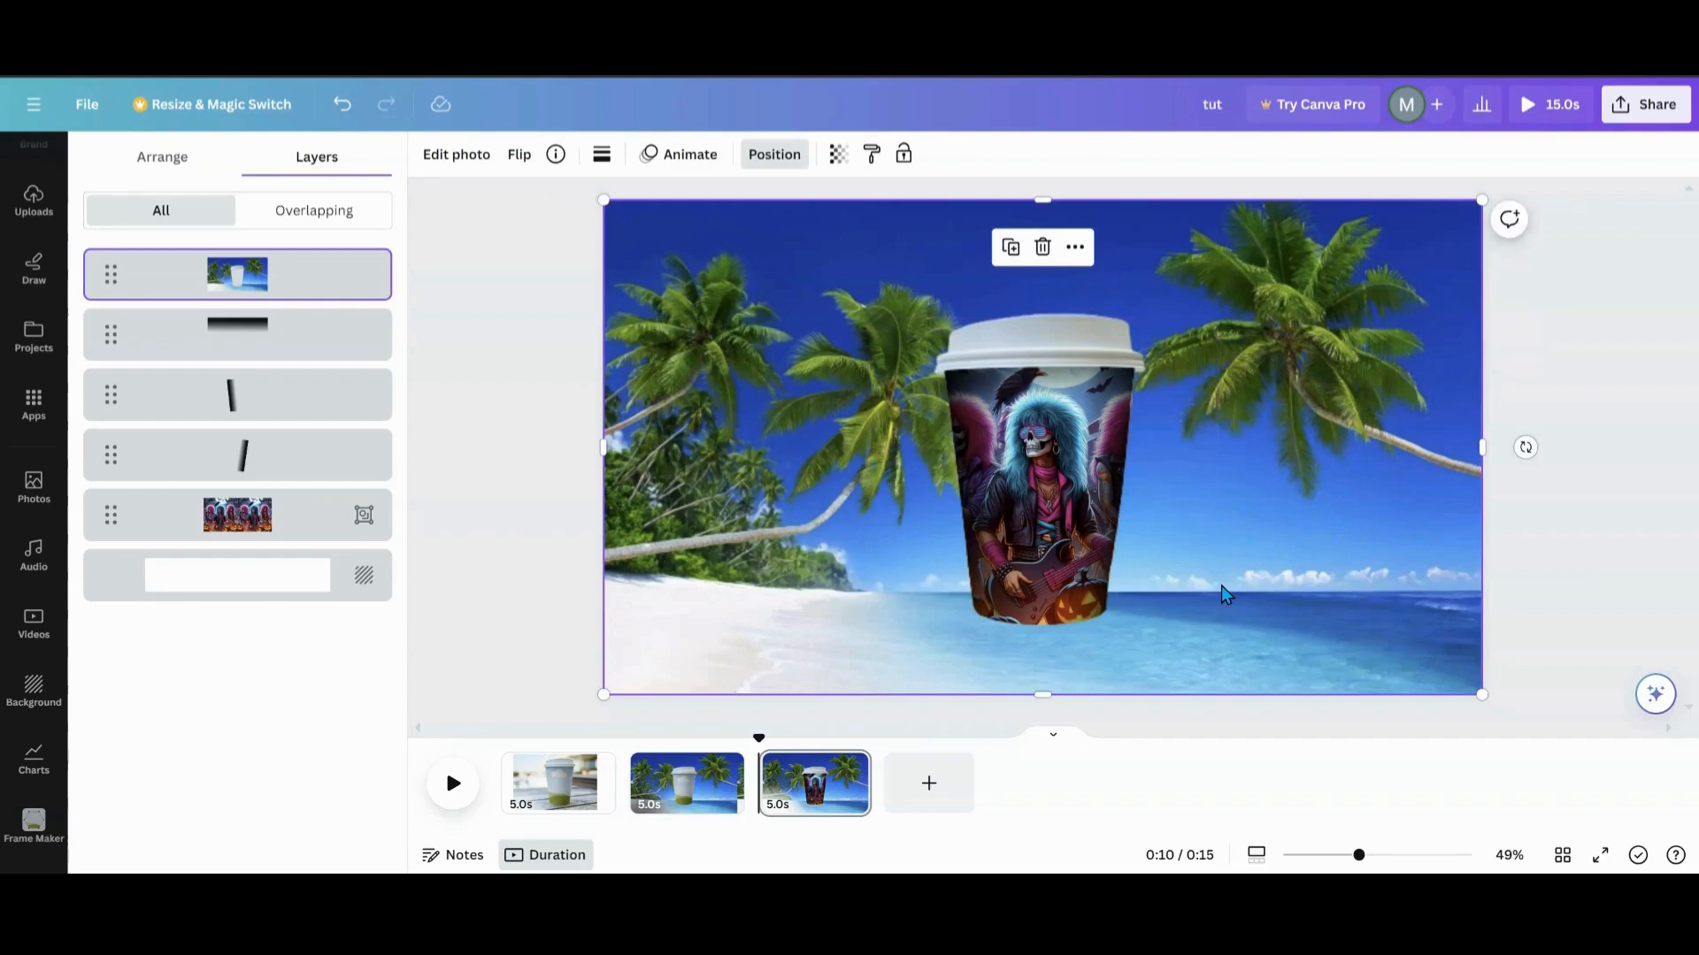
mouse_move(916, 577)
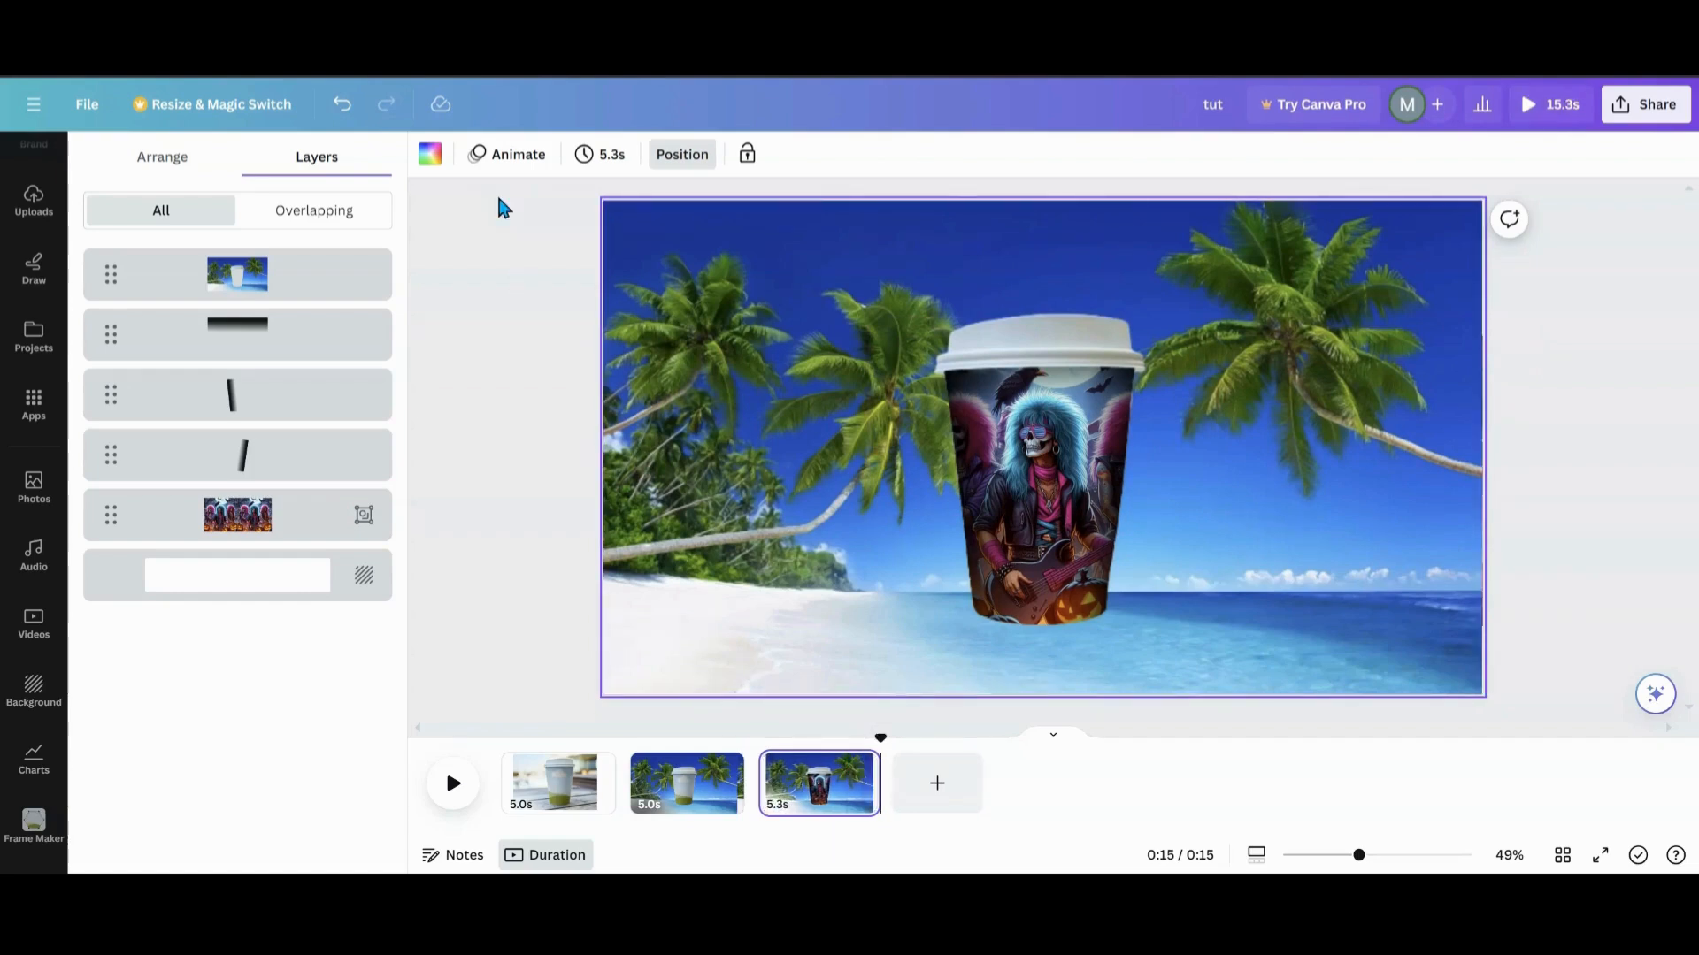
- Start a custom Create an Animation on the grouped artwork layer with Steady movement
click(236, 515)
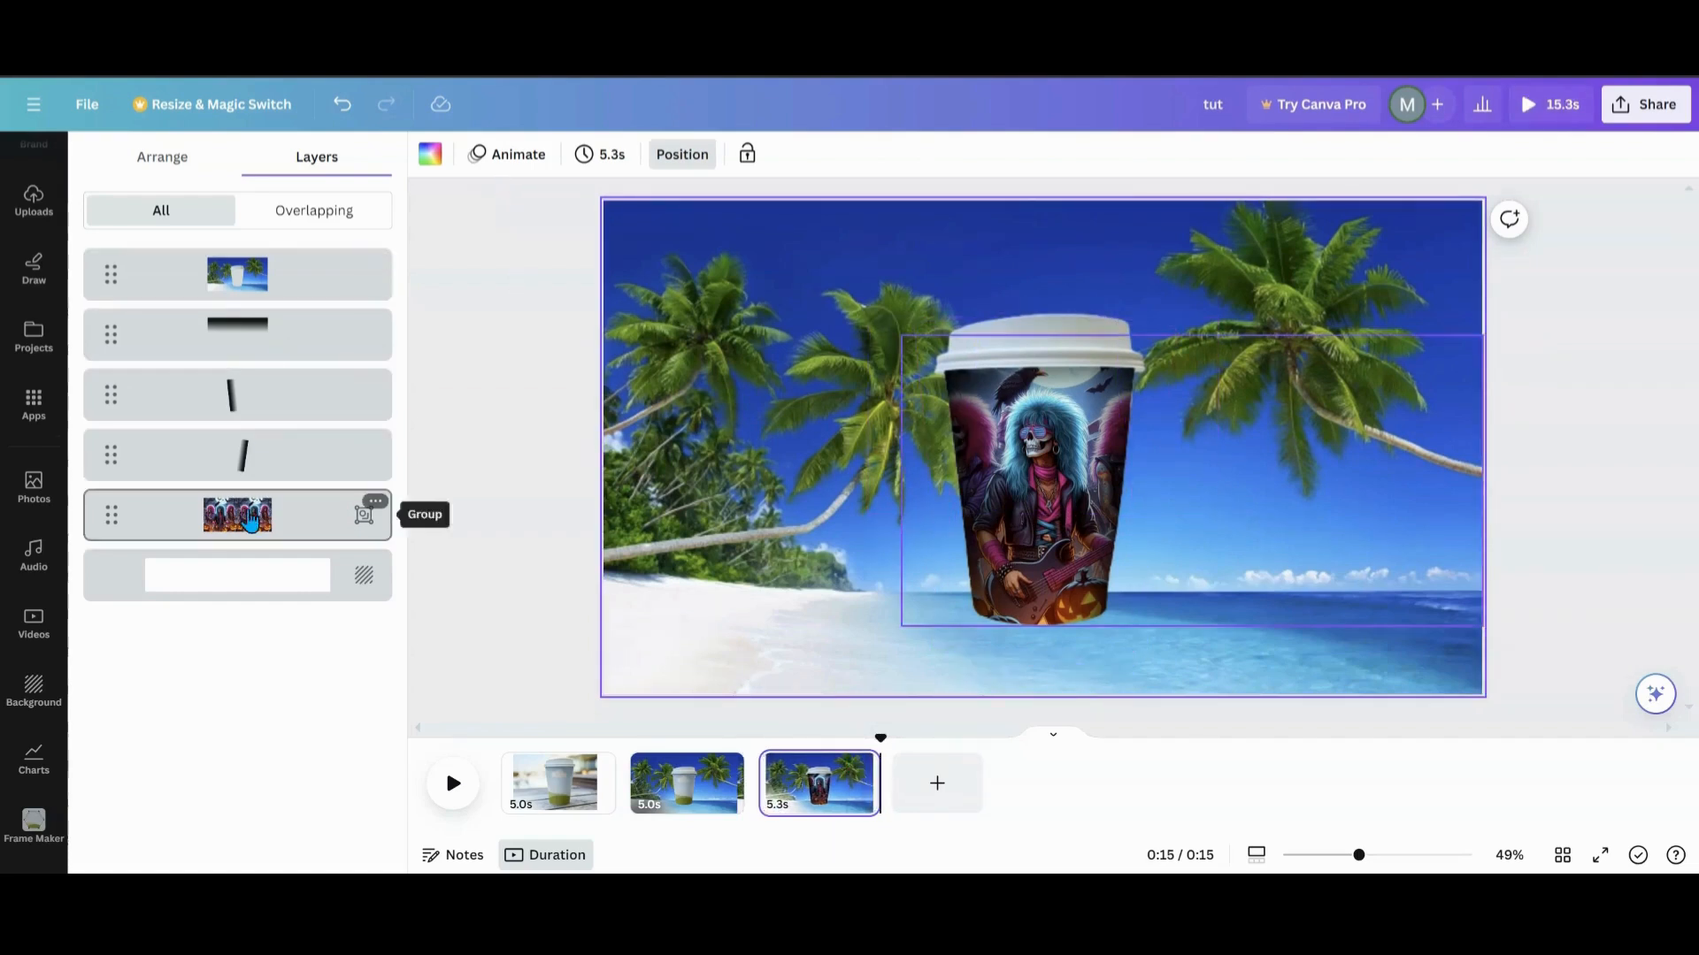
click(235, 514)
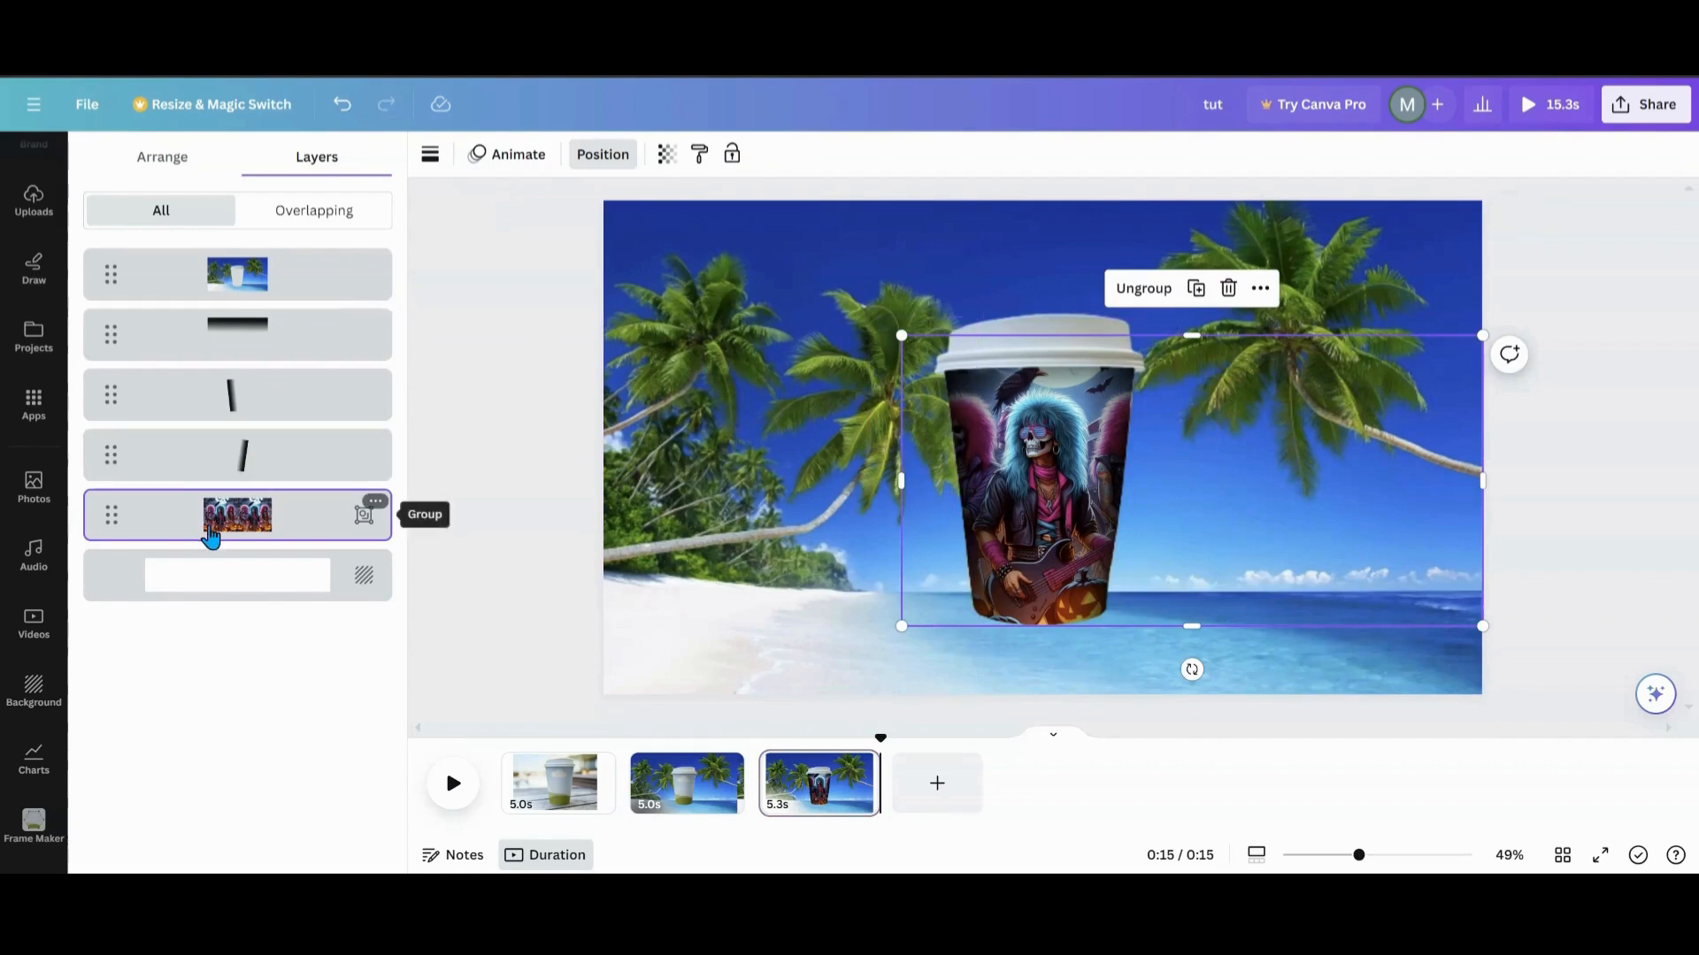
click(517, 154)
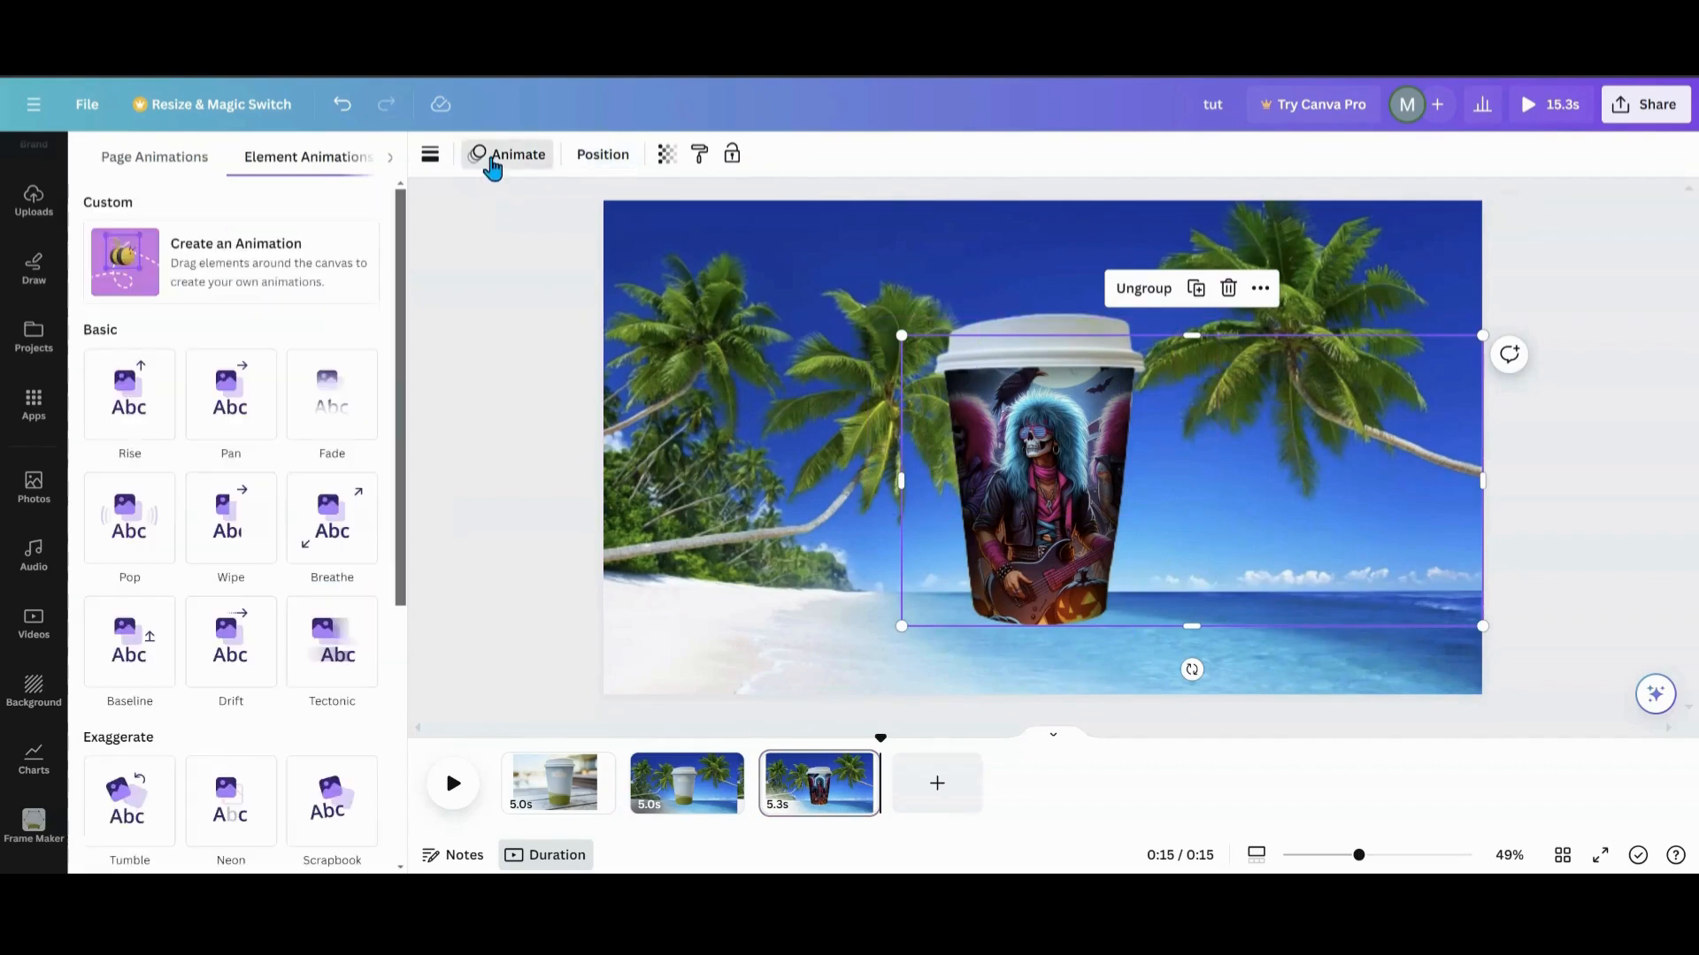
click(236, 261)
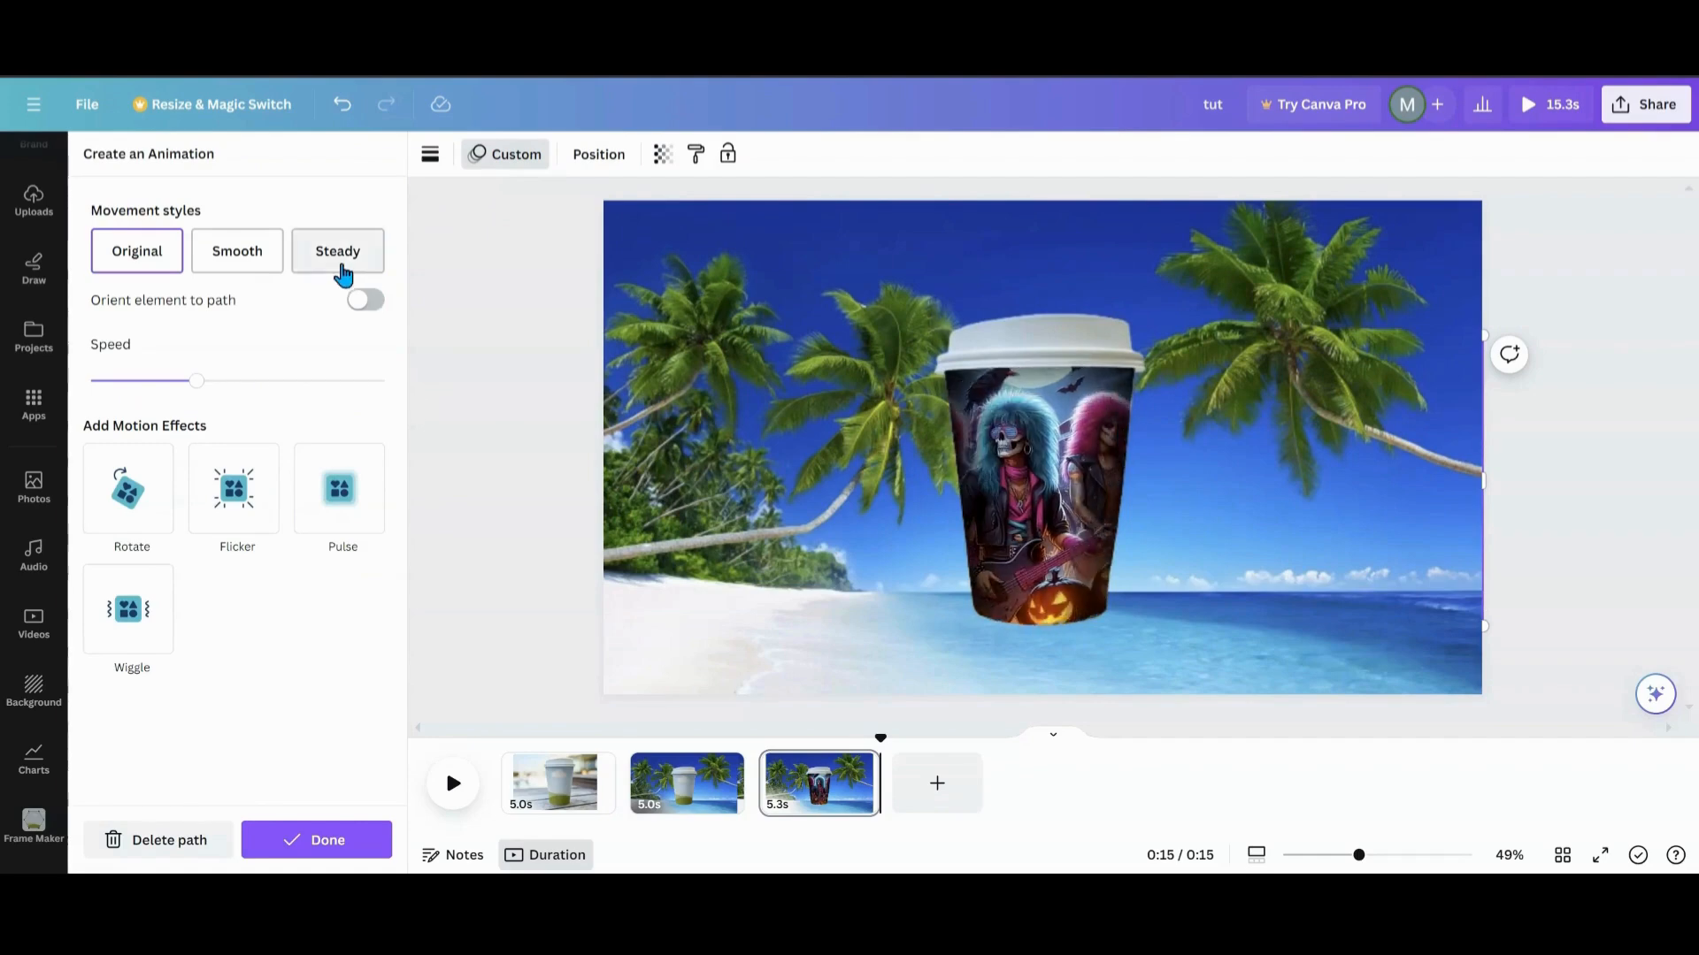
click(336, 250)
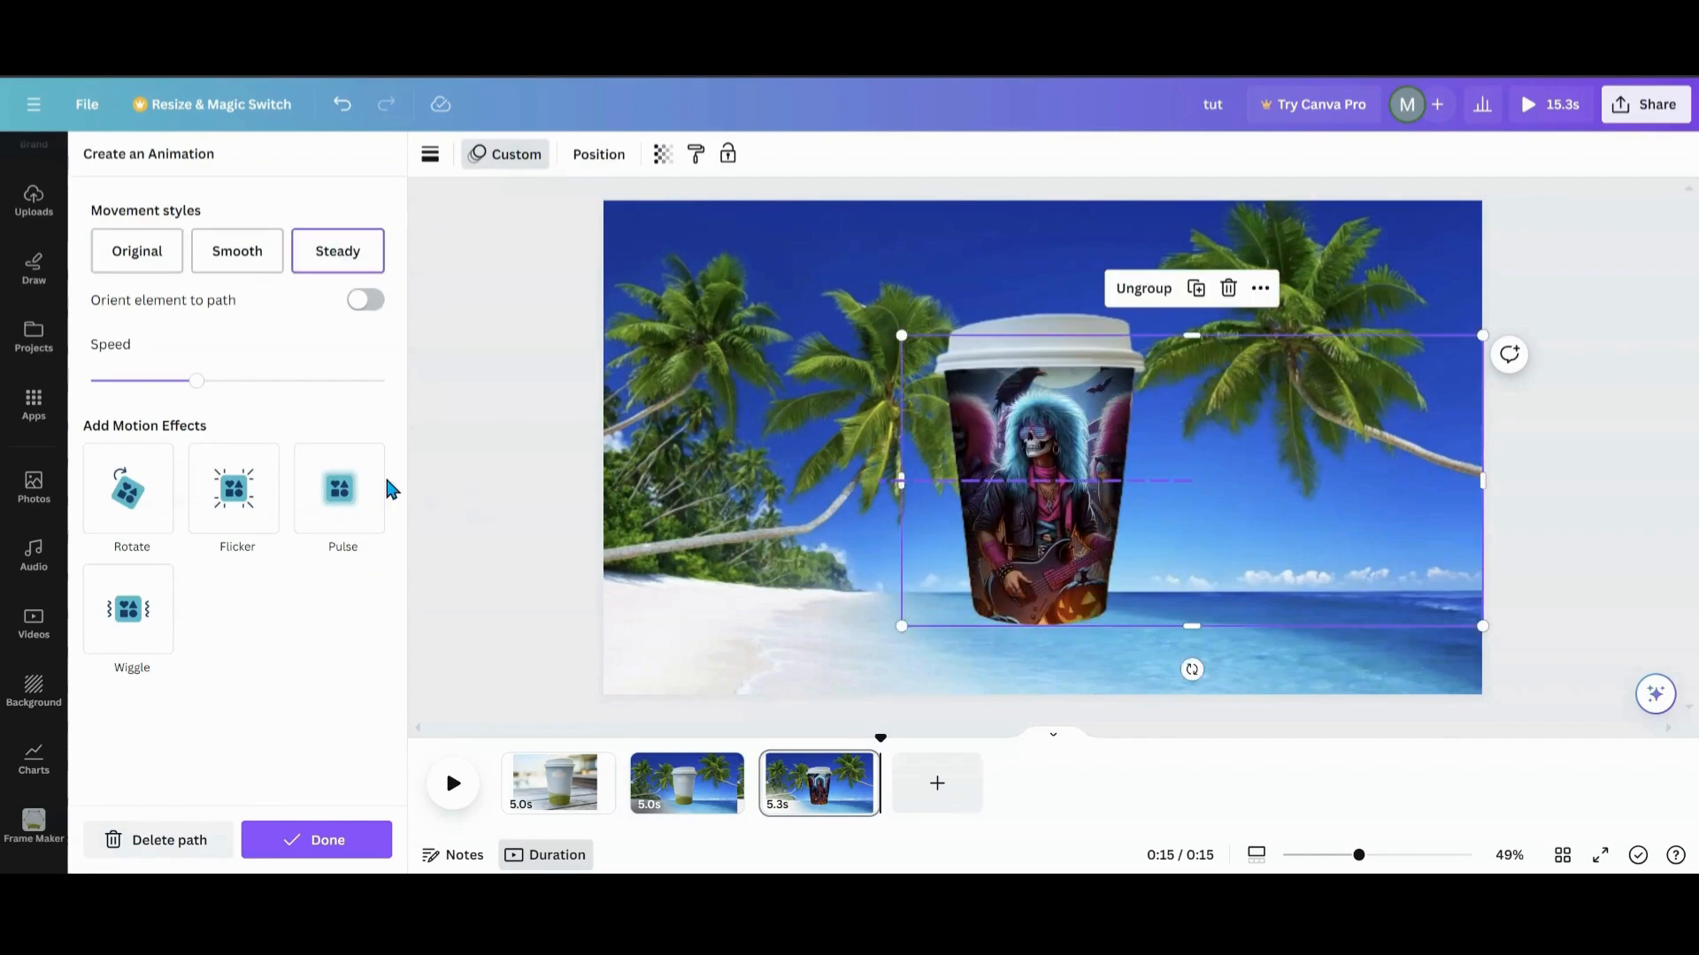
- Draw the group's path sliding across the cup and preview the animation
drag(195, 380, 118, 381)
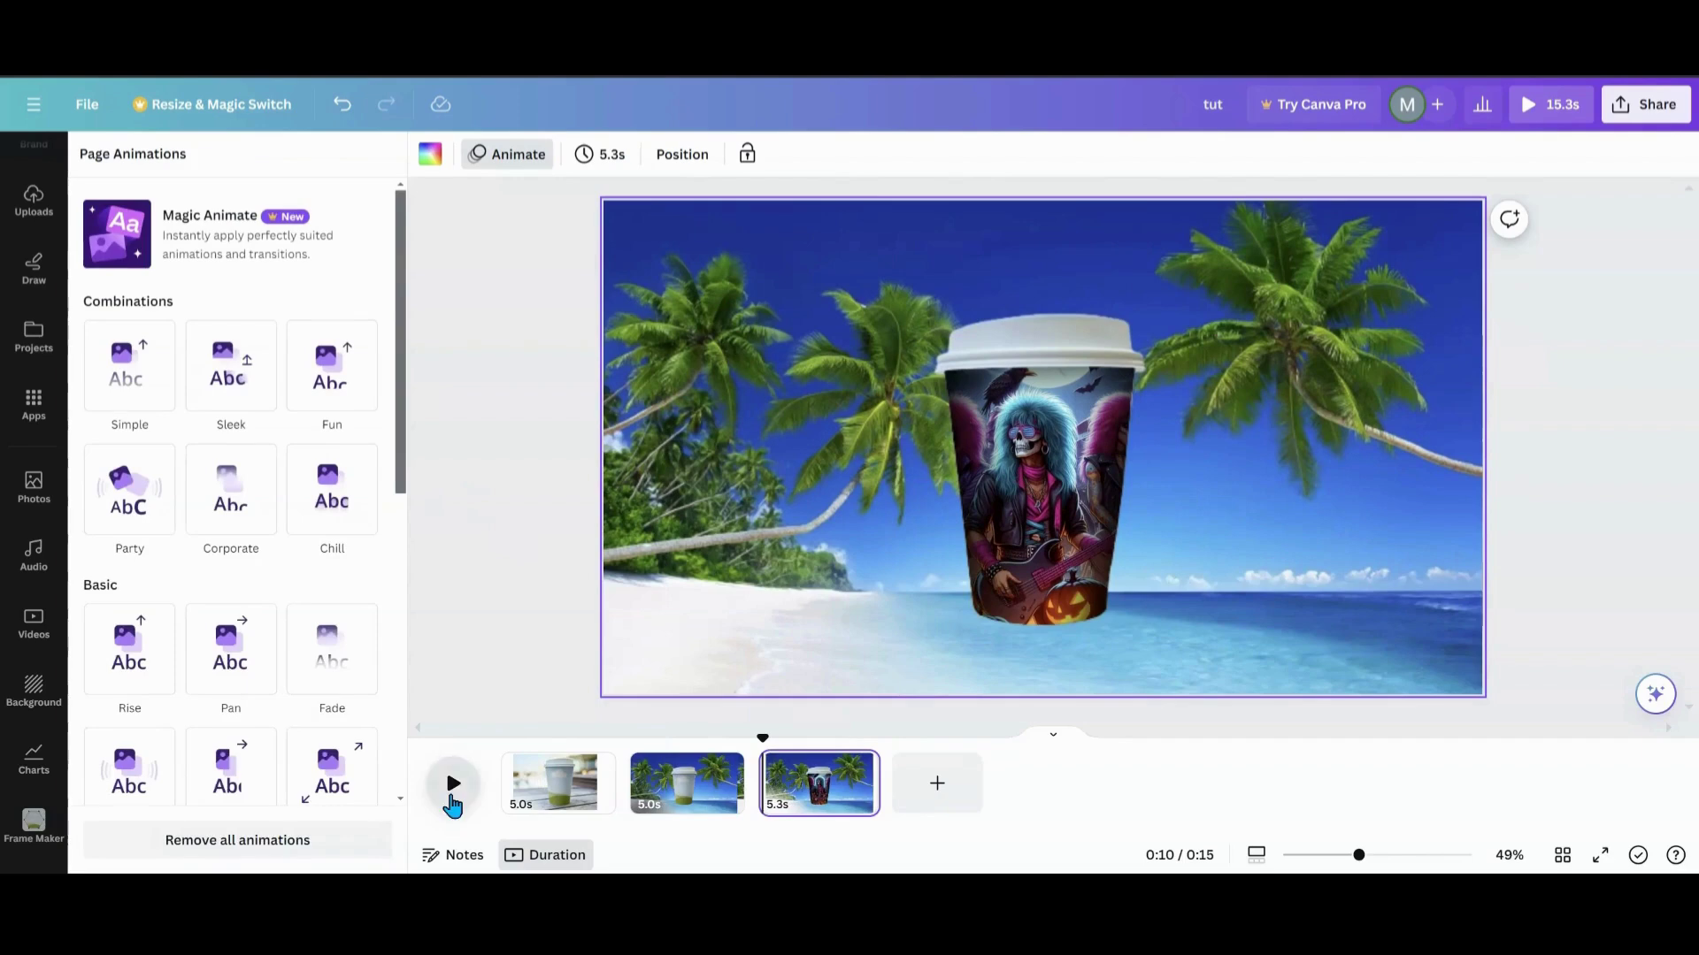
click(451, 784)
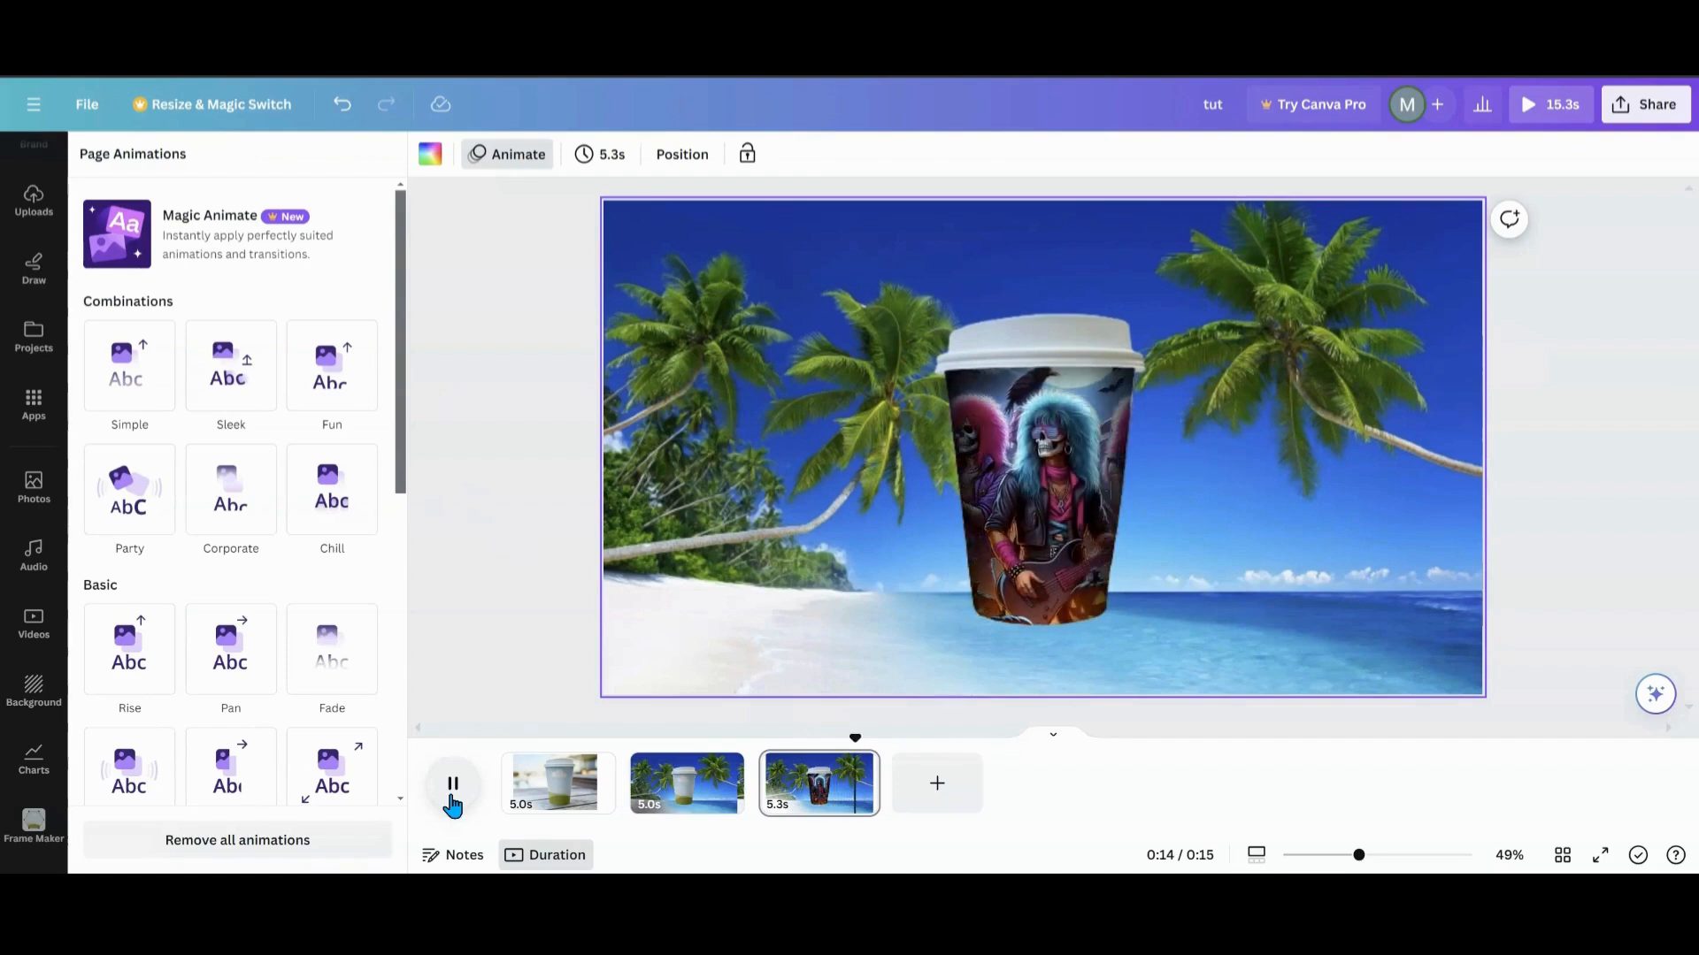
click(936, 782)
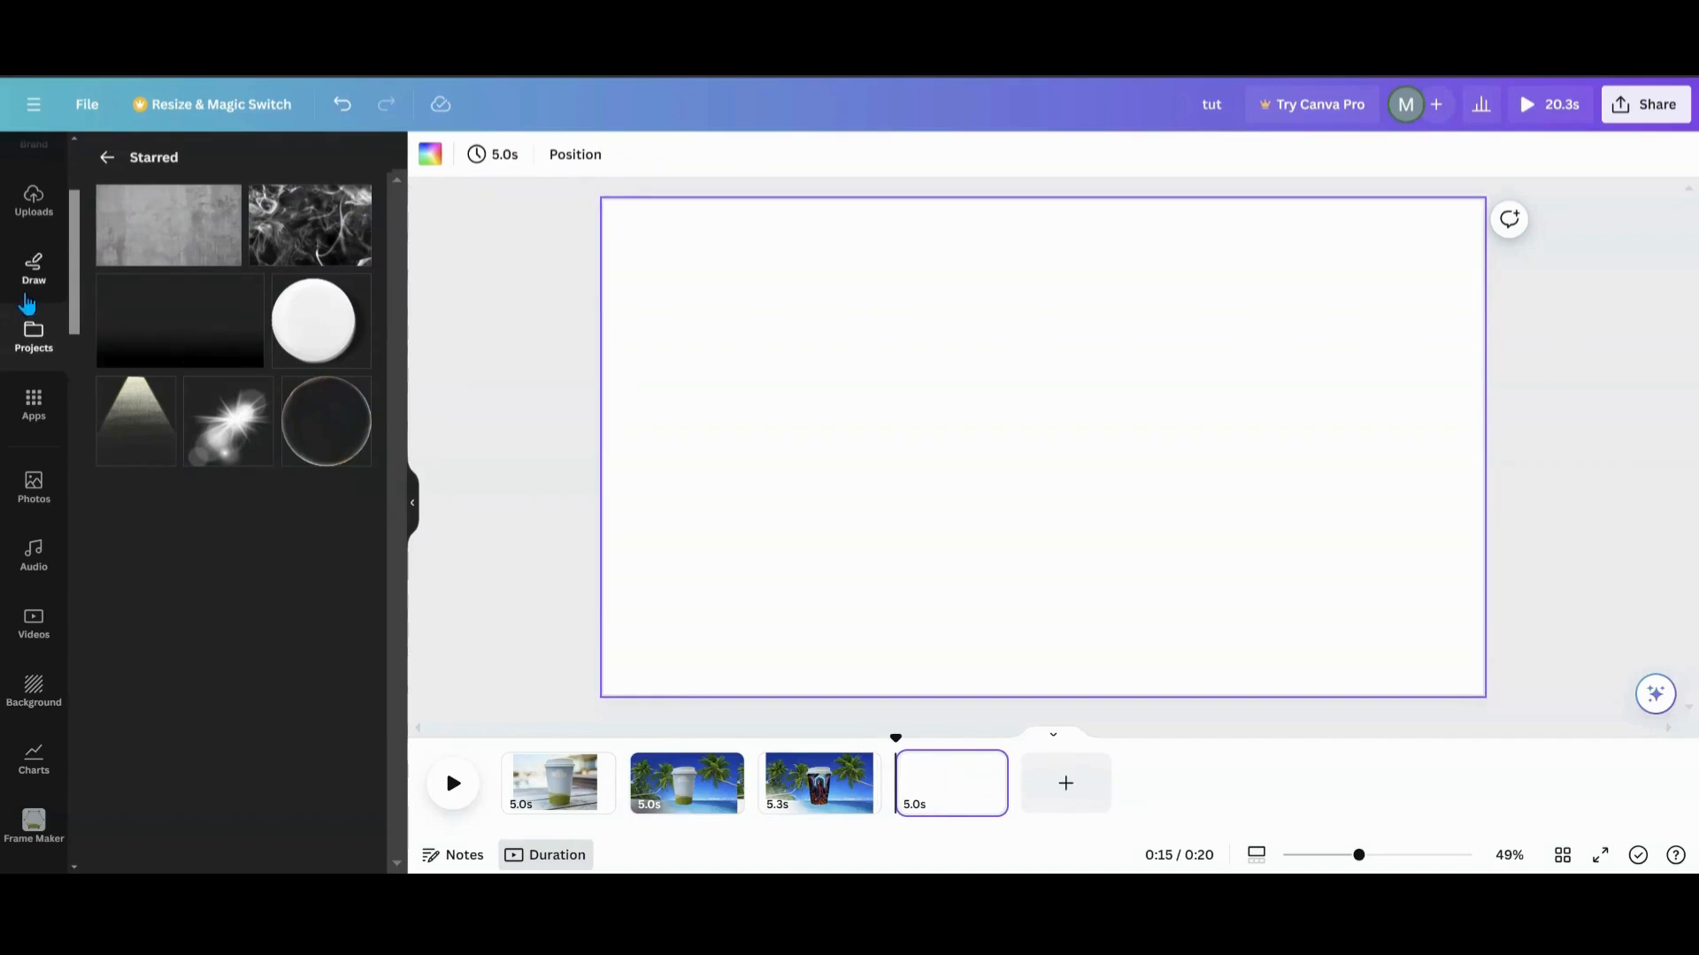
- Place the beach photo on a new page and apply a Home & living mug mockup via Edit photo > Mockups
scroll(up, 3)
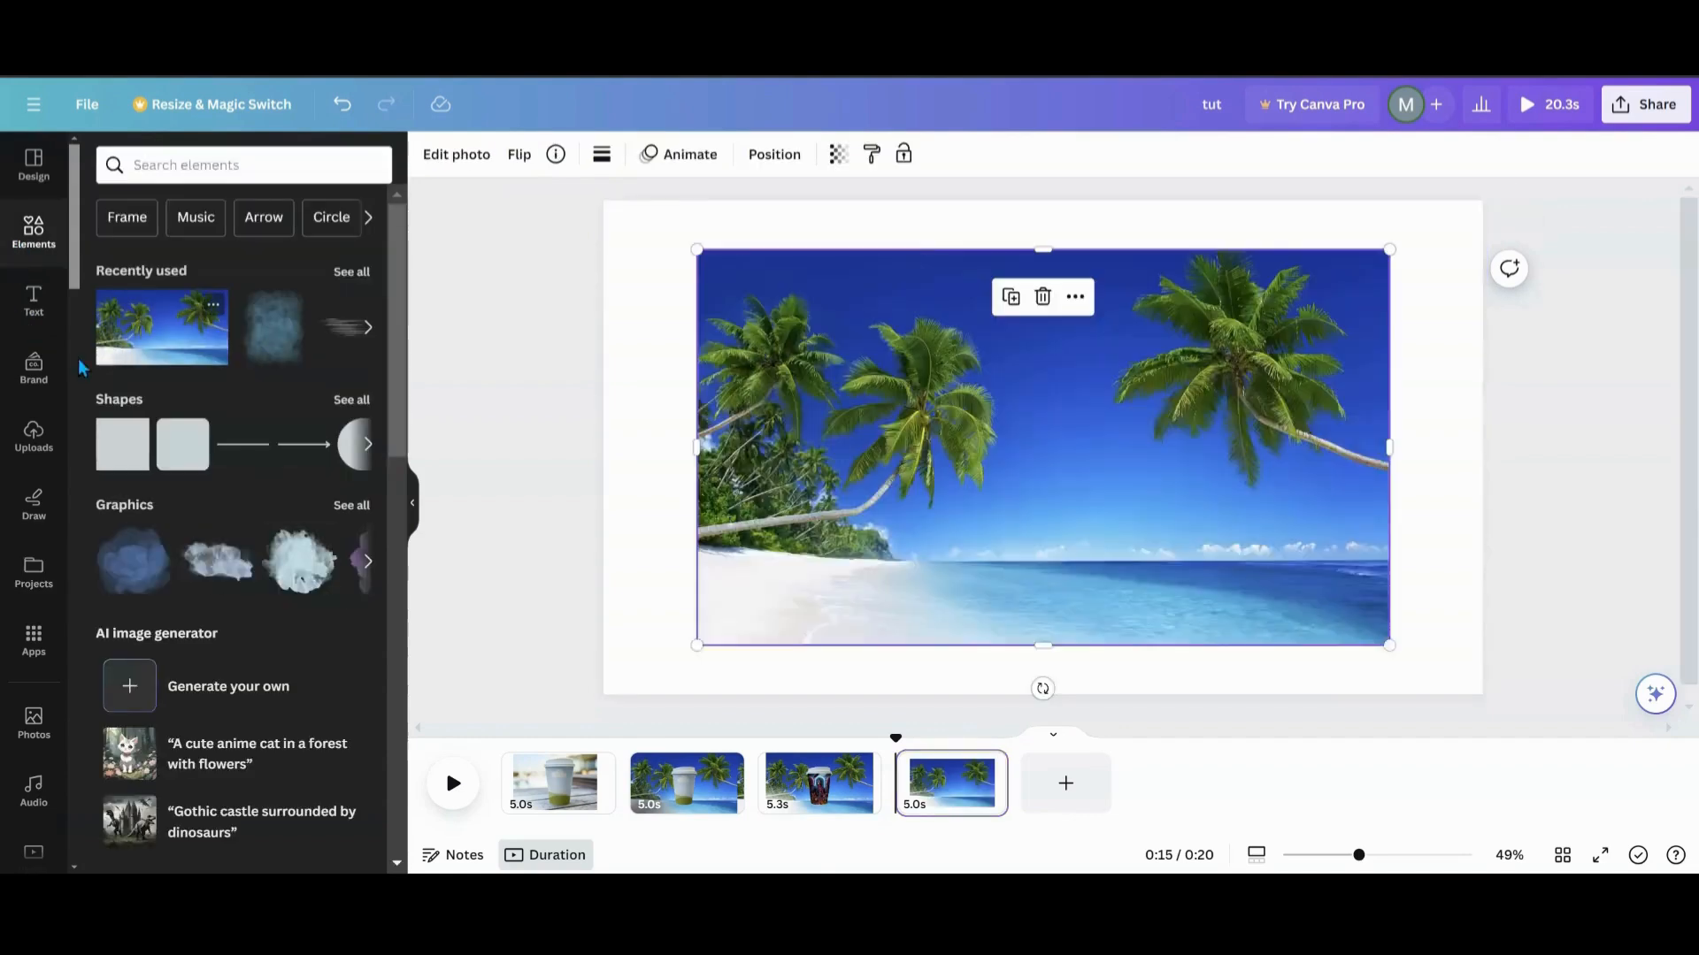
click(455, 154)
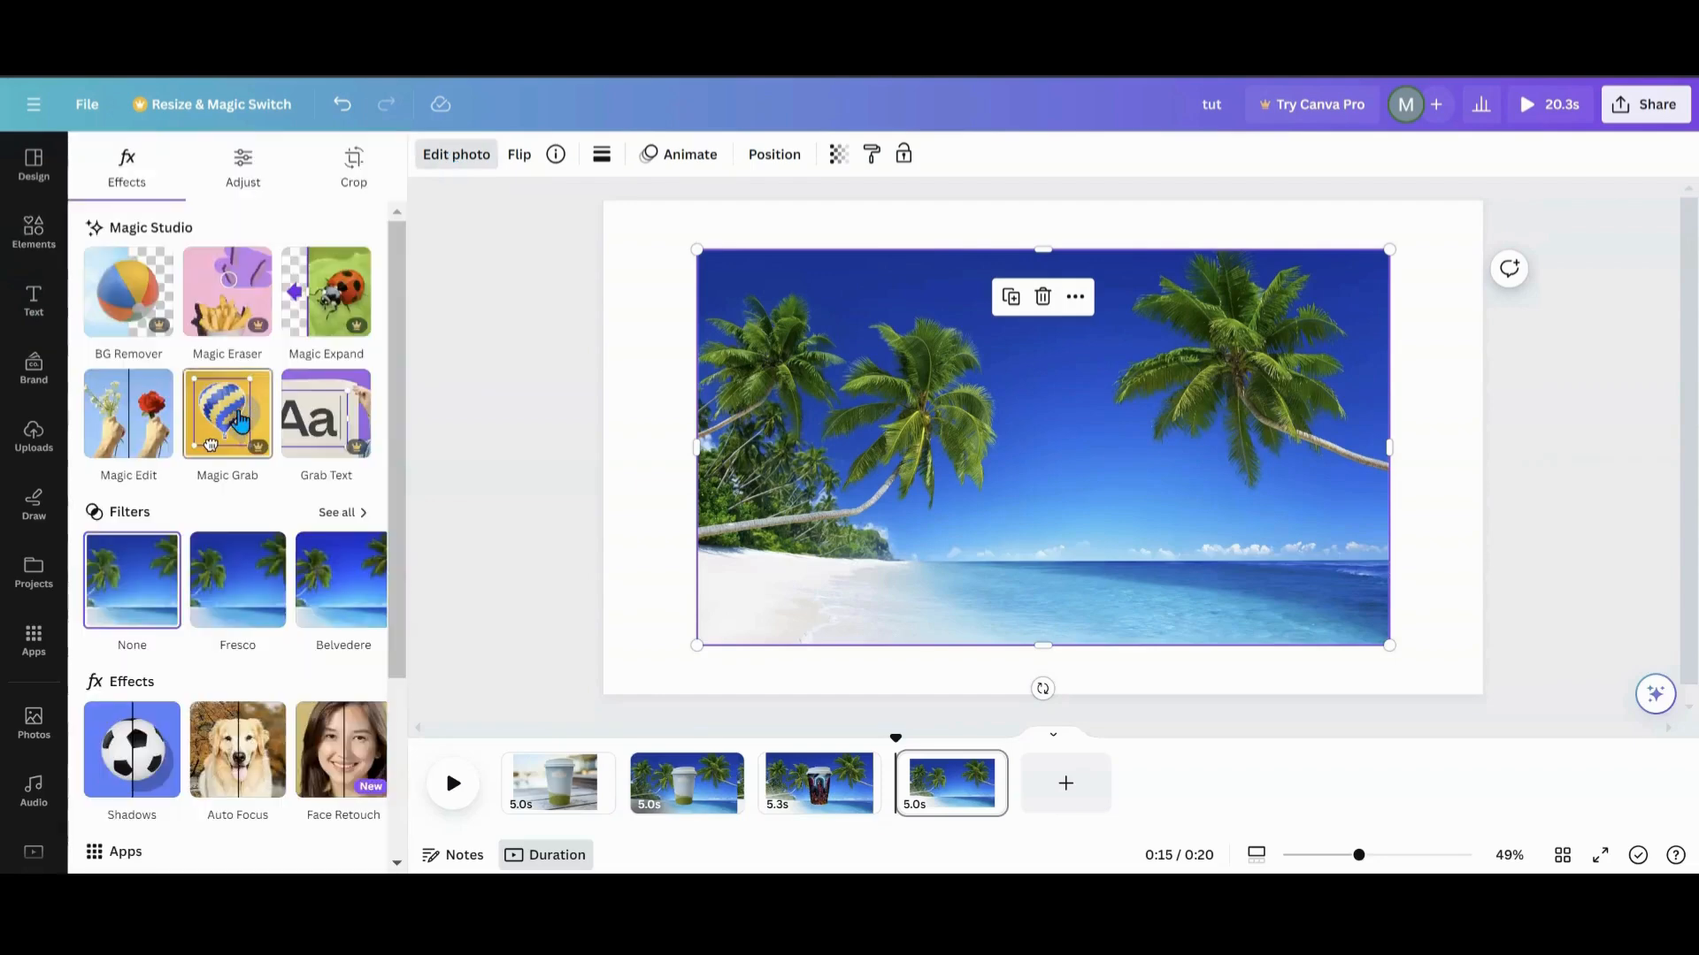
scroll(down, 3)
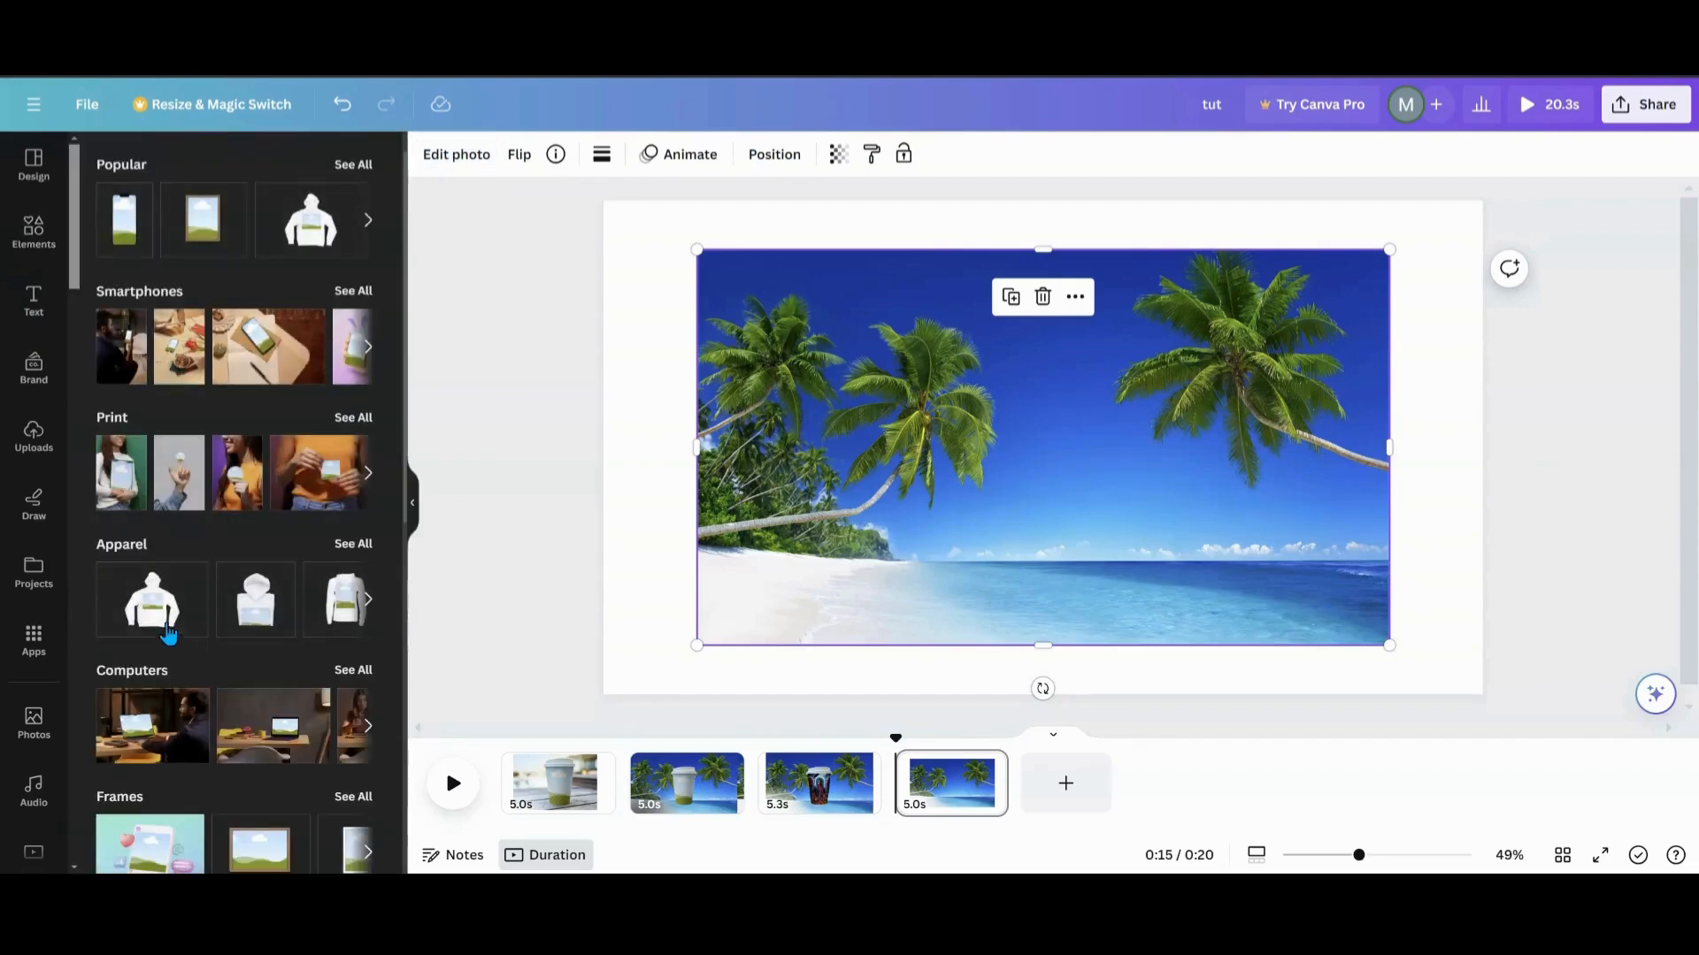
mouse_move(157, 558)
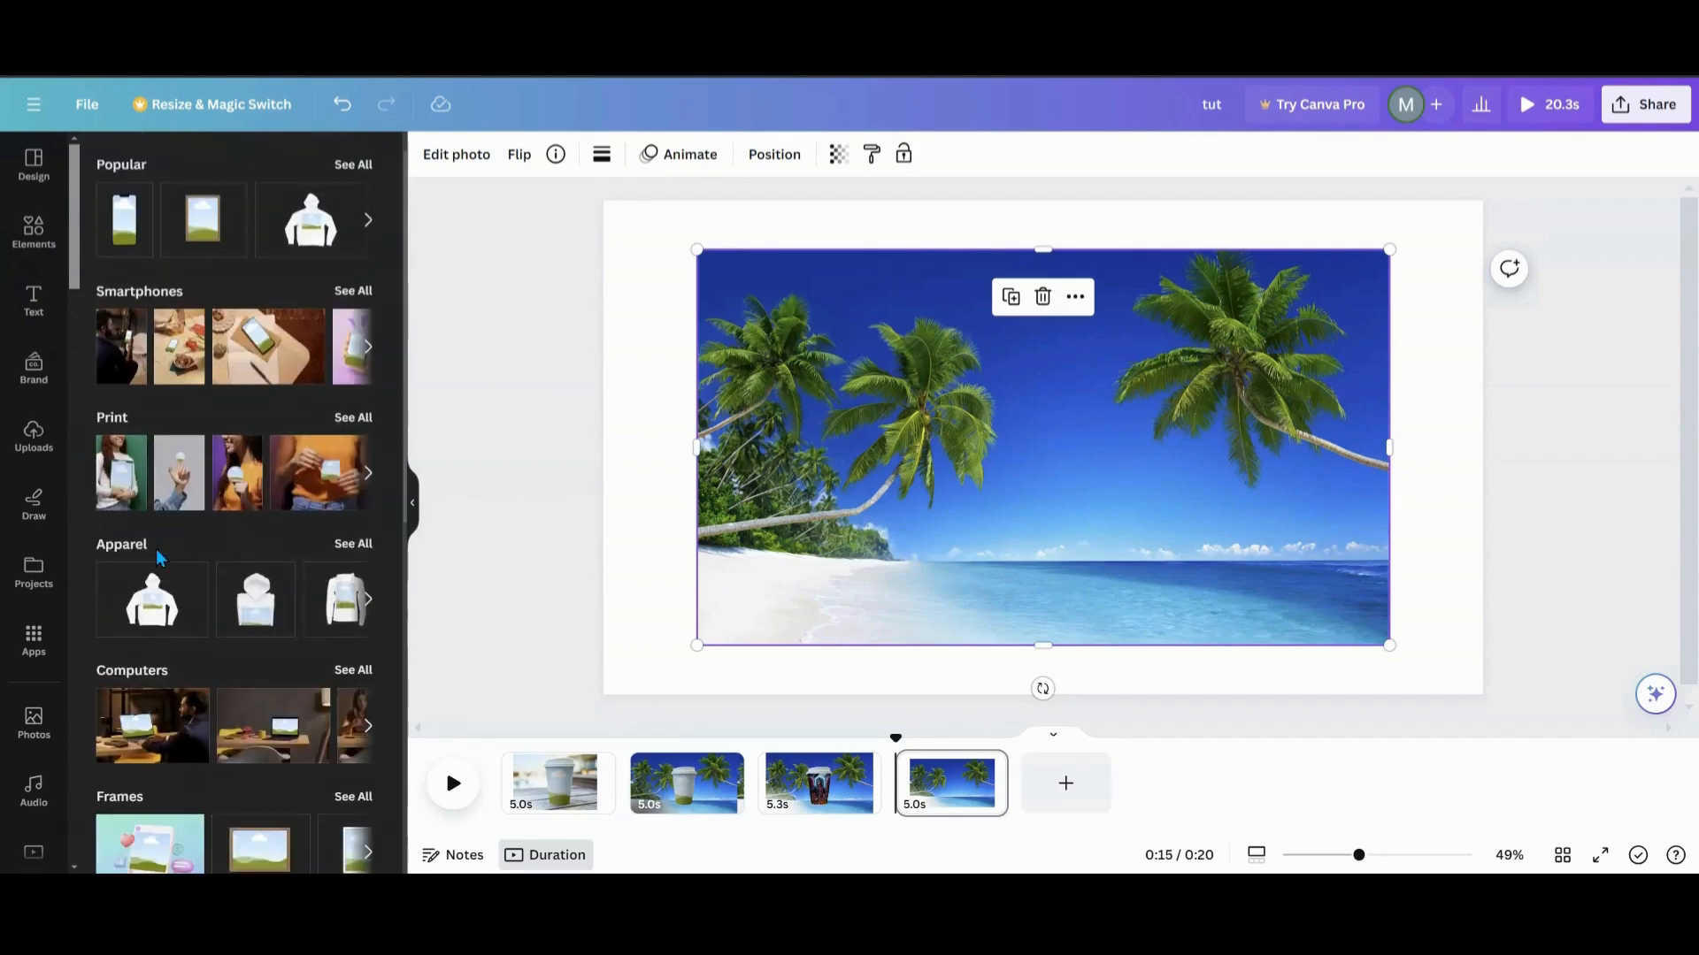
scroll(down, 3)
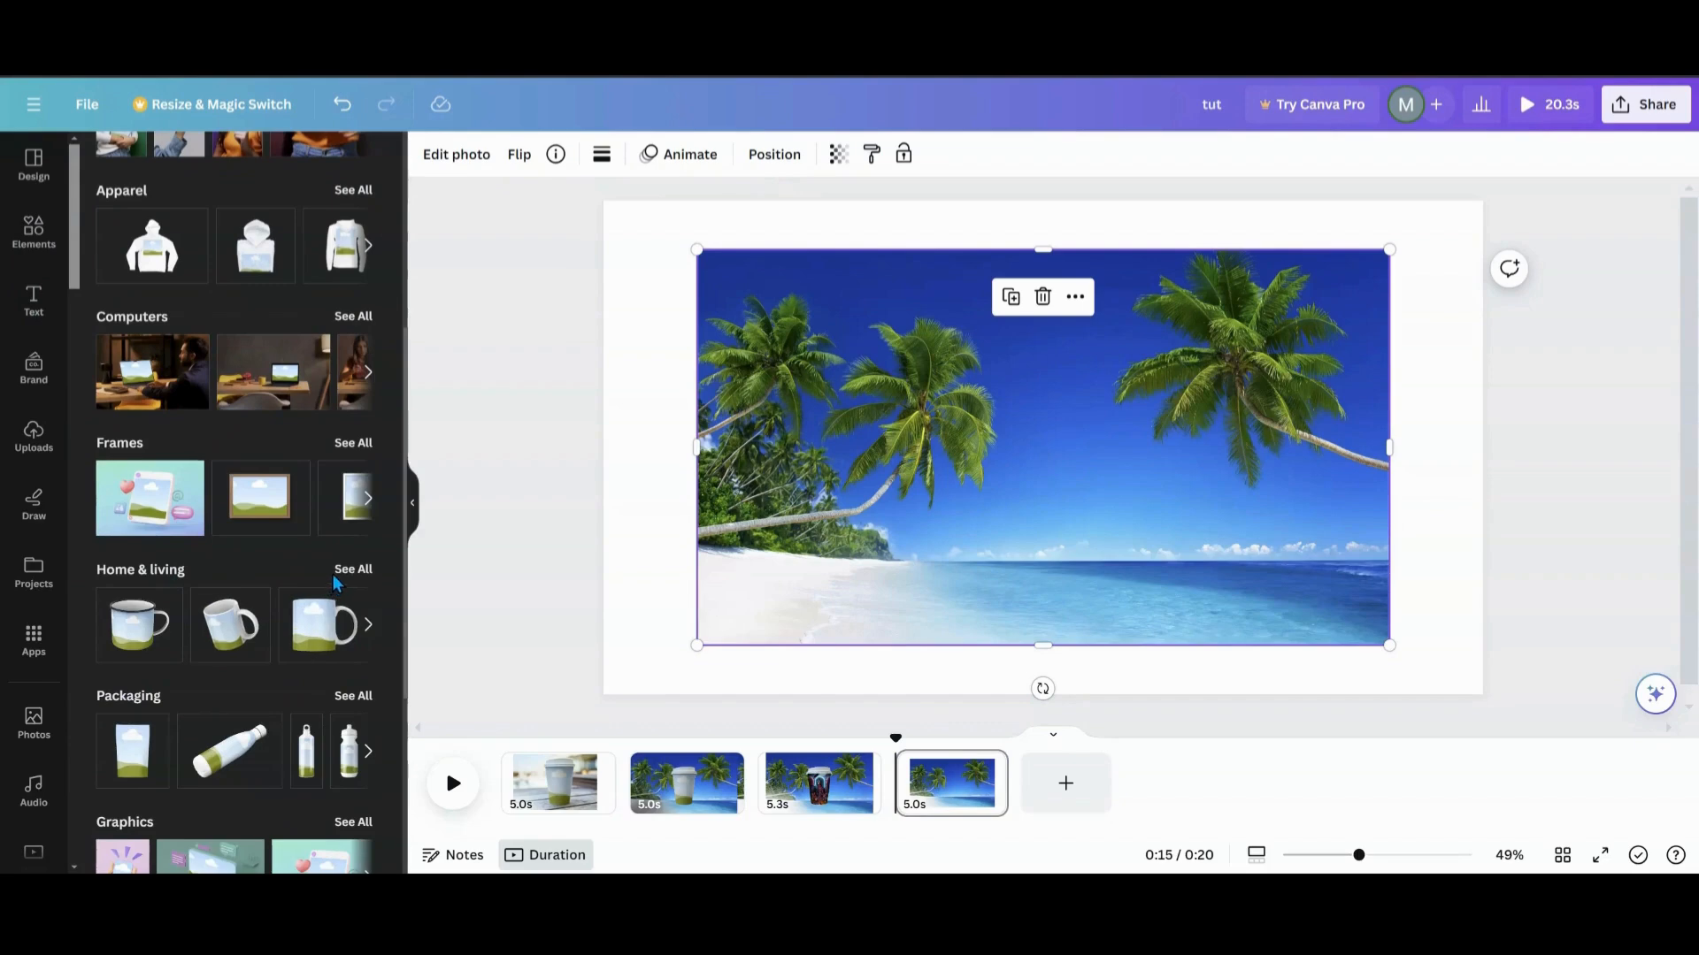
click(354, 568)
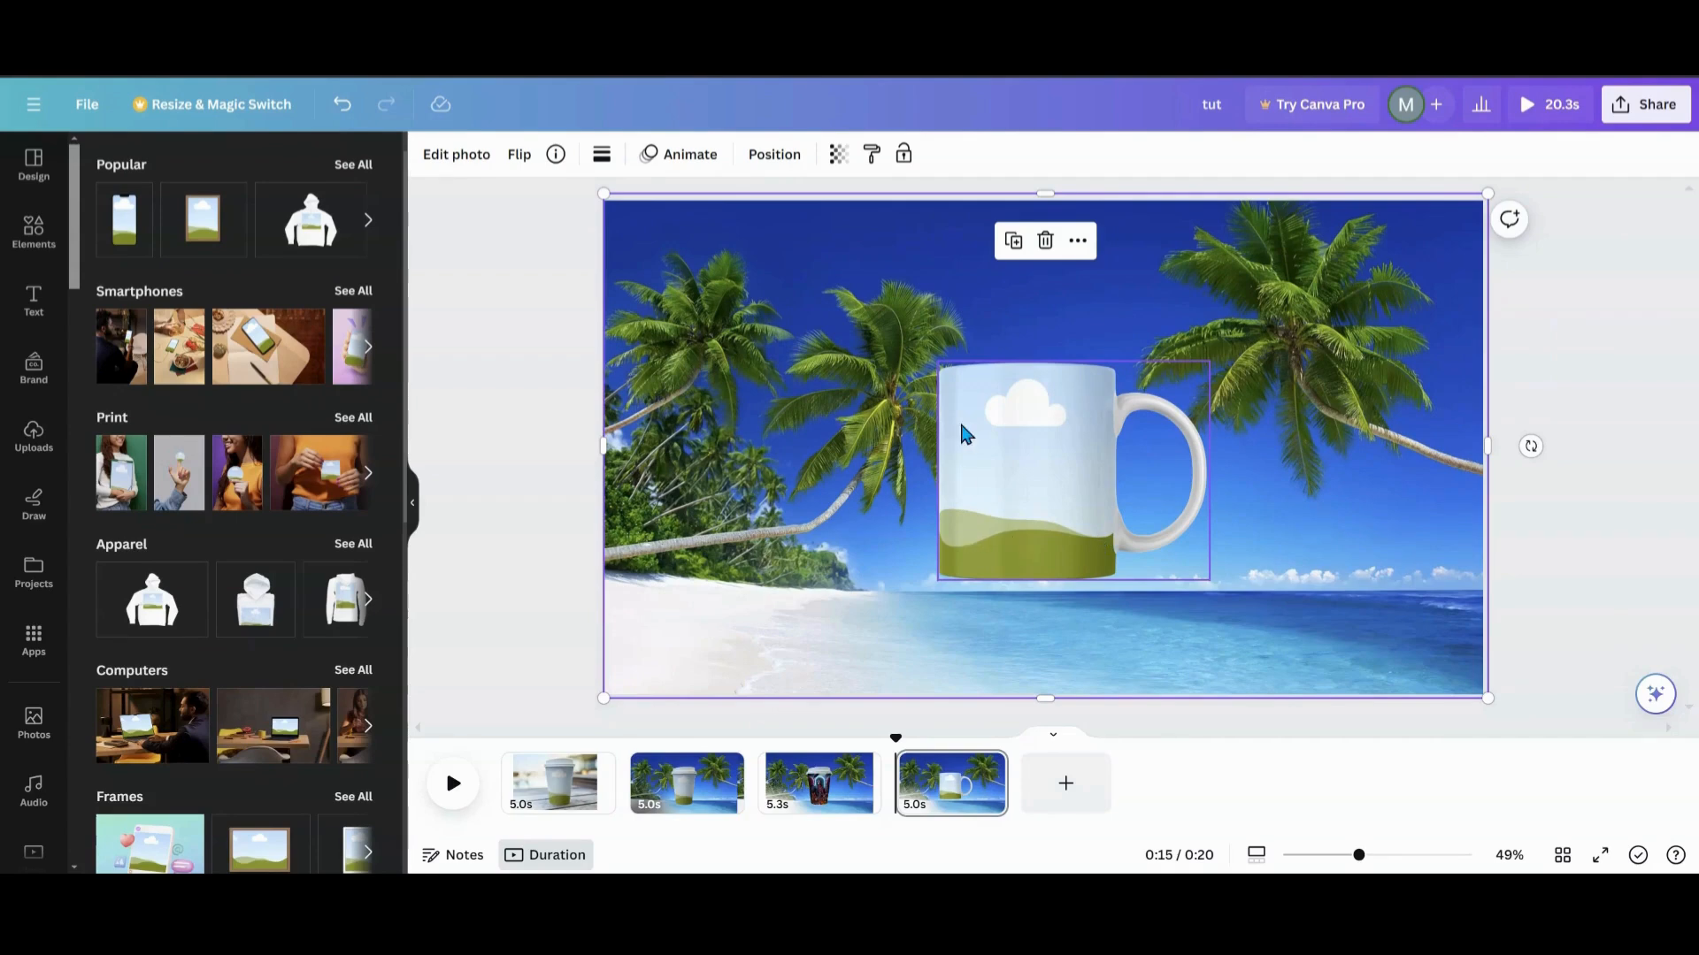
mouse_move(1032, 409)
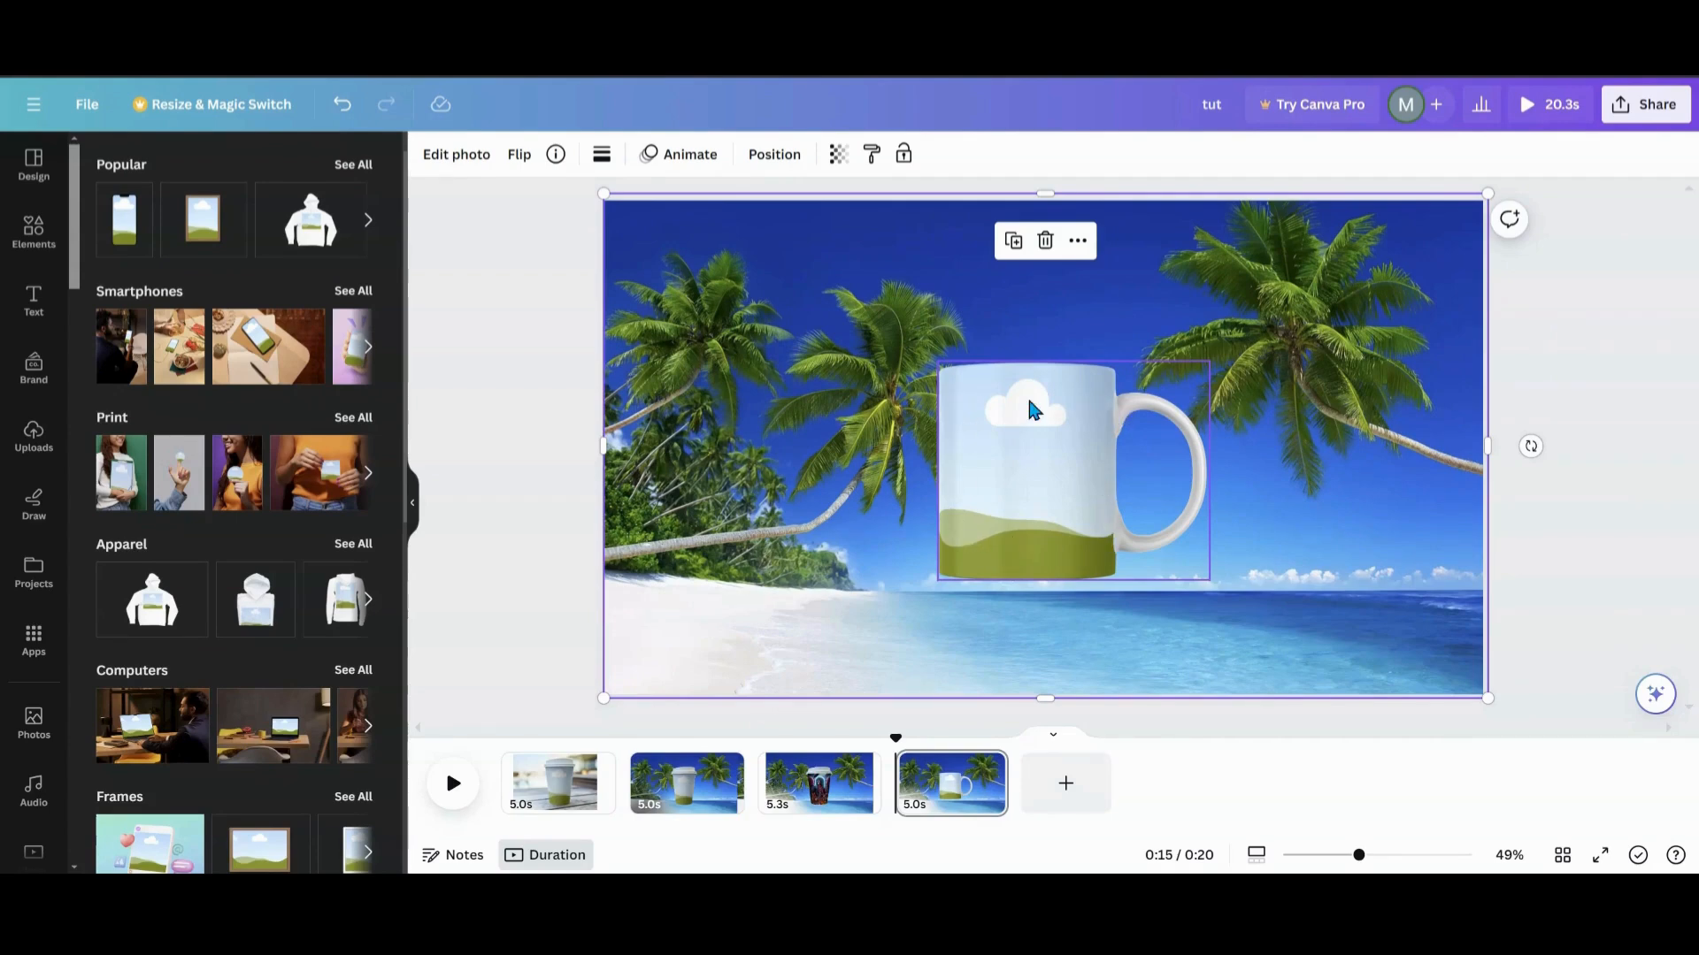
mouse_move(1026, 428)
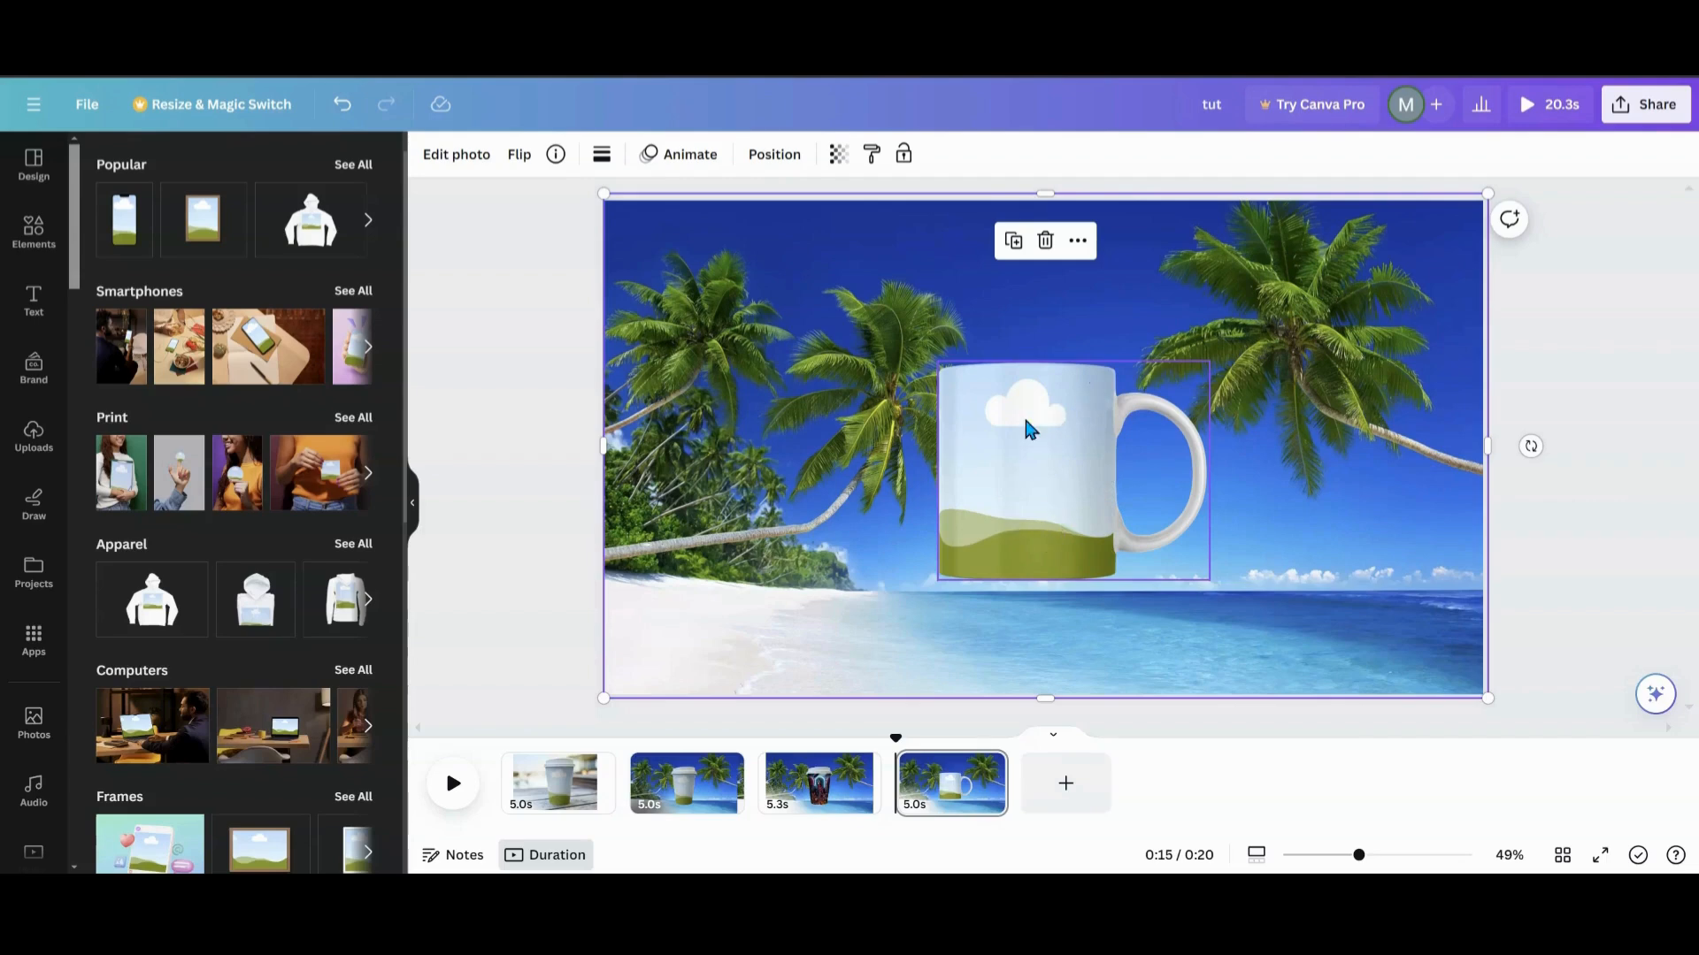
- Add the mug-on-bokeh photo and the white tumbler photo from Uploads to the sixth page
click(1065, 784)
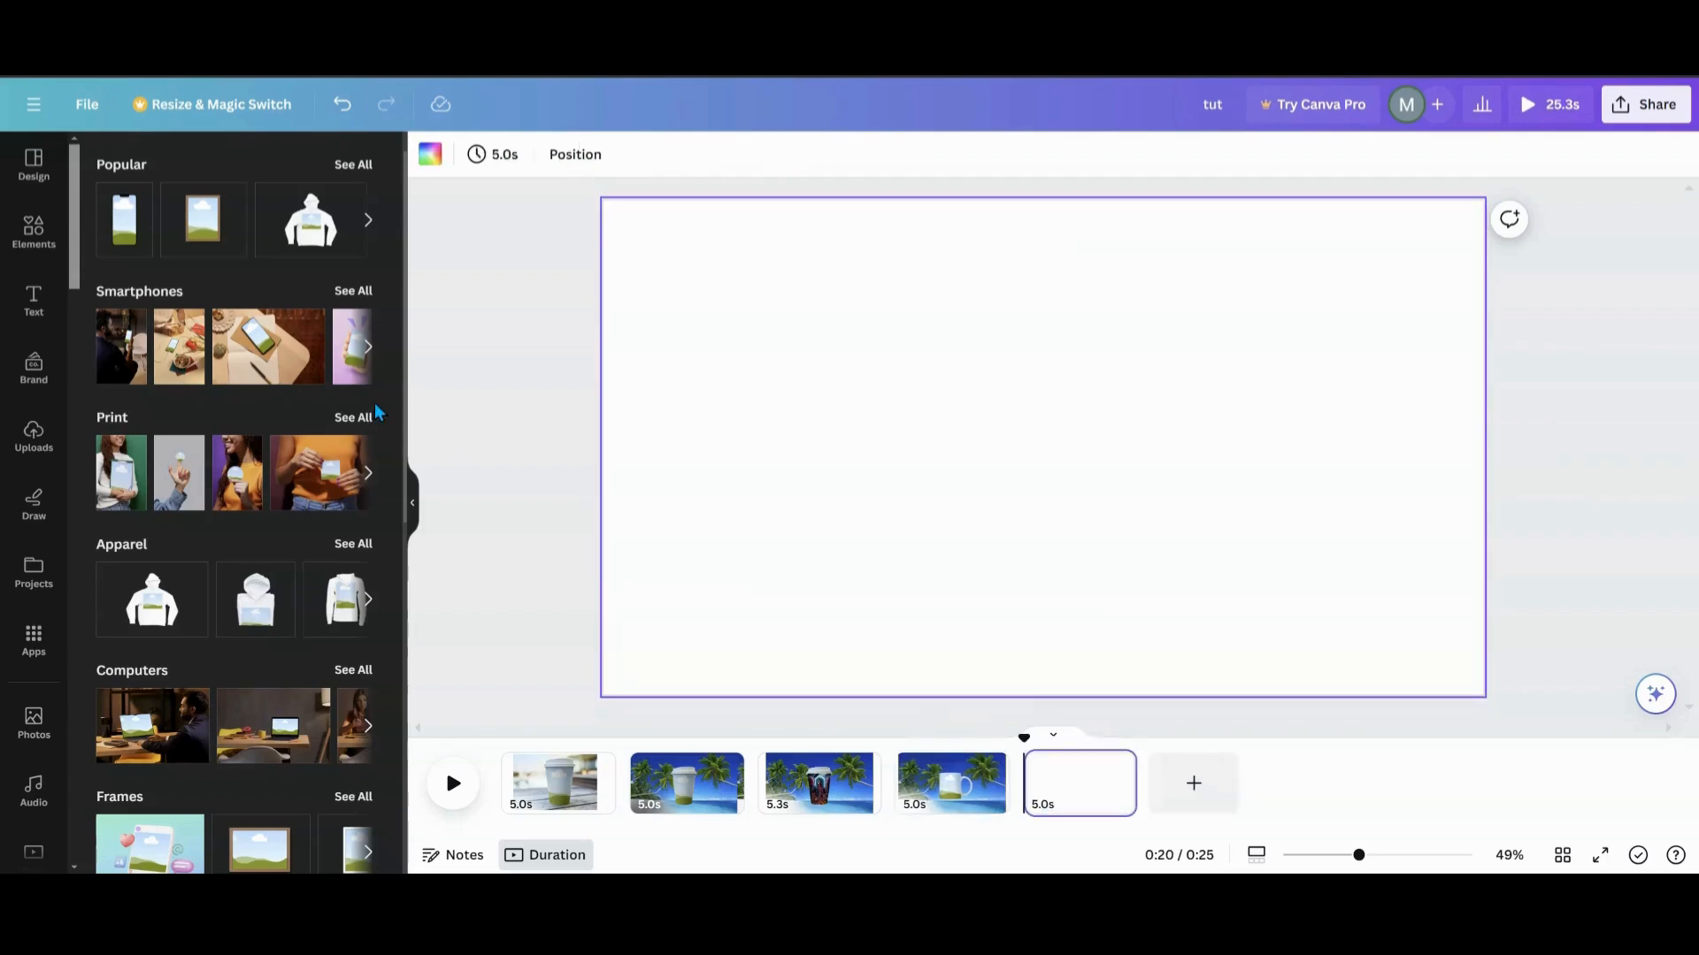
click(34, 437)
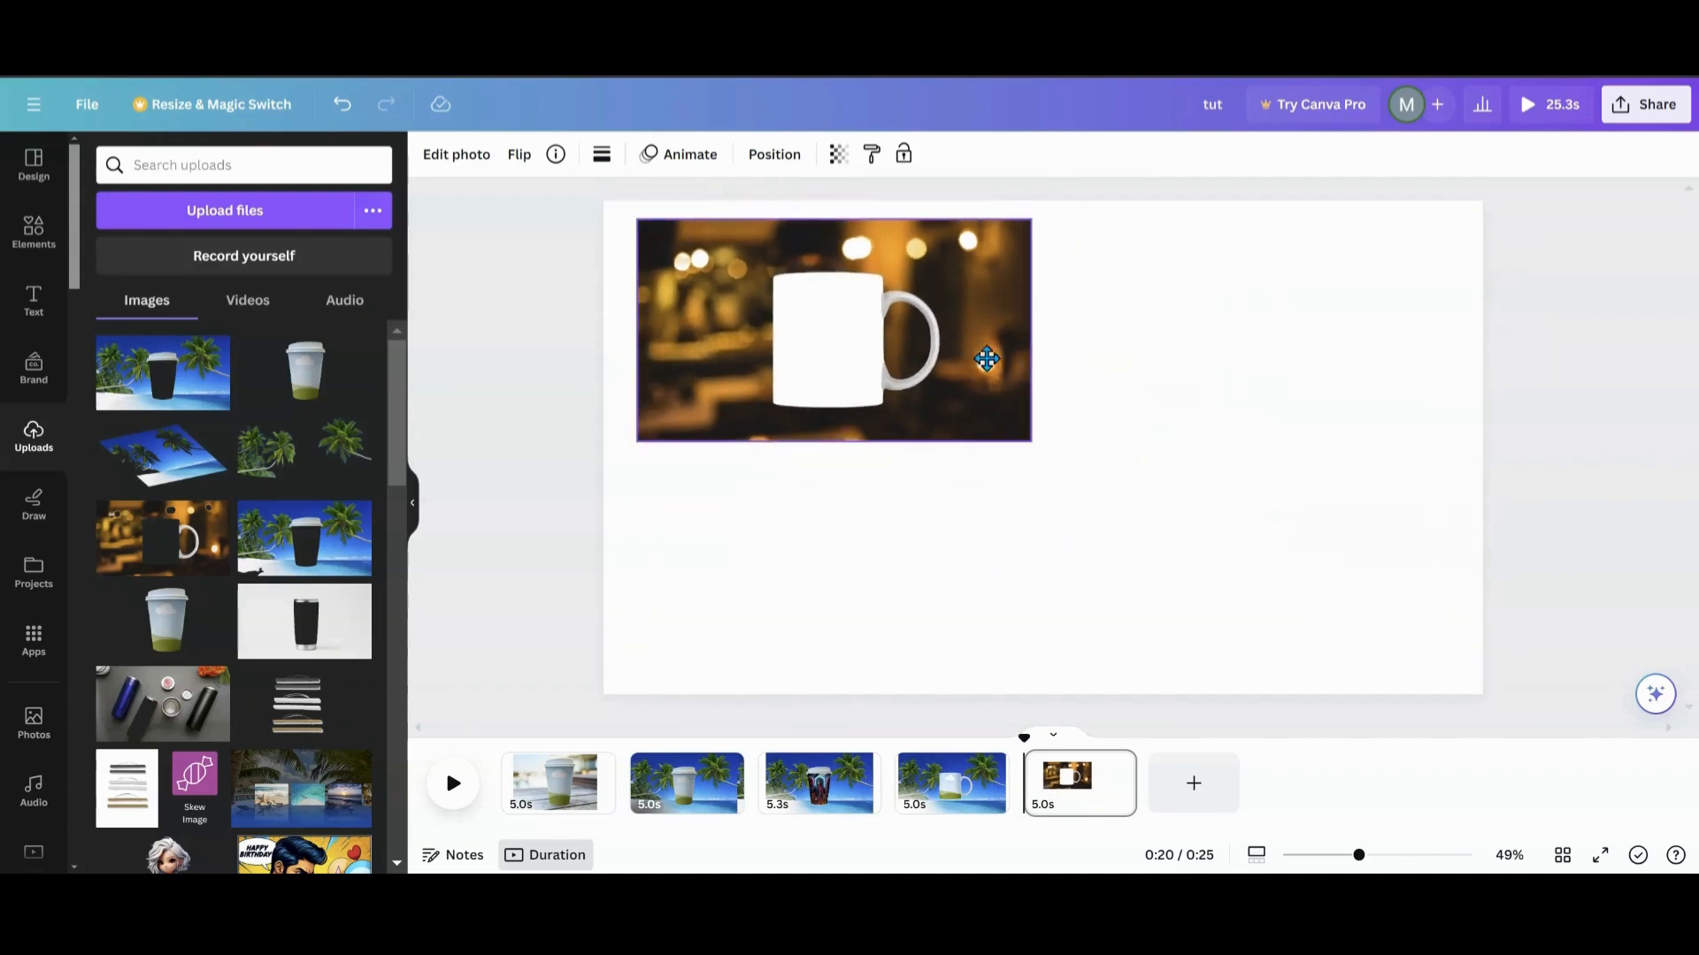
click(833, 330)
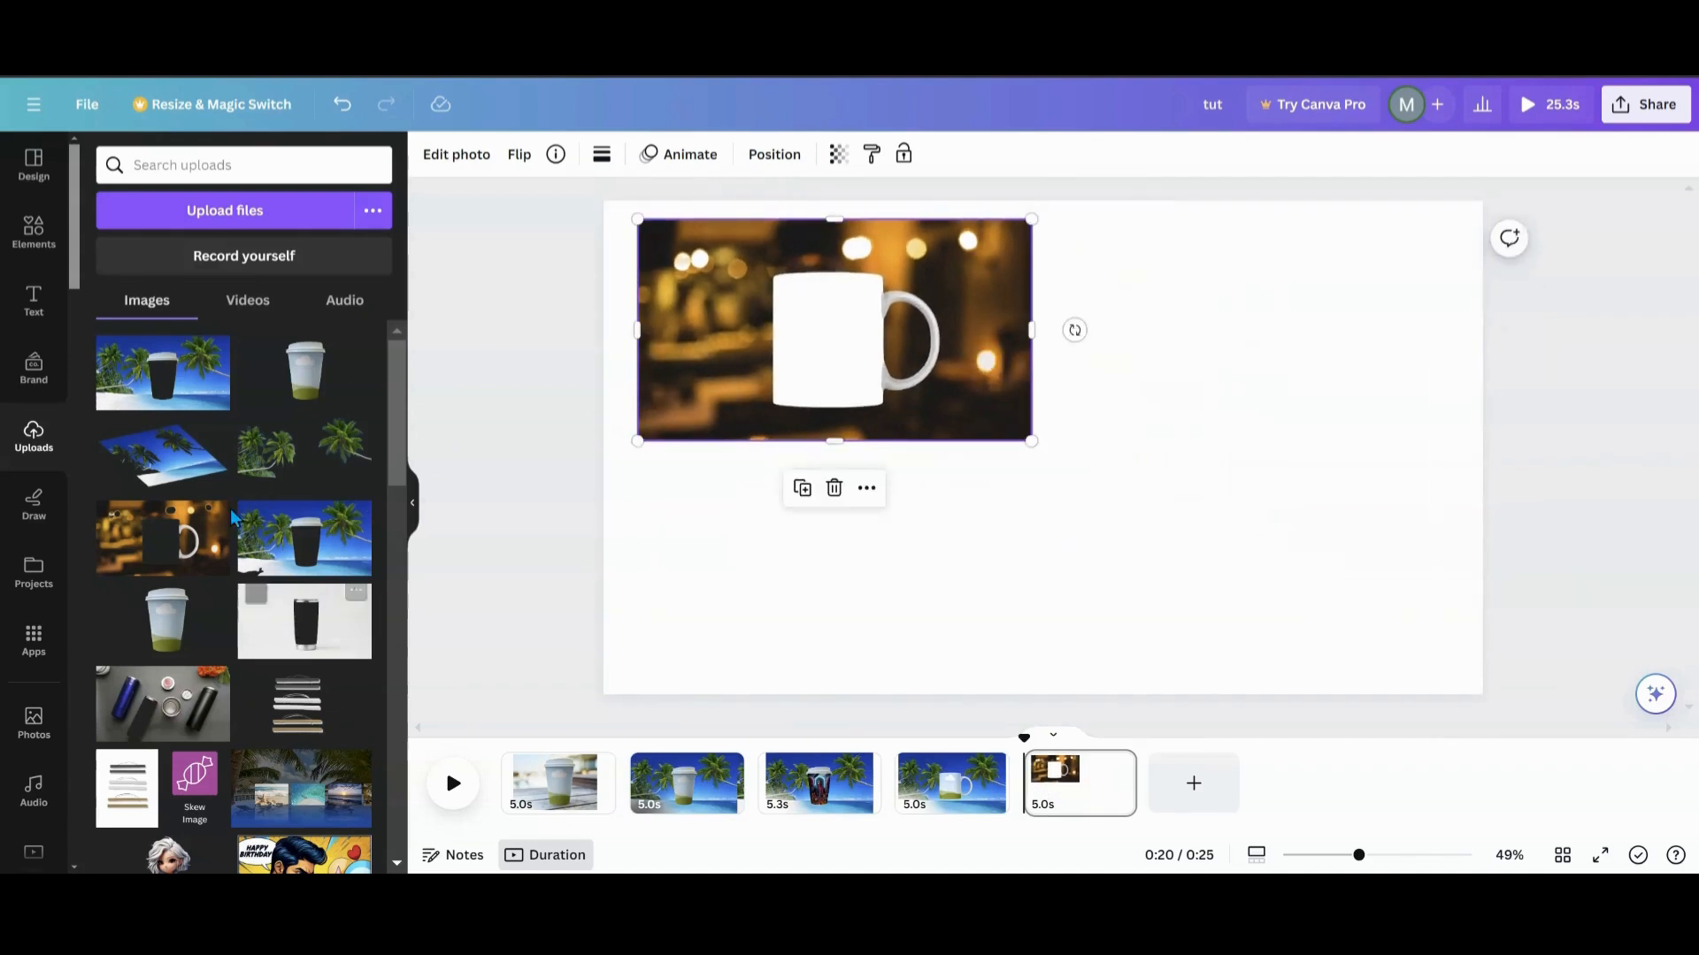
click(303, 621)
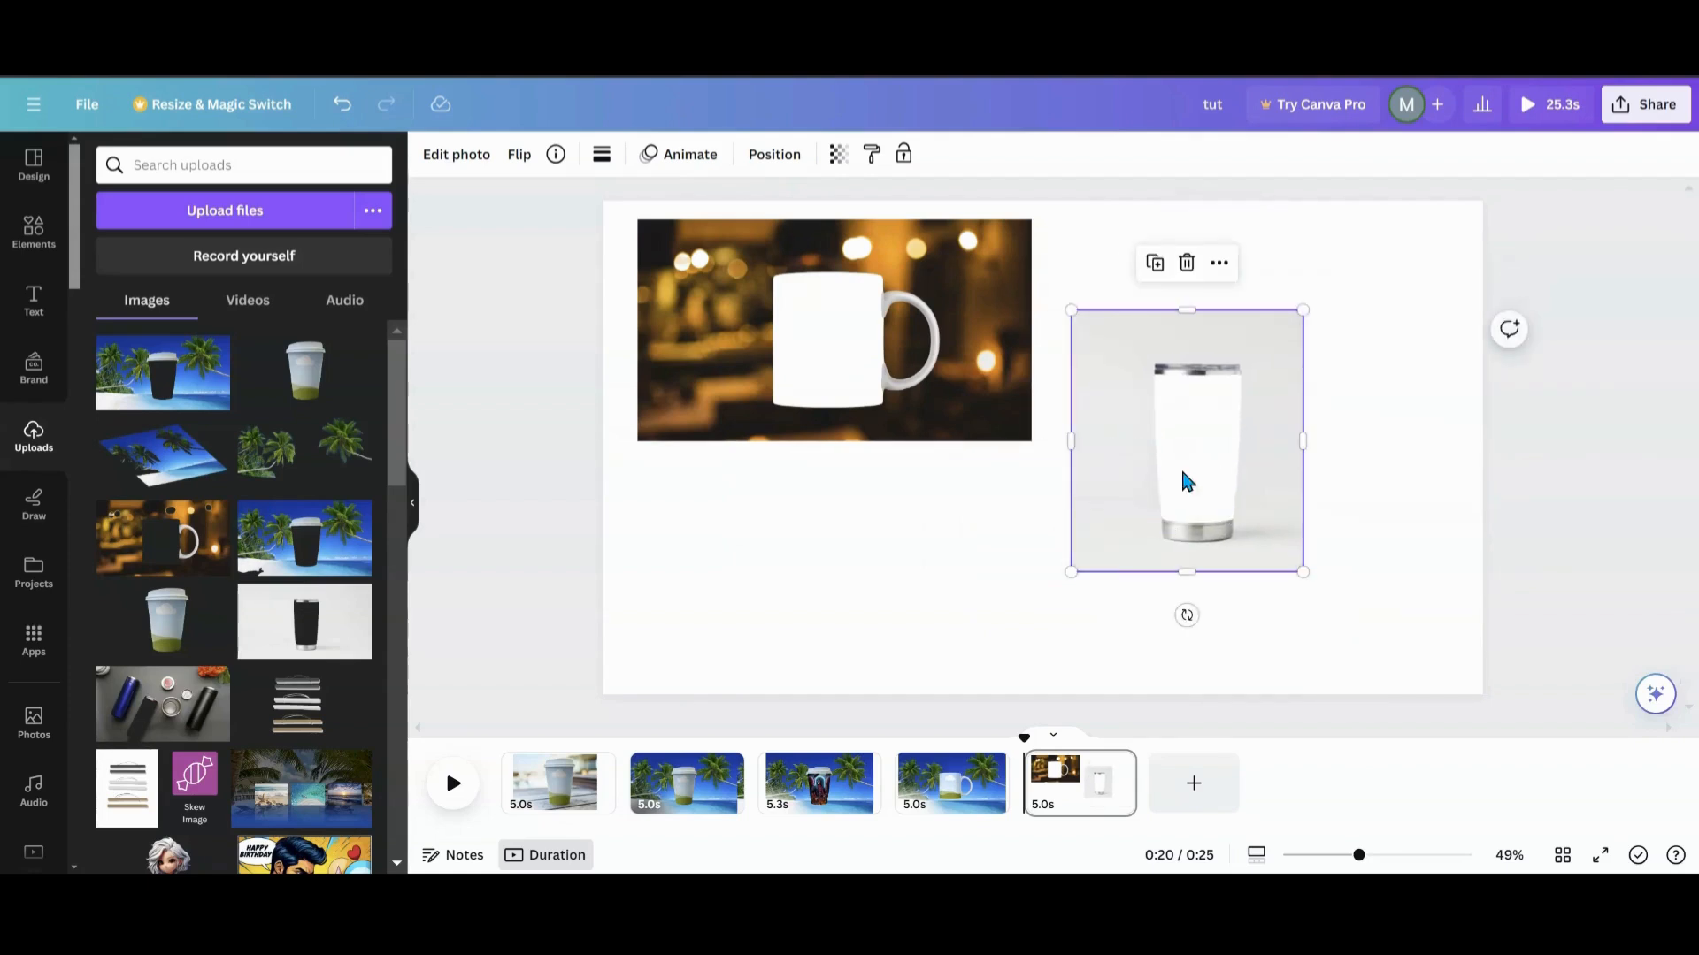
mouse_move(540, 809)
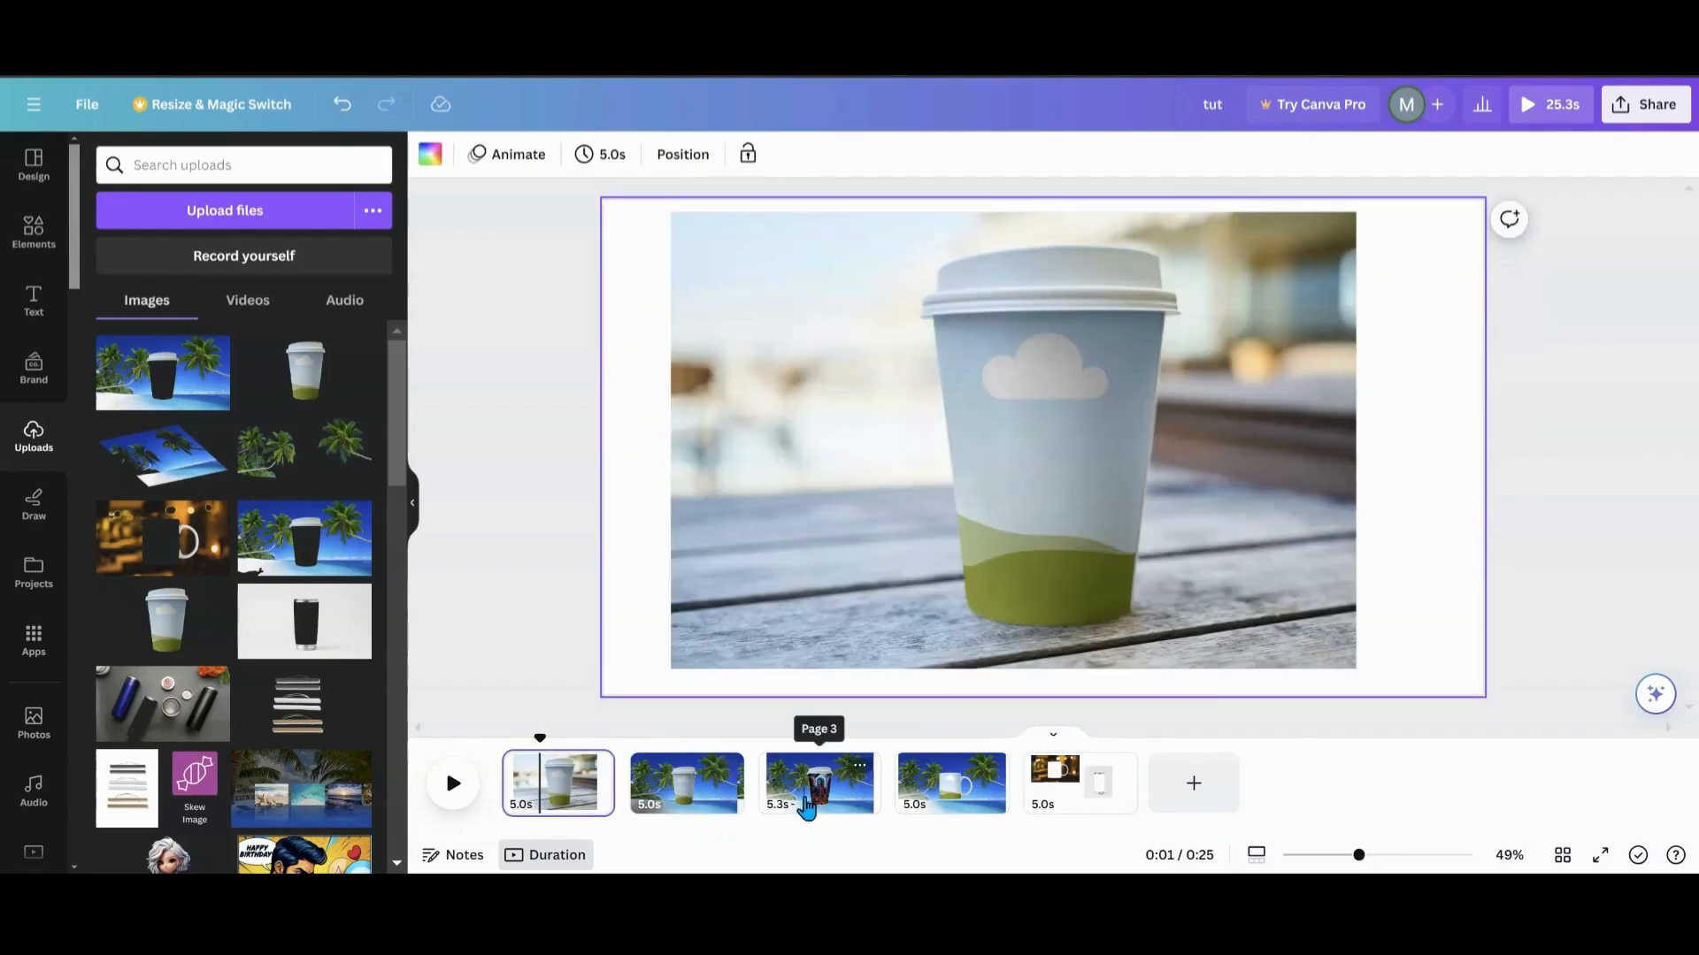
- Check the beach cup on page 2, then return and reselect the mug photo
click(687, 784)
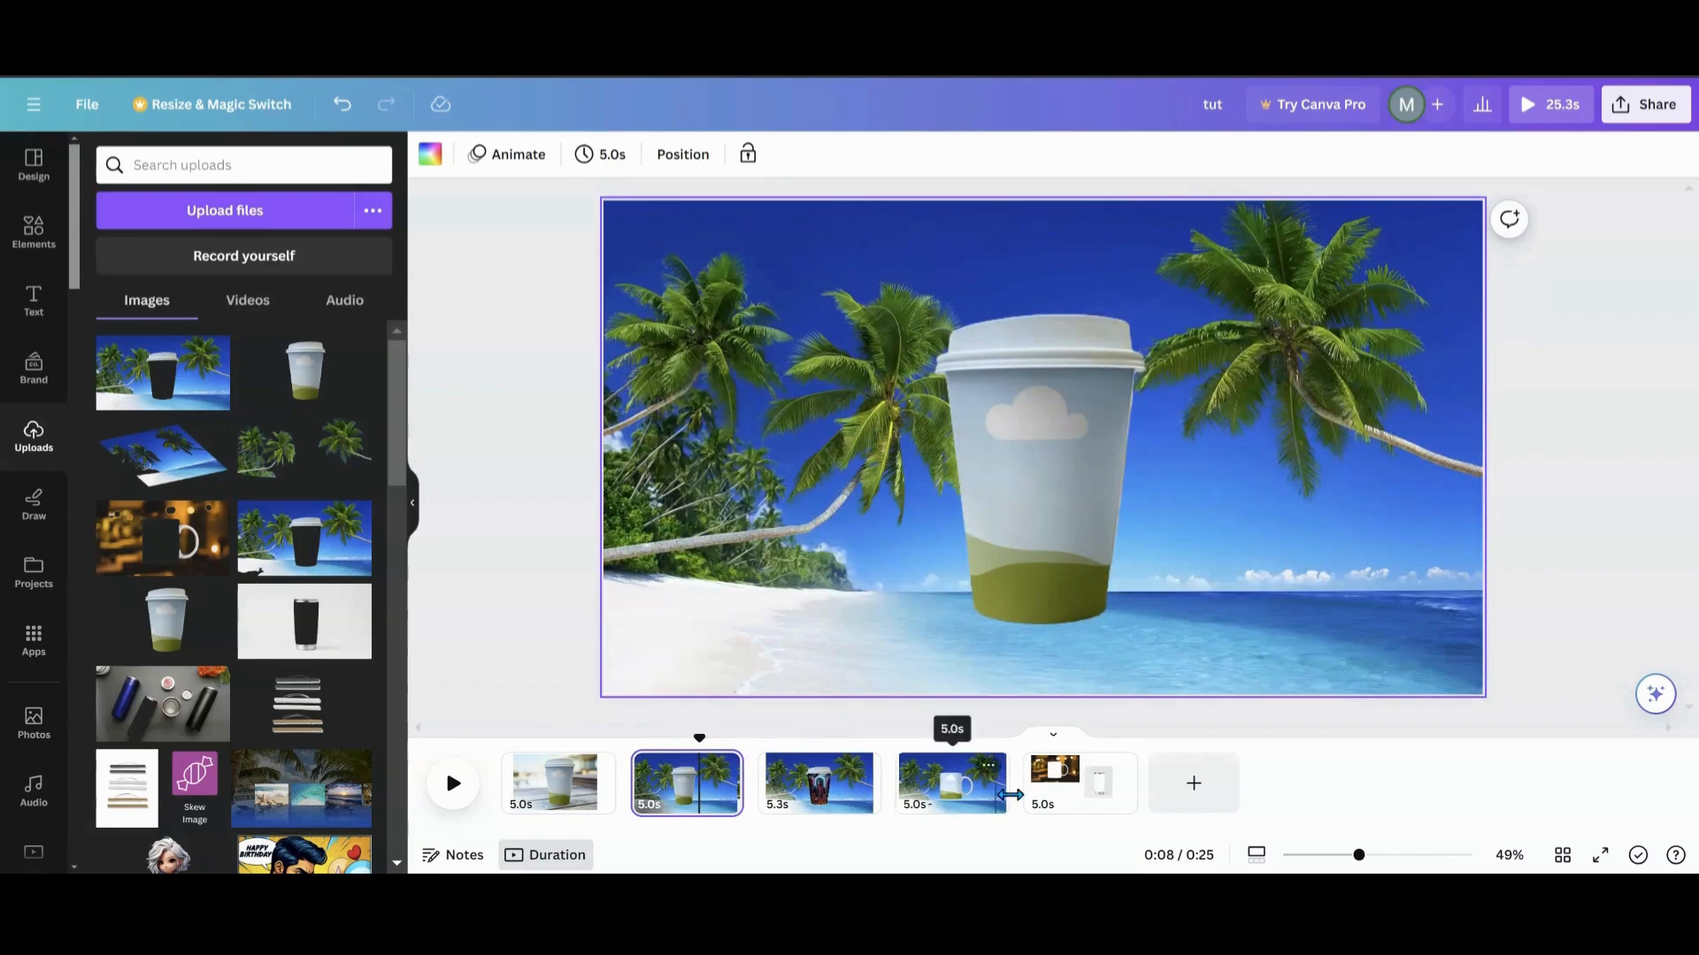
click(1078, 782)
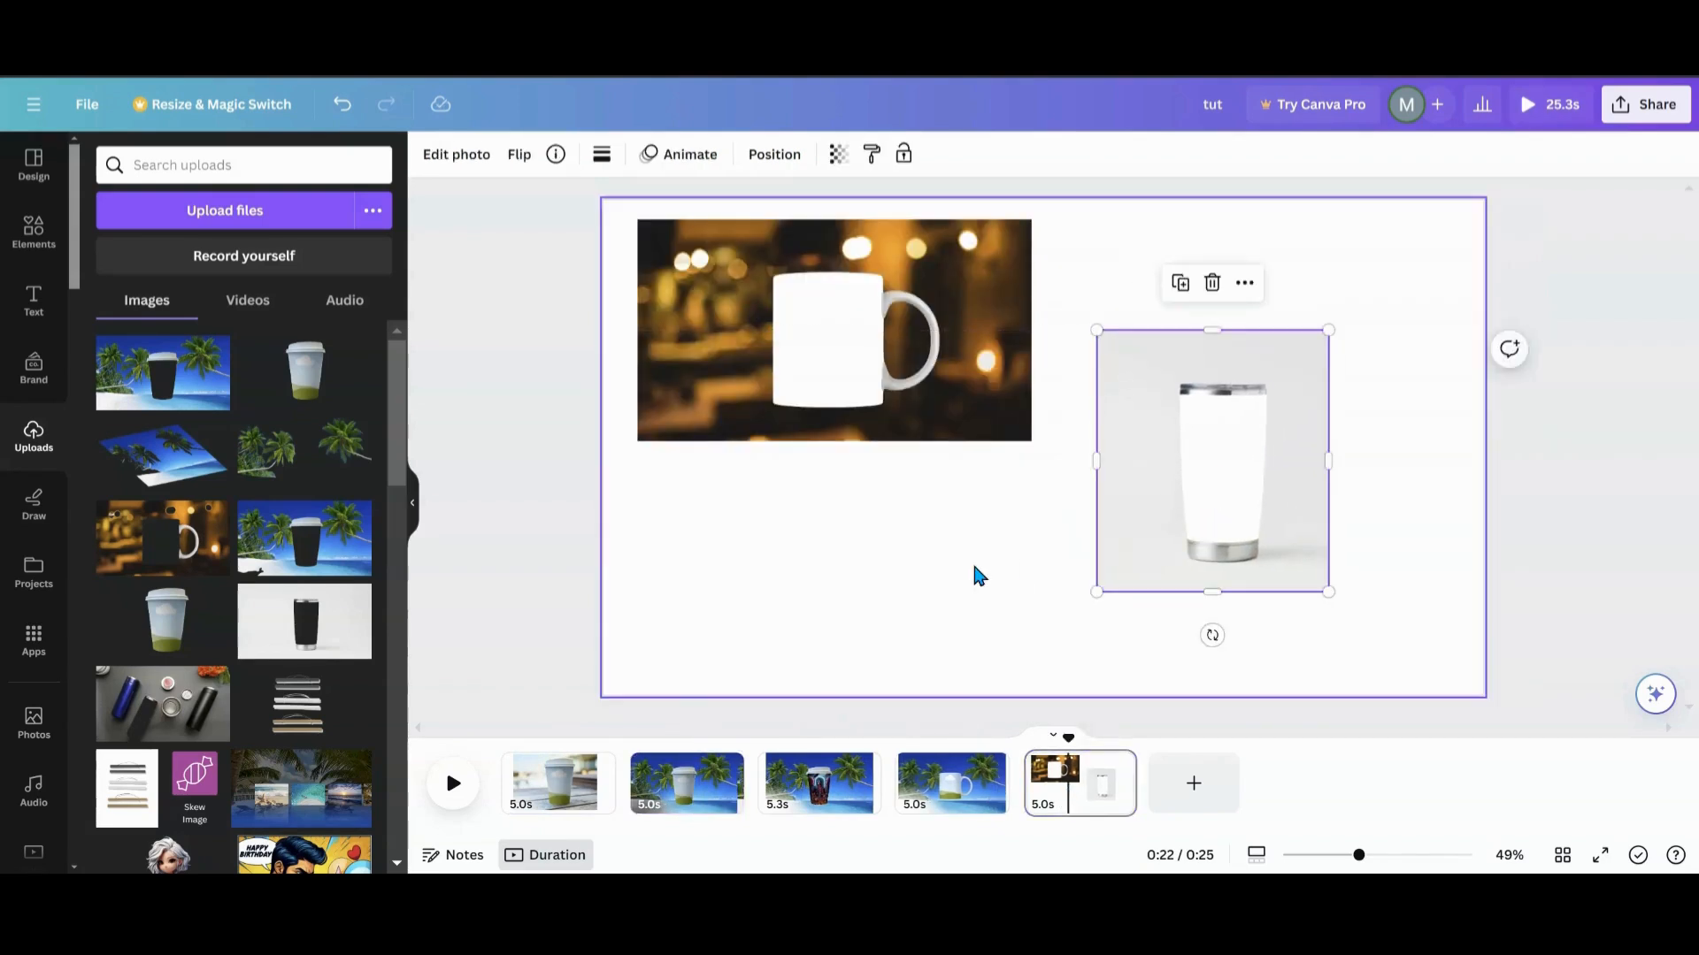
click(833, 331)
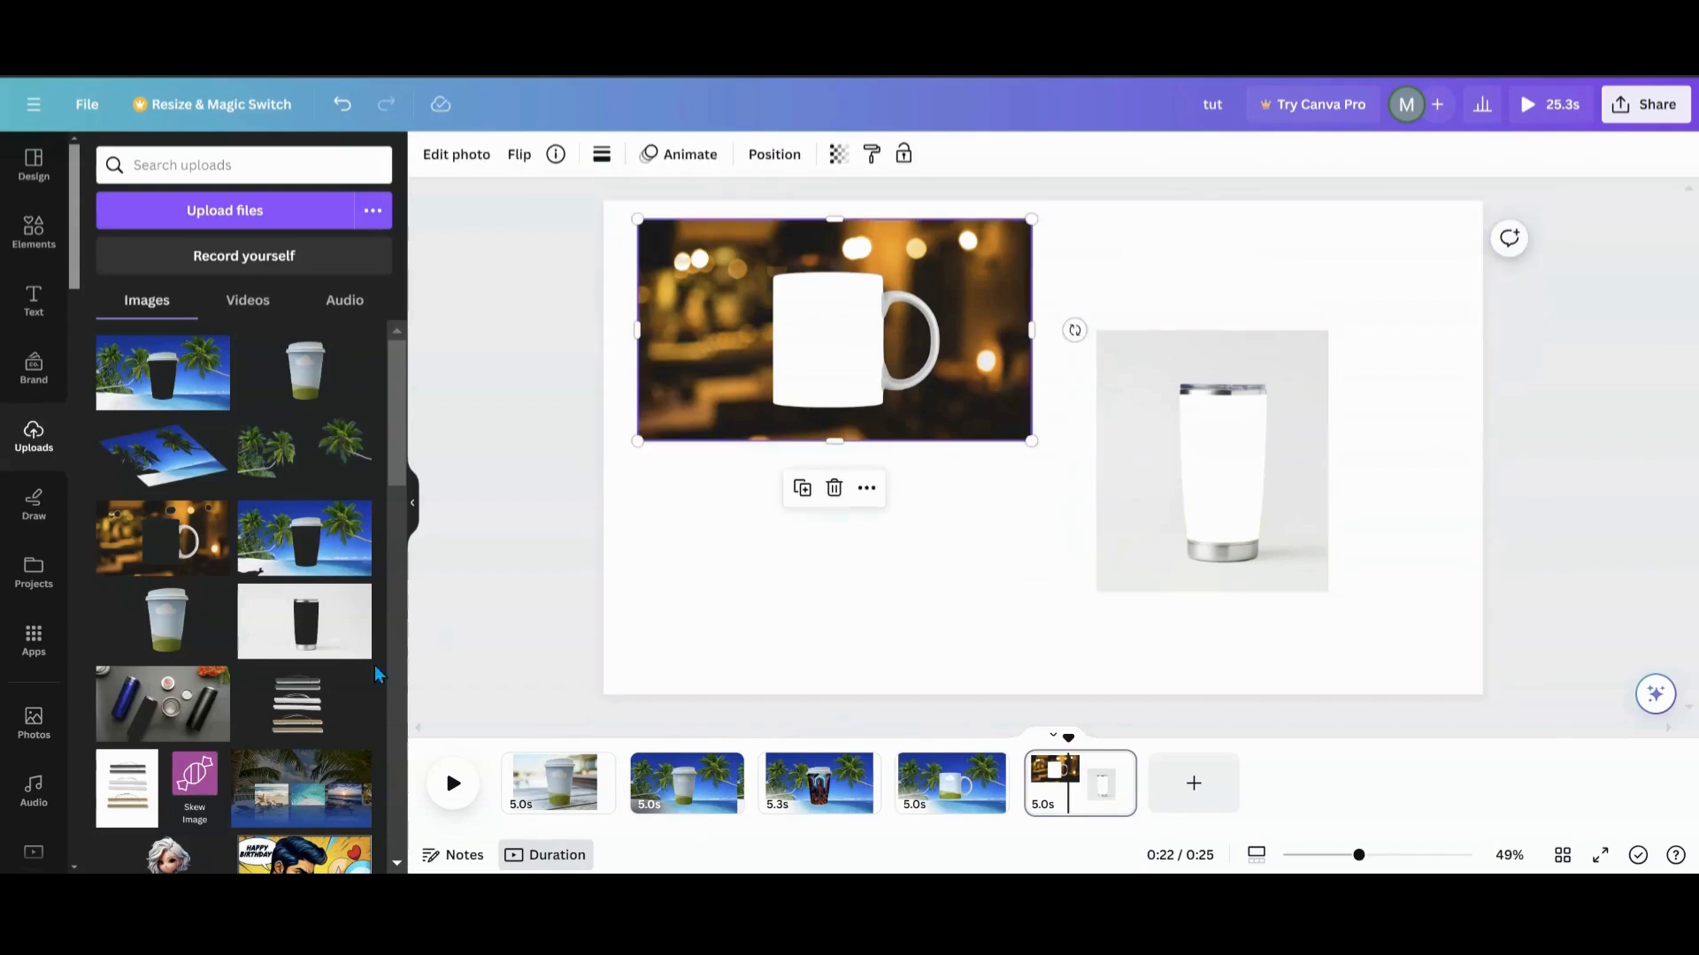
scroll(down, 3)
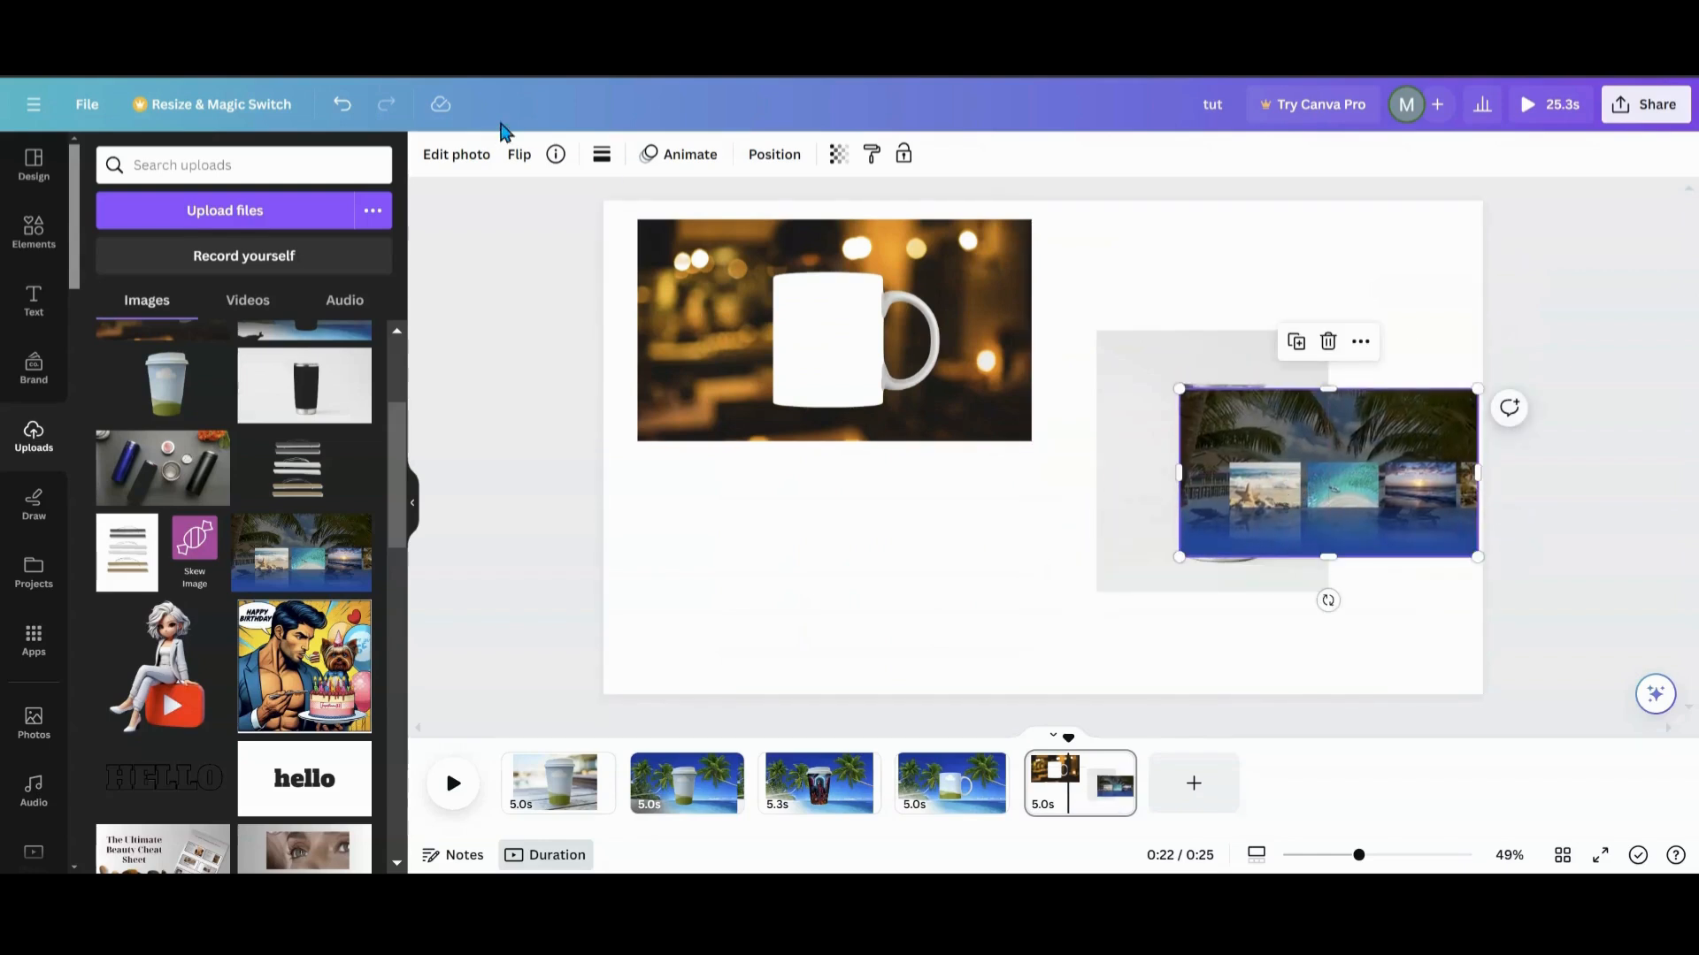
- Check the beach collage's layer order under Position, then show Recently used elements
click(773, 154)
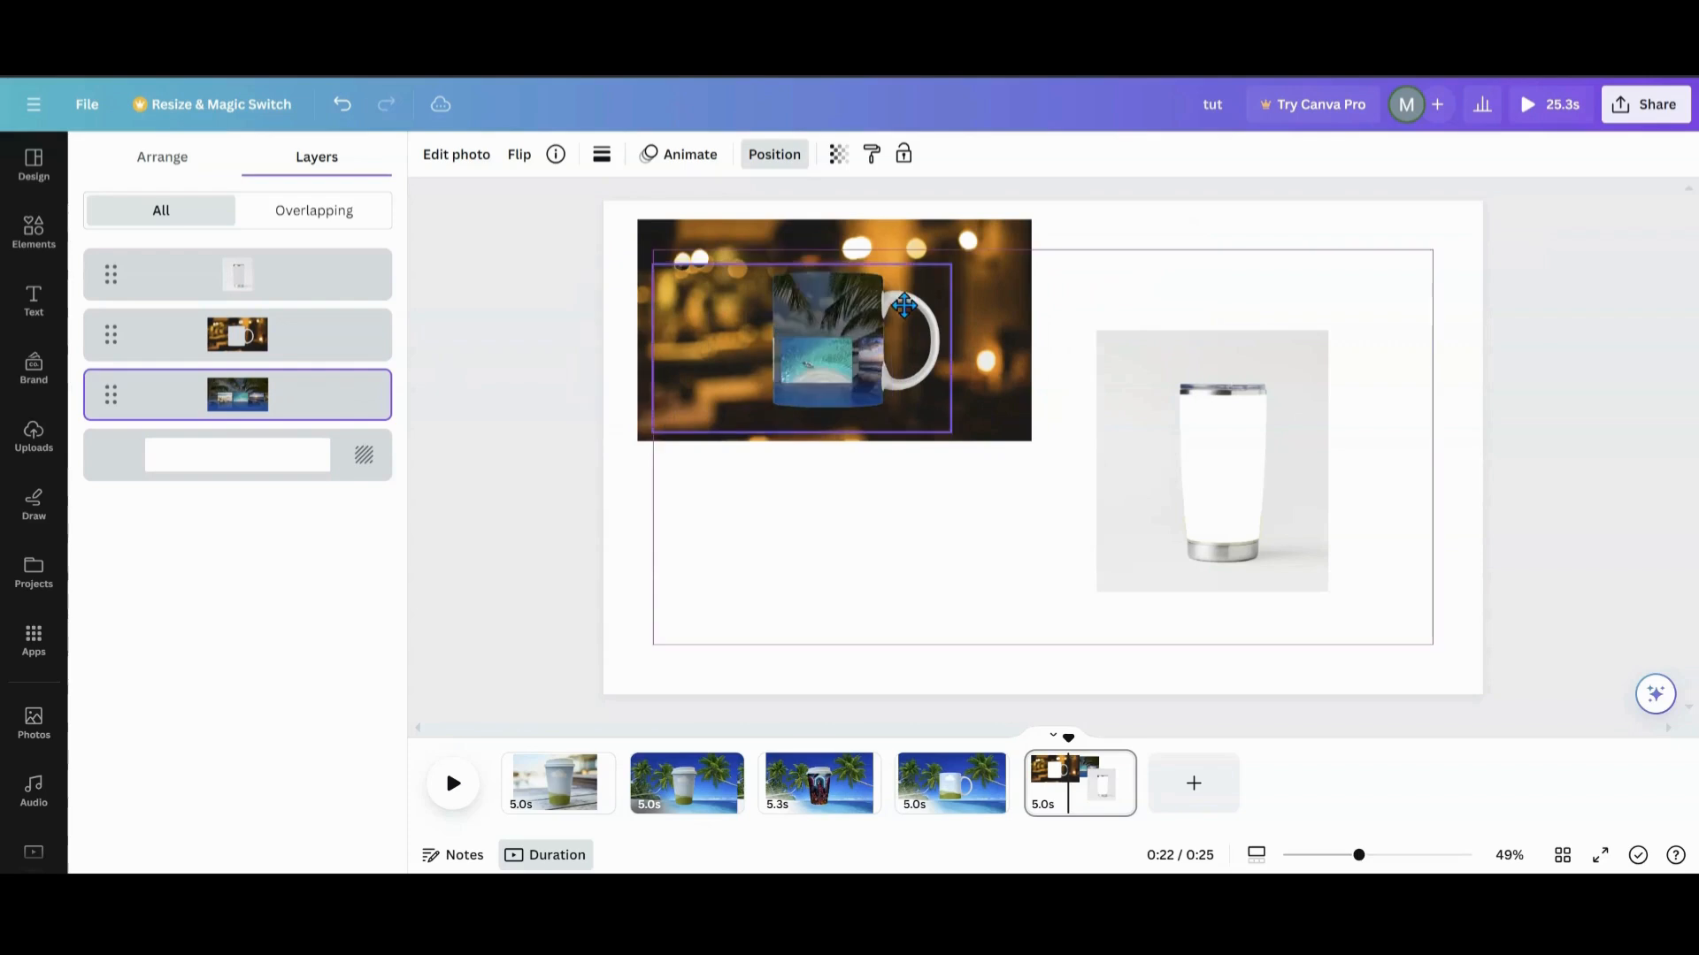
click(34, 437)
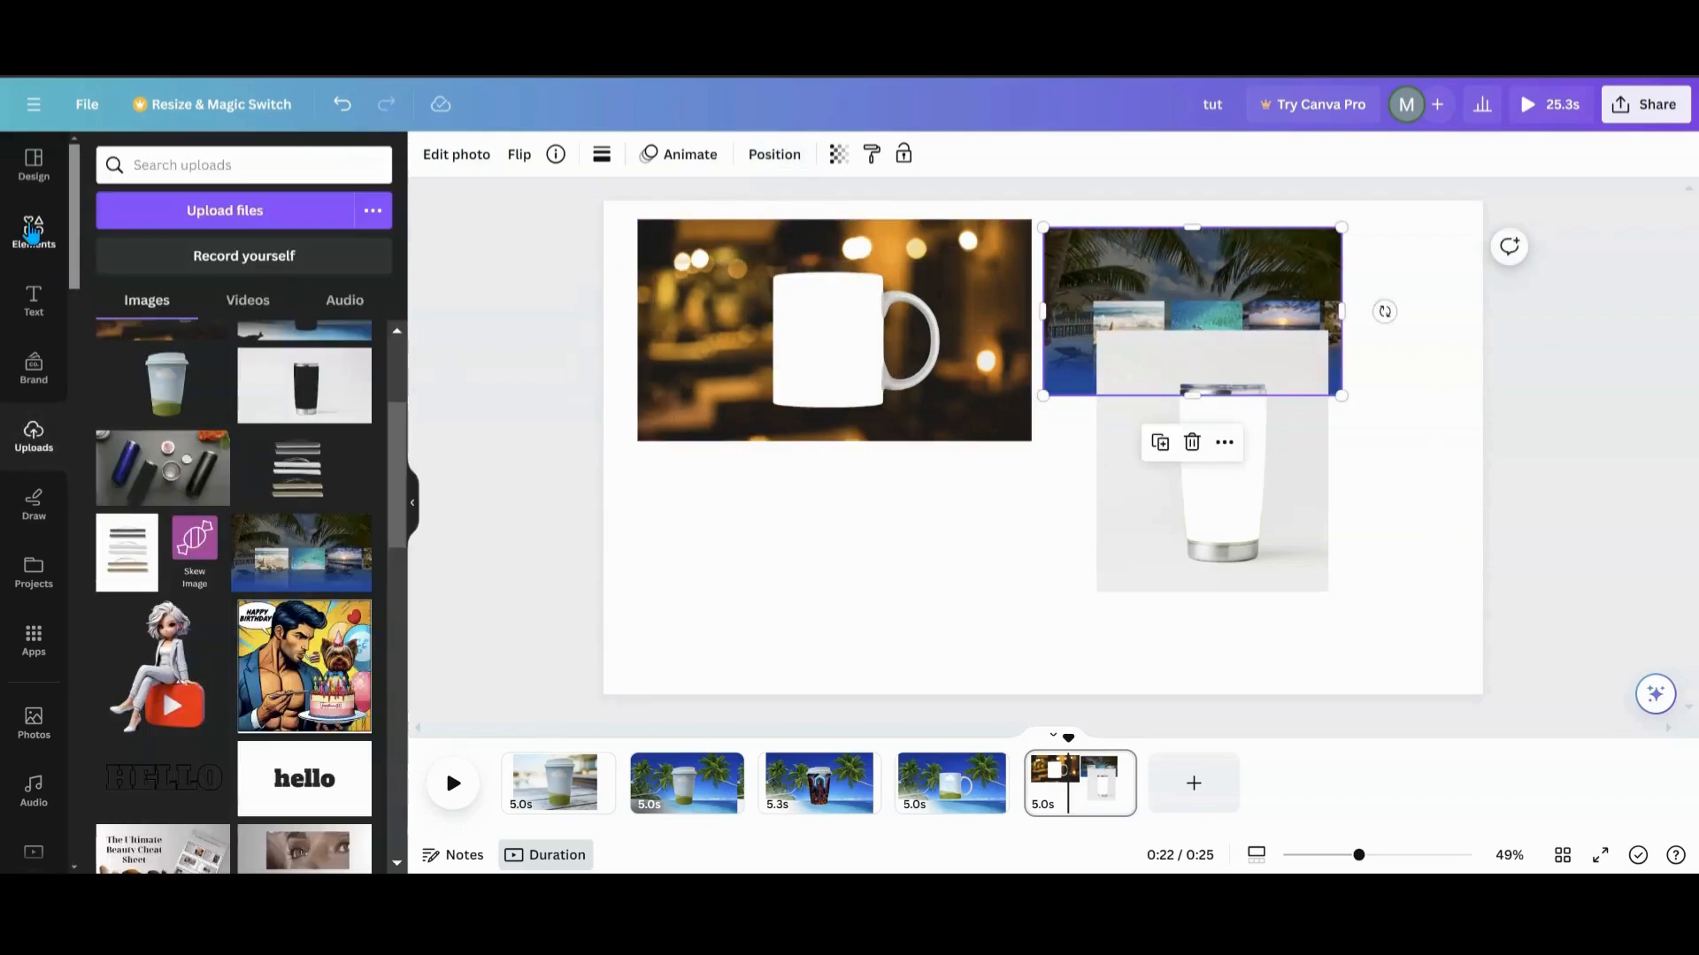
click(34, 234)
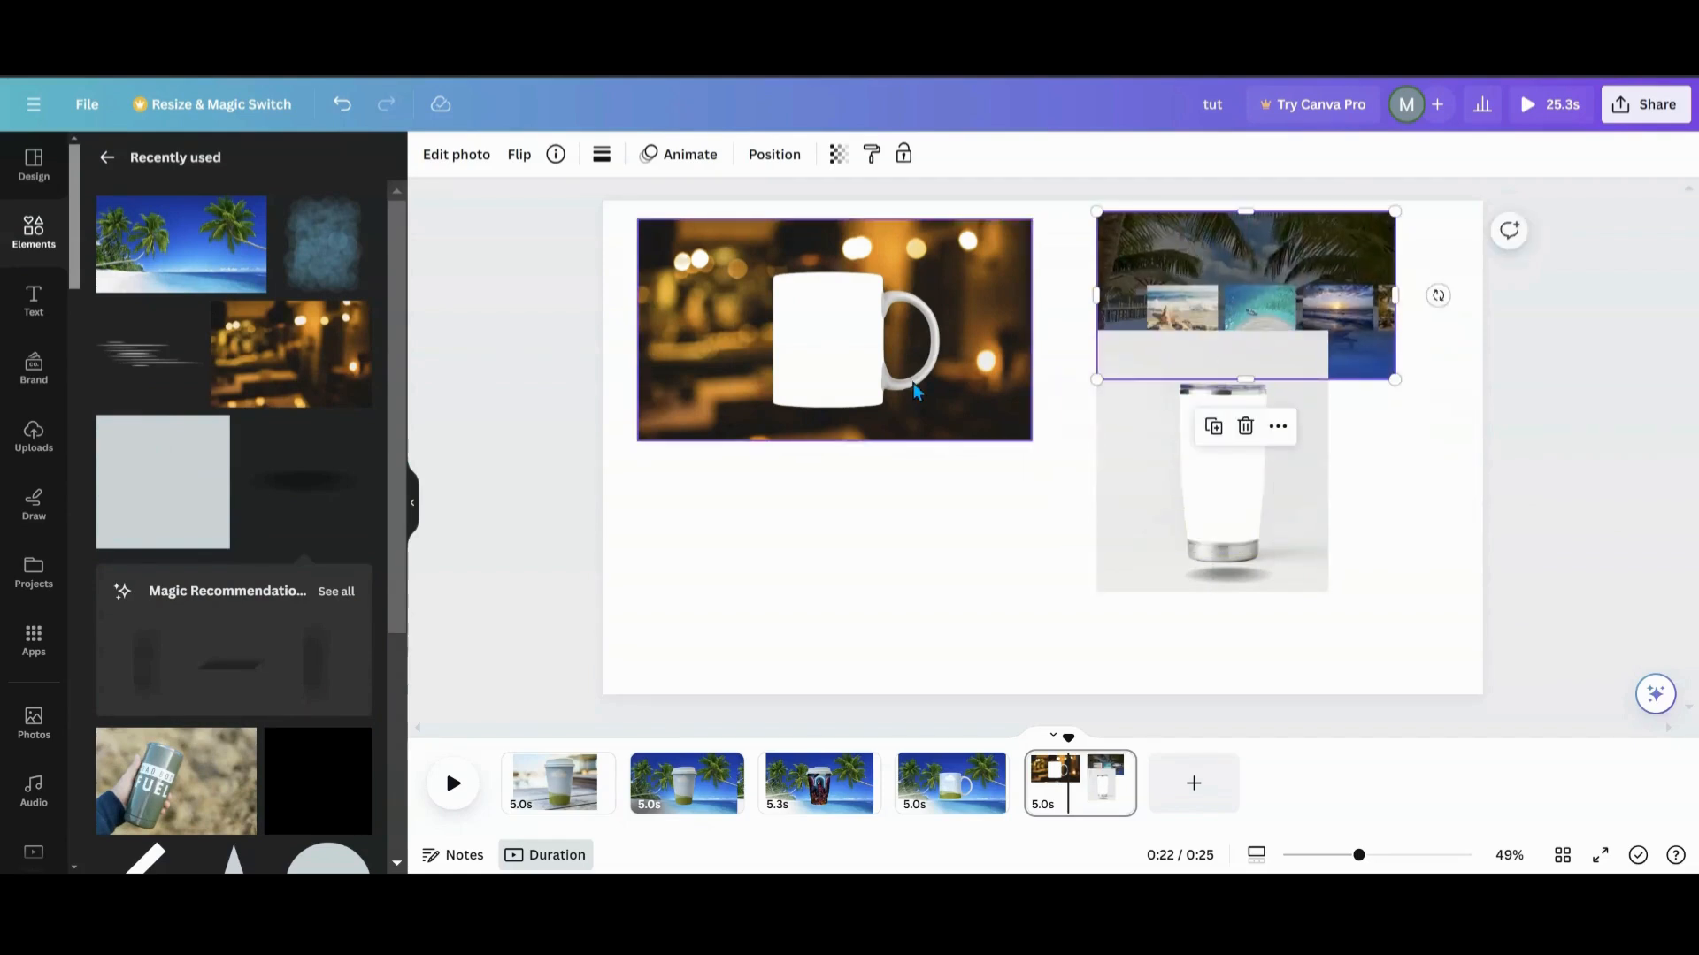
- Move the collage behind the mug photo and stretch it wider past the mug's right edge
click(1251, 358)
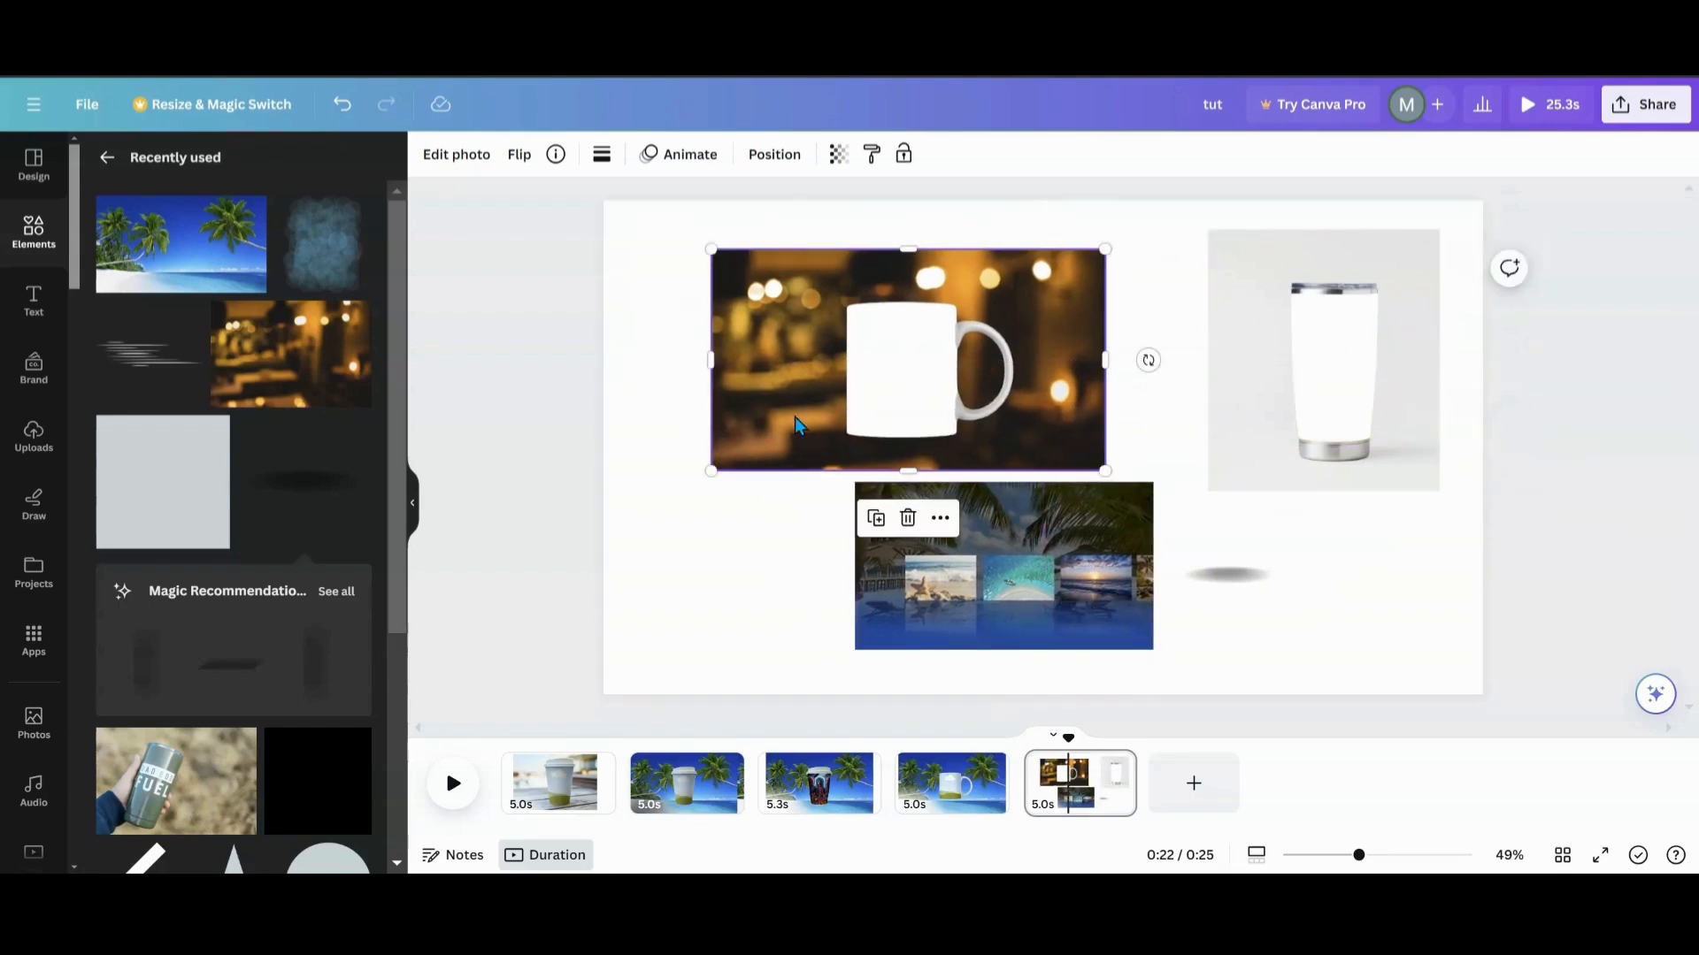
click(919, 386)
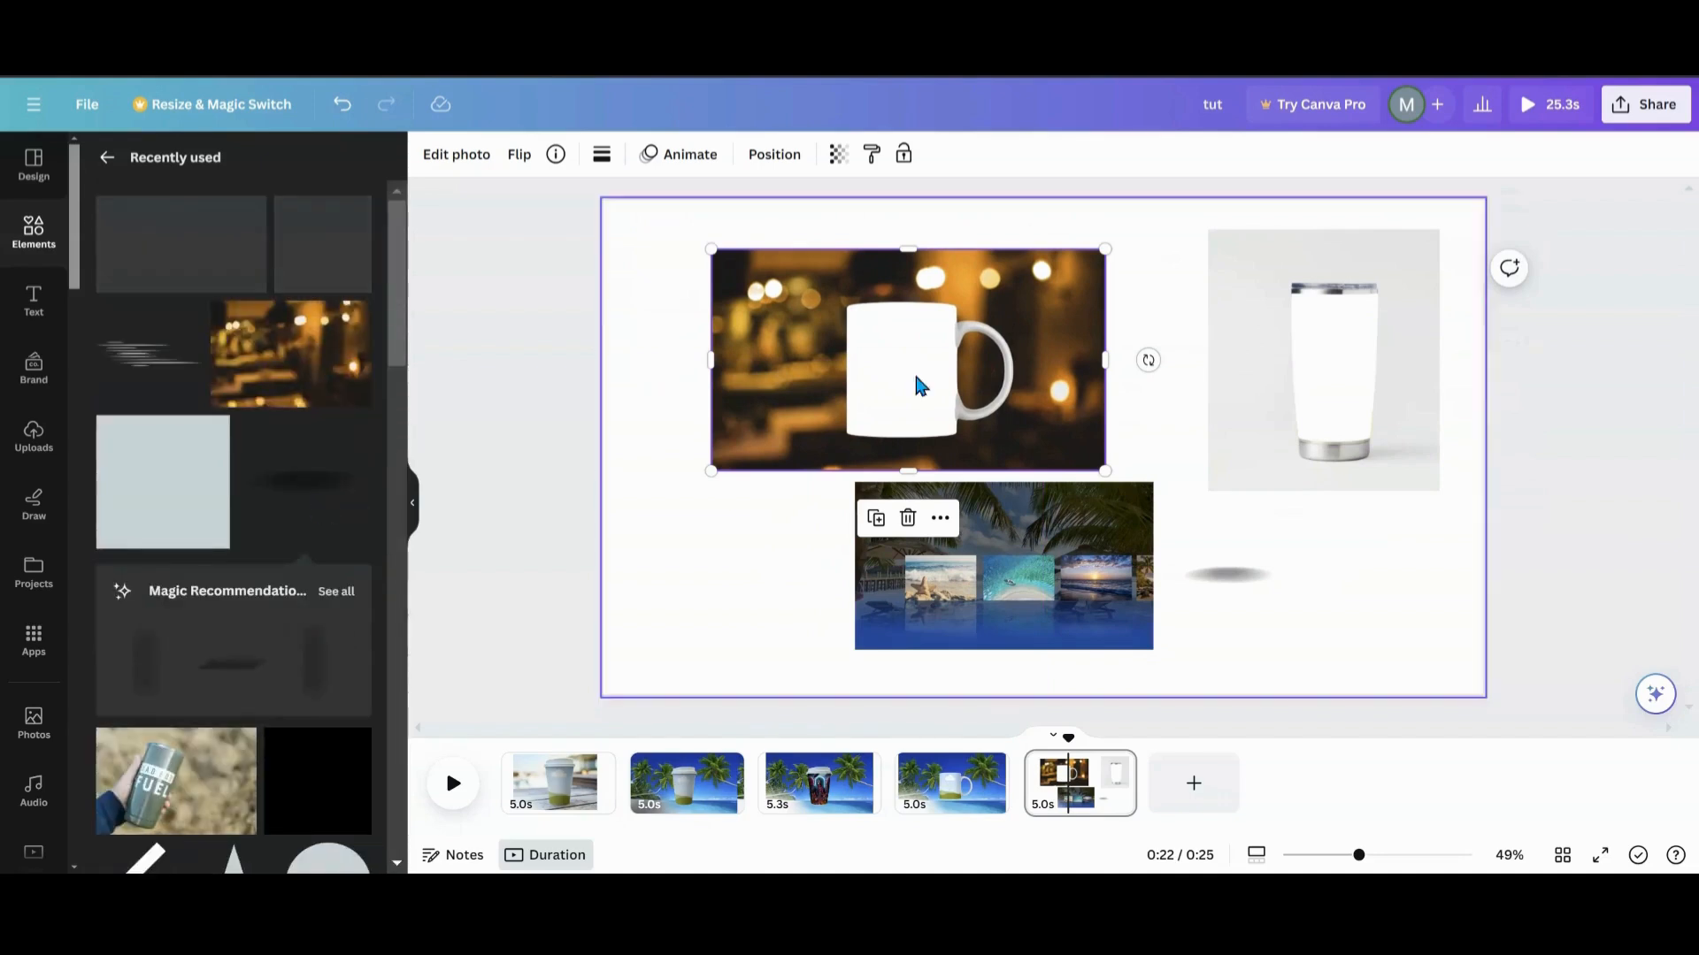
click(1001, 591)
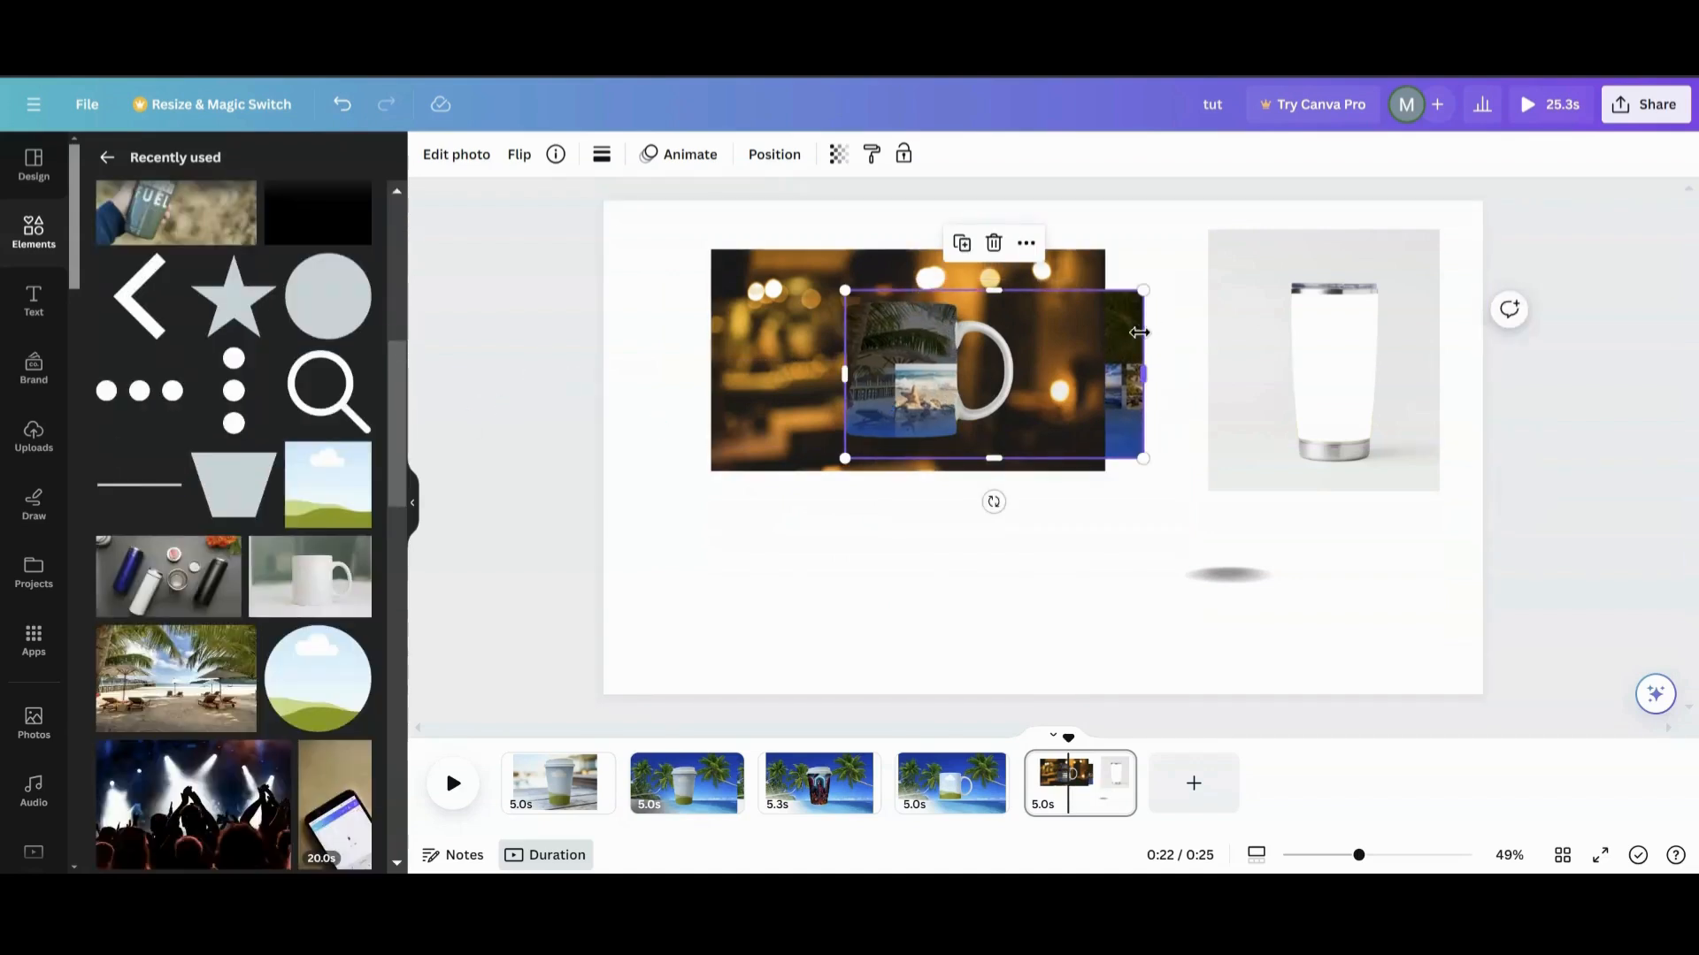
click(317, 485)
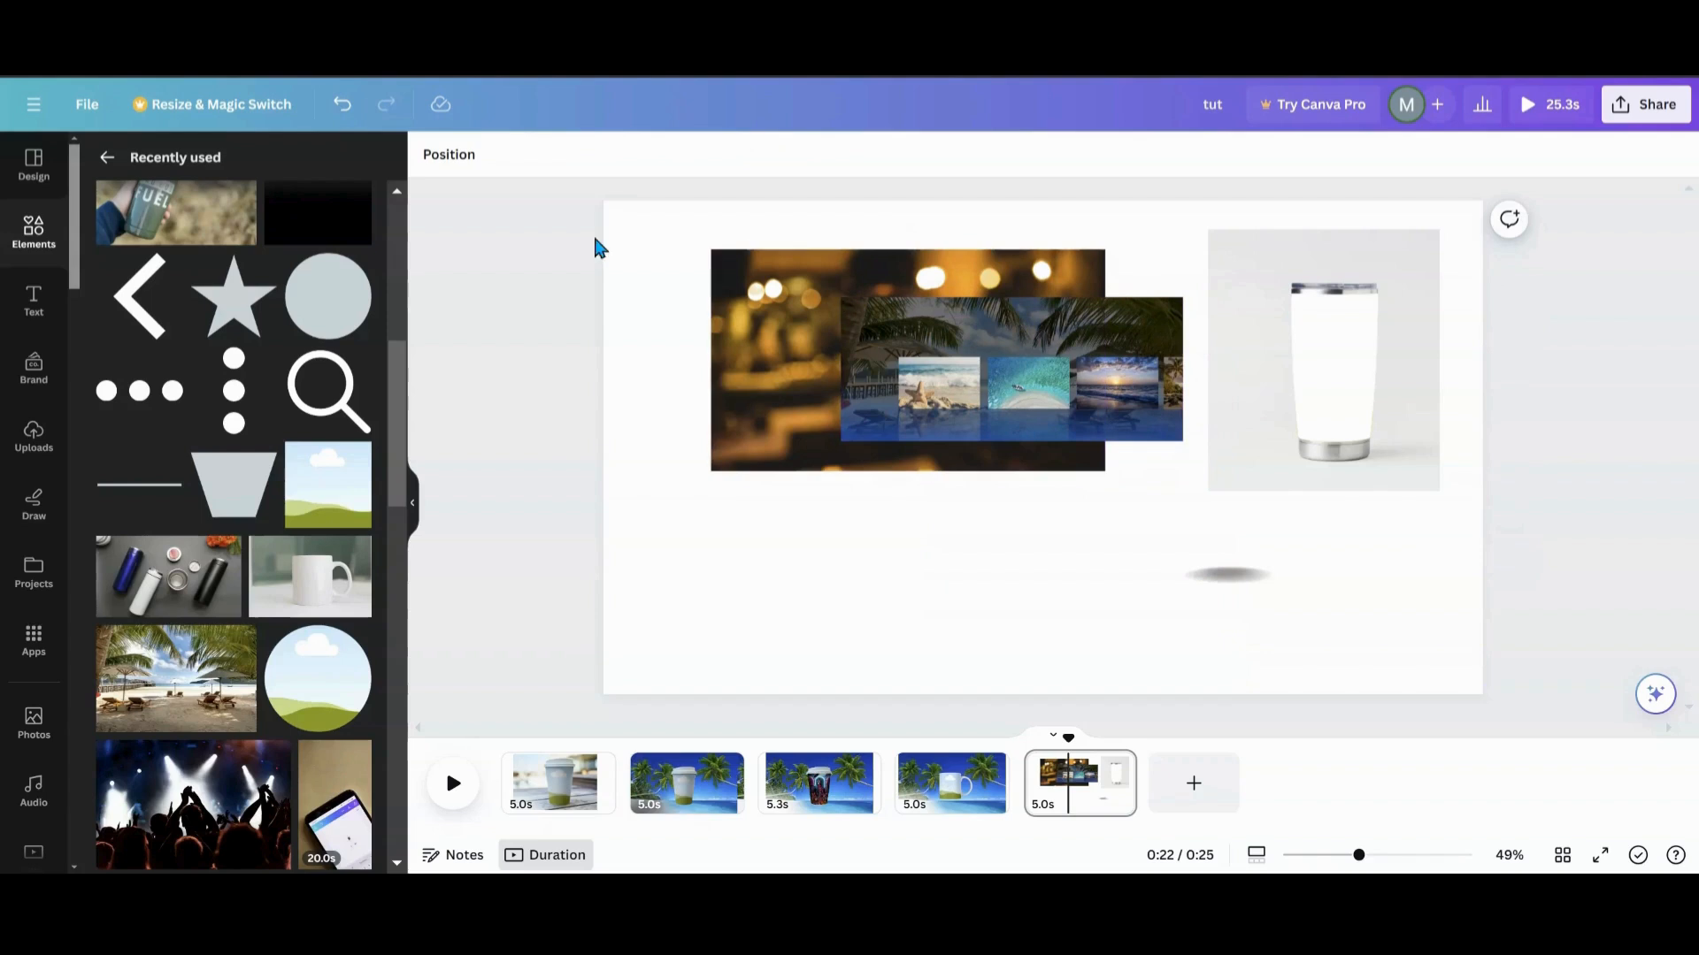
- Give the collage behind the mug a custom motion-path animation via Create an Animation
click(1010, 369)
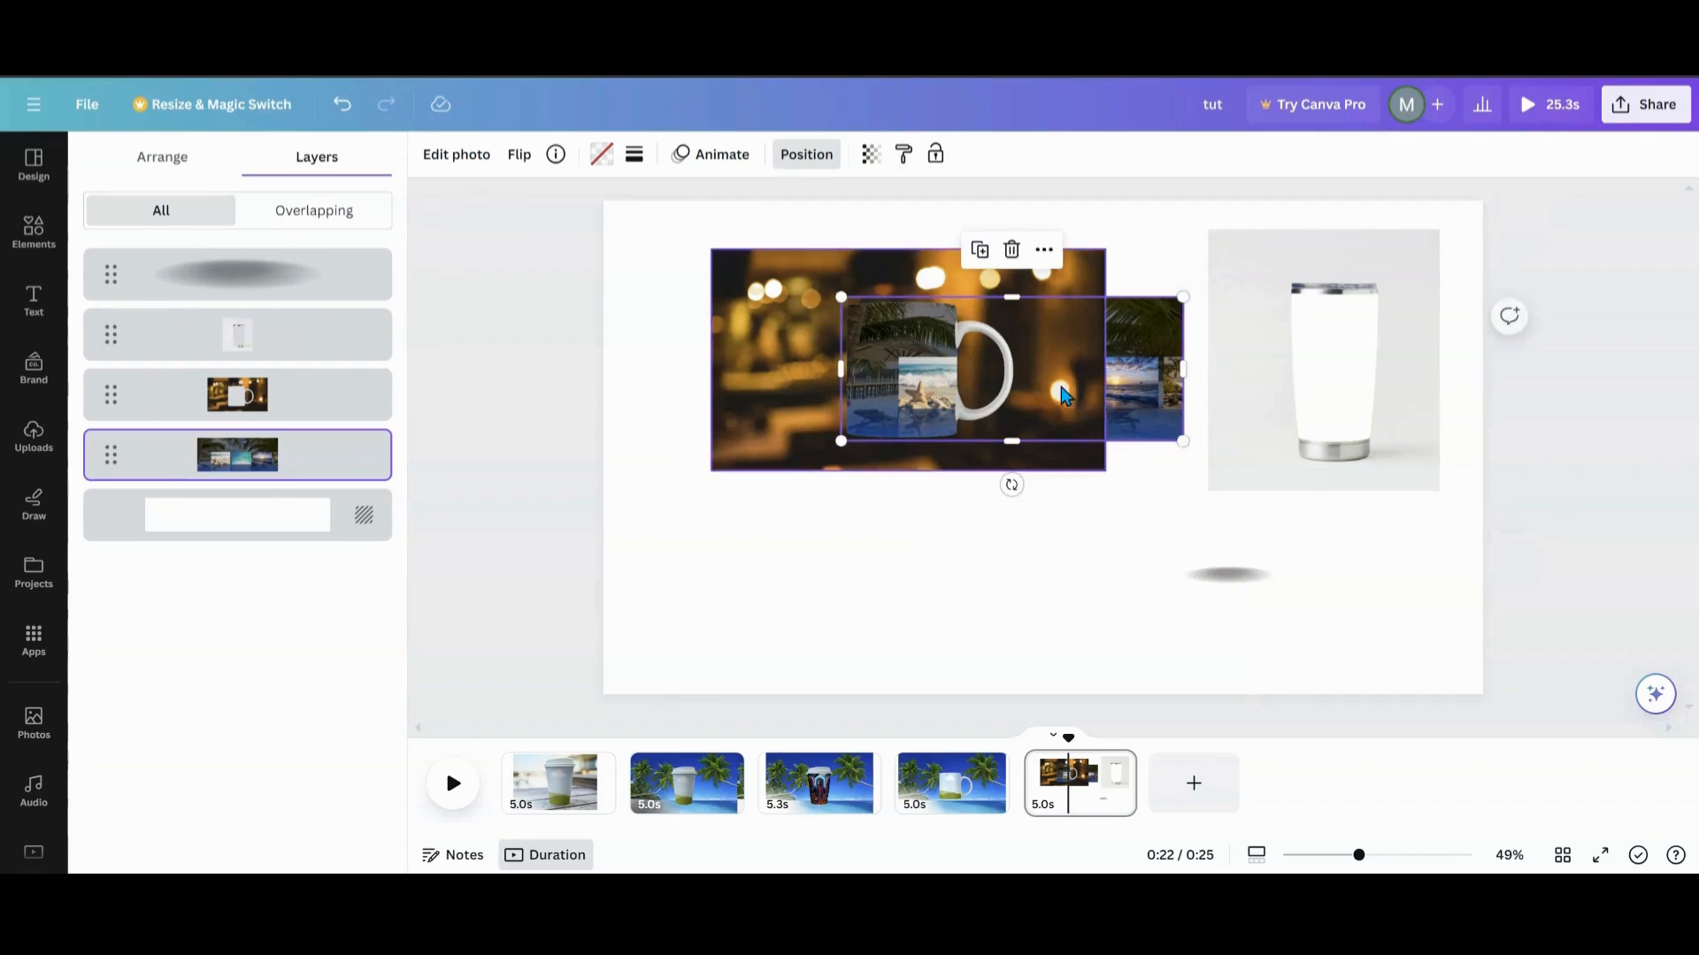
click(720, 154)
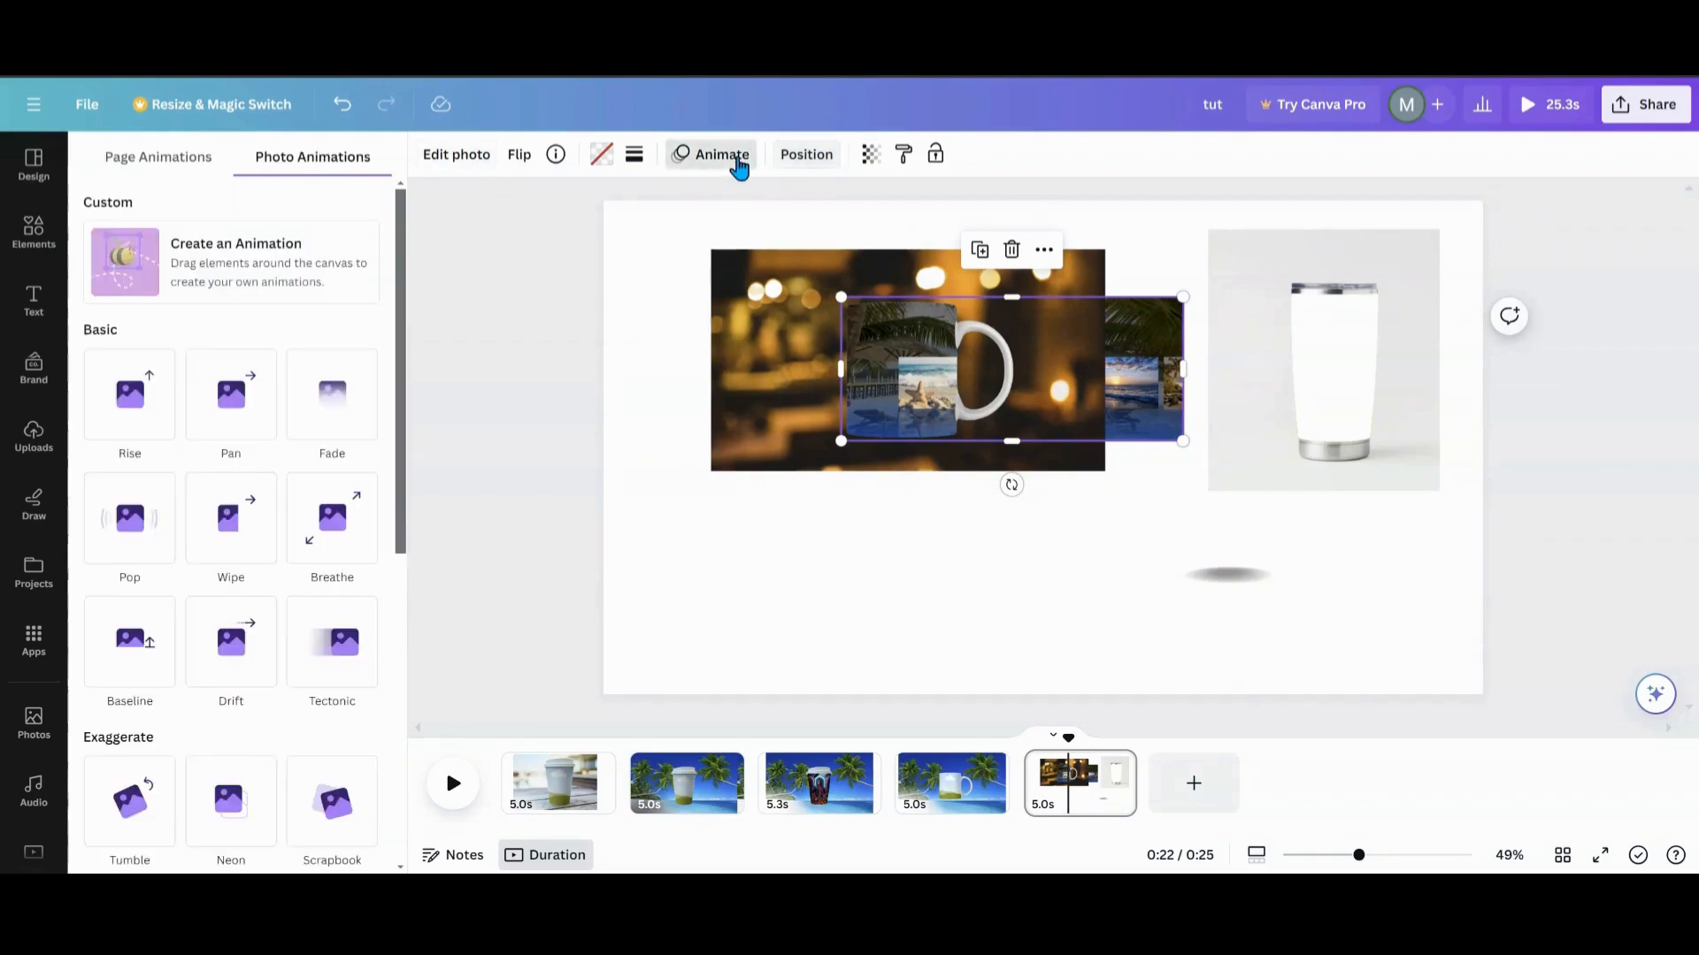
click(235, 262)
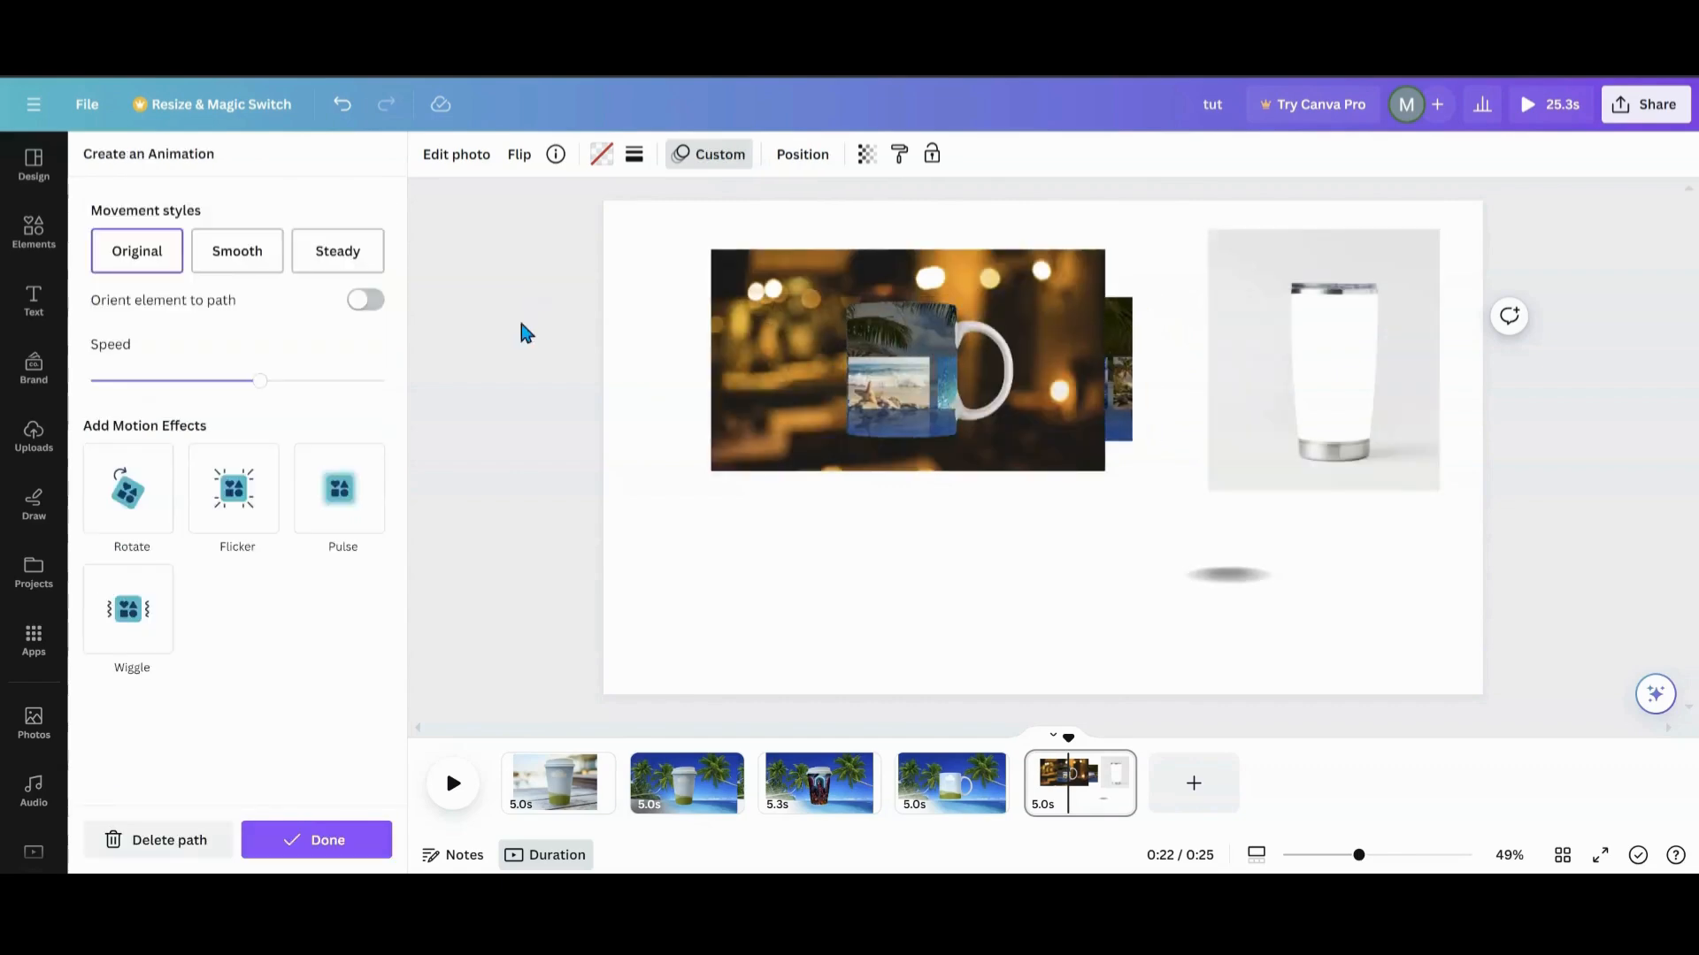
click(336, 250)
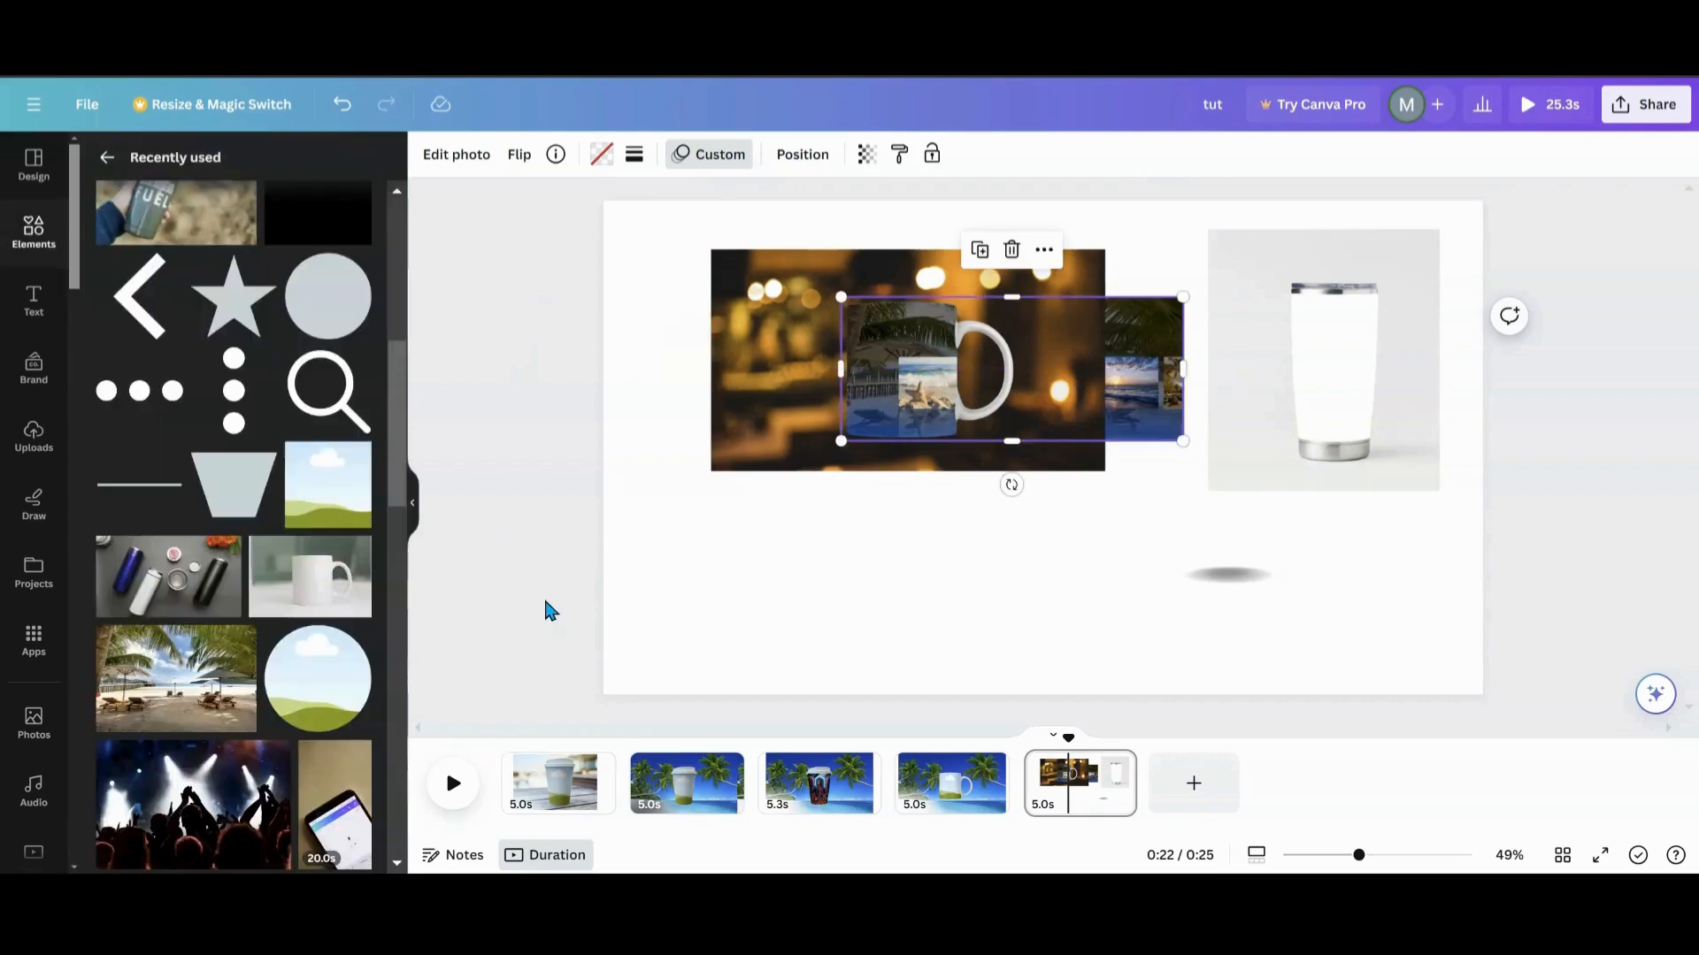
- Preview the mug page so the image slides through the mug's body, then stop playback
scroll(up, 3)
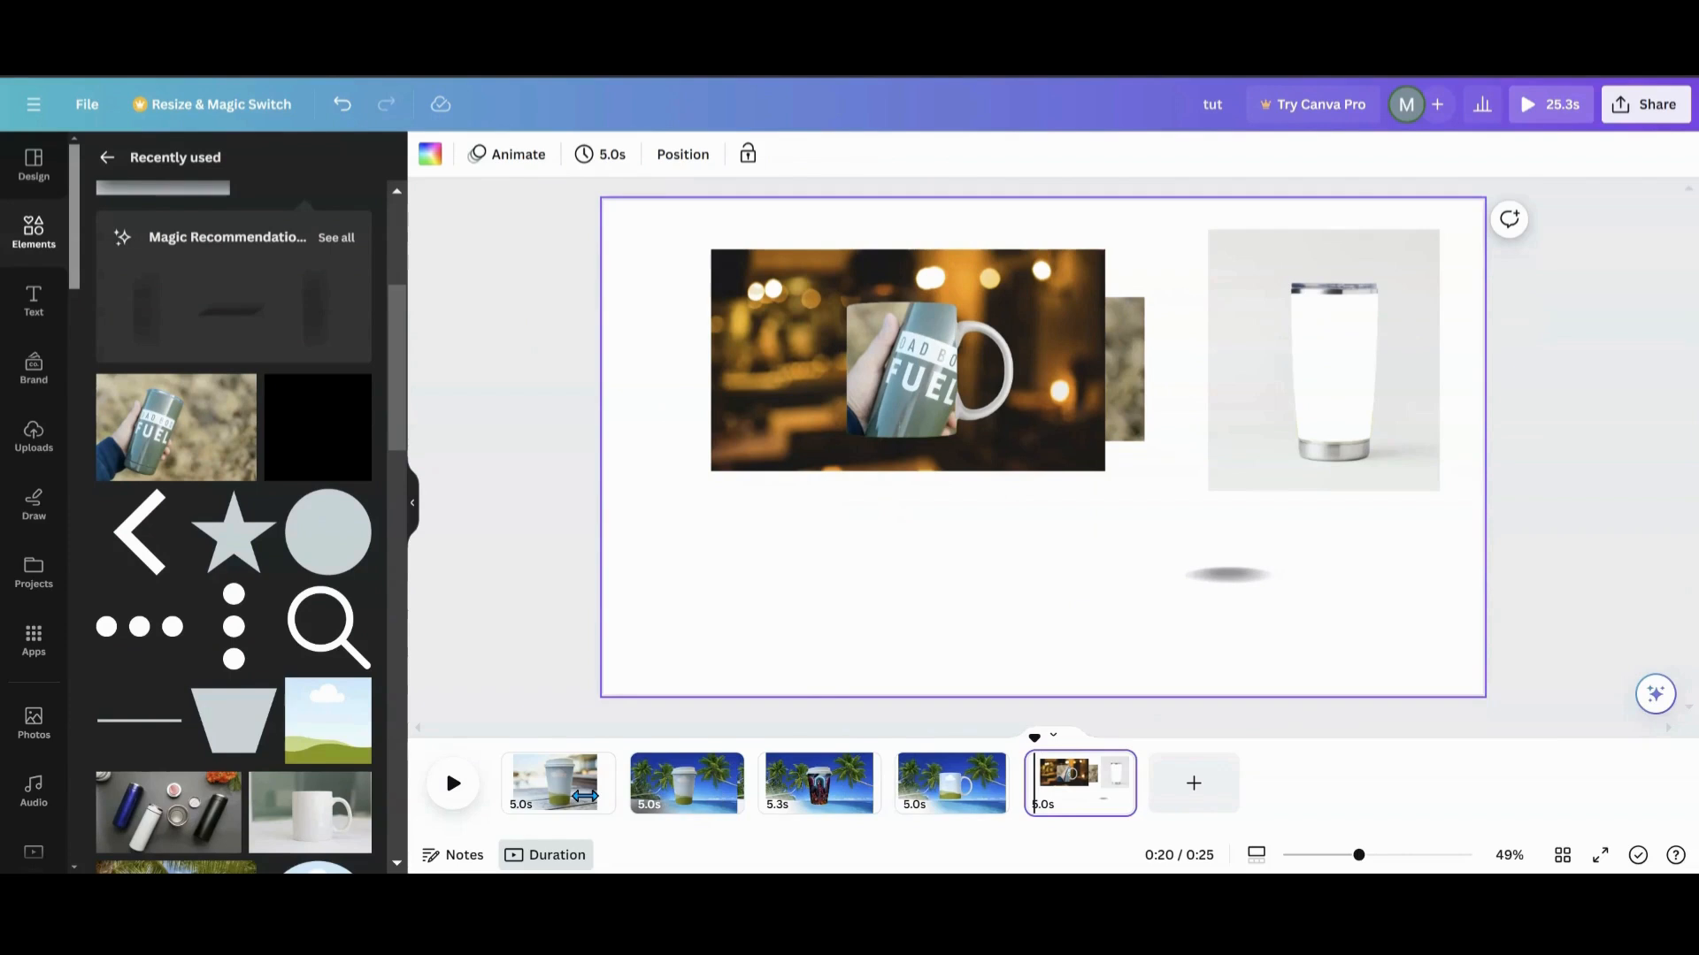
click(451, 784)
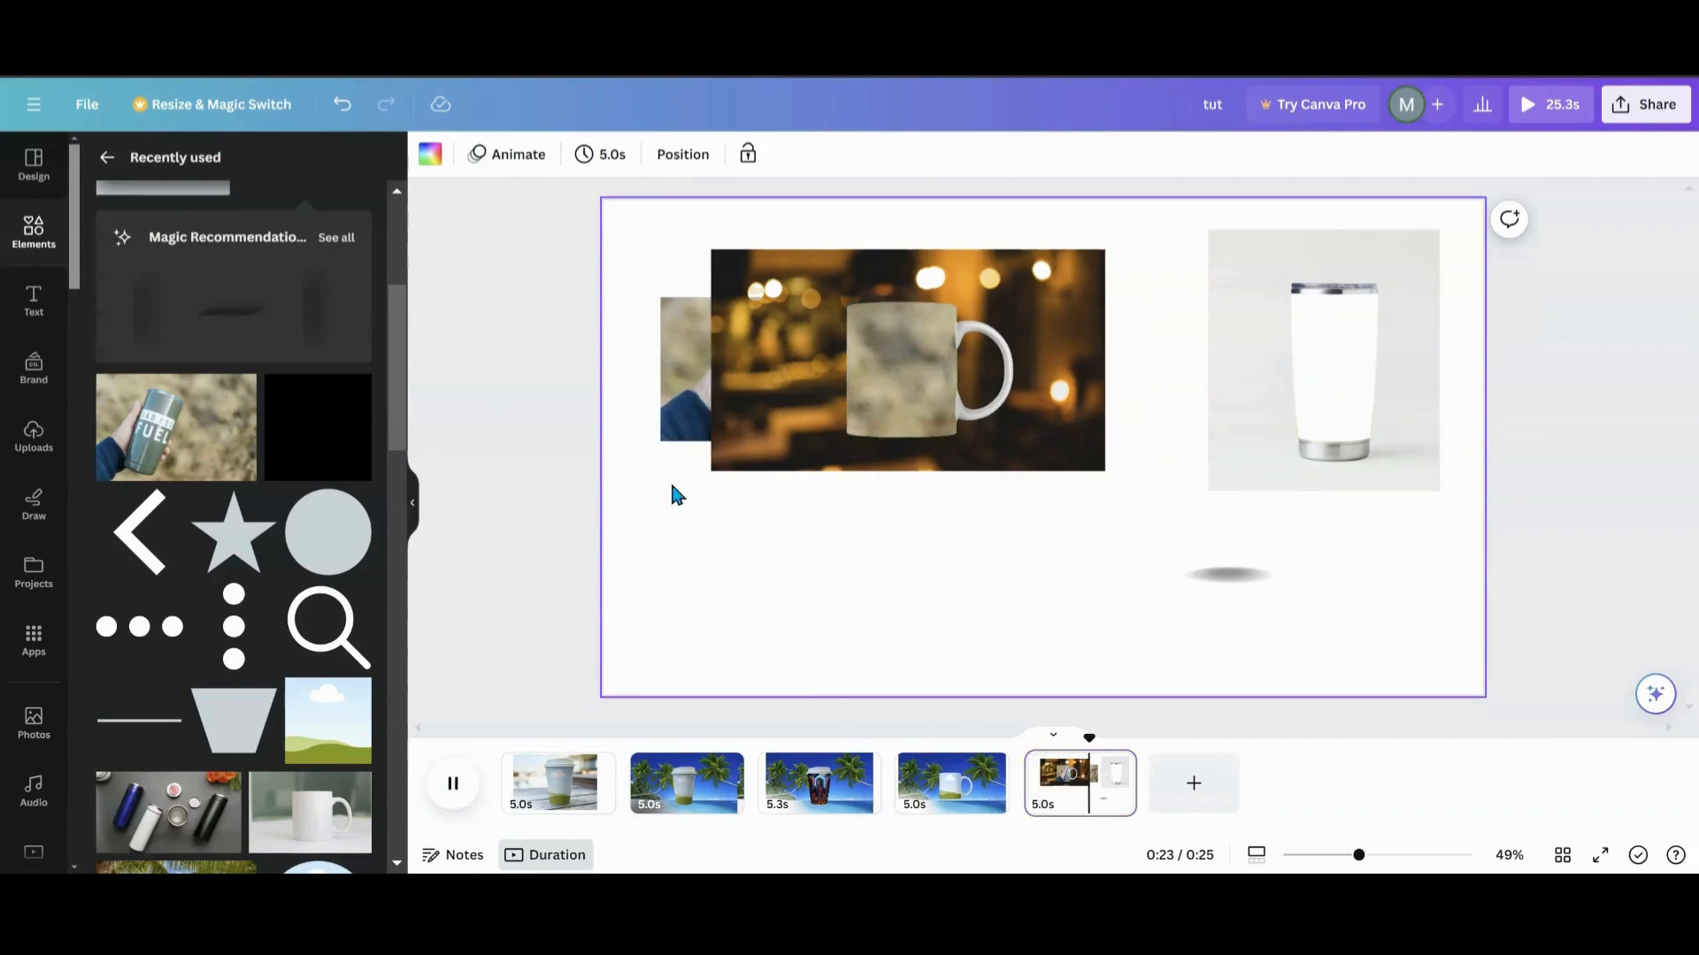
click(451, 783)
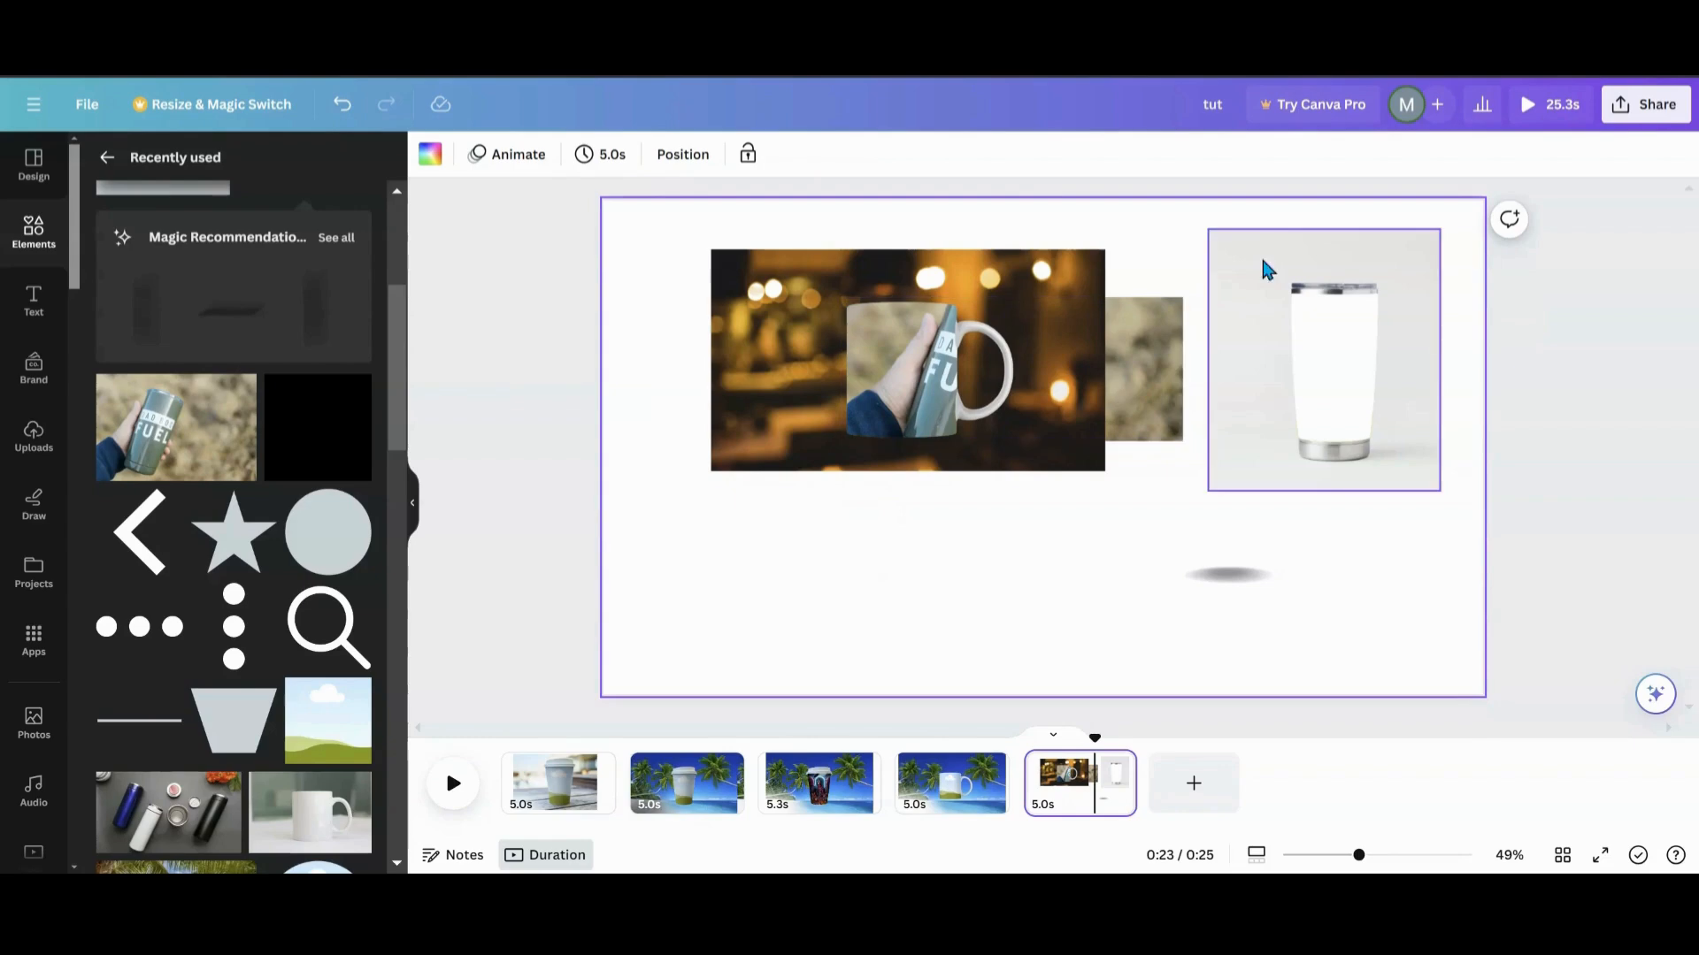
mouse_move(1359, 297)
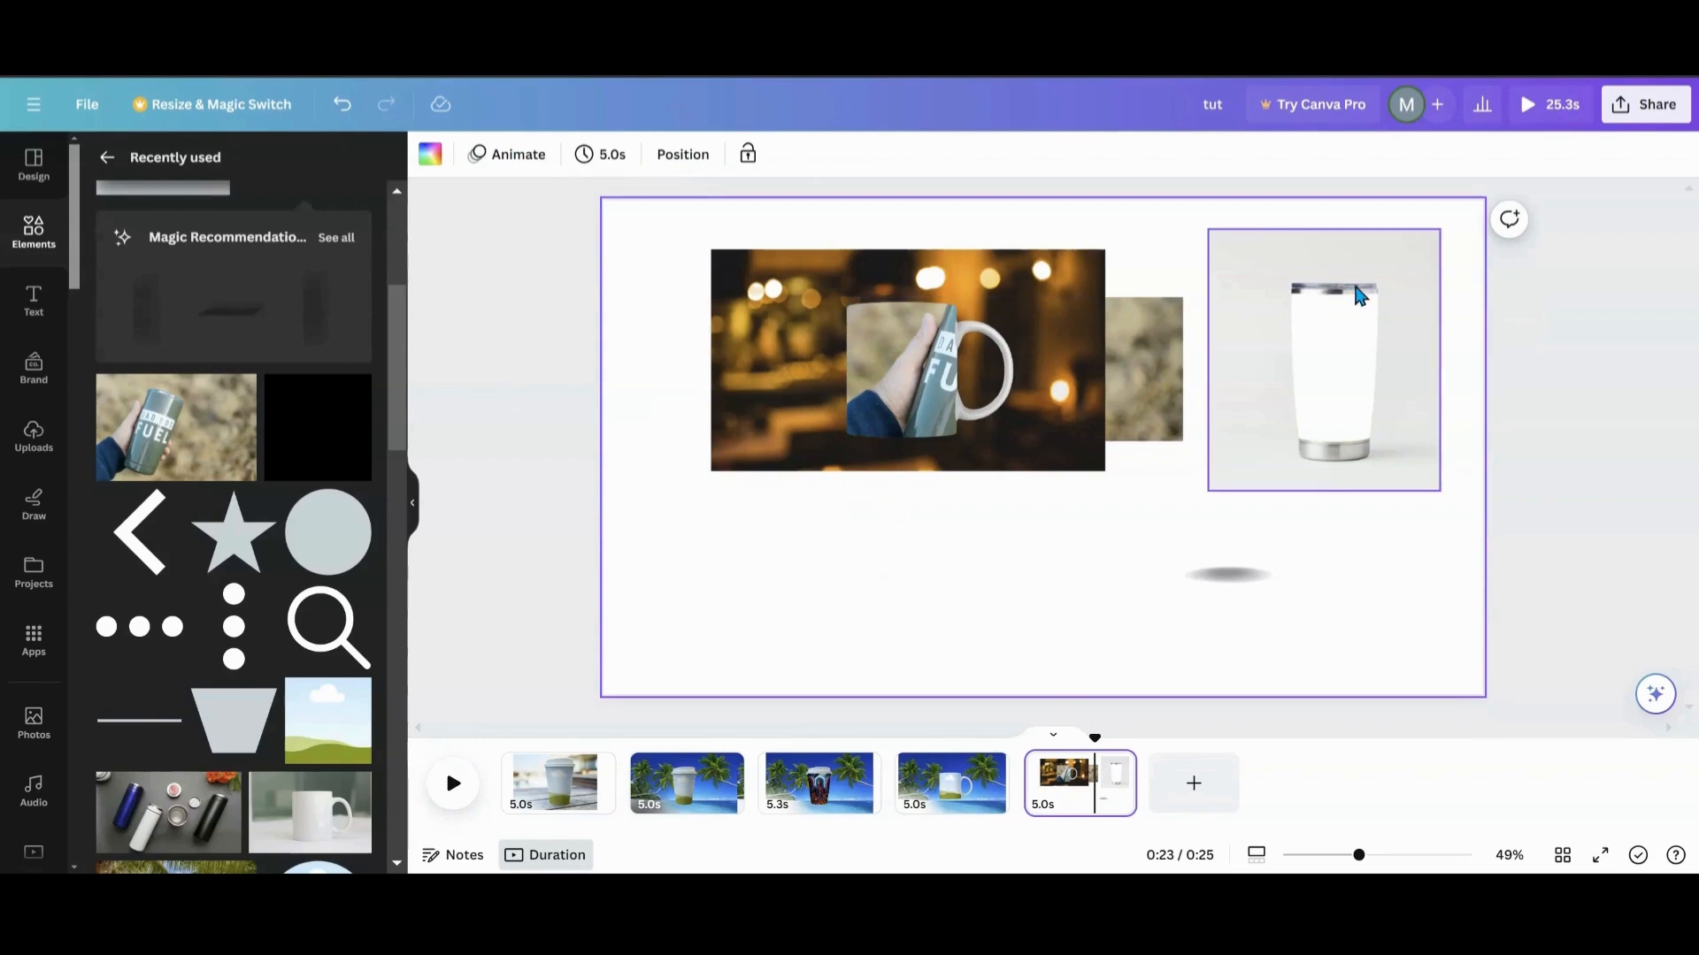
mouse_move(1338, 292)
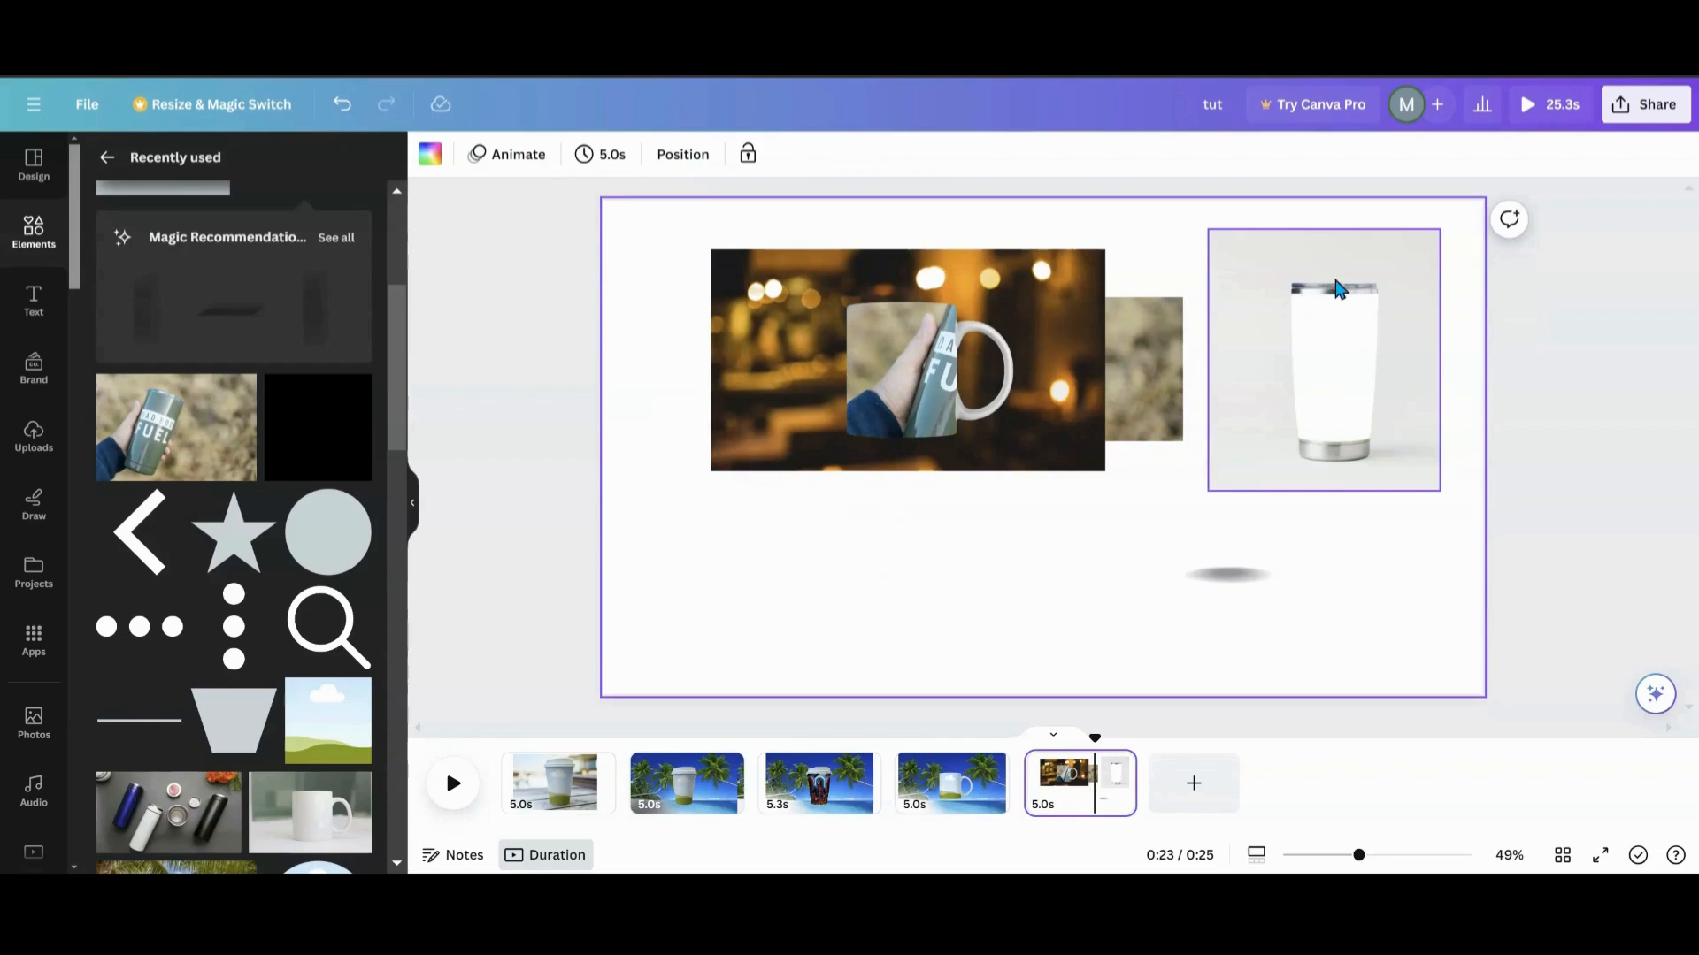
mouse_move(1359, 301)
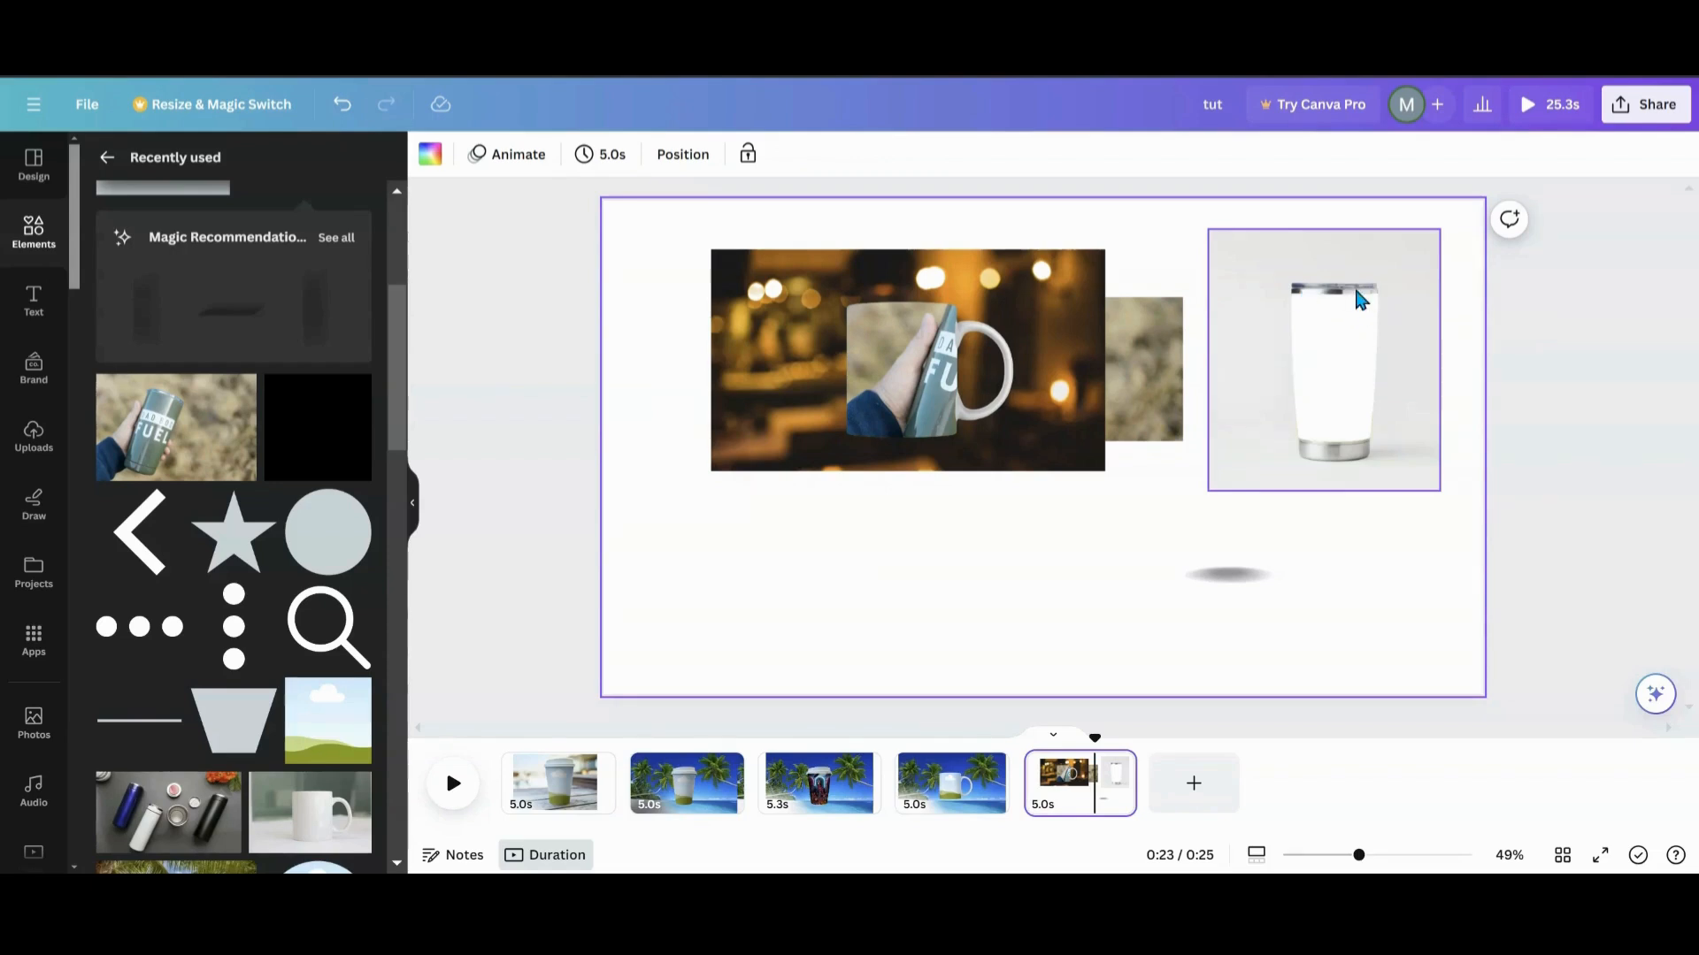
click(636, 586)
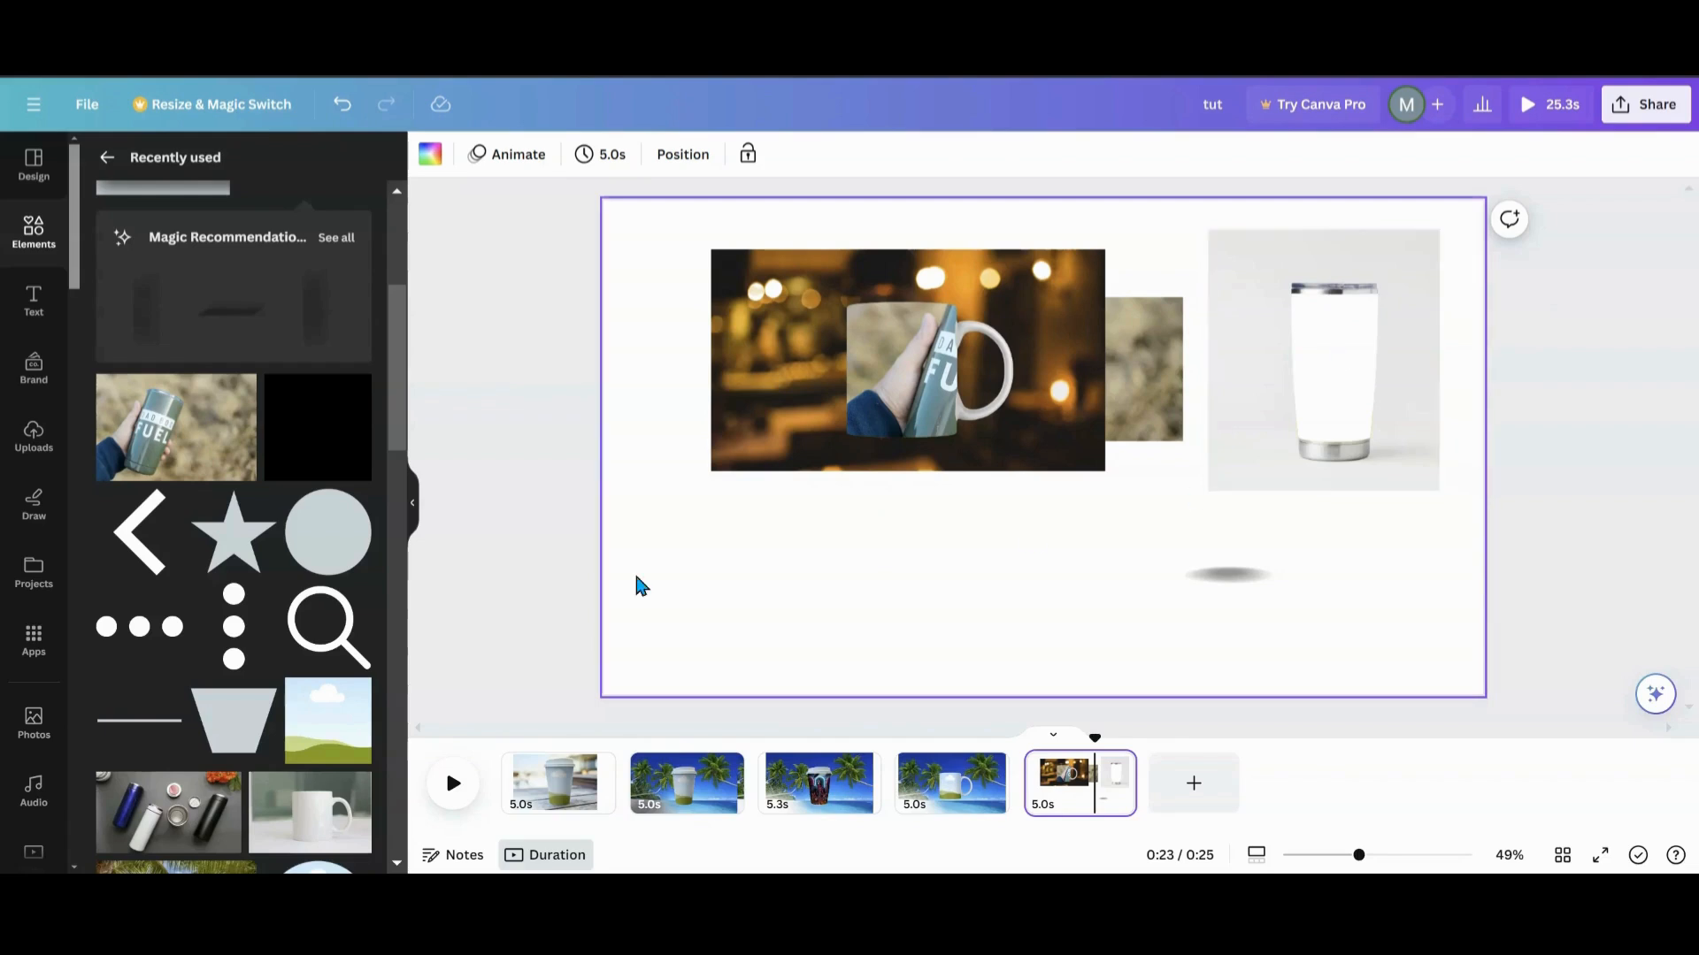